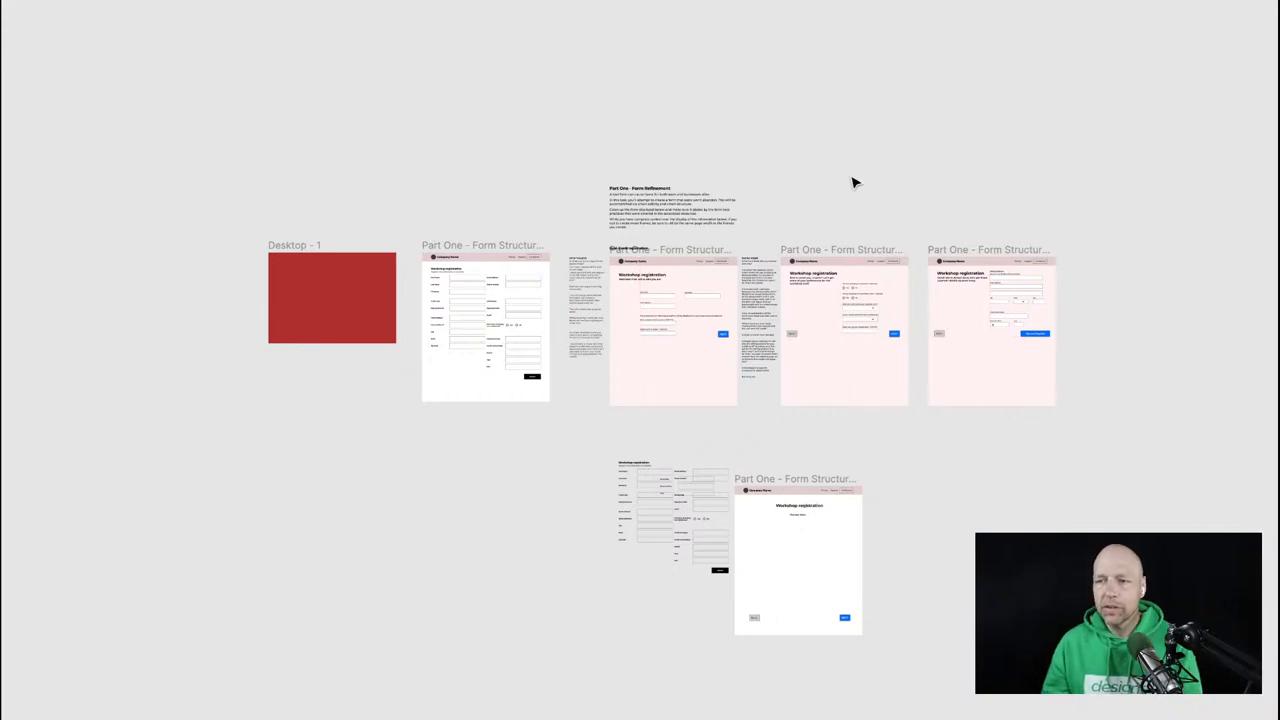
mouse_move(458, 207)
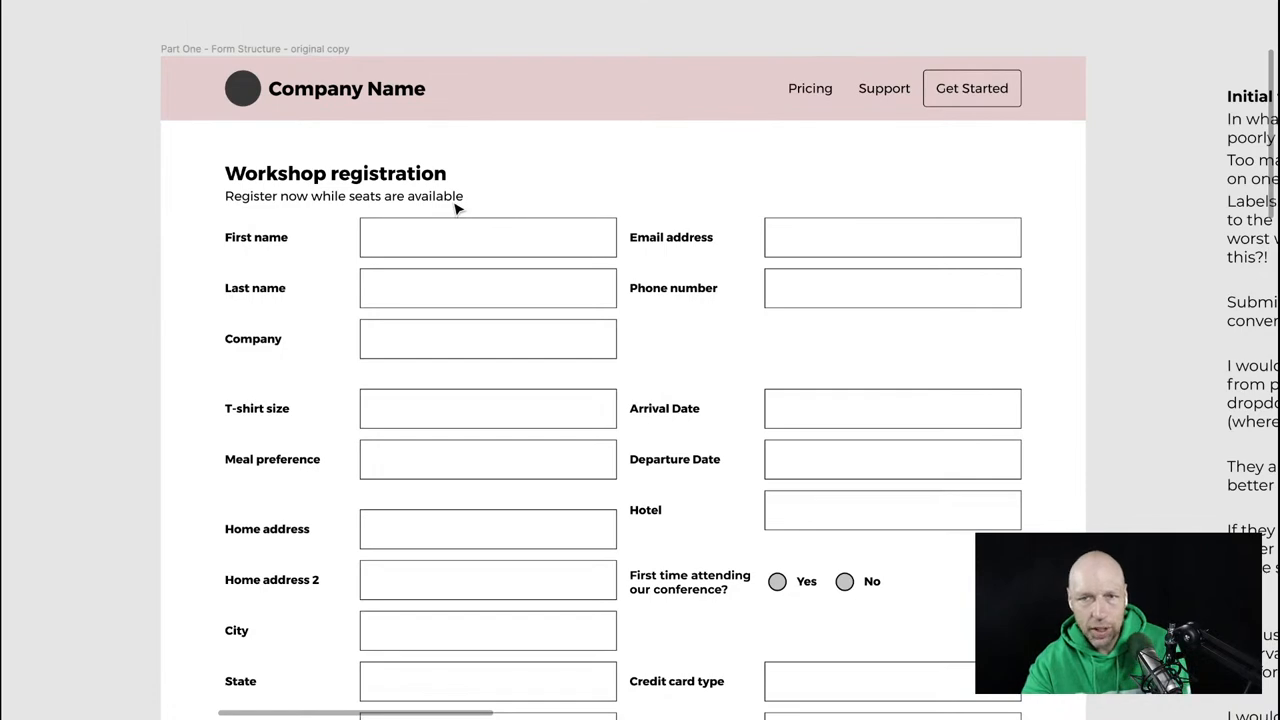
Zoom into the original form copy and move to the Page 2 preferences frame.
scroll("down", 3)
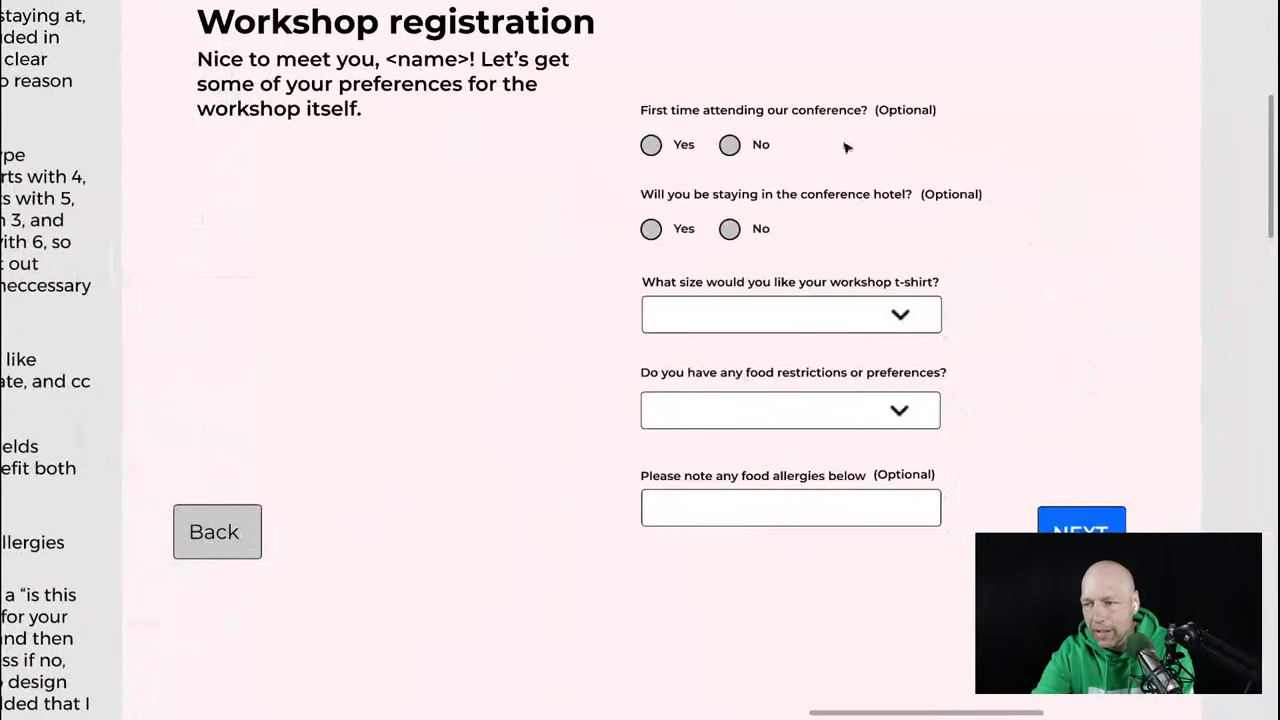
Bring back the Layers and Design panels beside the Page 2 preferences form.
left_click(790, 507)
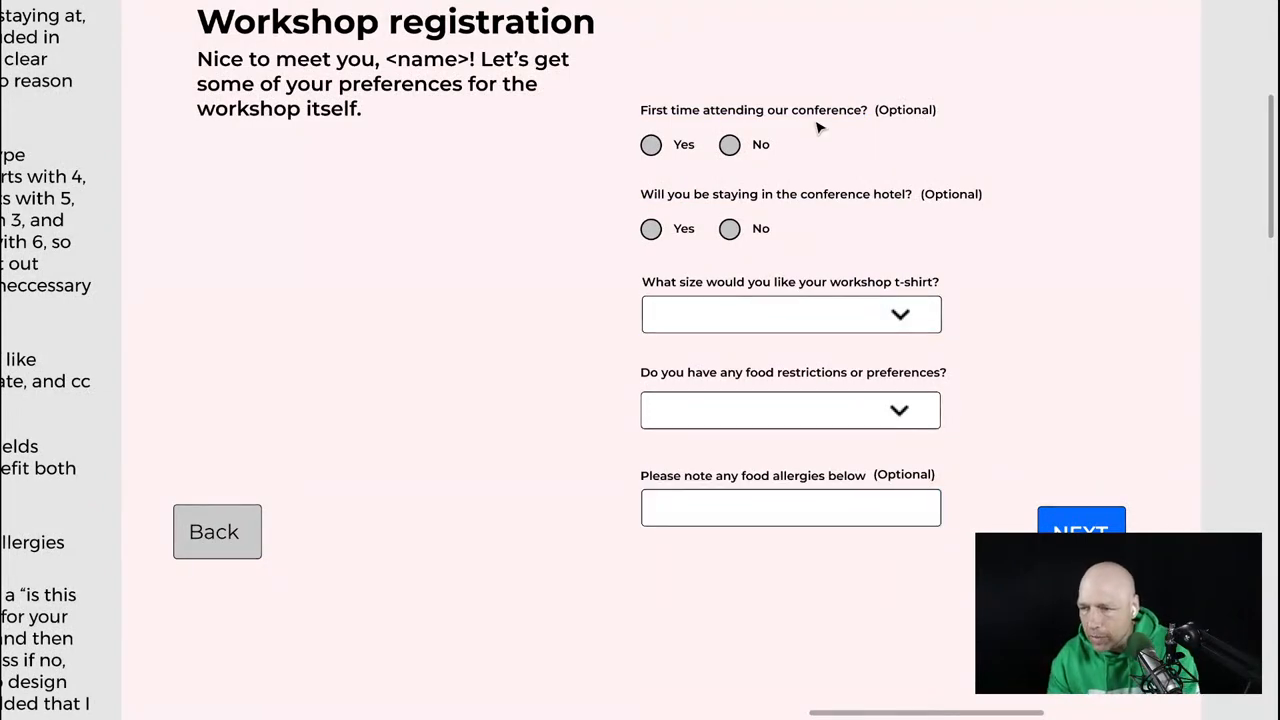
left_click(790, 110)
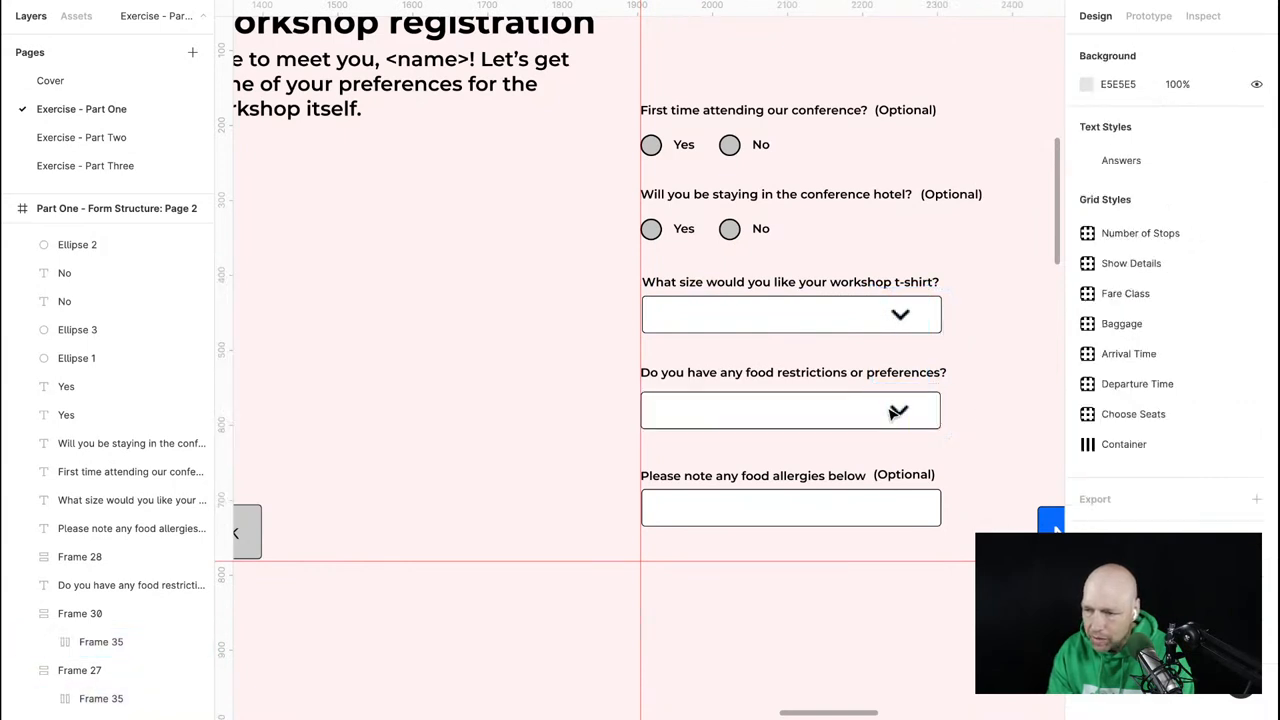
Give the food dropdown individual padding to nudge its arrow right, and draw a grey square.
left_click(790, 410)
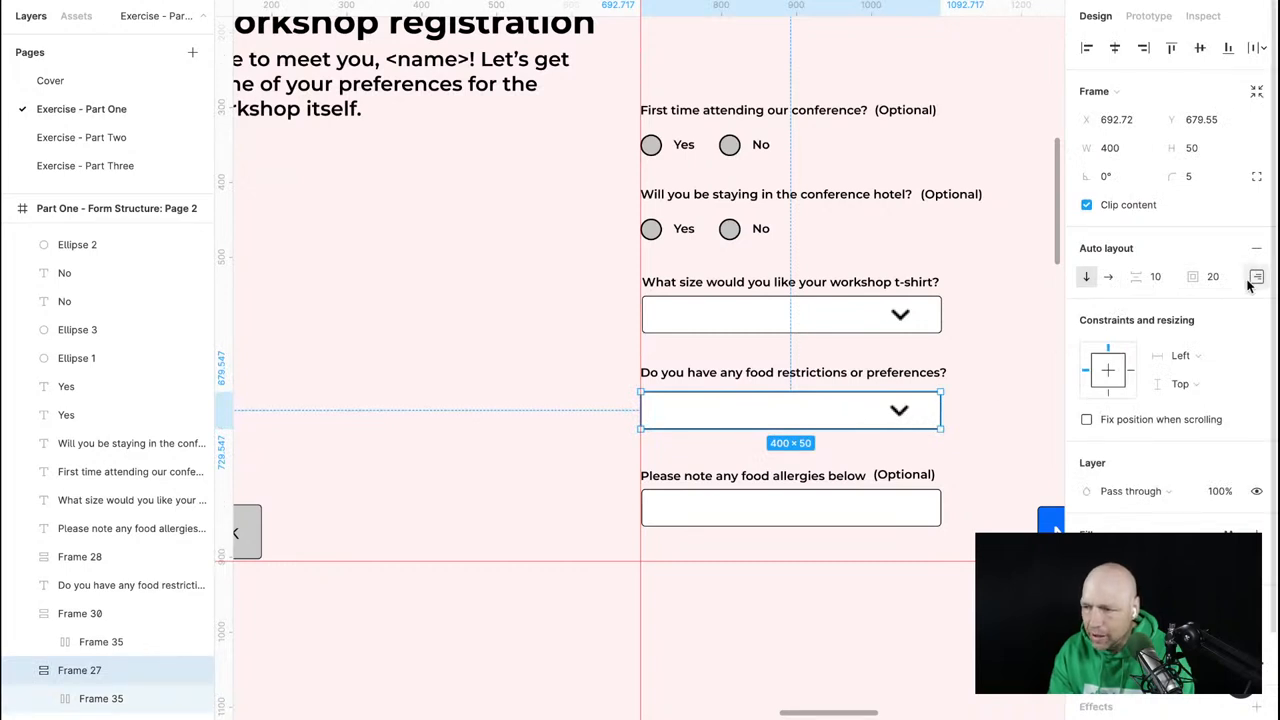
left_click(1256, 277)
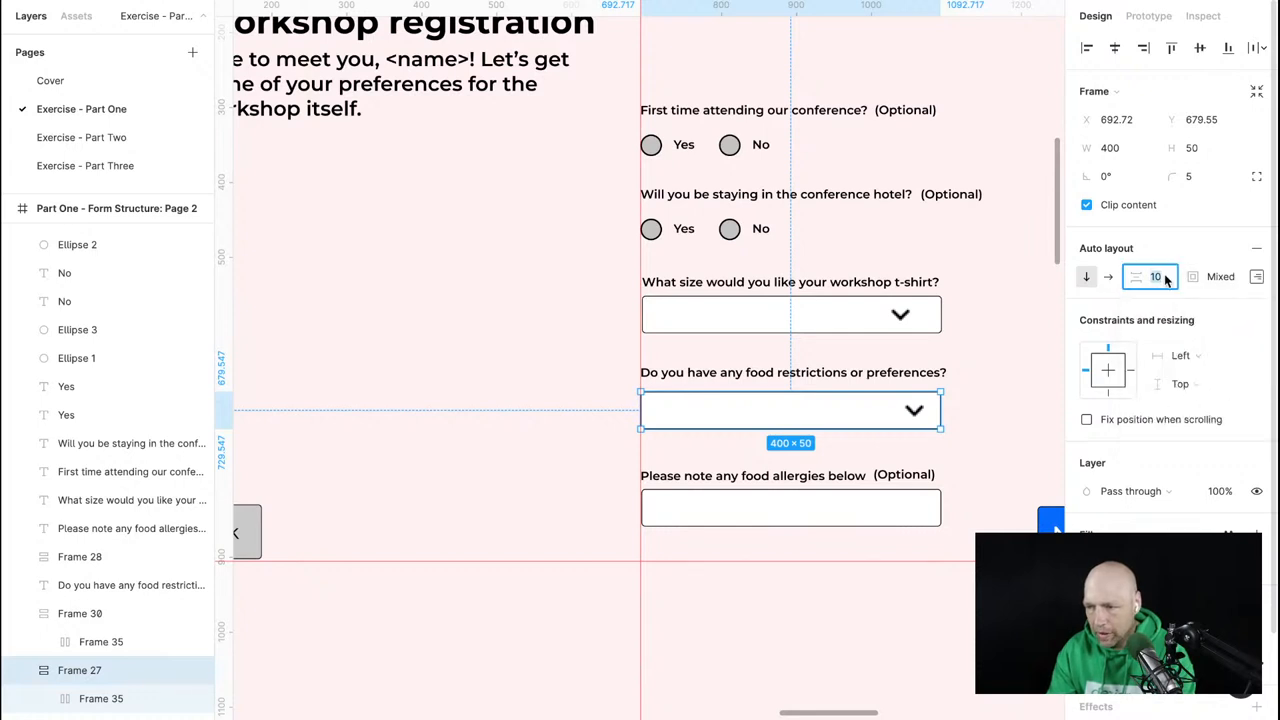
left_click(790, 314)
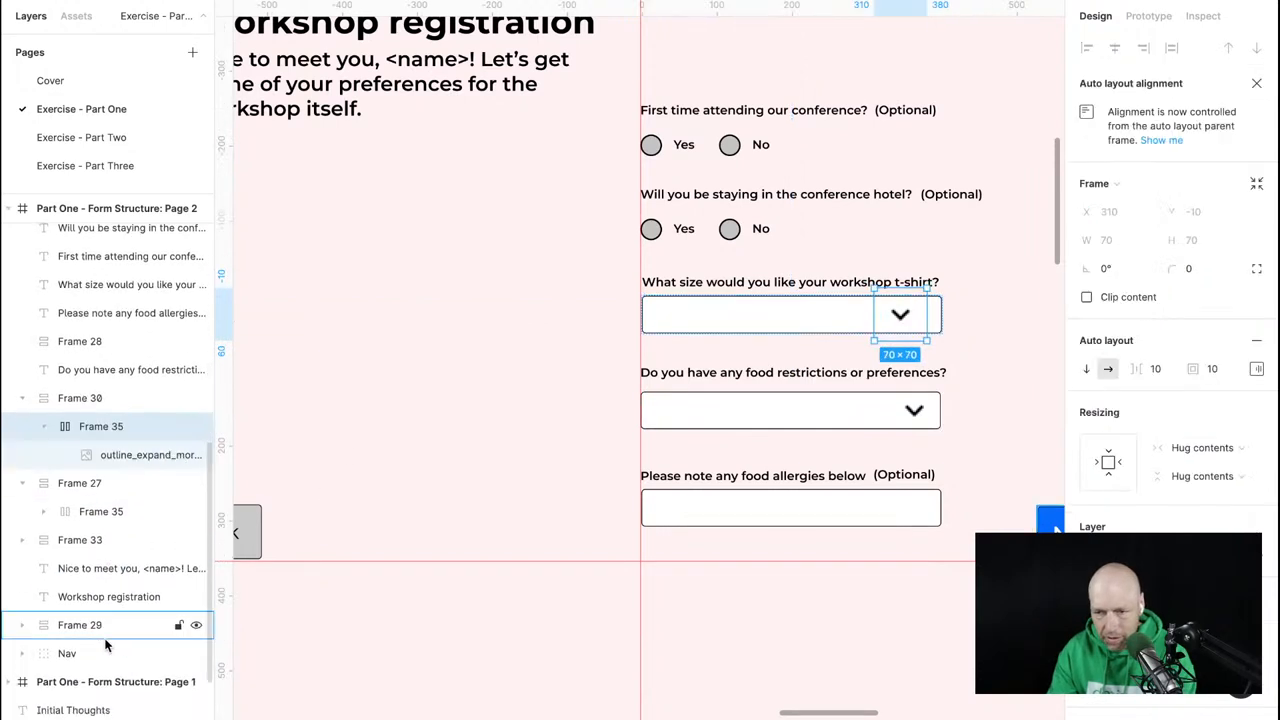
left_click(150, 454)
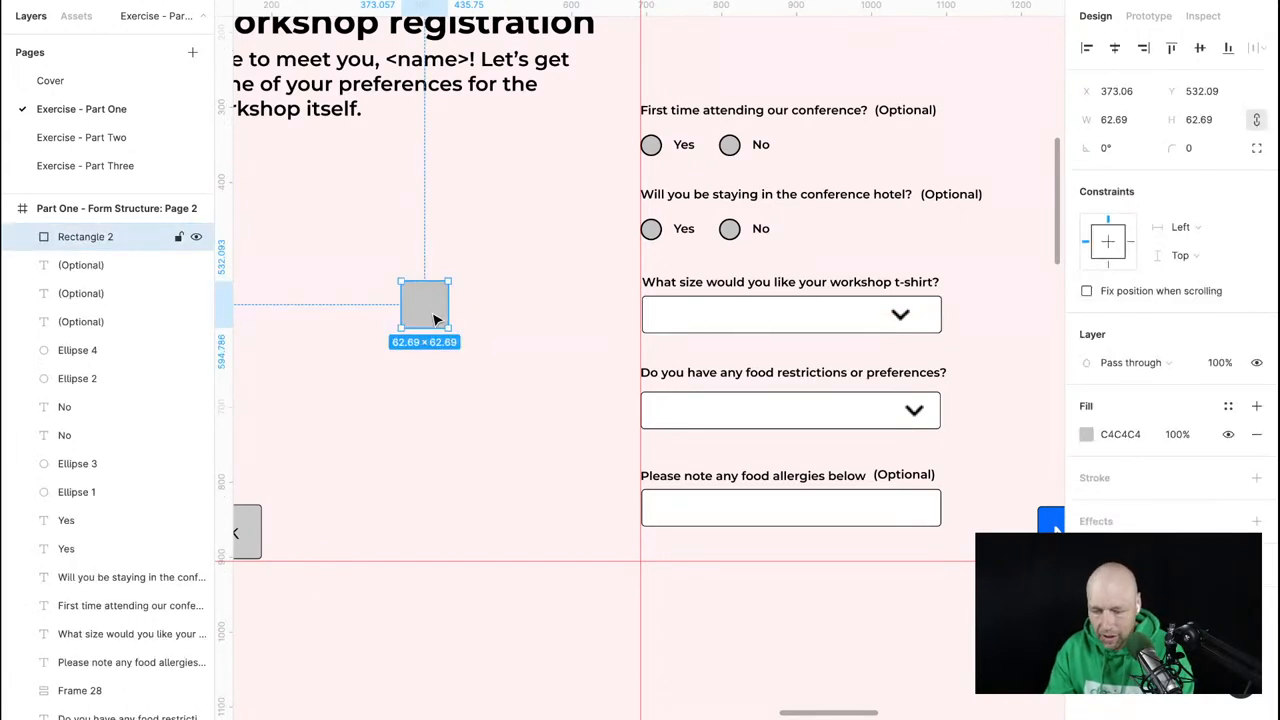
Subtract two offset 45° squares into a black chevron and place it beside the t-shirt dropdown.
key("ctrl+v")
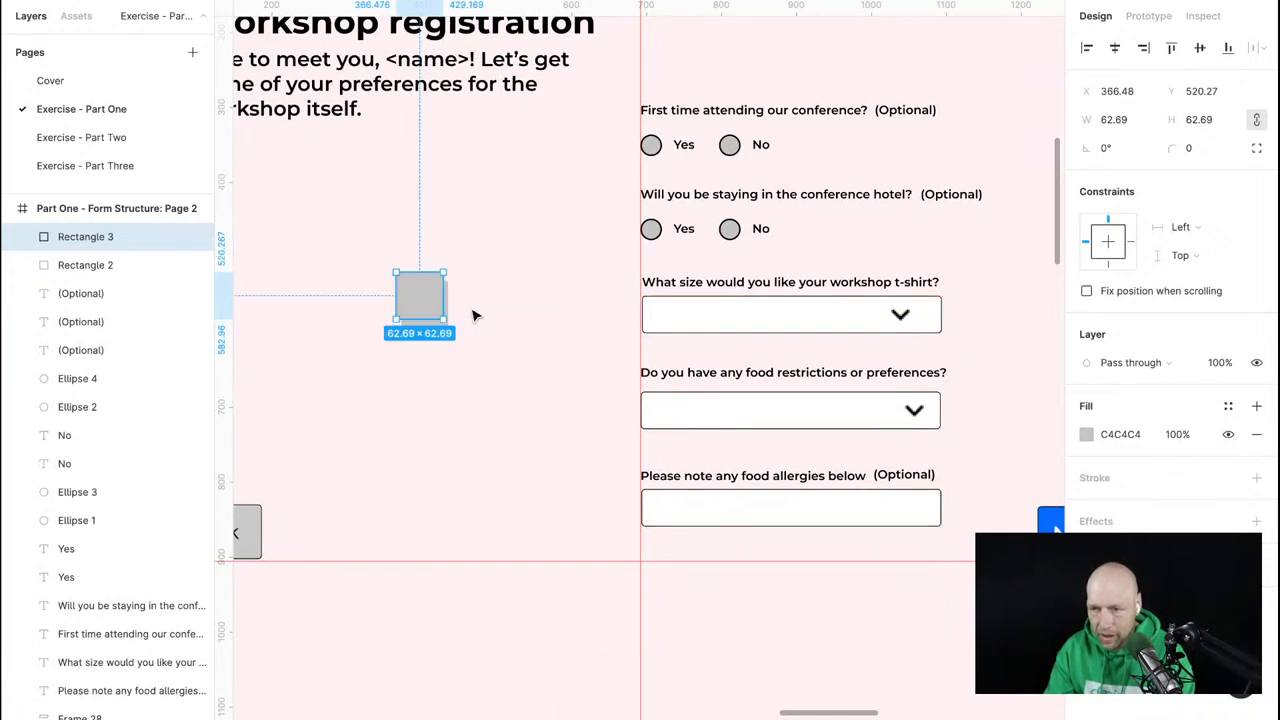
left_click_drag(418, 303, 424, 313)
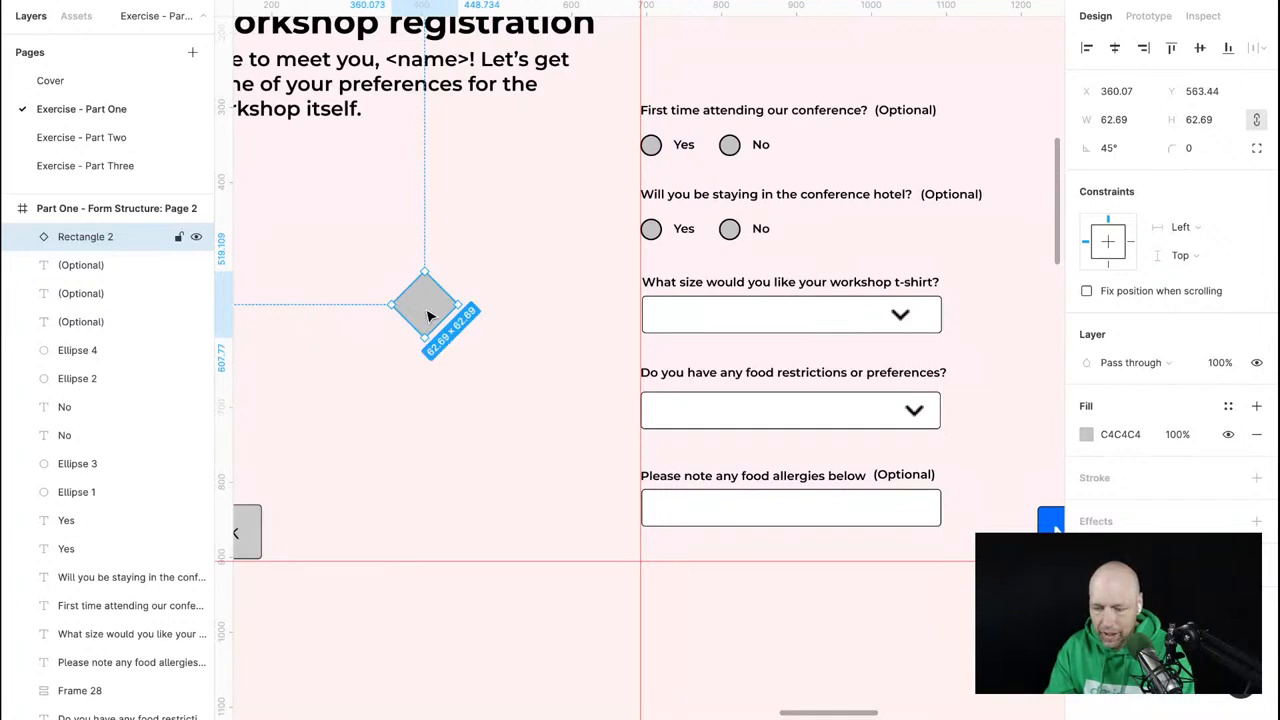
key("ctrl+v")
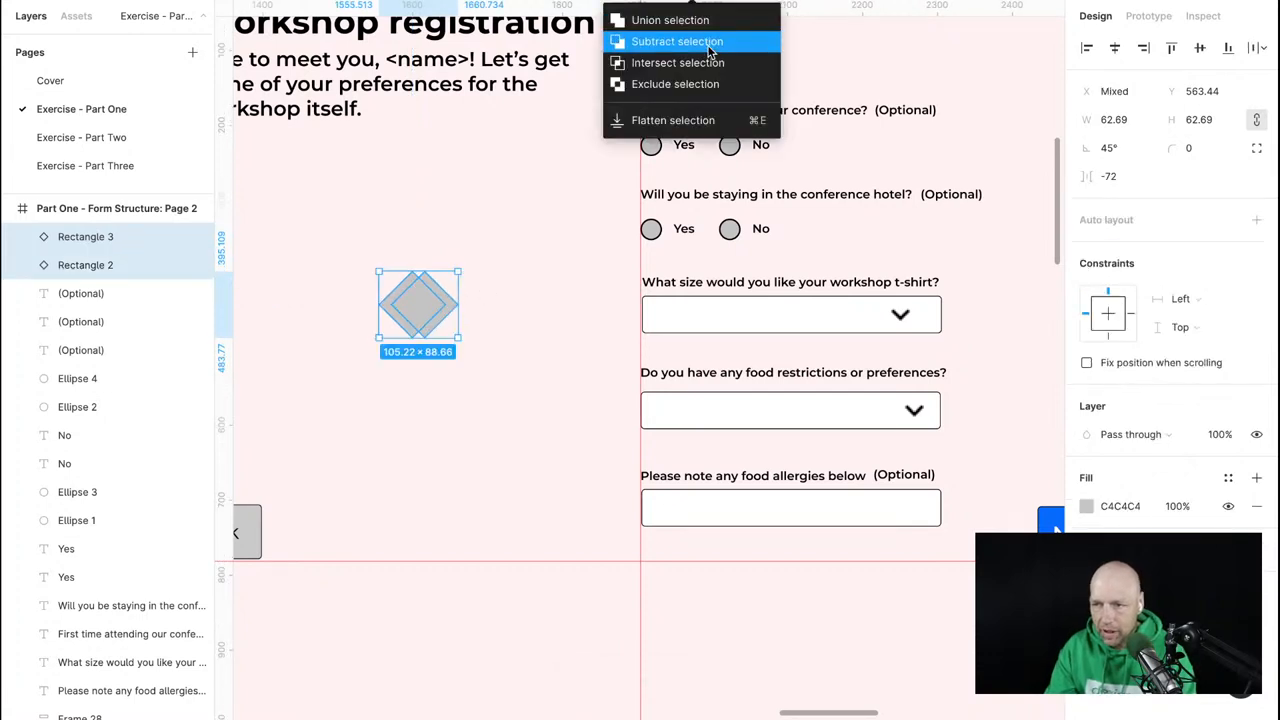
left_click(677, 41)
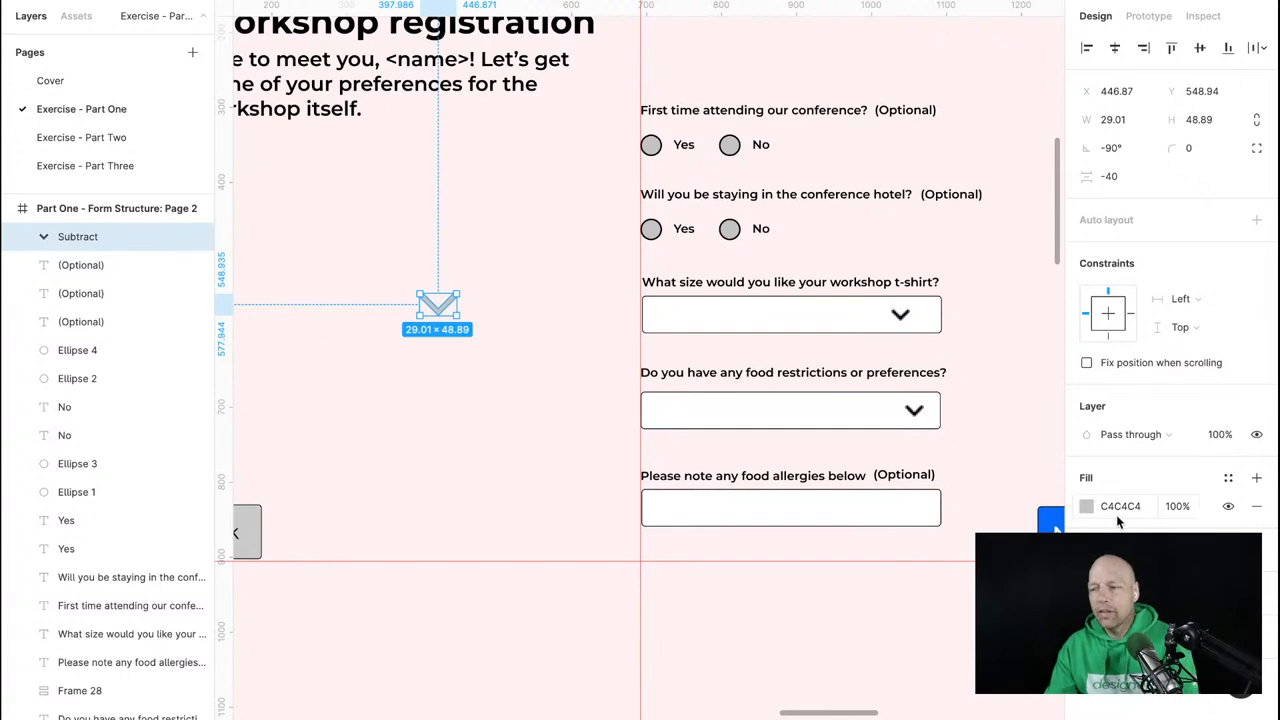
left_click(1086, 506)
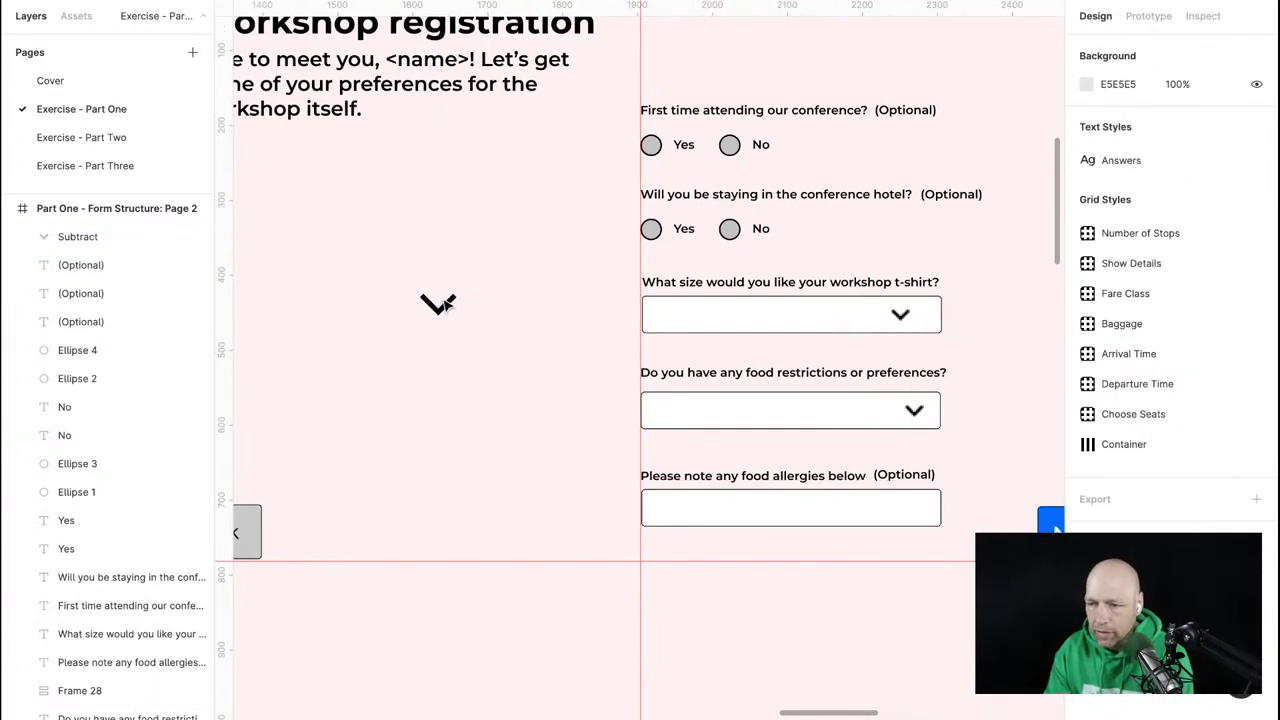
left_click(790, 314)
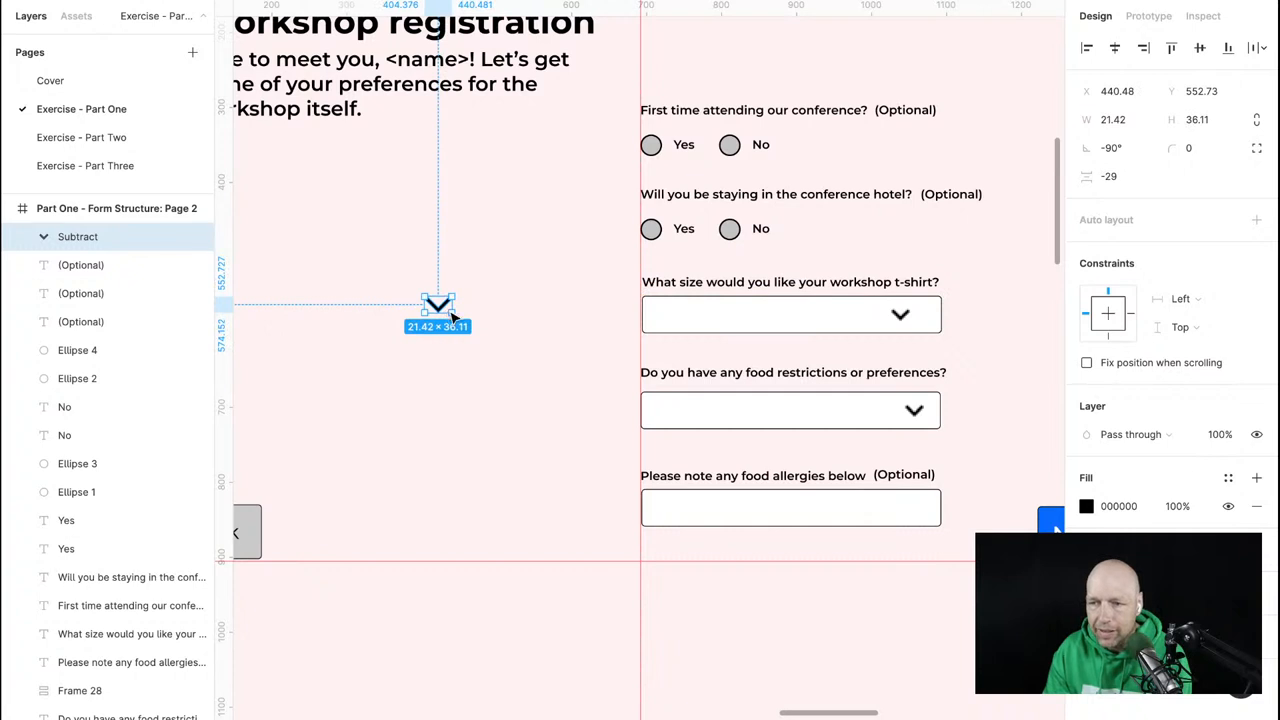
left_click_drag(438, 308, 968, 315)
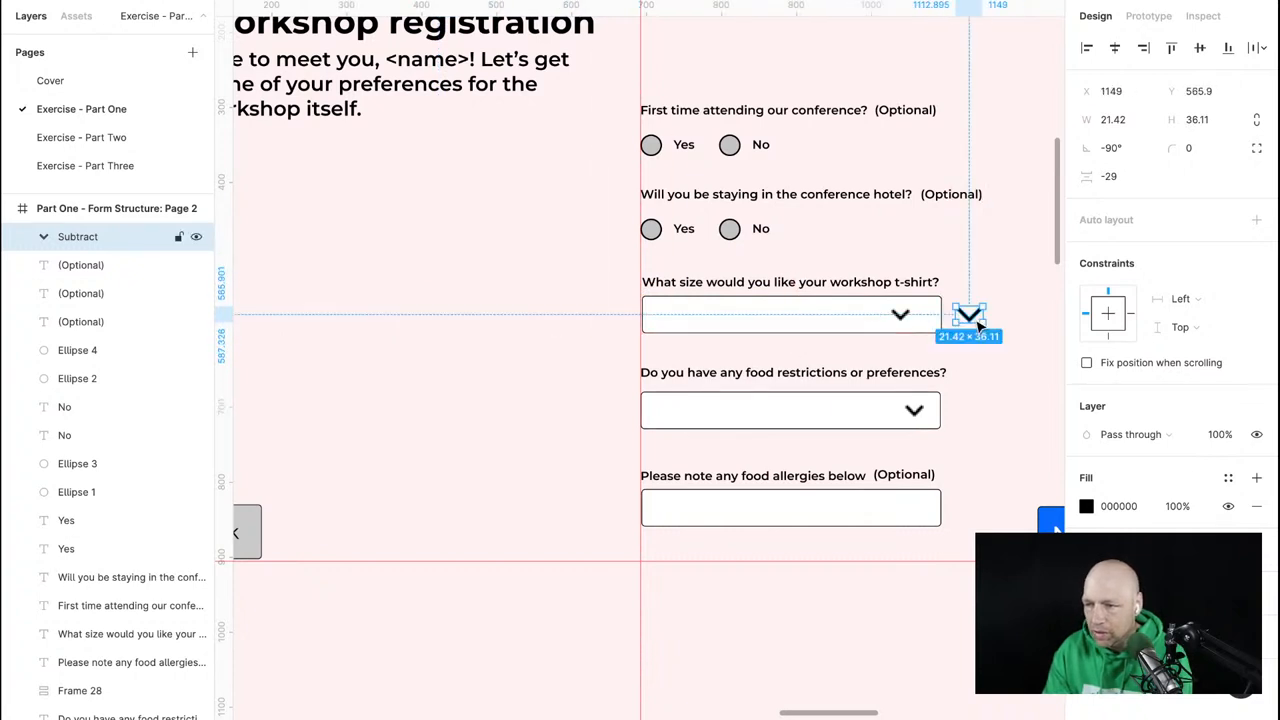
right_click(968, 315)
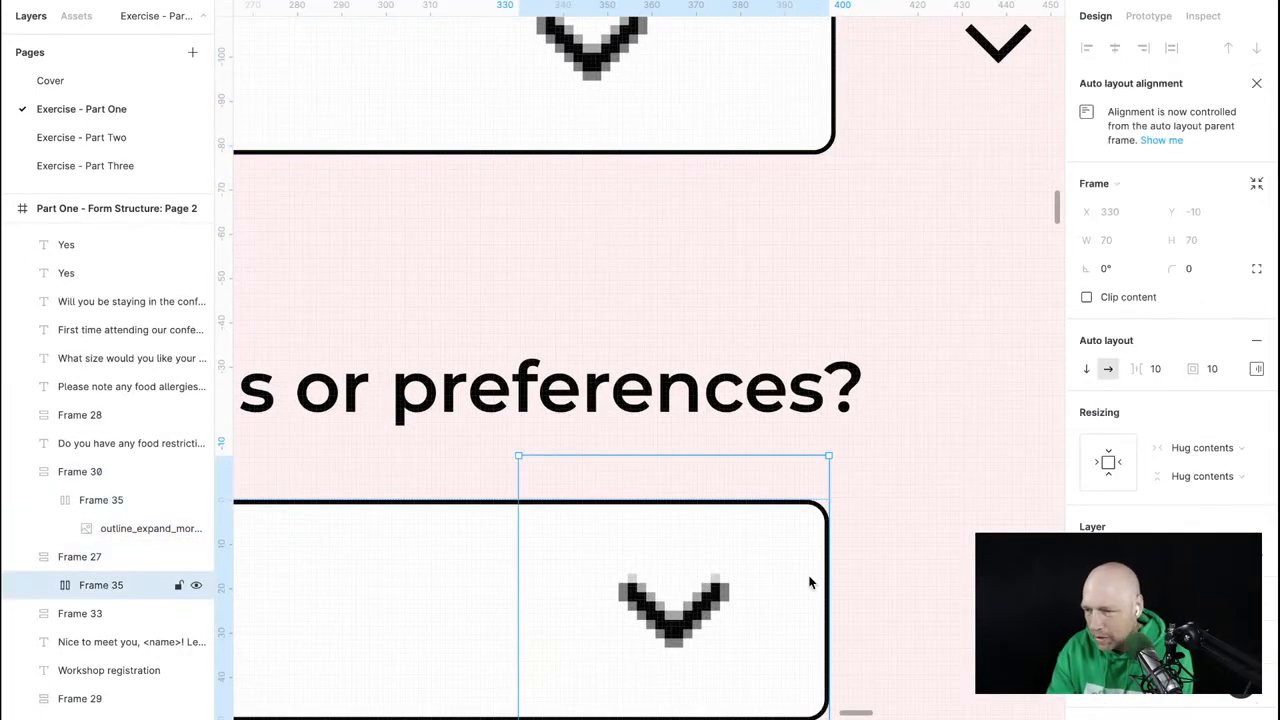
mouse_move(1156, 368)
type("0")
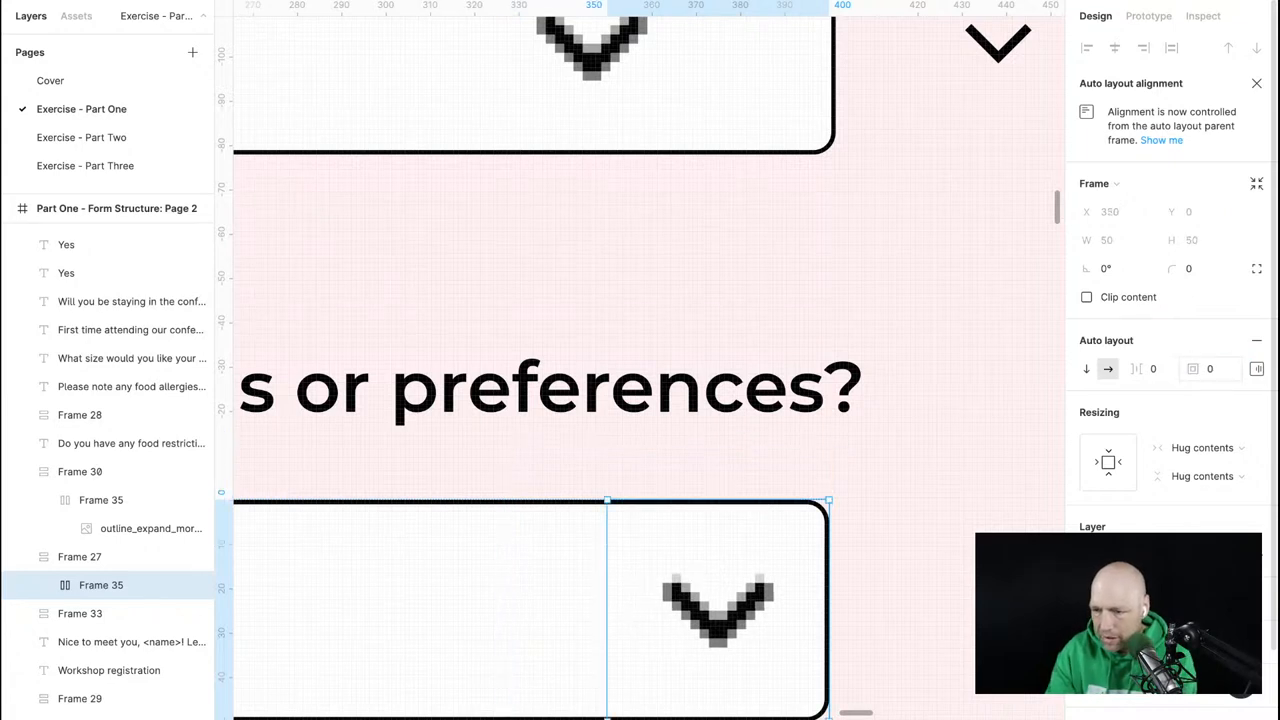
Set Frame 35's auto layout padding to 0 and deselect the arrow container.
left_click(79, 556)
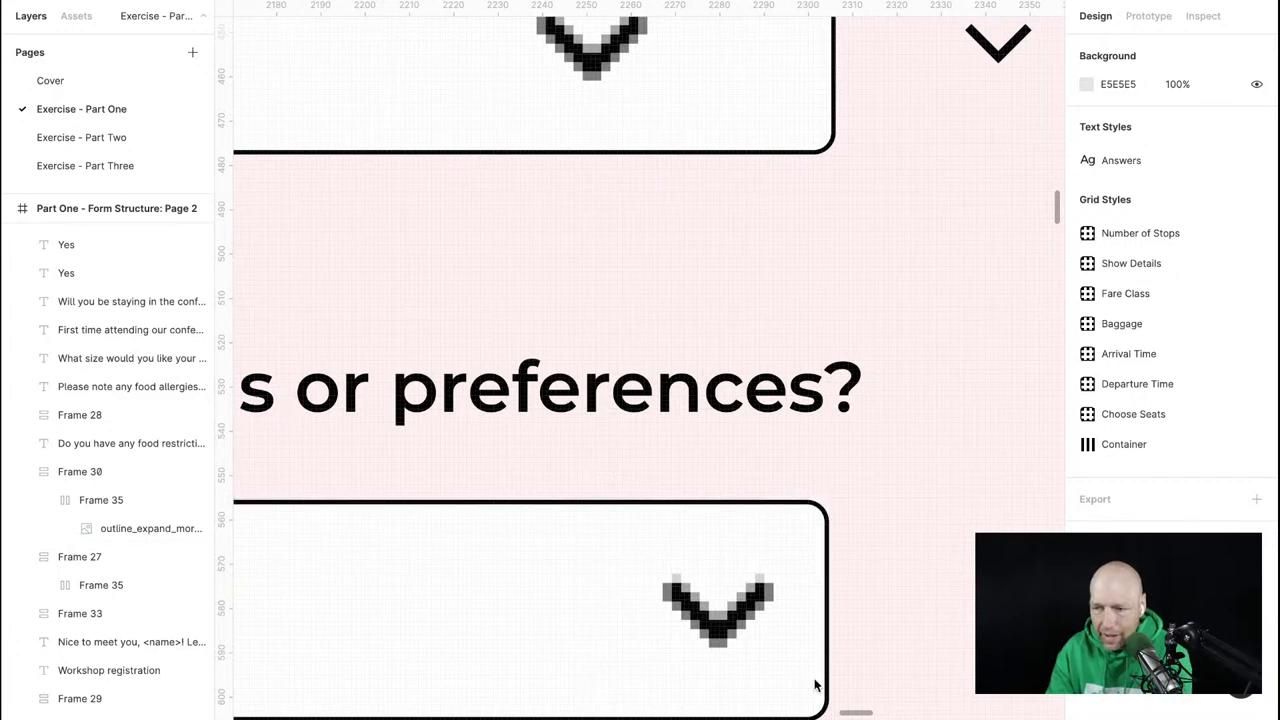
mouse_move(980, 480)
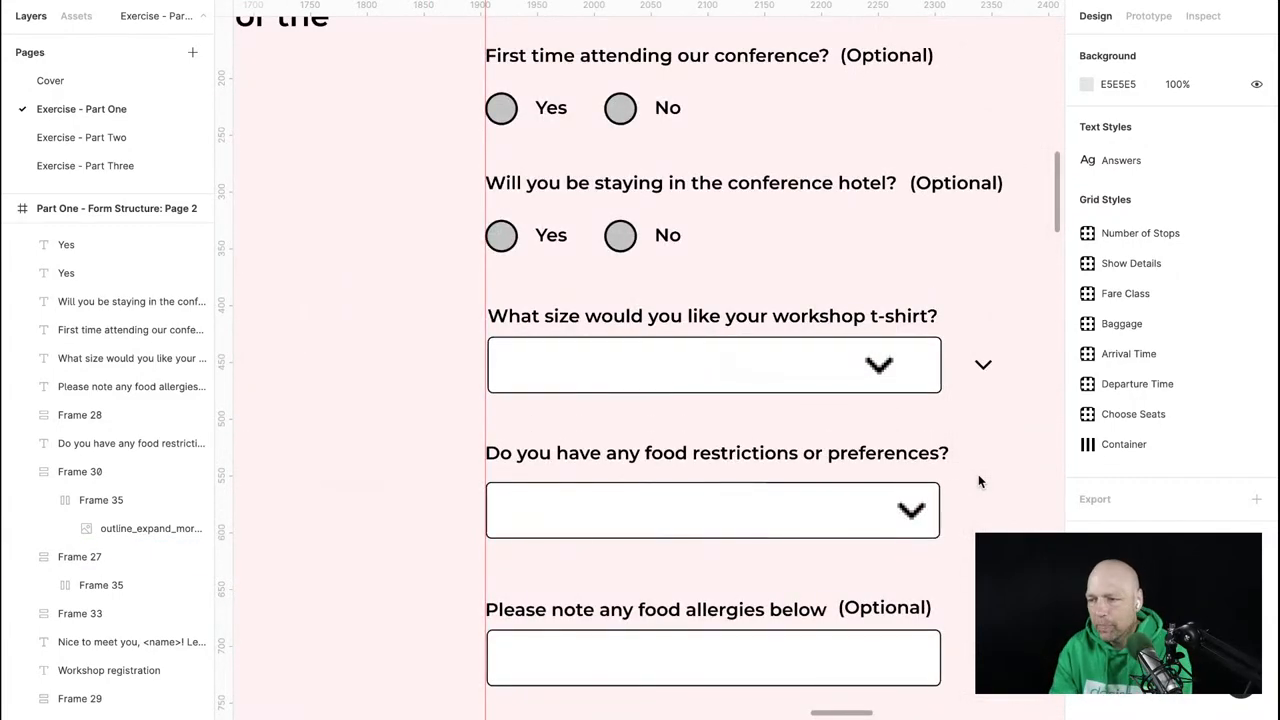
Scale the Subtract chevron down to 8.9×15 and zoom out to the full form.
scroll("down", 3)
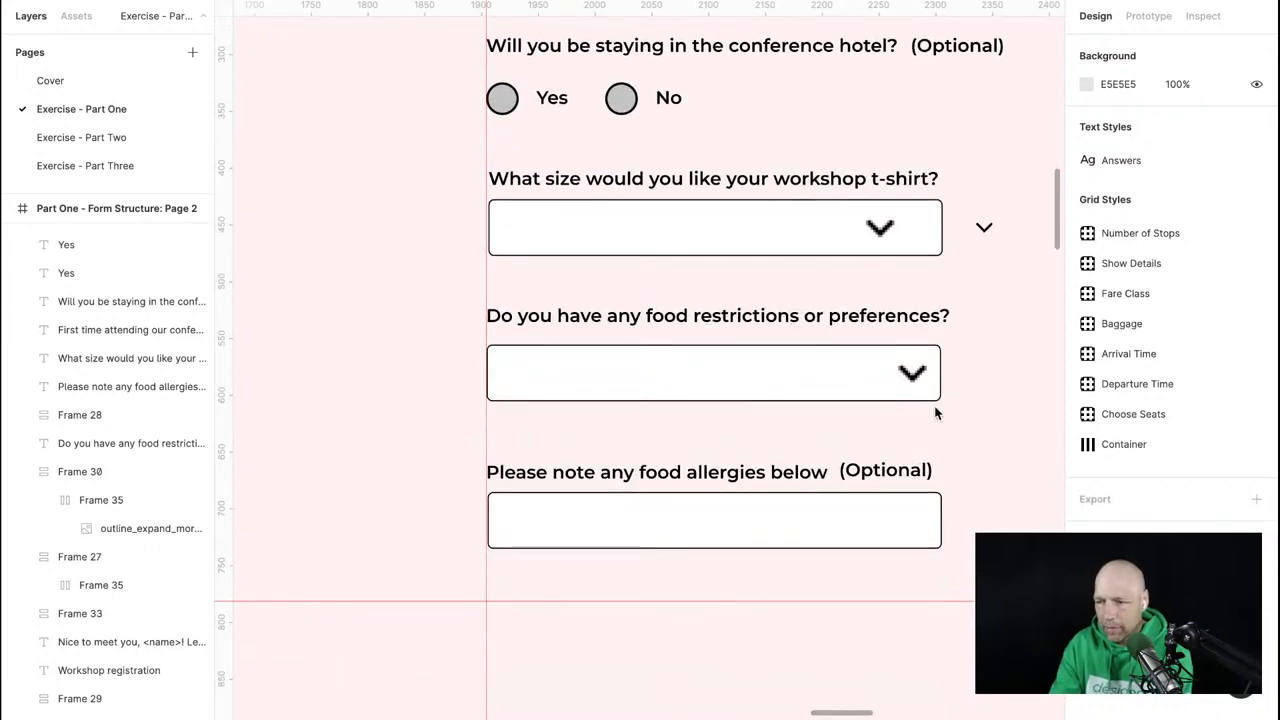
left_click(713, 372)
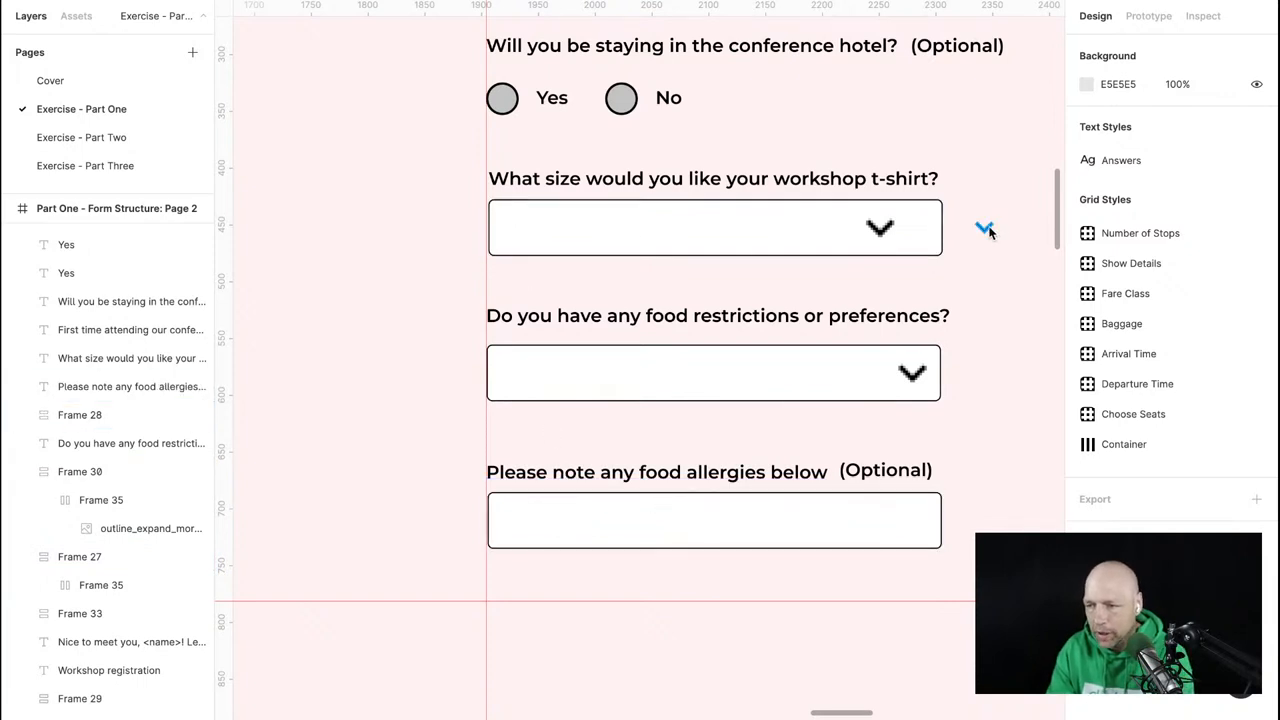
left_click(985, 228)
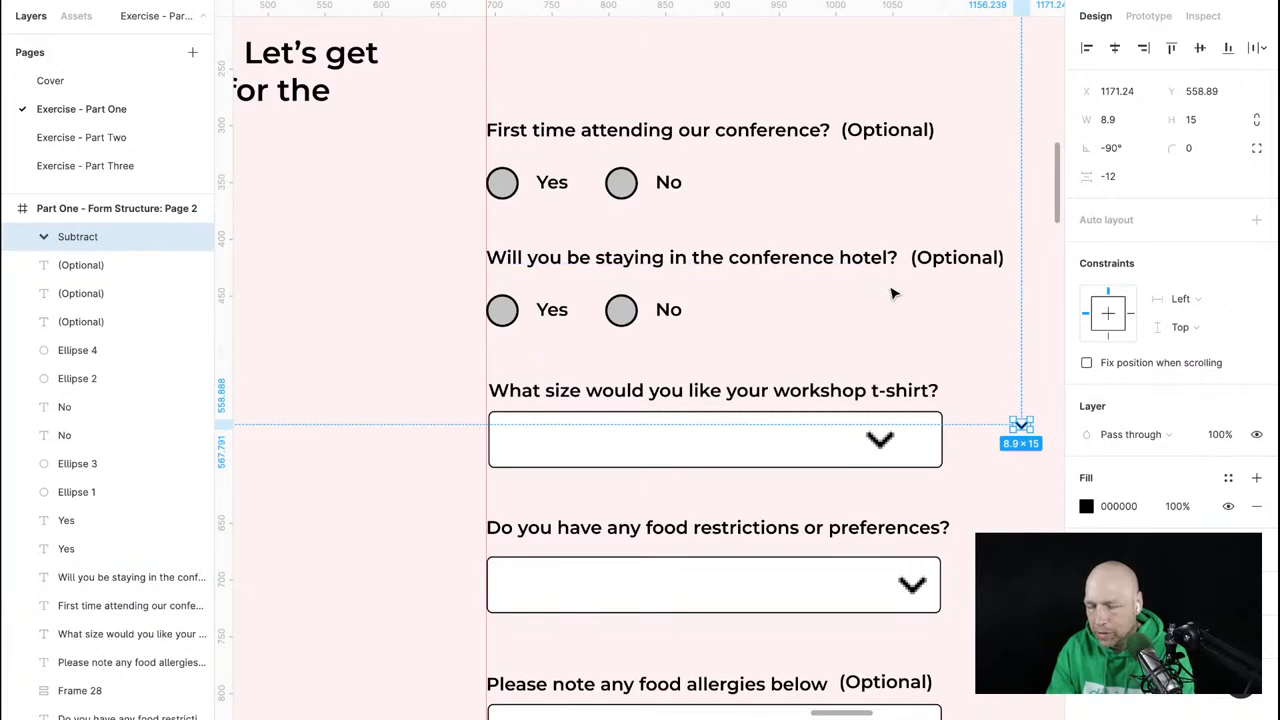
scroll("down", 3)
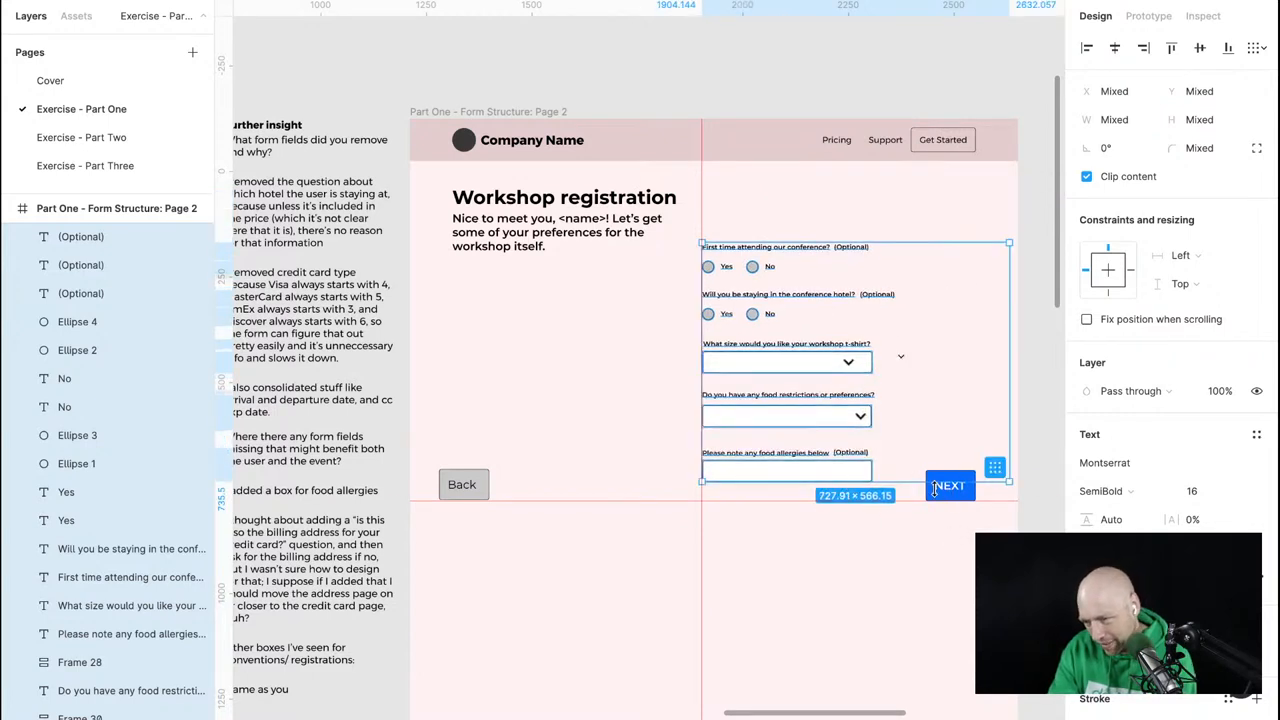
mouse_move(884, 497)
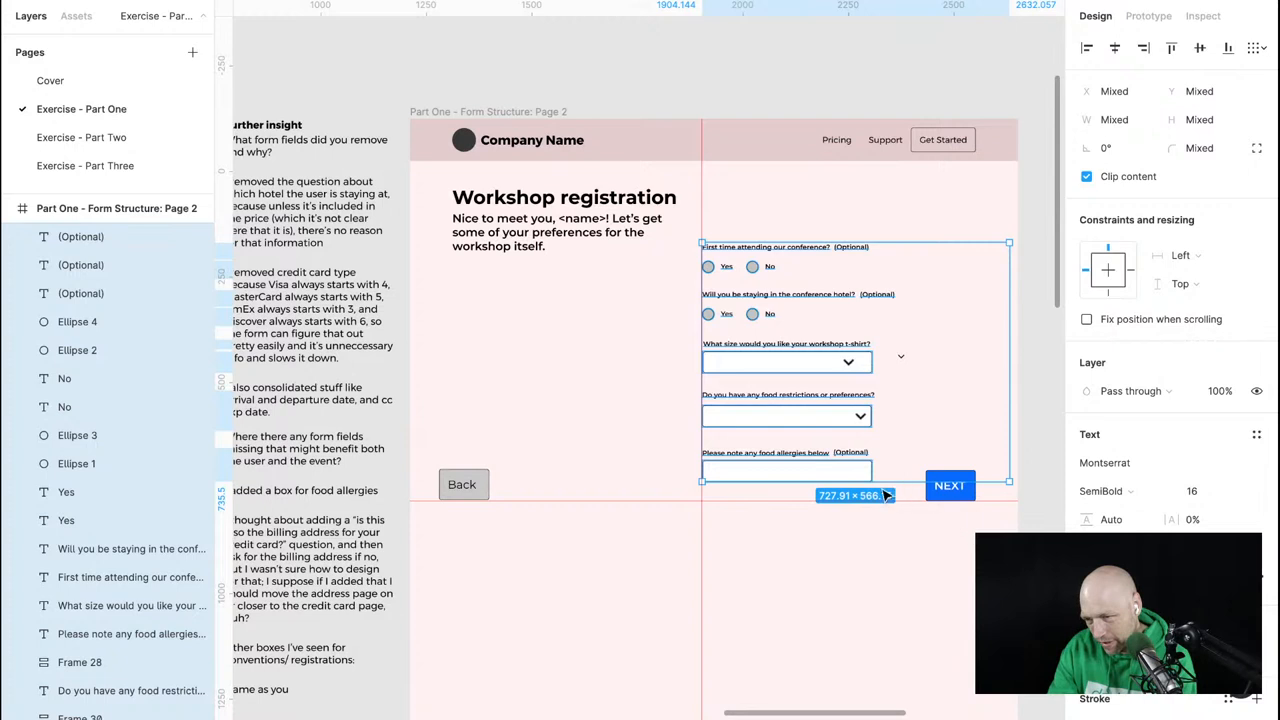
Set the welcome line to 24 and the heading to 32, then raise the questions column.
left_click(949, 485)
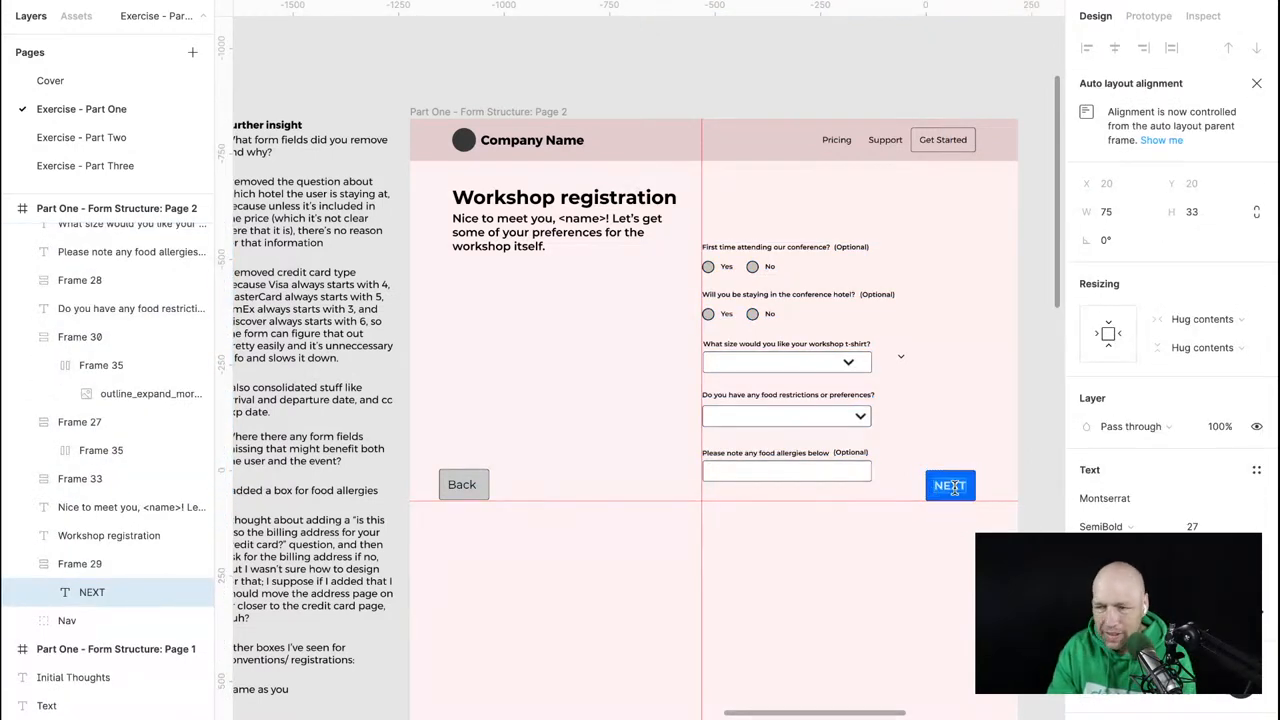
left_click(564, 232)
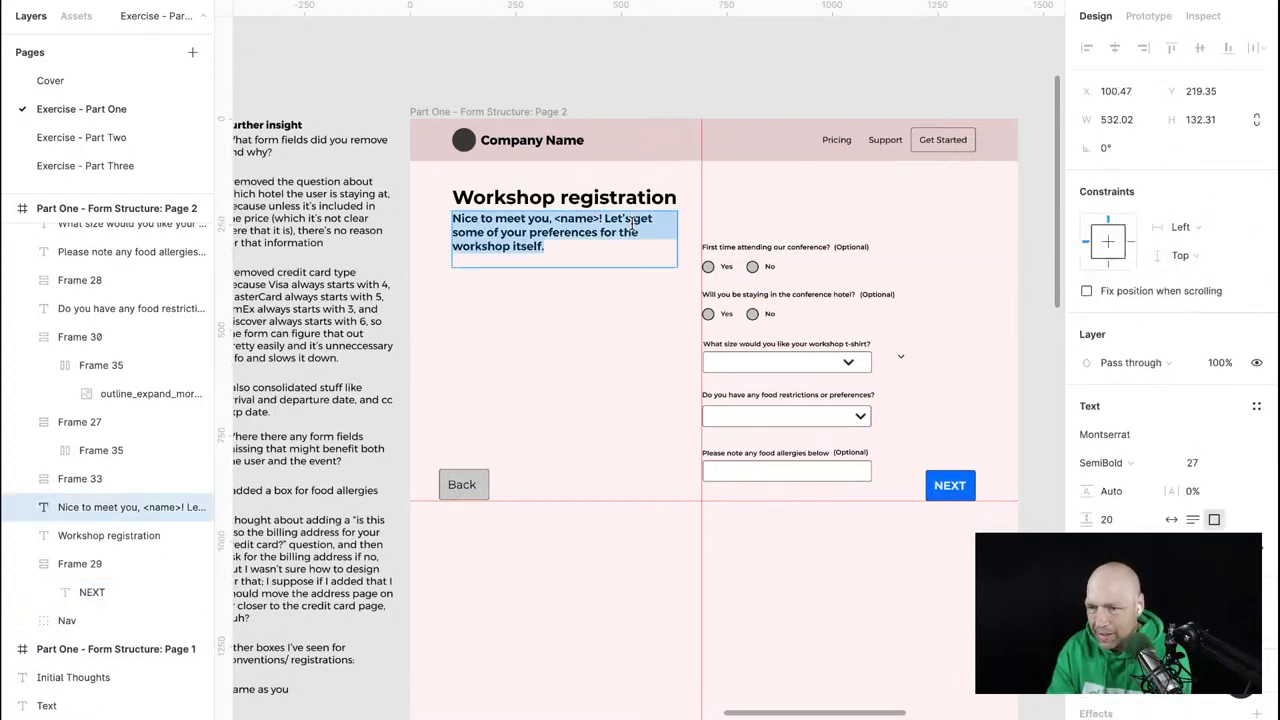
left_click(1200, 462)
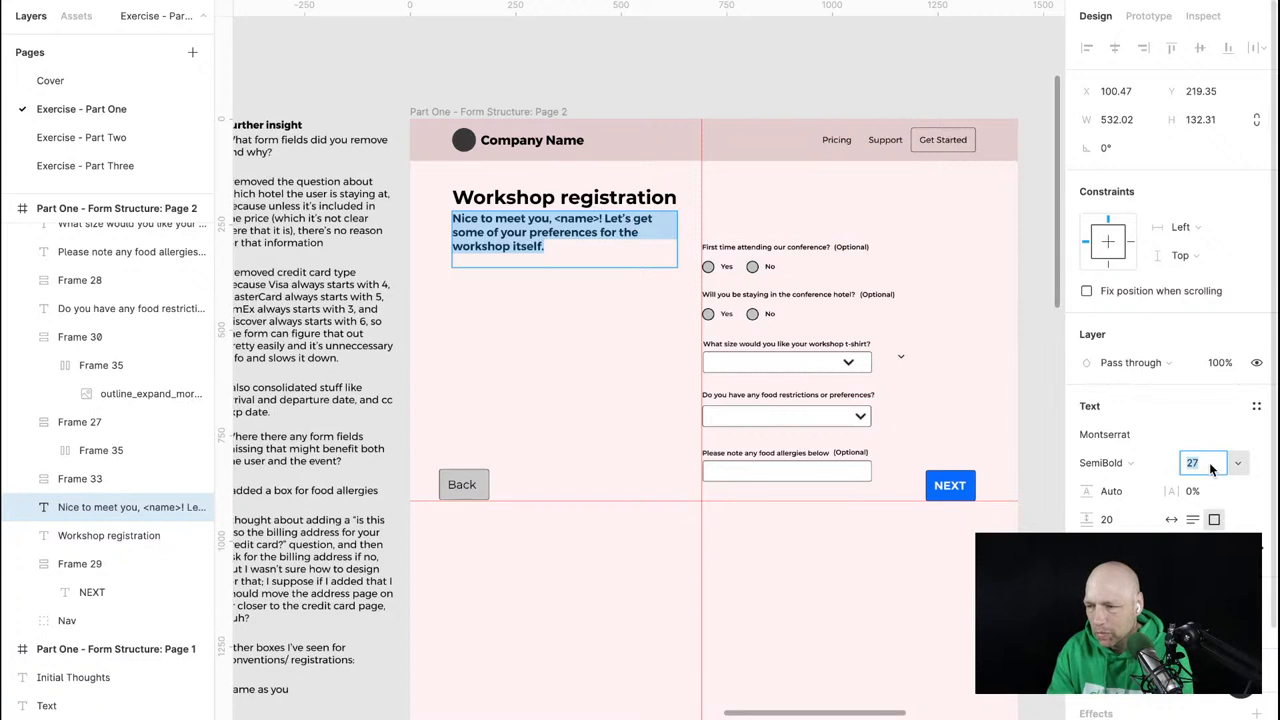
type("24")
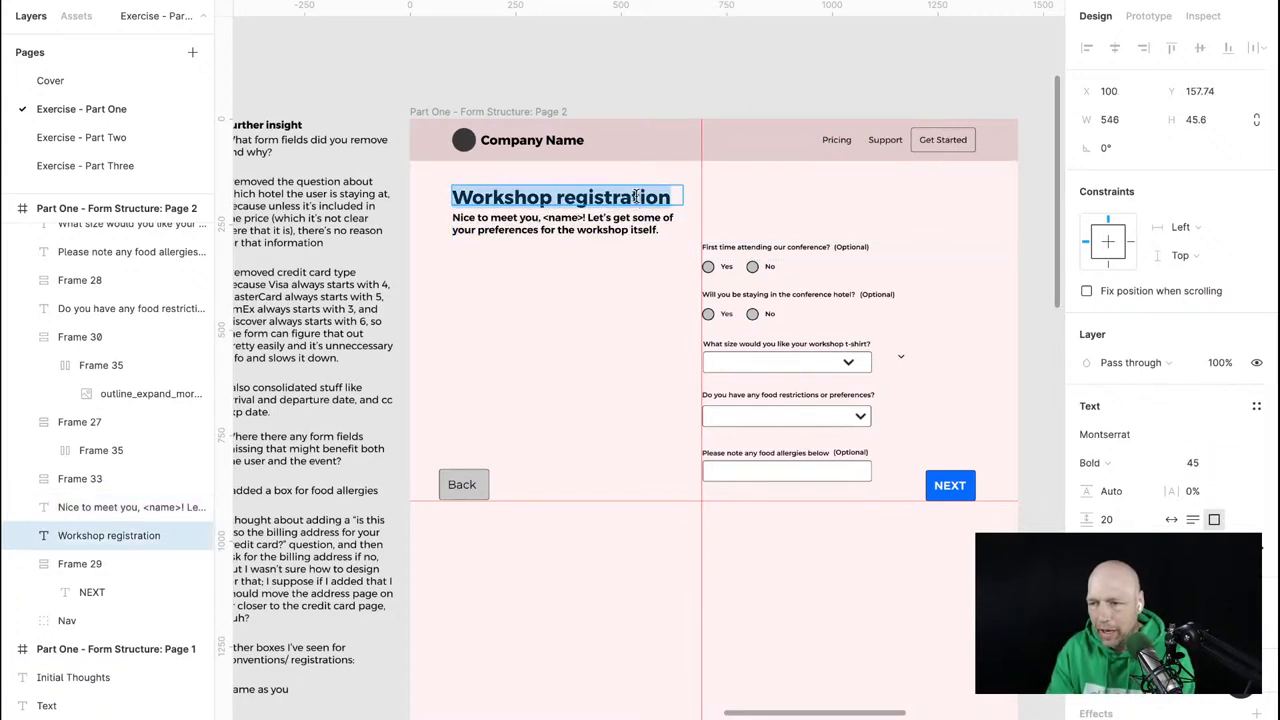
left_click(1203, 462)
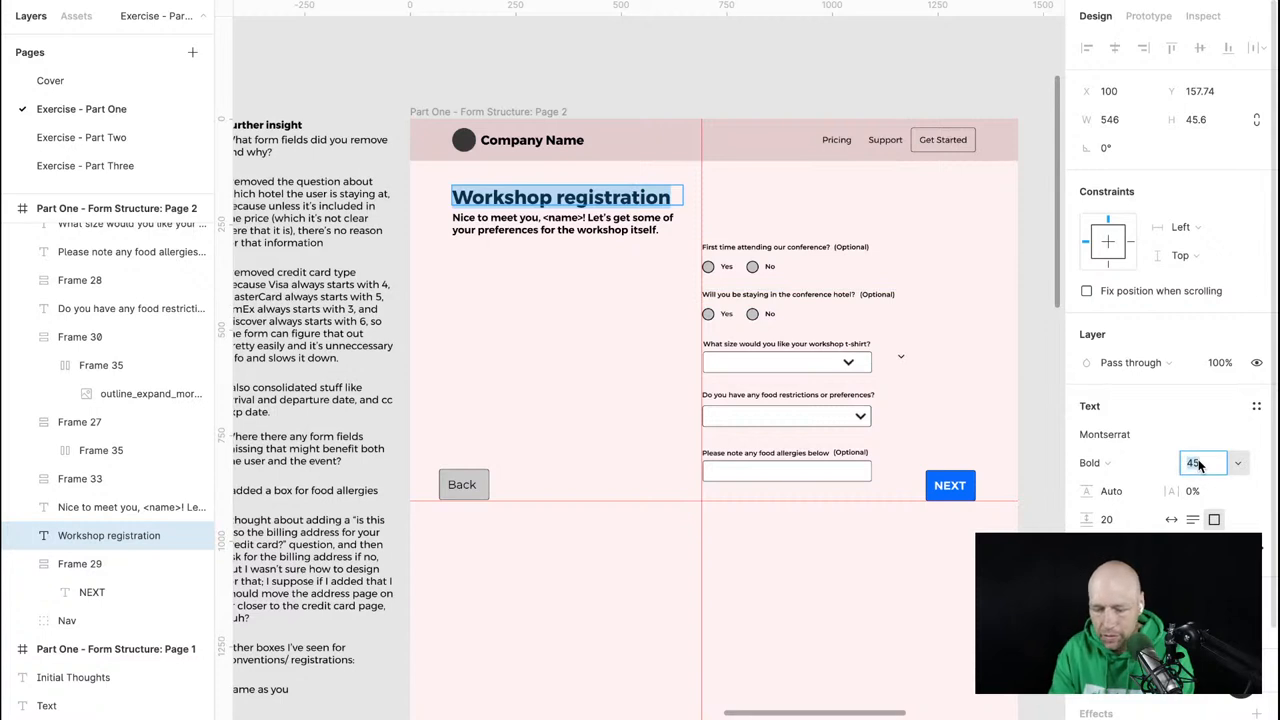
type("32")
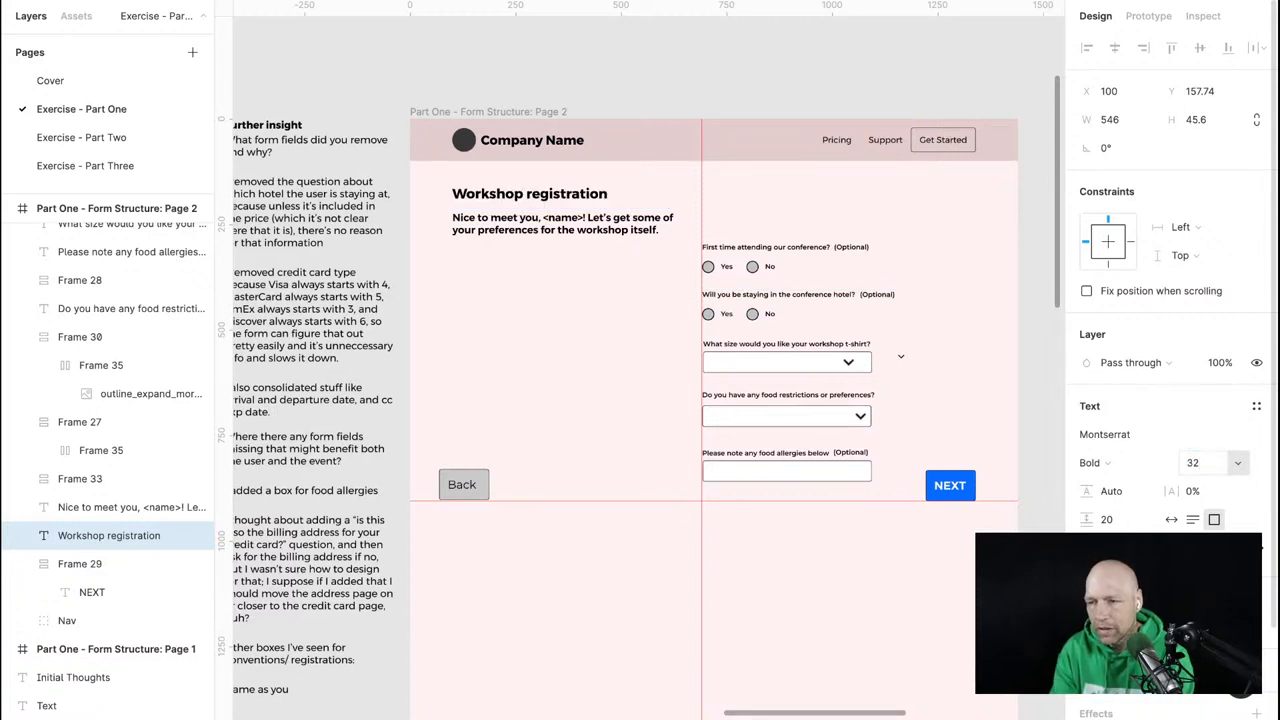
left_click(563, 223)
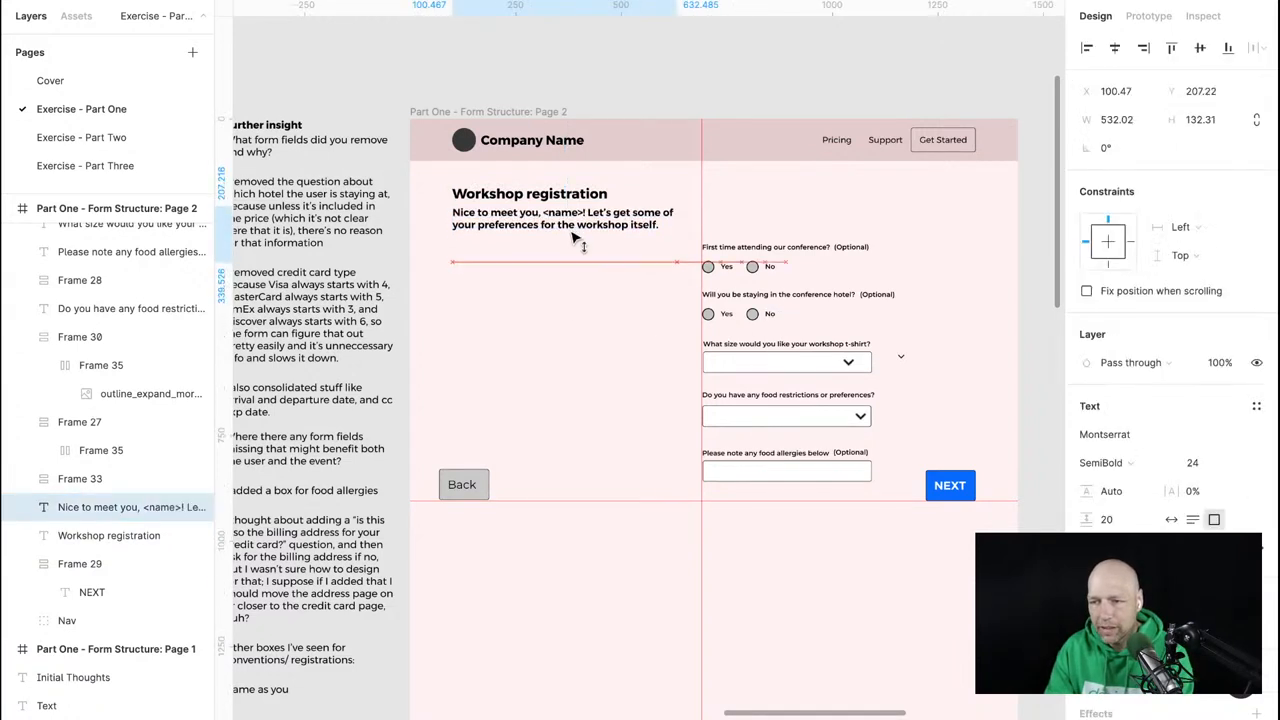
left_click(591, 361)
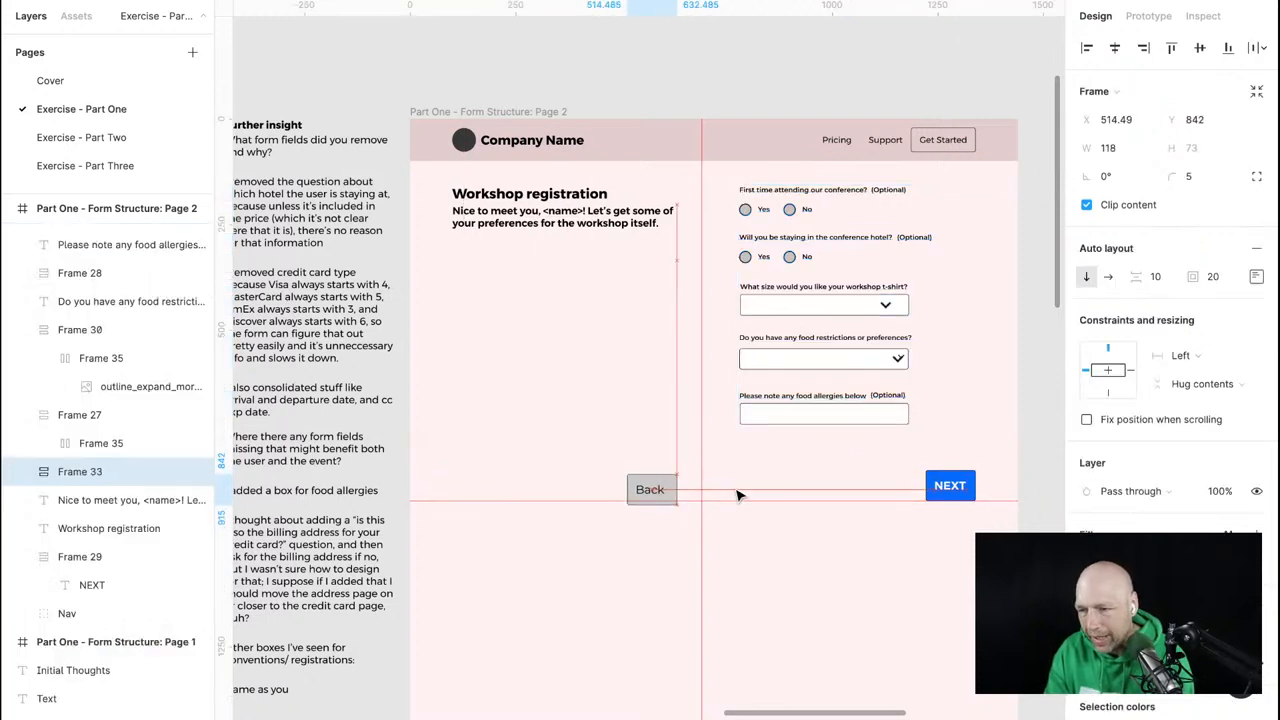
Place the Back button under the food allergies field with NEXT beside it.
left_click_drag(649, 489, 473, 485)
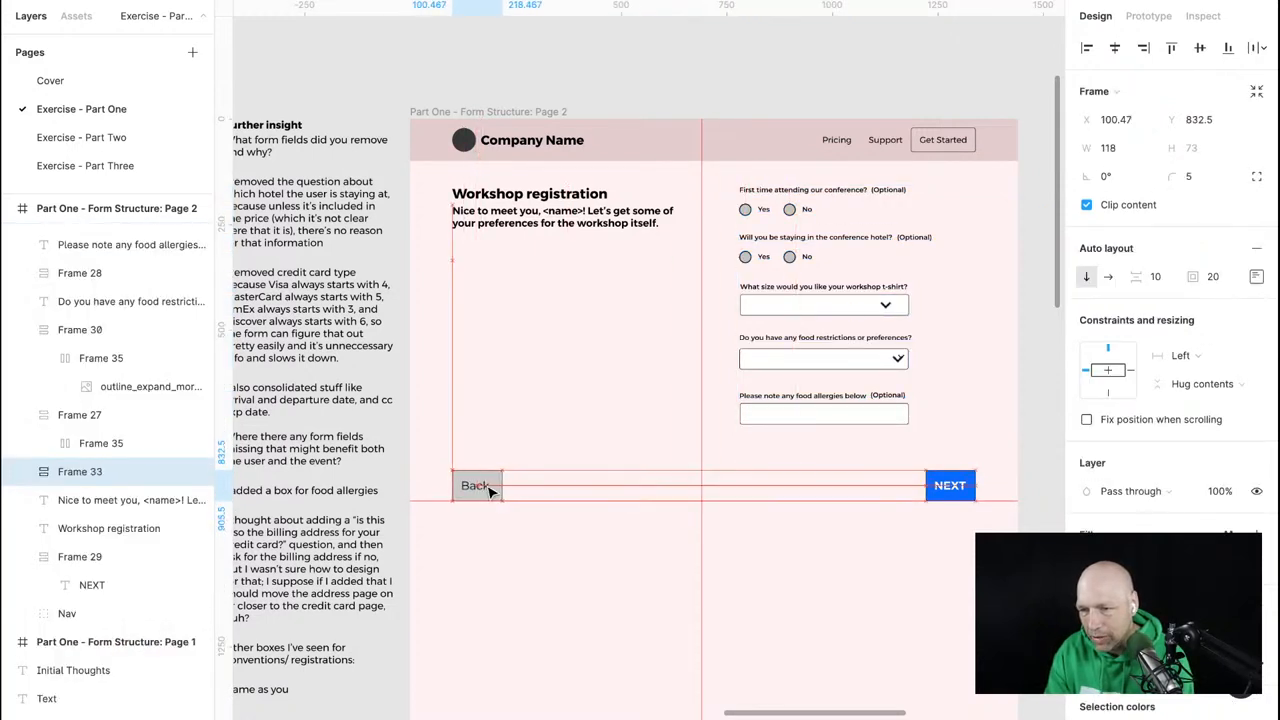
left_click(473, 485)
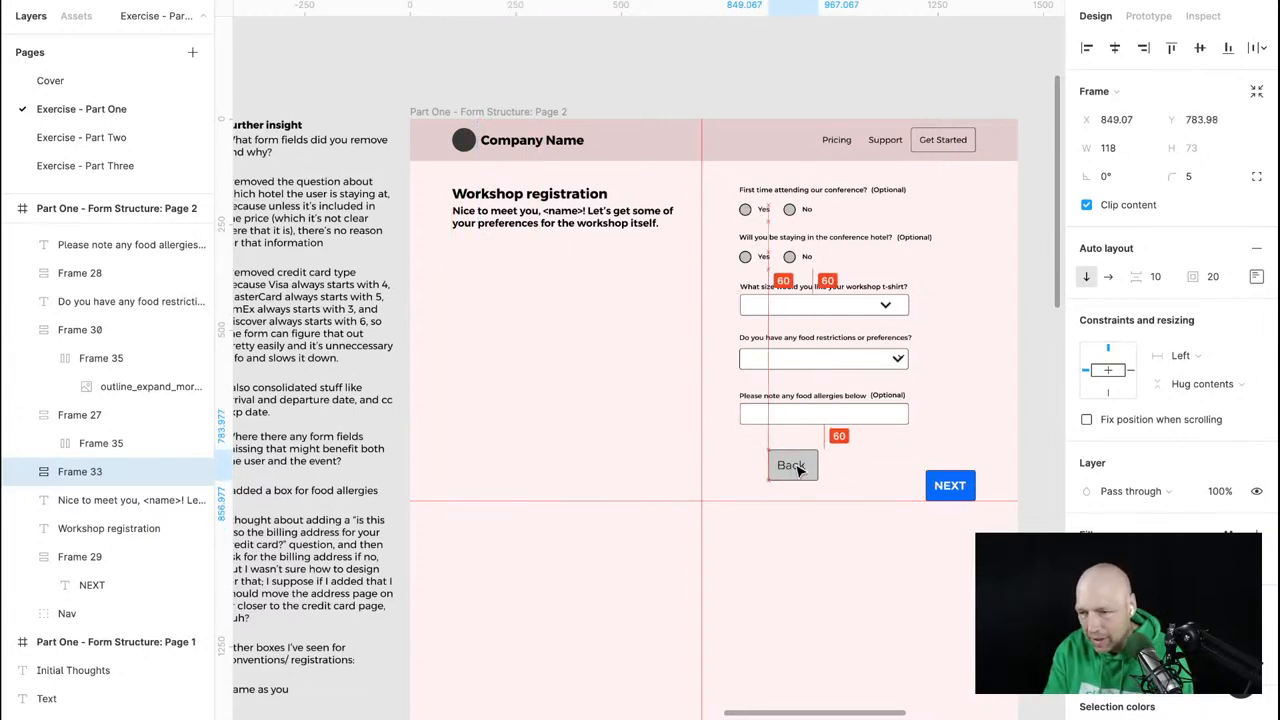
left_click_drag(792, 465, 762, 457)
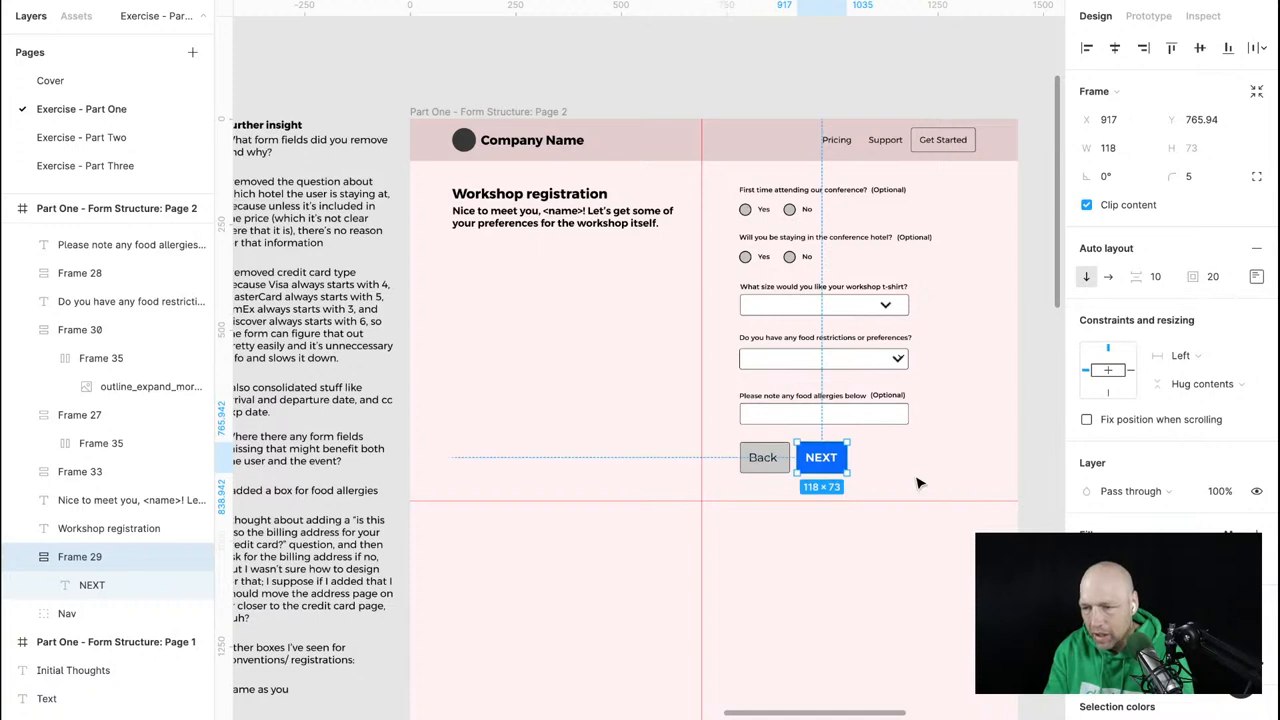
left_click_drag(820, 457, 966, 479)
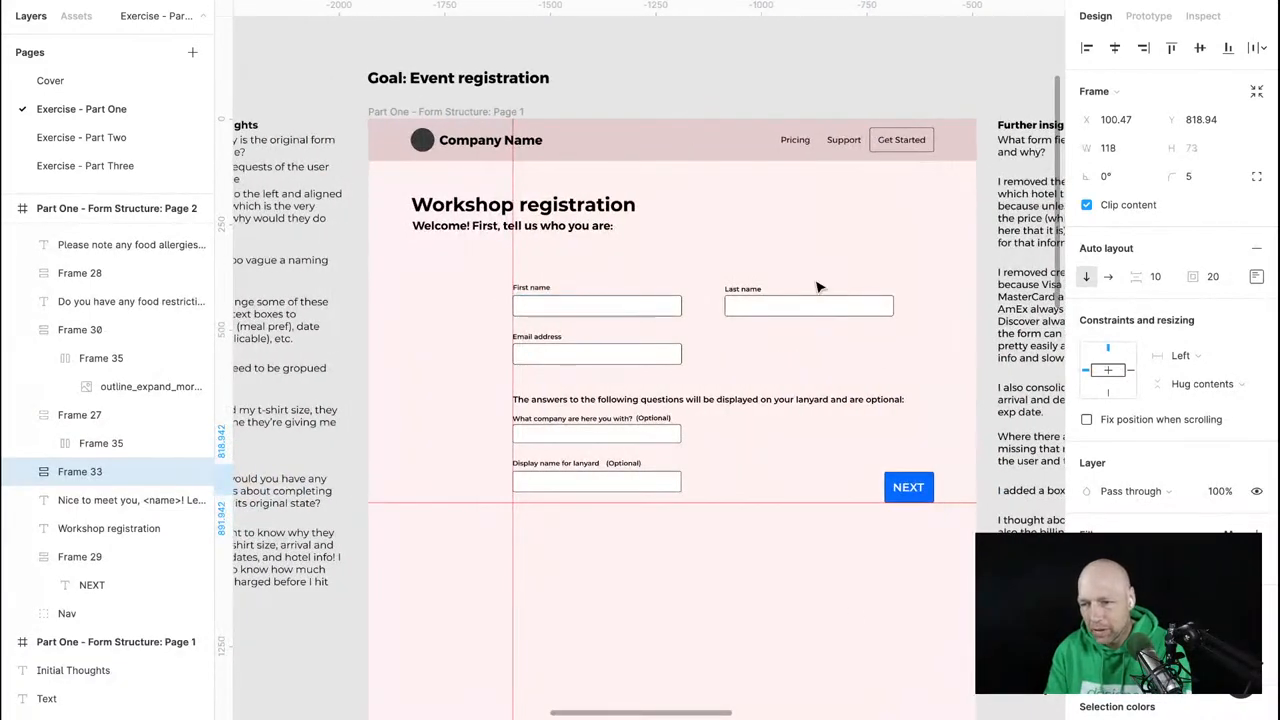
On Page 1, move Last name beneath First name and above Email address.
left_click(808, 305)
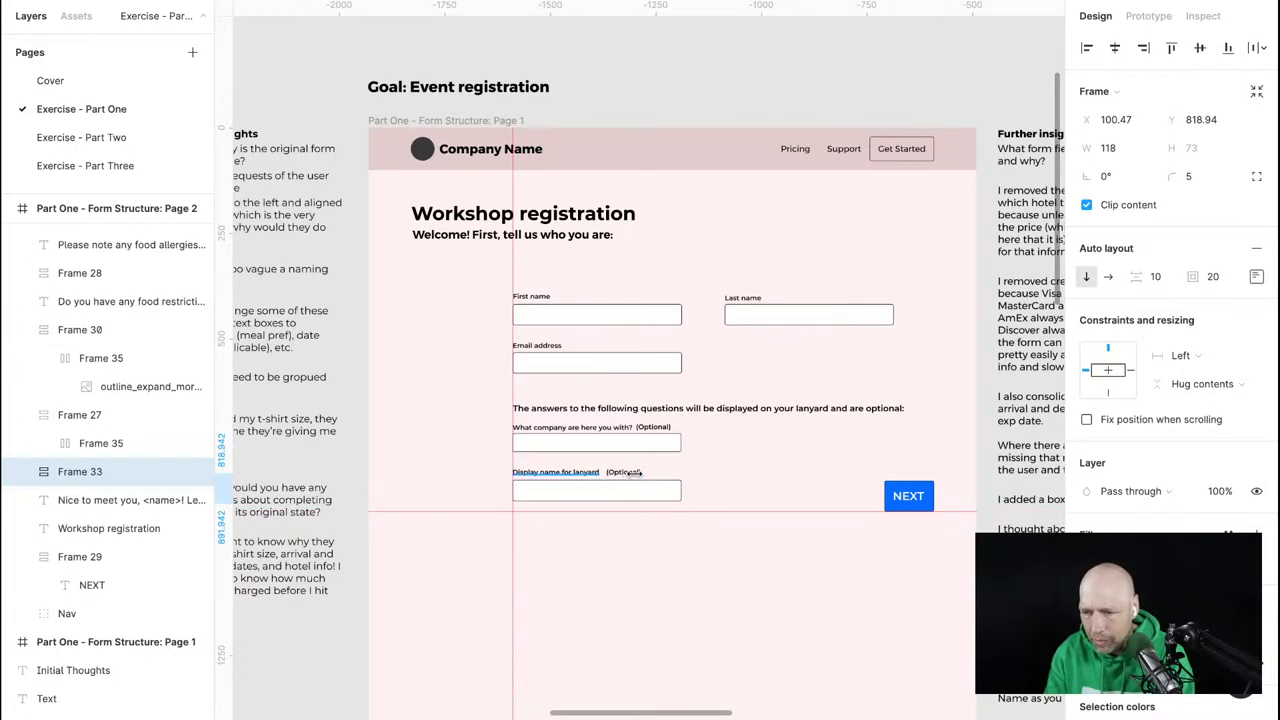
left_click(624, 471)
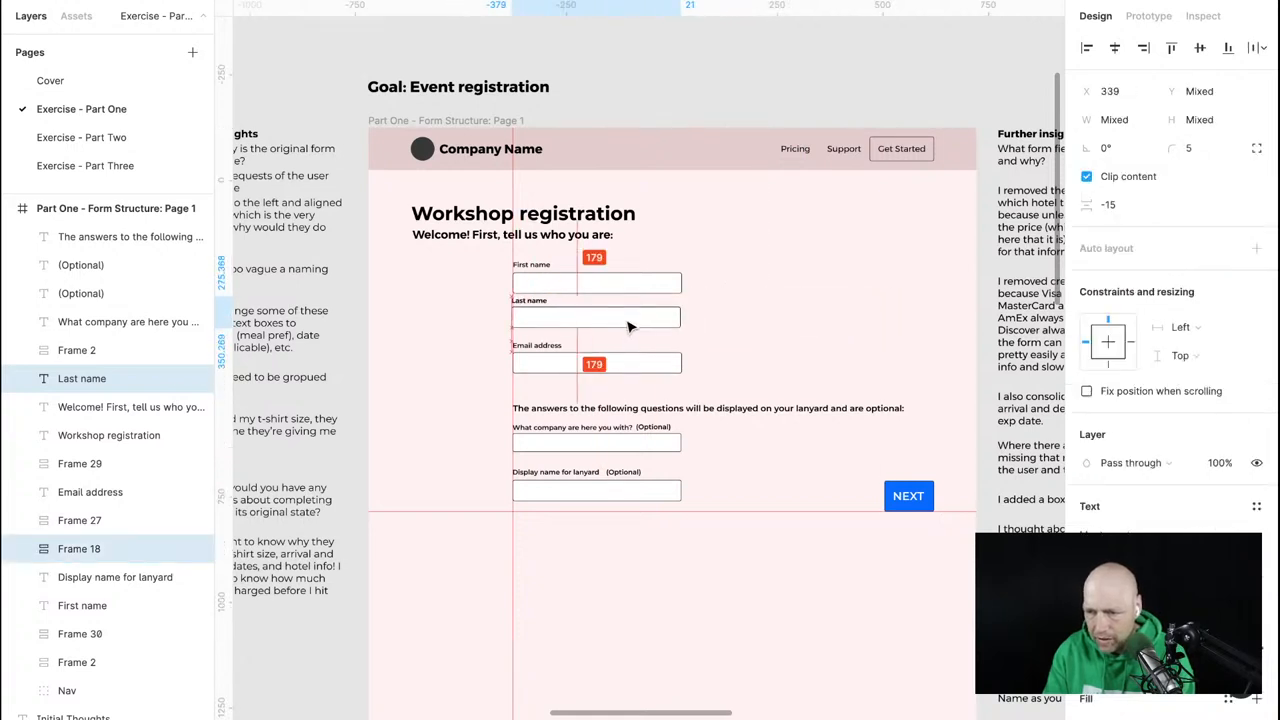
Scroll right to the Page 3 payment form with billing and card fields.
left_click(748, 502)
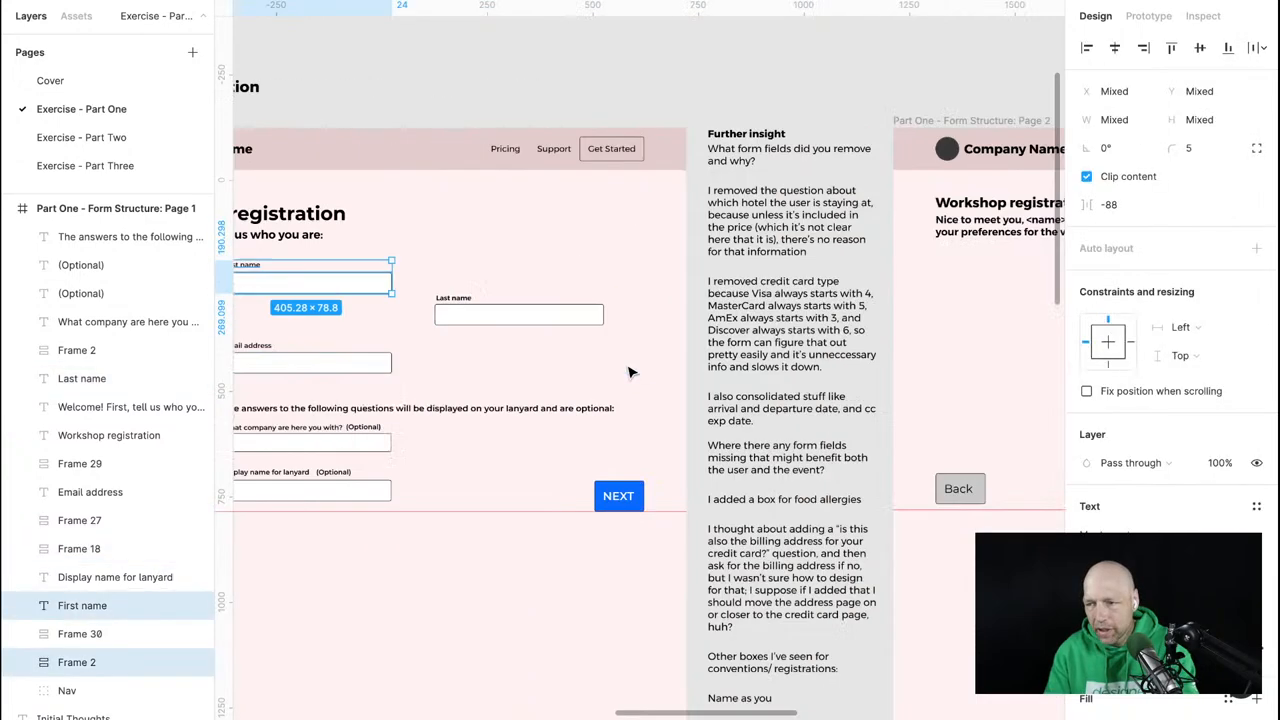
scroll("right", 3)
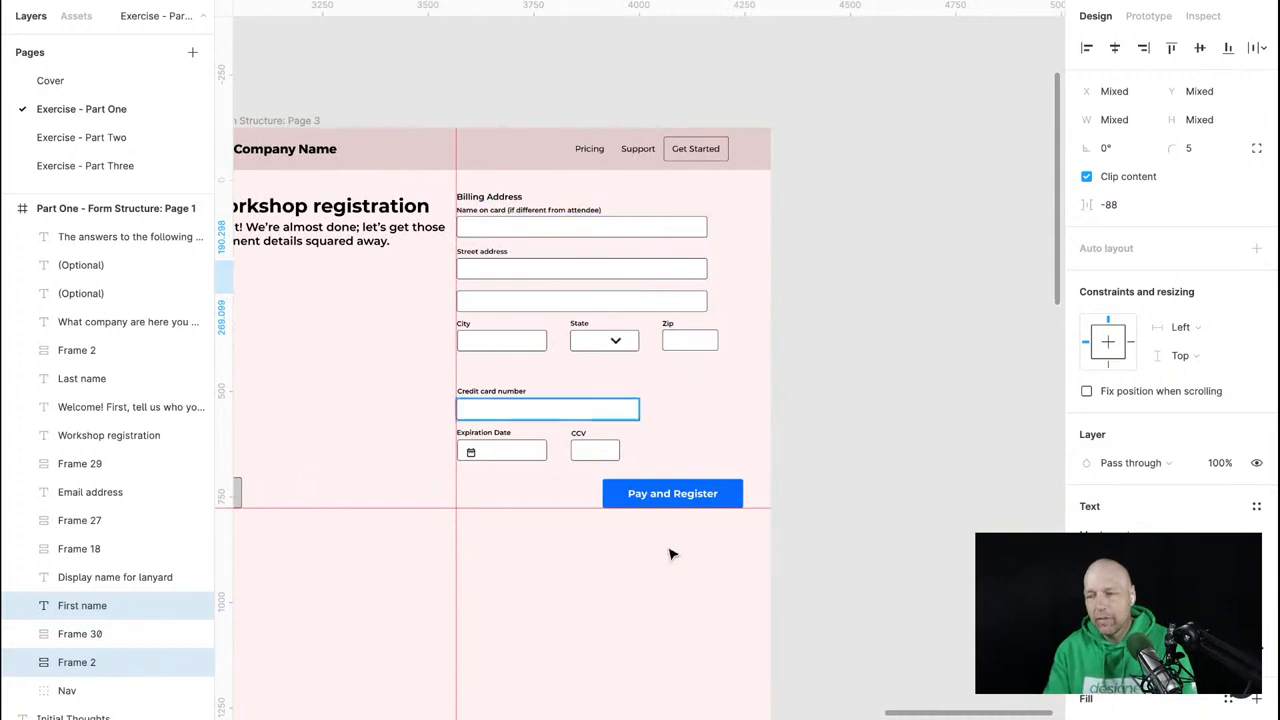
Select the Expiration Date field and its calendar icon on the payment form.
left_click(581, 226)
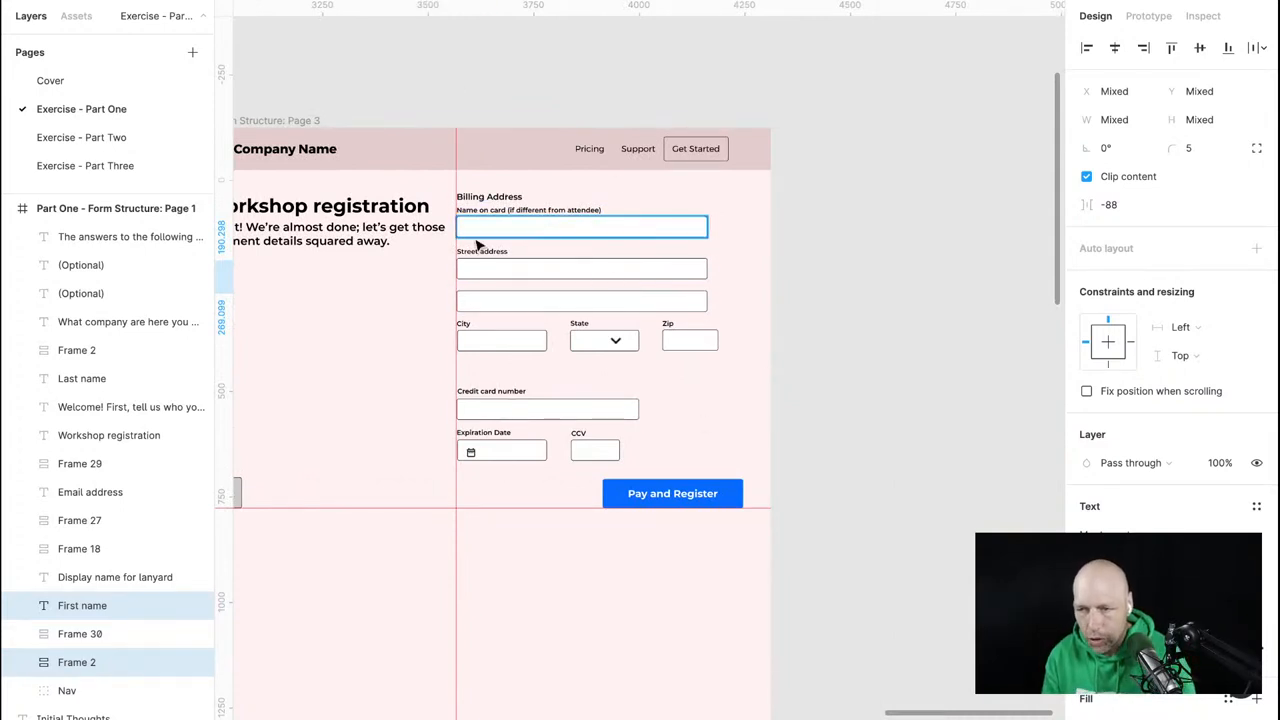
left_click(501, 450)
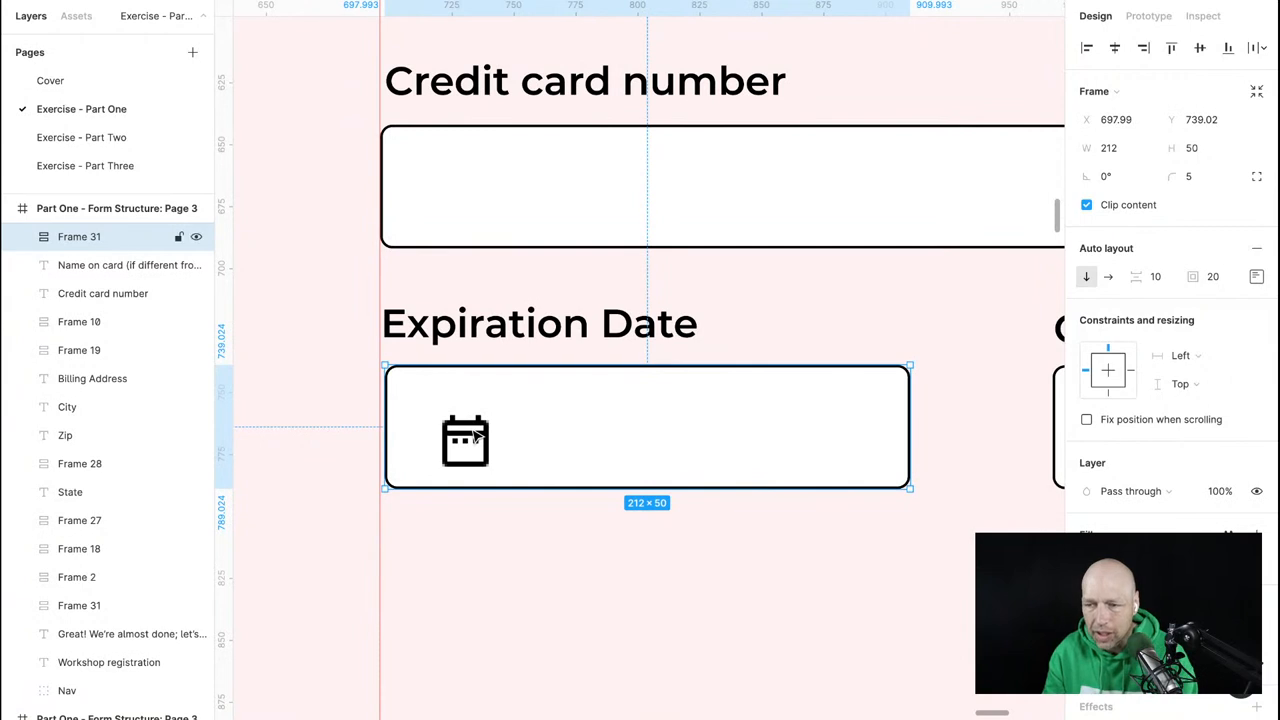
left_click(465, 440)
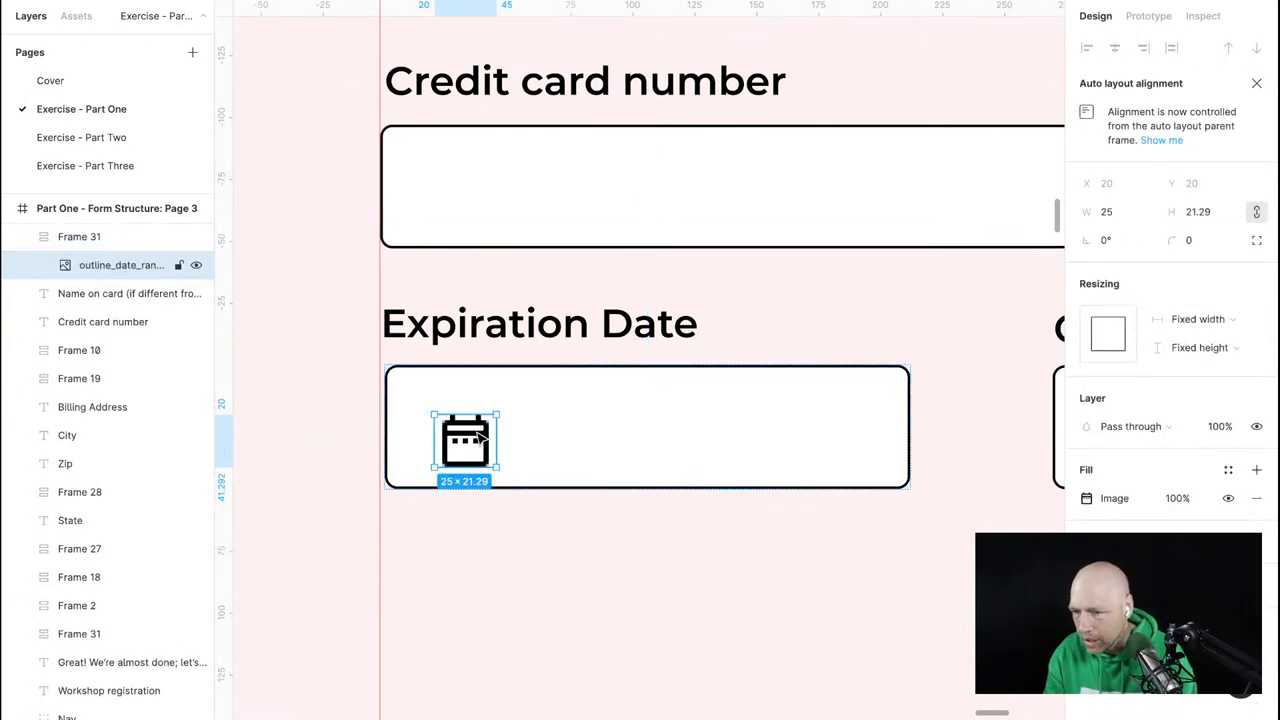
scroll("down", 3)
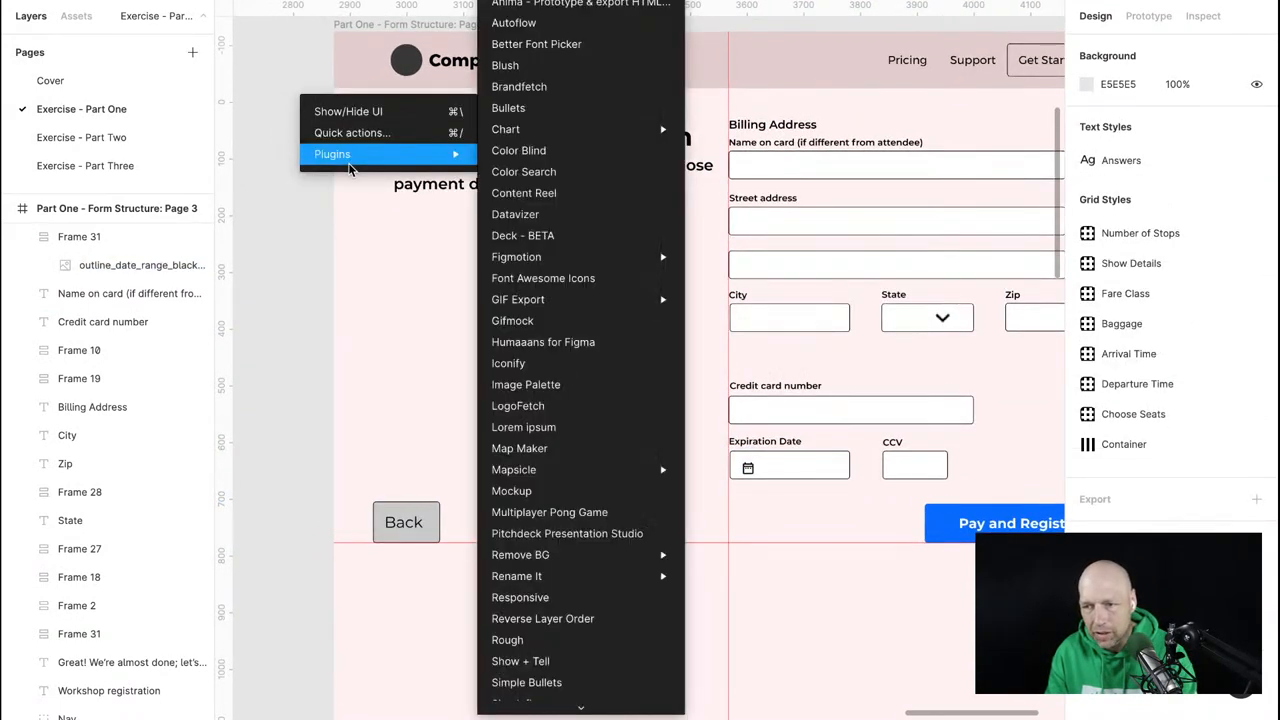
Search Iconify for 'calenda', import a calendar icon, then close the plugin.
left_click(567, 377)
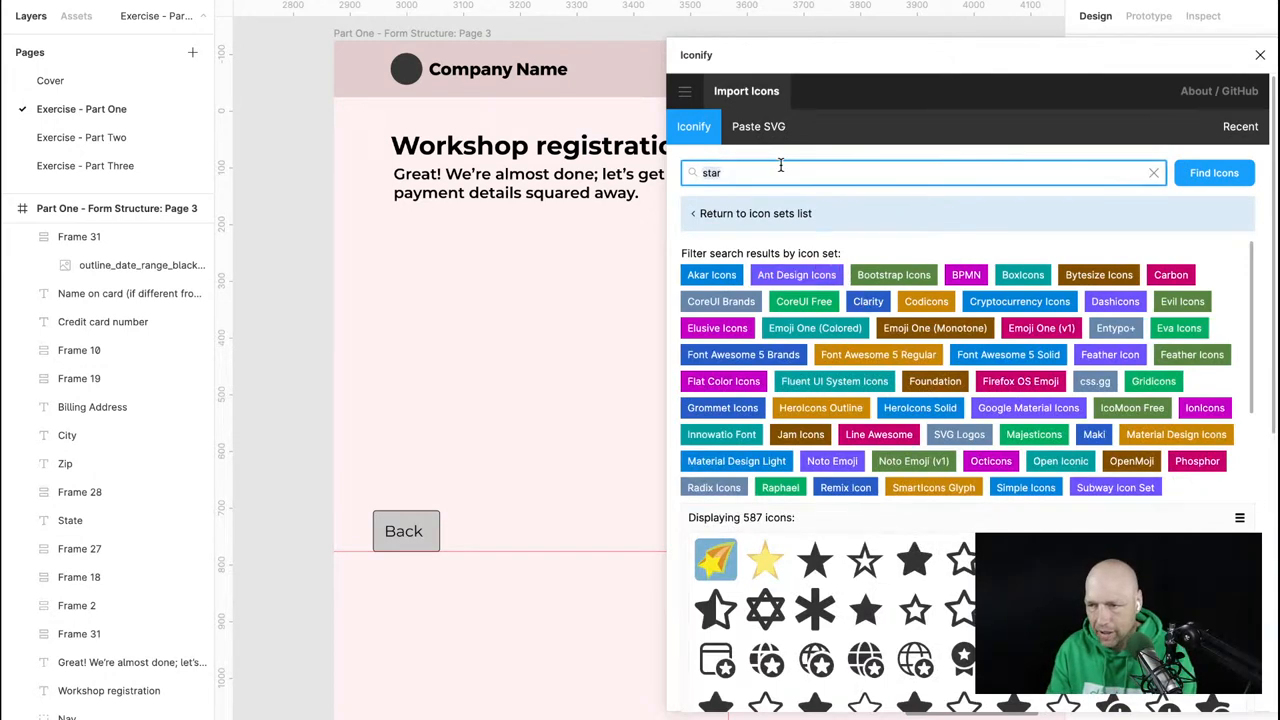
type("calenda")
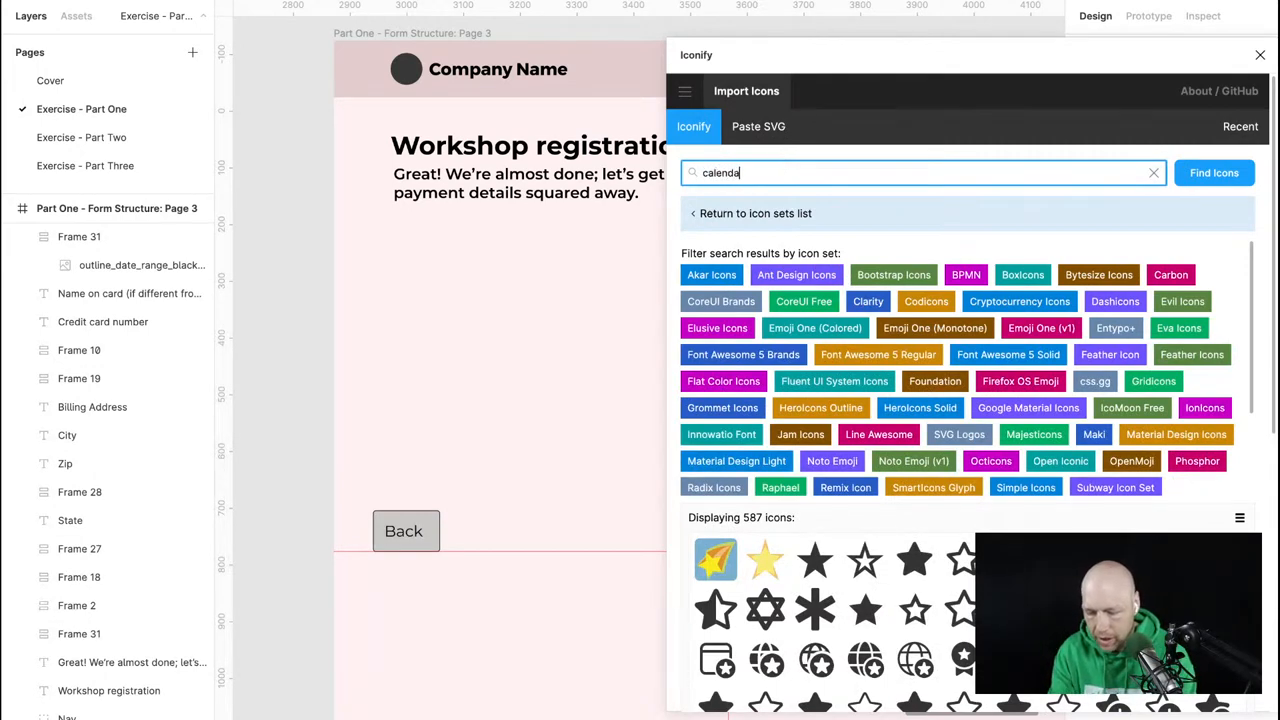
left_click(1214, 172)
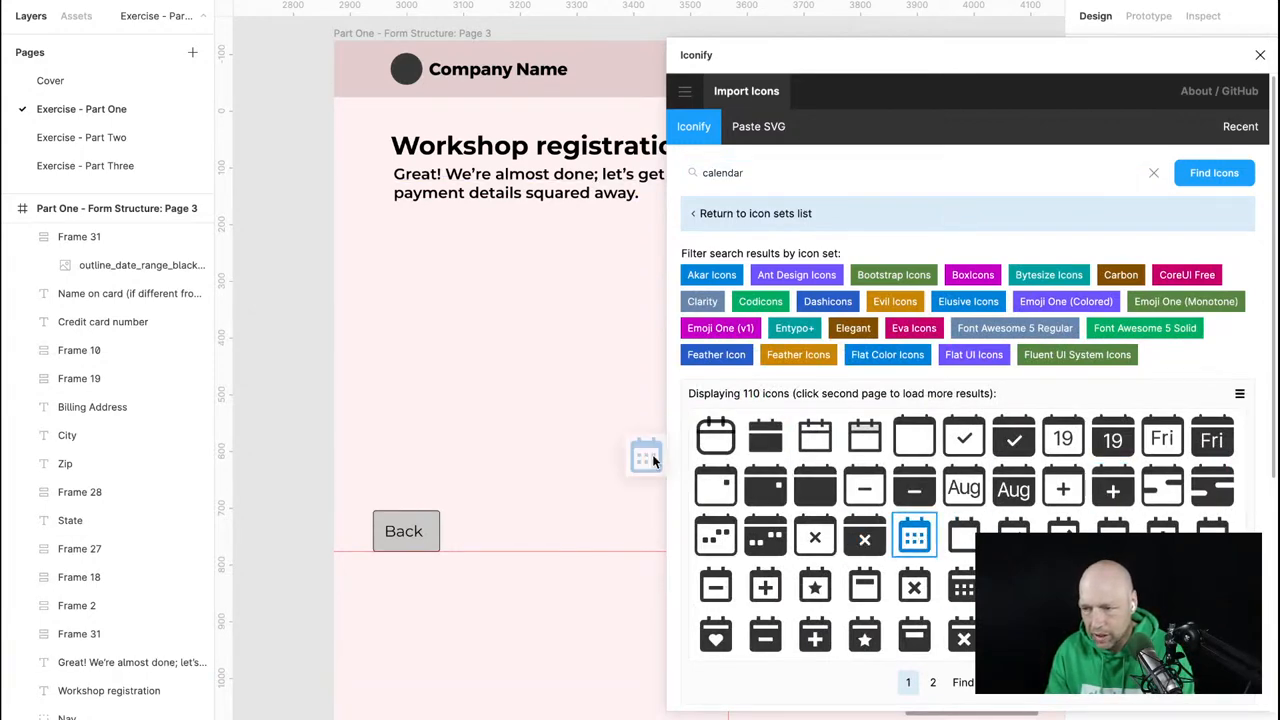
left_click(914, 535)
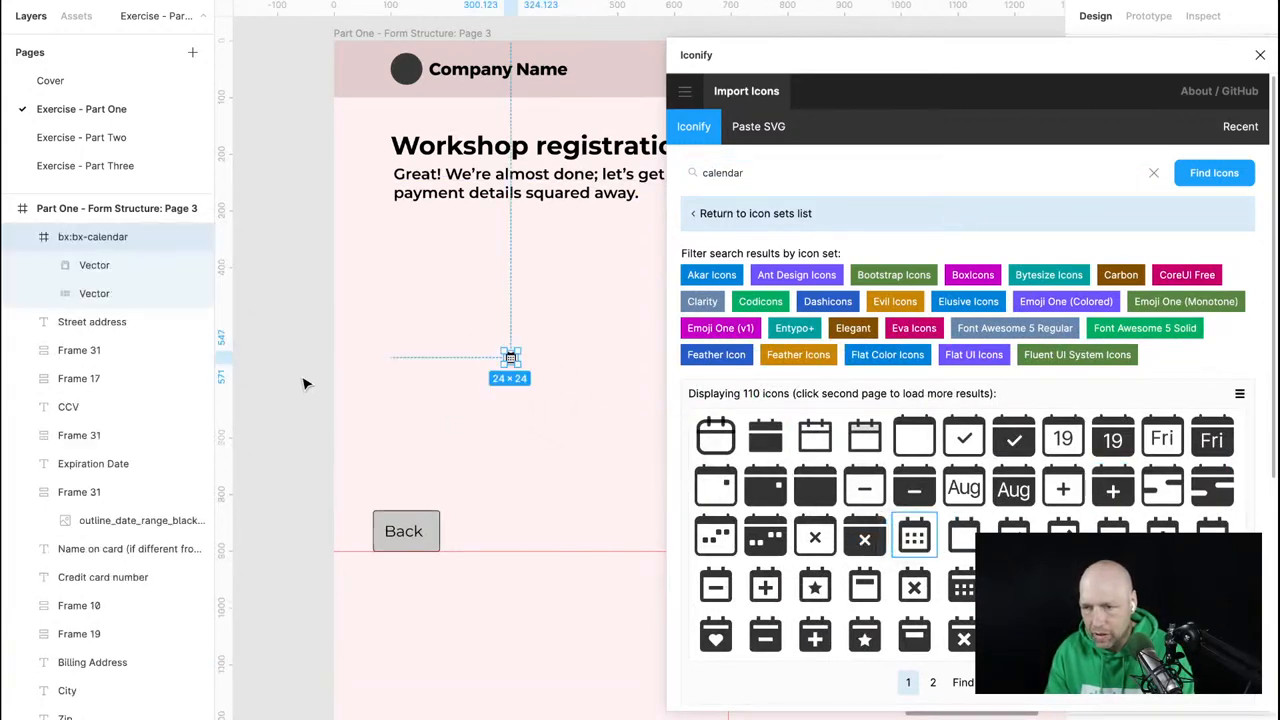
left_click(914, 534)
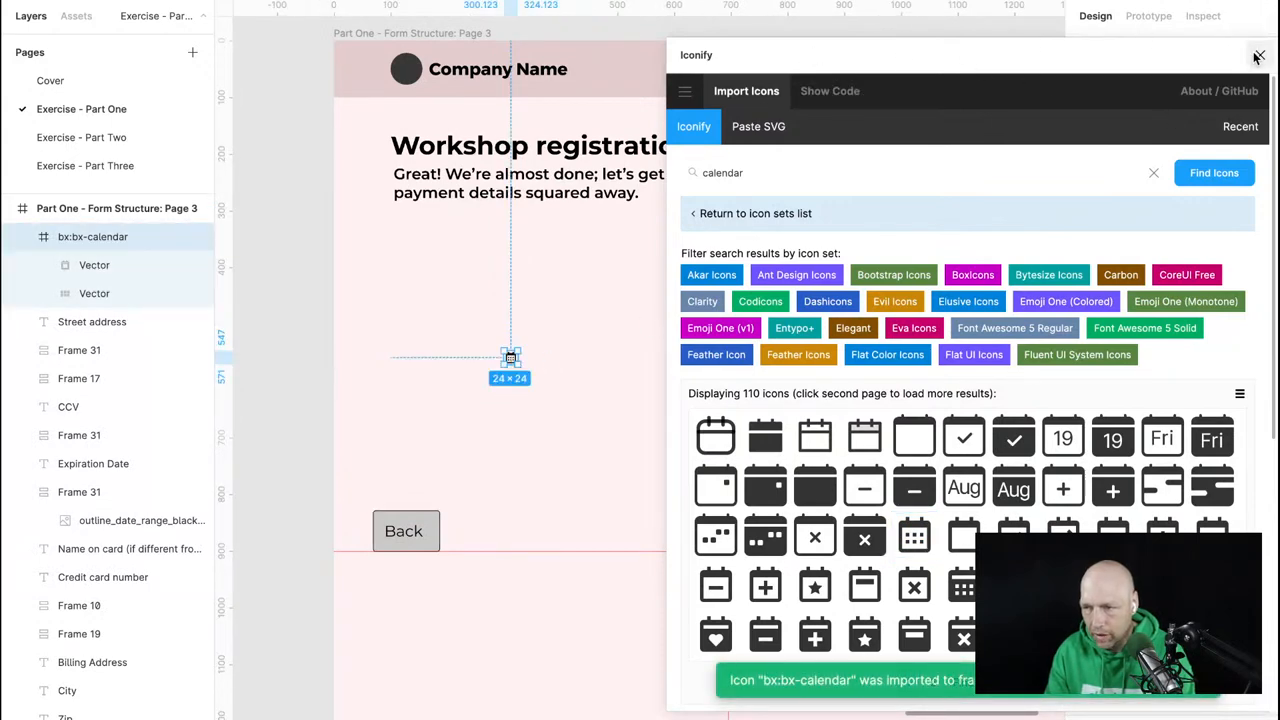
left_click(1259, 55)
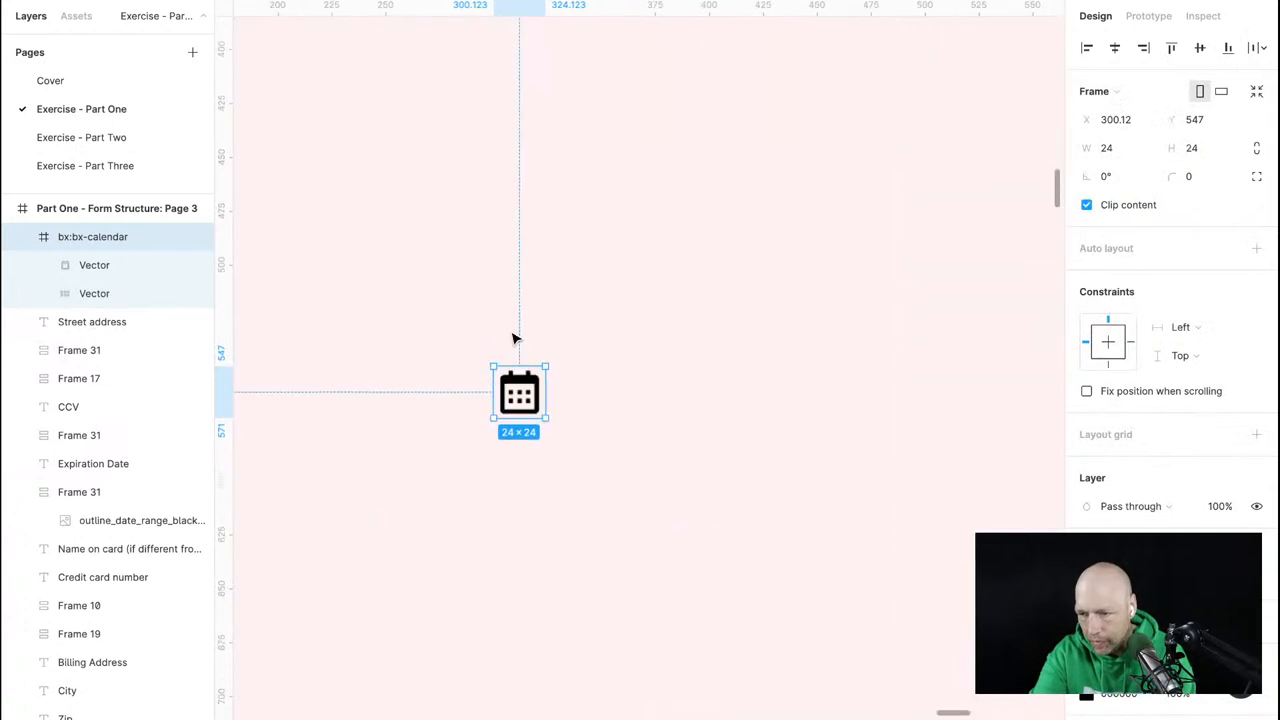
mouse_move(93, 236)
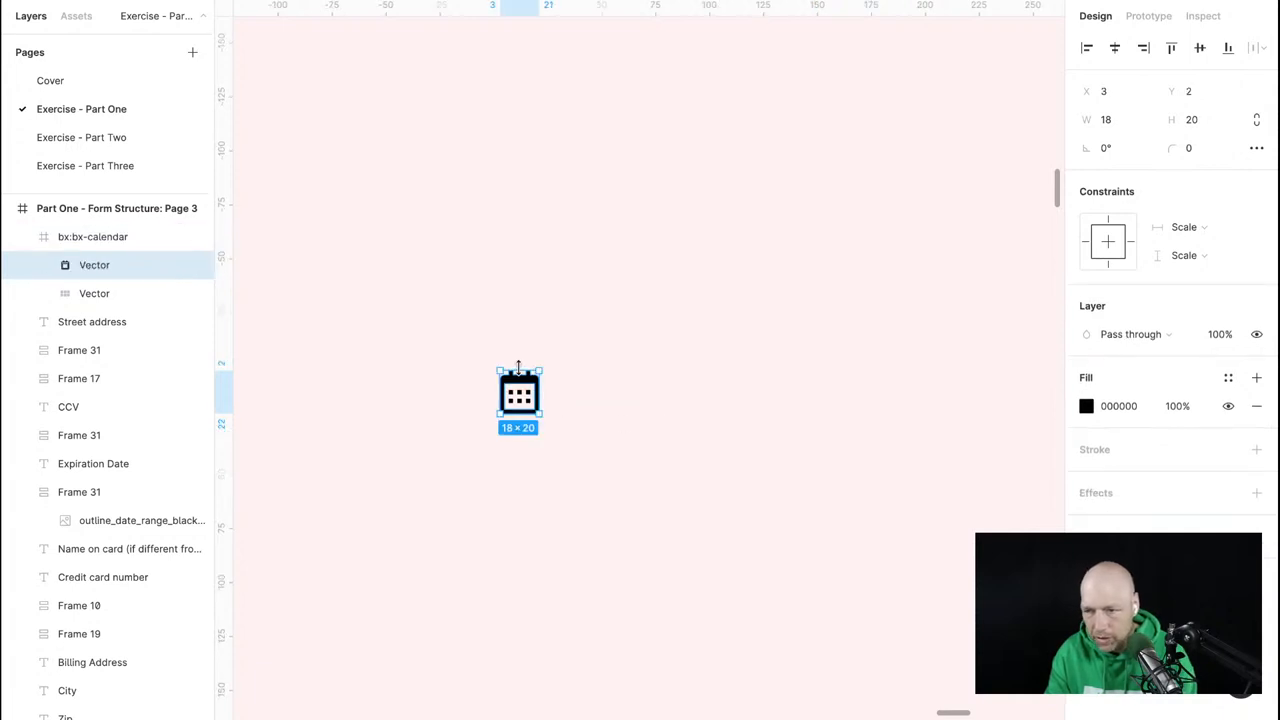
Select the bx:bx-calendar icon frame and open its shape's Fill colour settings.
left_click(93, 236)
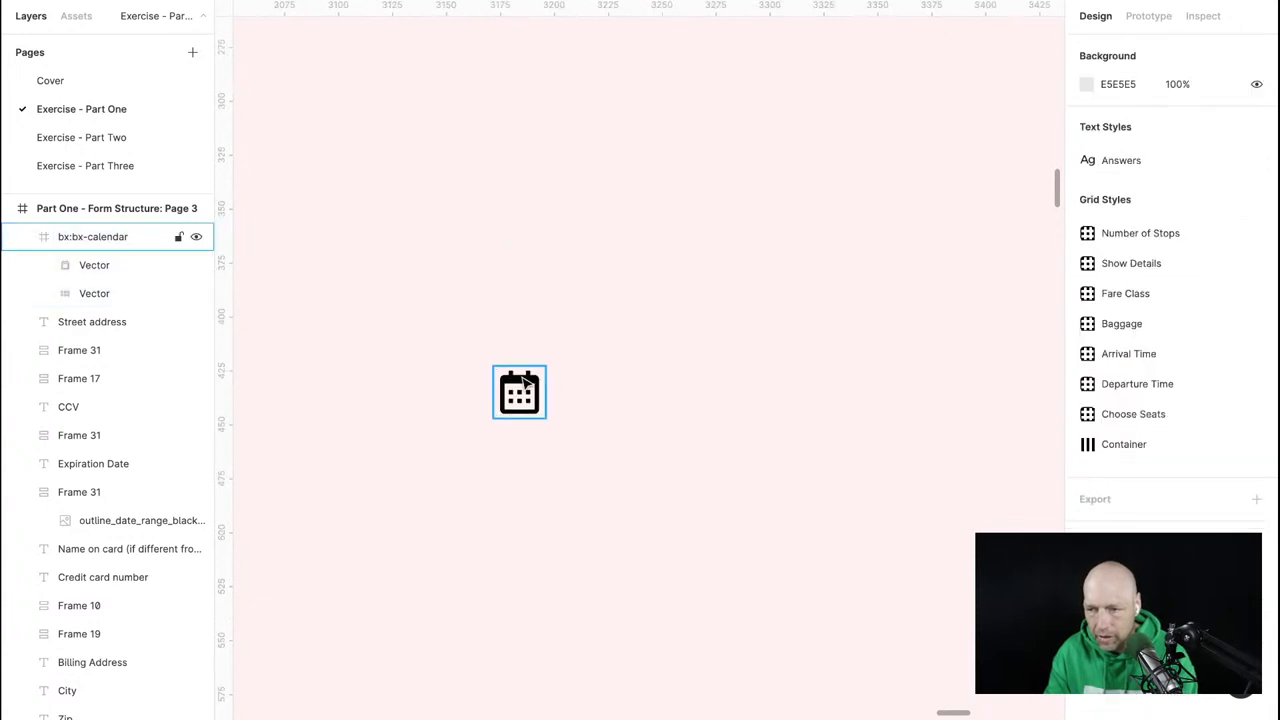
left_click(1087, 405)
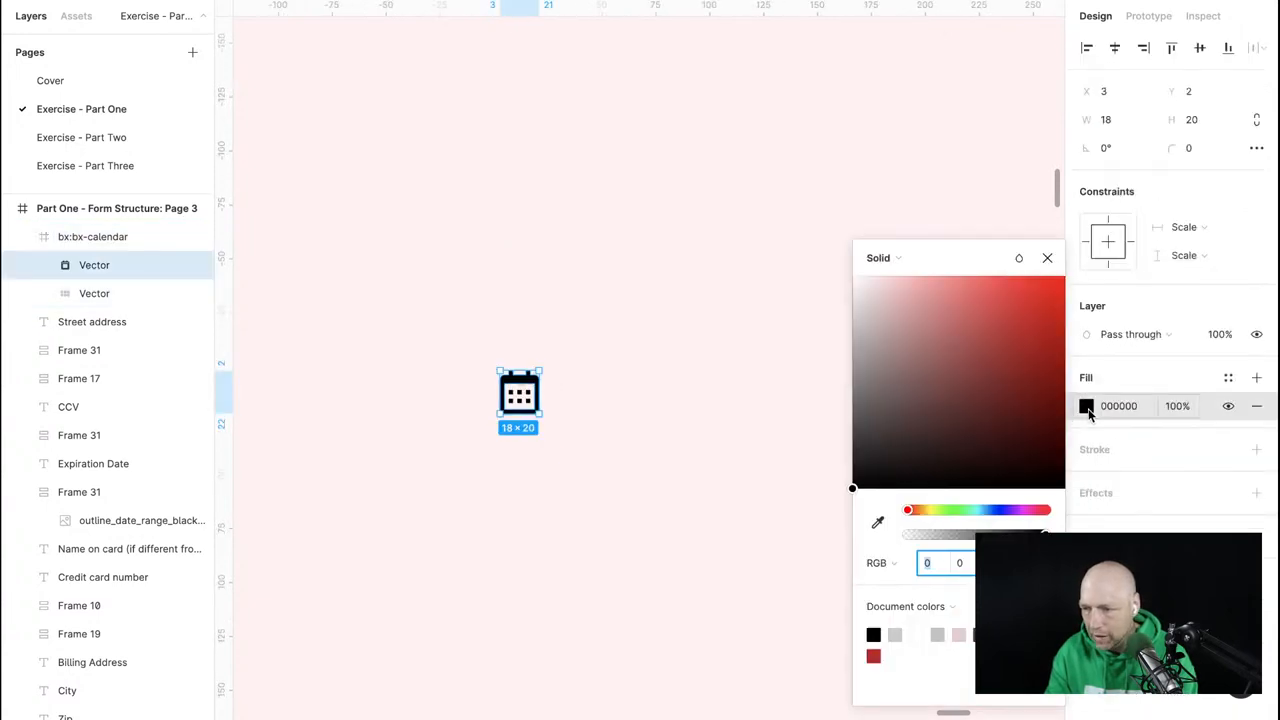
left_click(1042, 418)
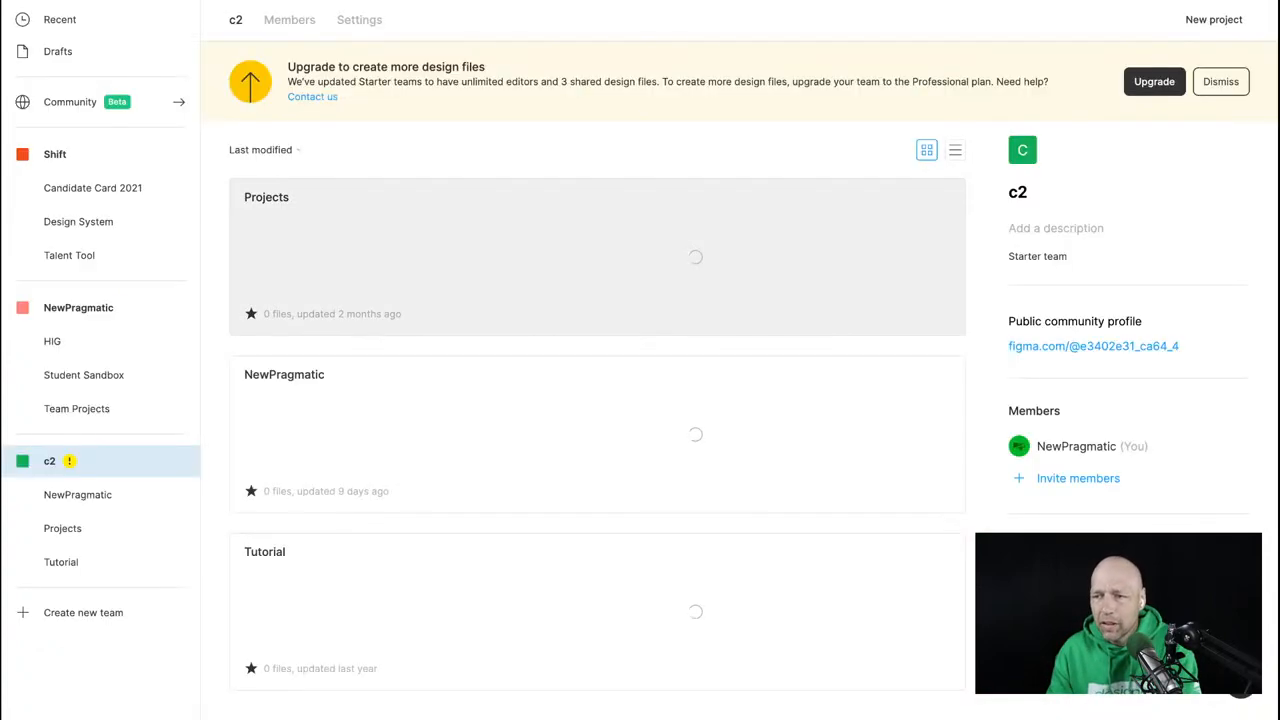
mouse_move(70, 102)
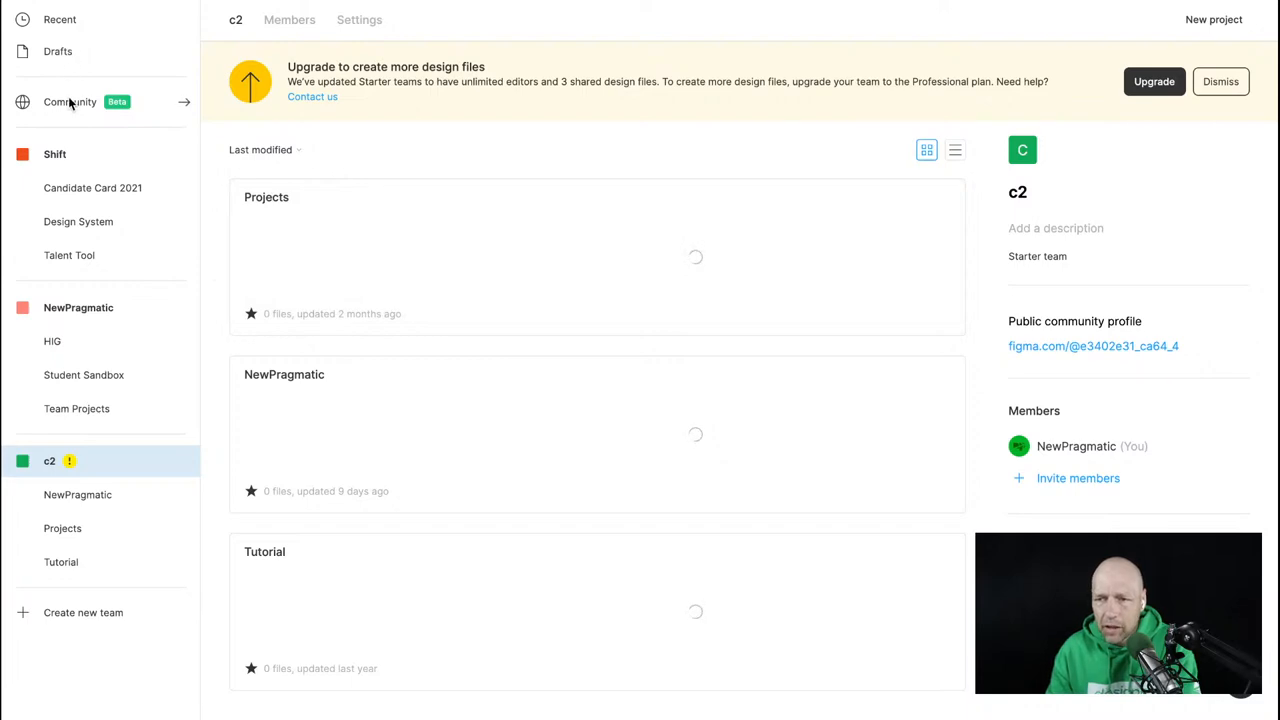
Check installed plugins under Community, then reopen the Exercise design file.
left_click(70, 101)
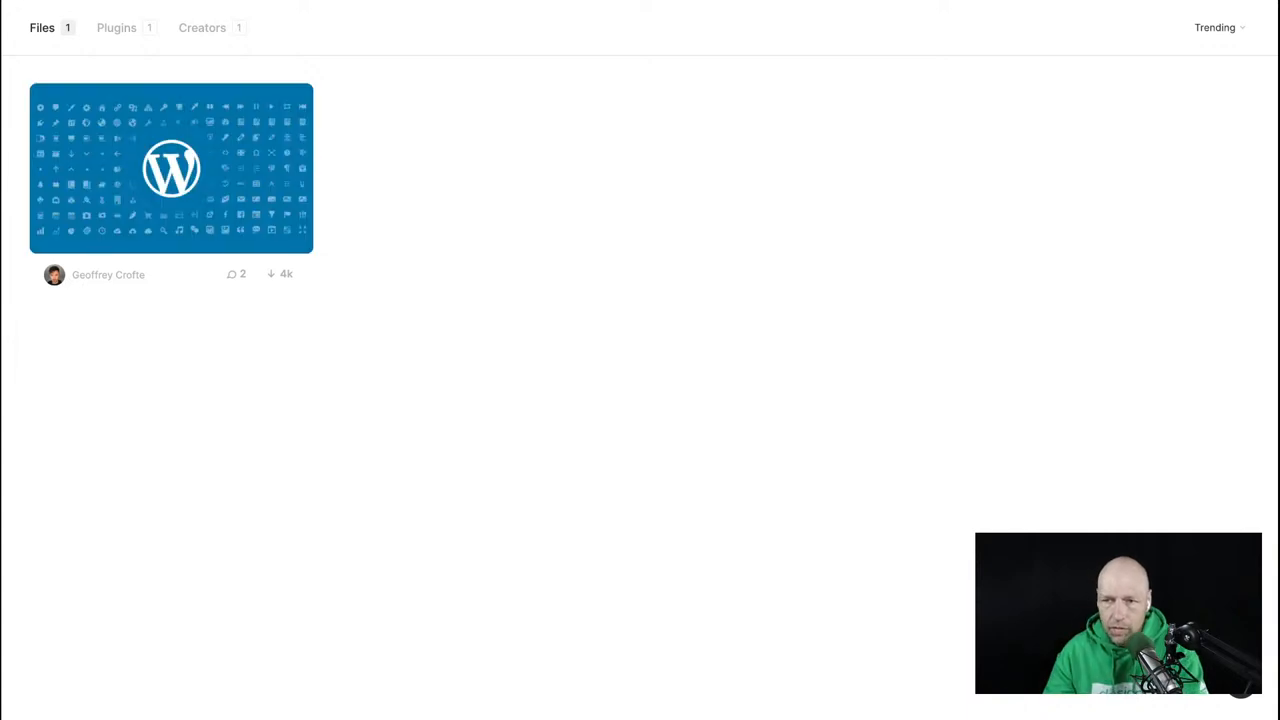
left_click(116, 27)
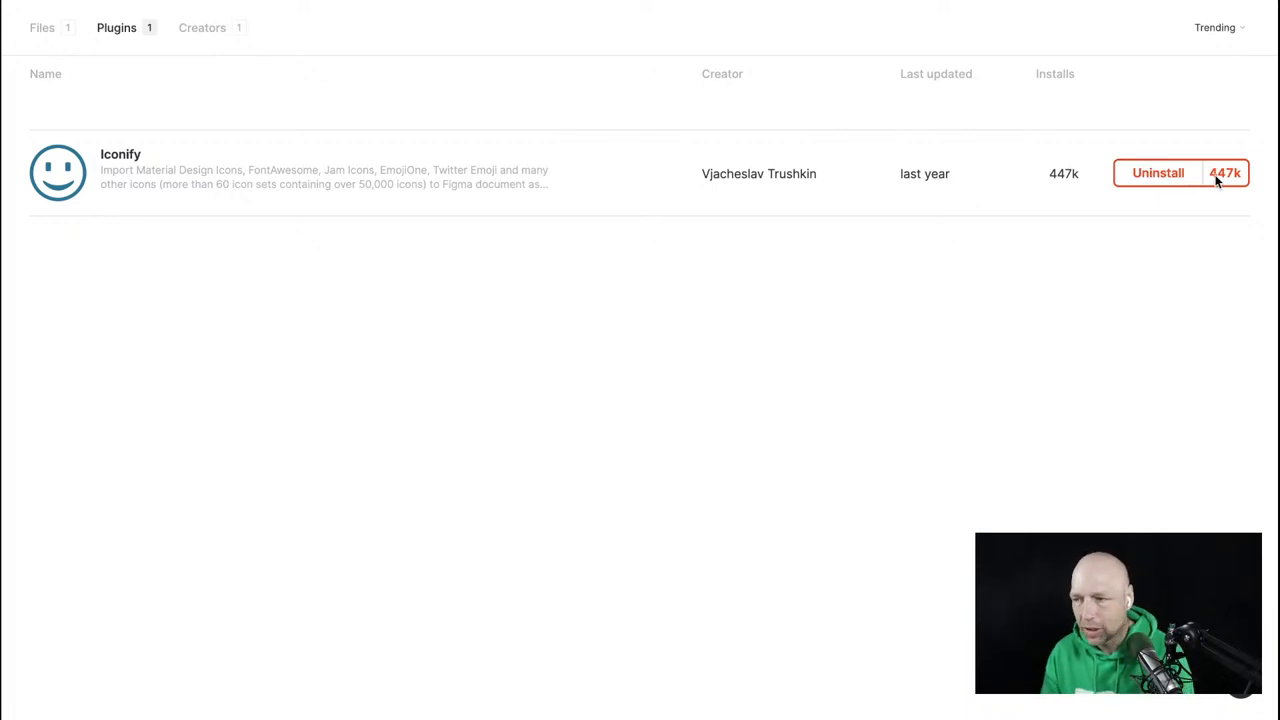
left_click(1181, 173)
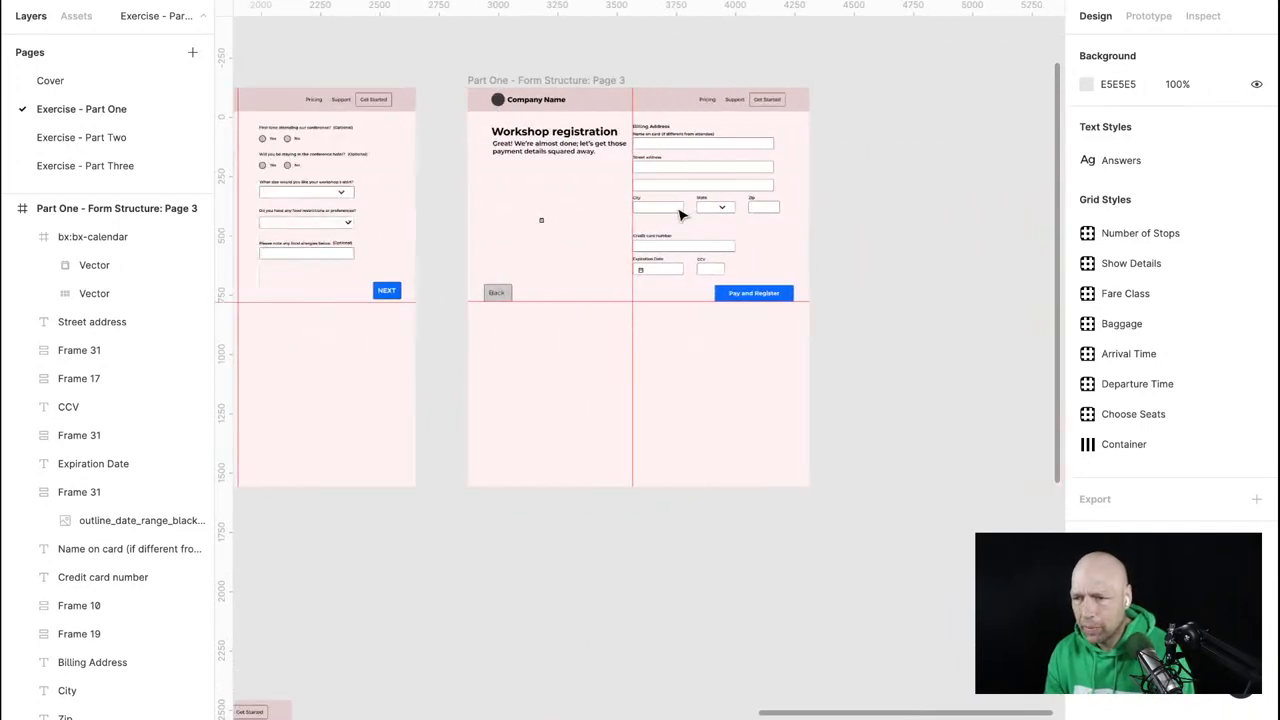
Narrow the Workshop registration heading box so it wraps onto two lines.
left_click(703, 142)
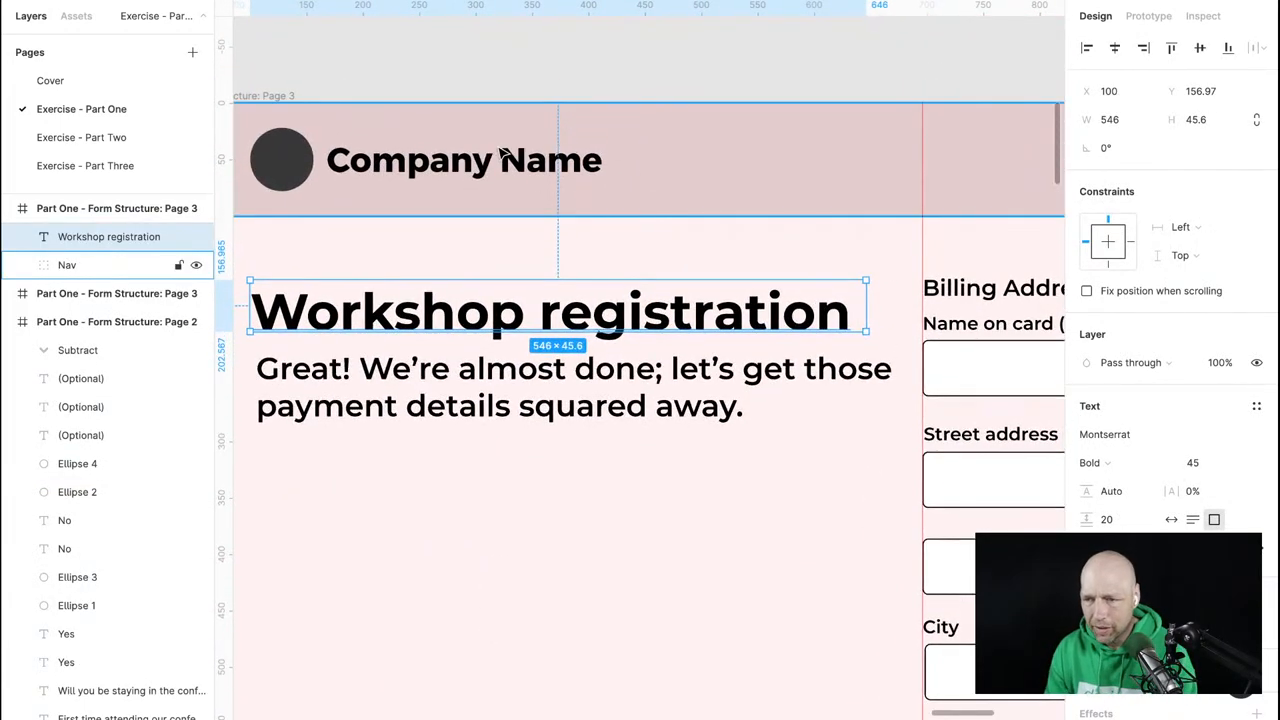
scroll("down", 3)
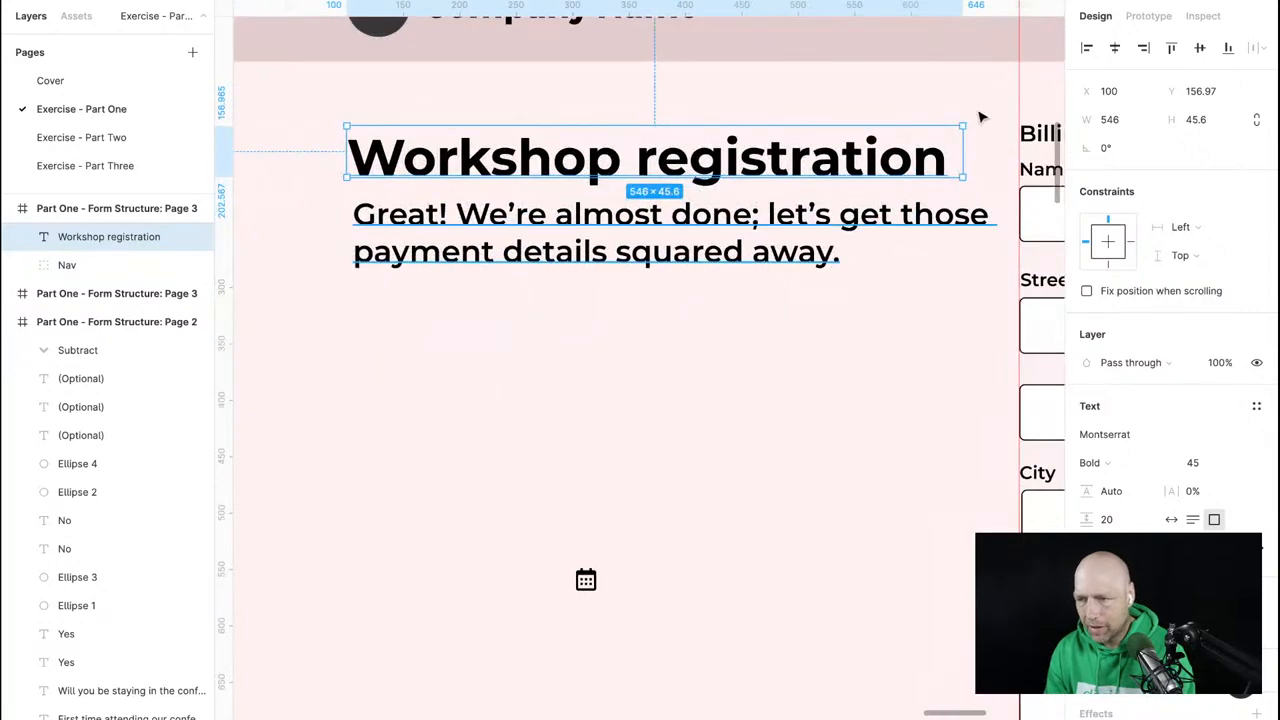
left_click_drag(960, 157, 705, 157)
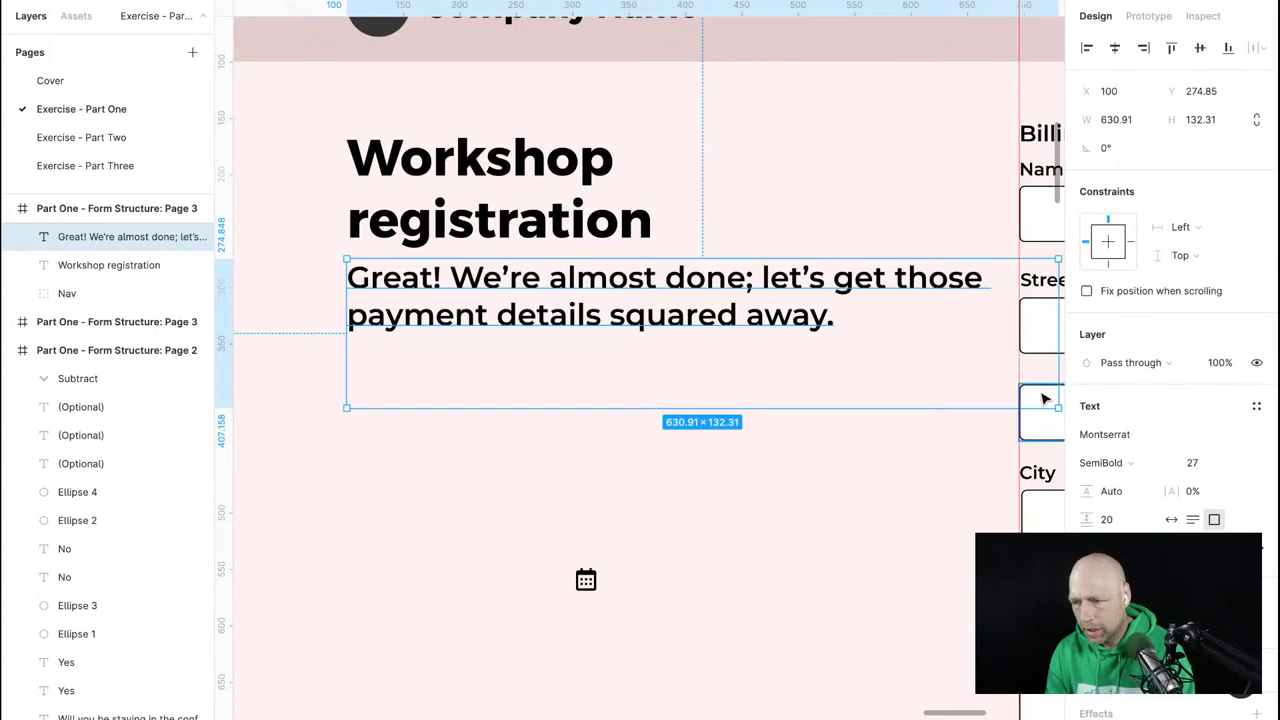
mouse_move(932, 332)
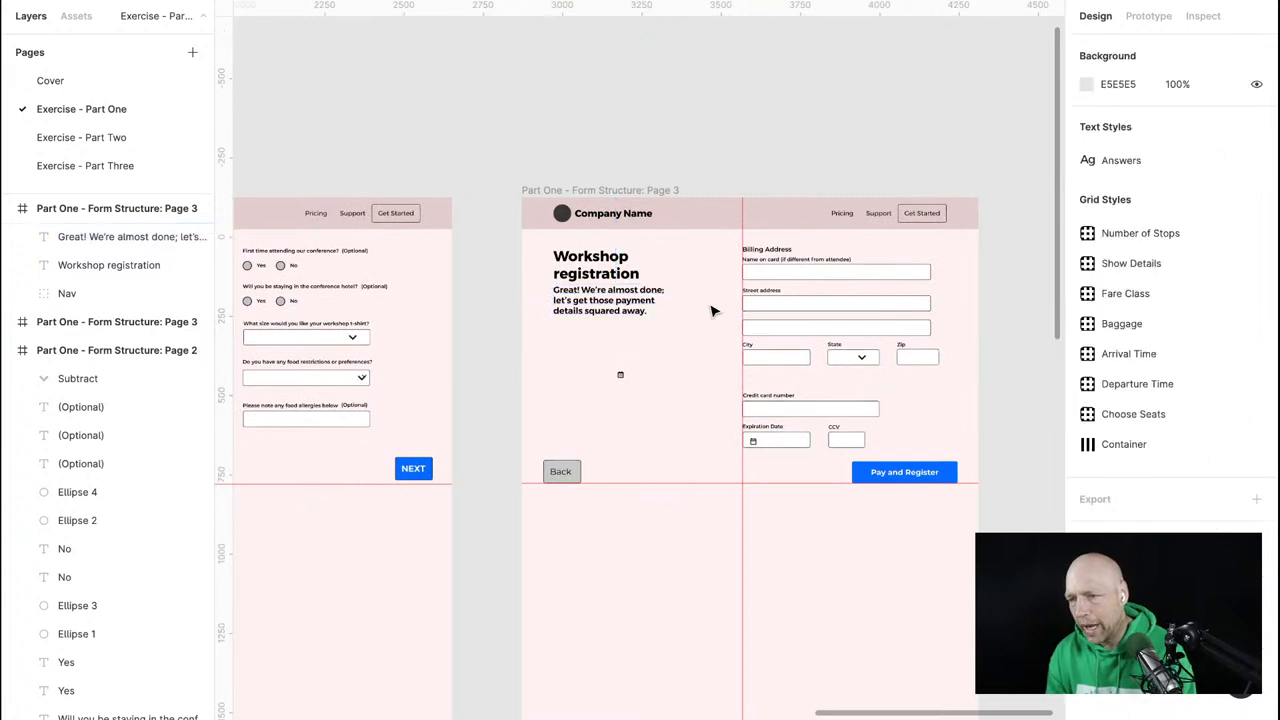
Move the Back button into the row beside Pay and Register.
left_click(608, 302)
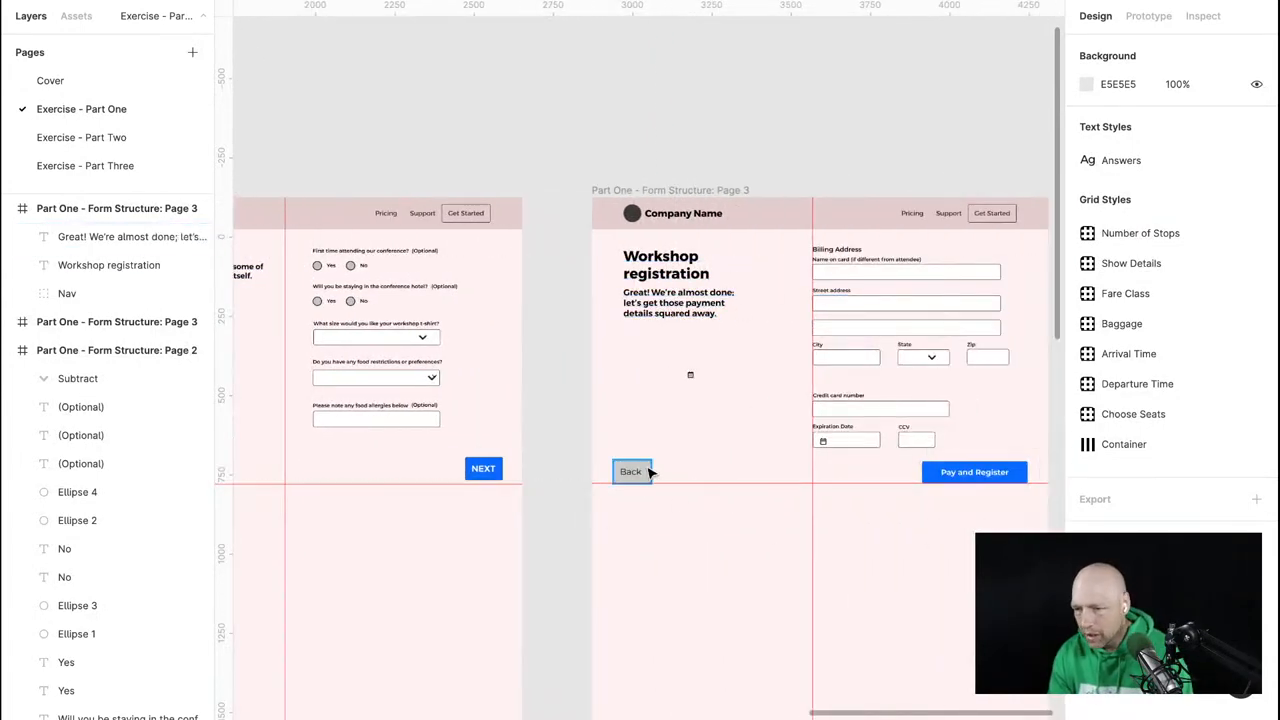
left_click(906, 471)
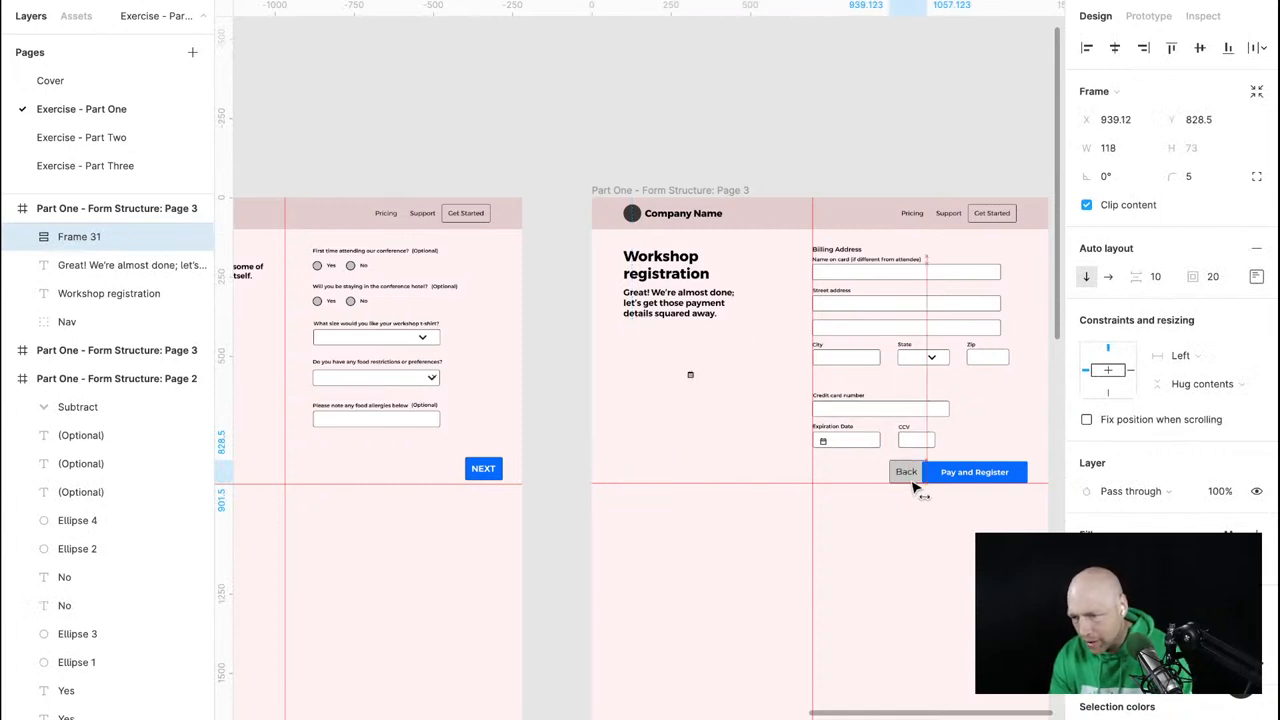
left_click_drag(906, 471, 888, 471)
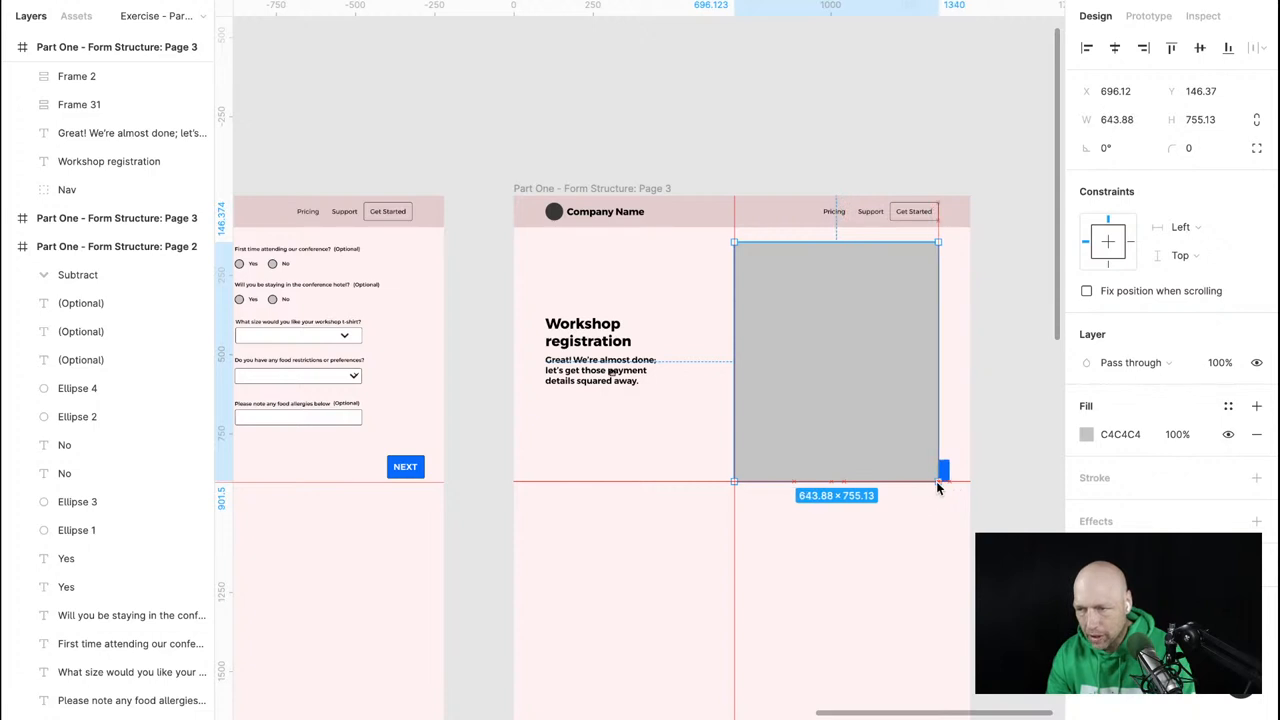
Select the heading and subtitle texts, then the grey placeholder rectangle.
left_click(836, 360)
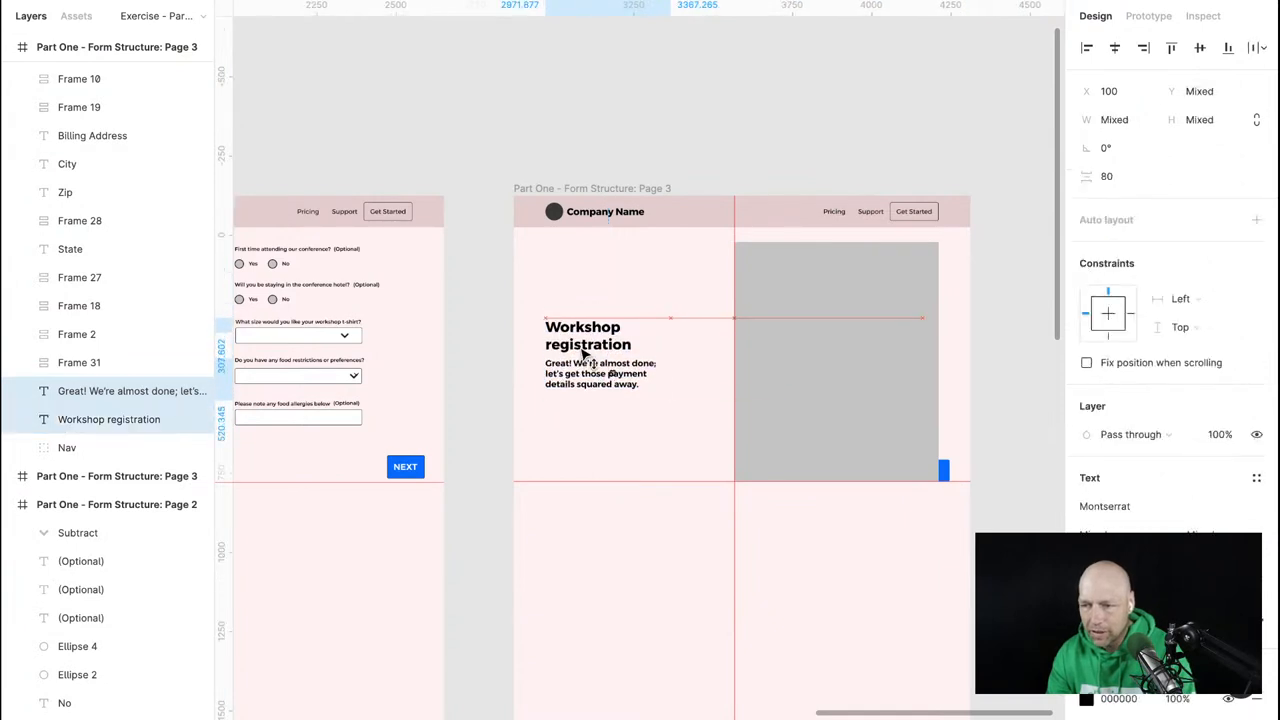
left_click(588, 357)
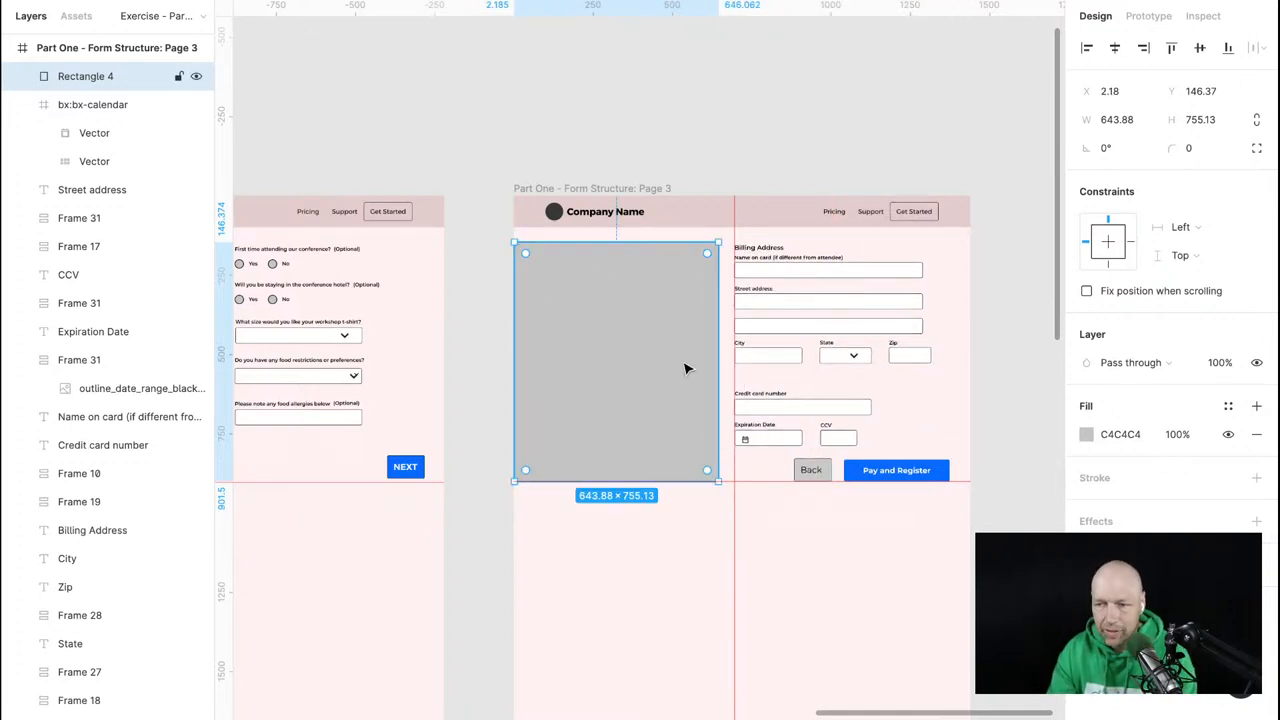
mouse_move(573, 310)
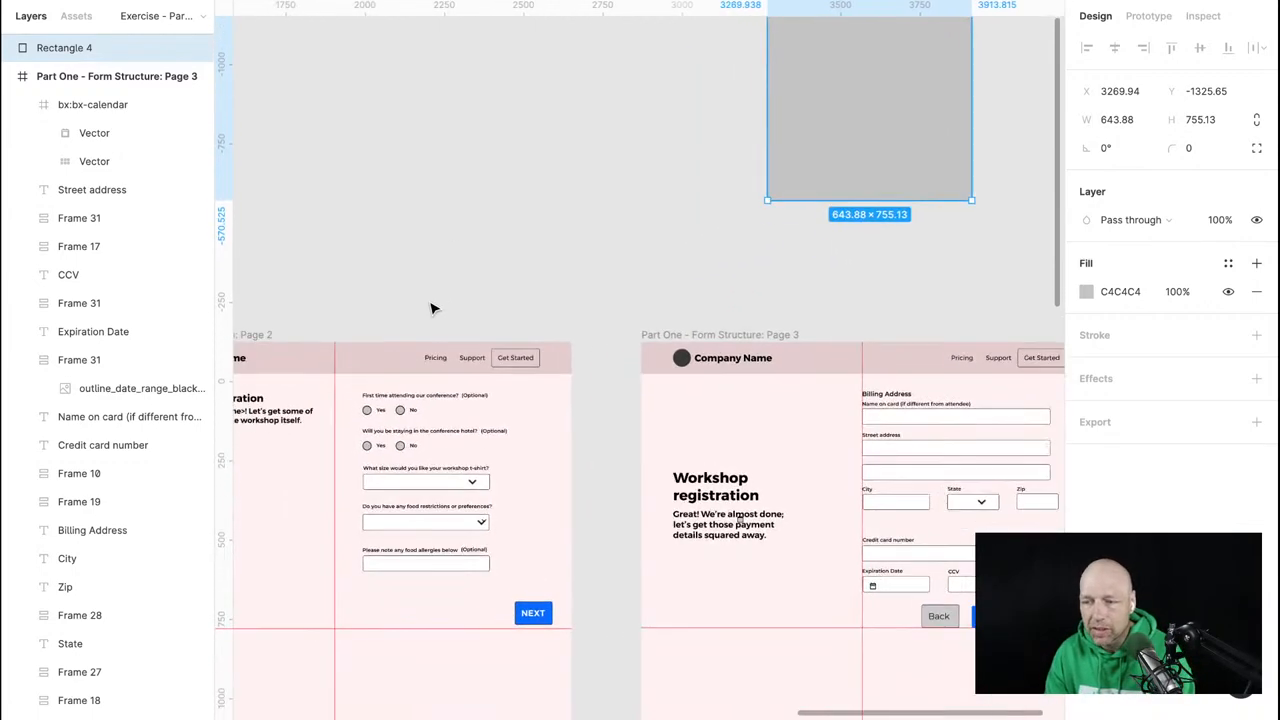
Zoom out, then pick Exercise - Part Two from the Pages list.
scroll("down", 3)
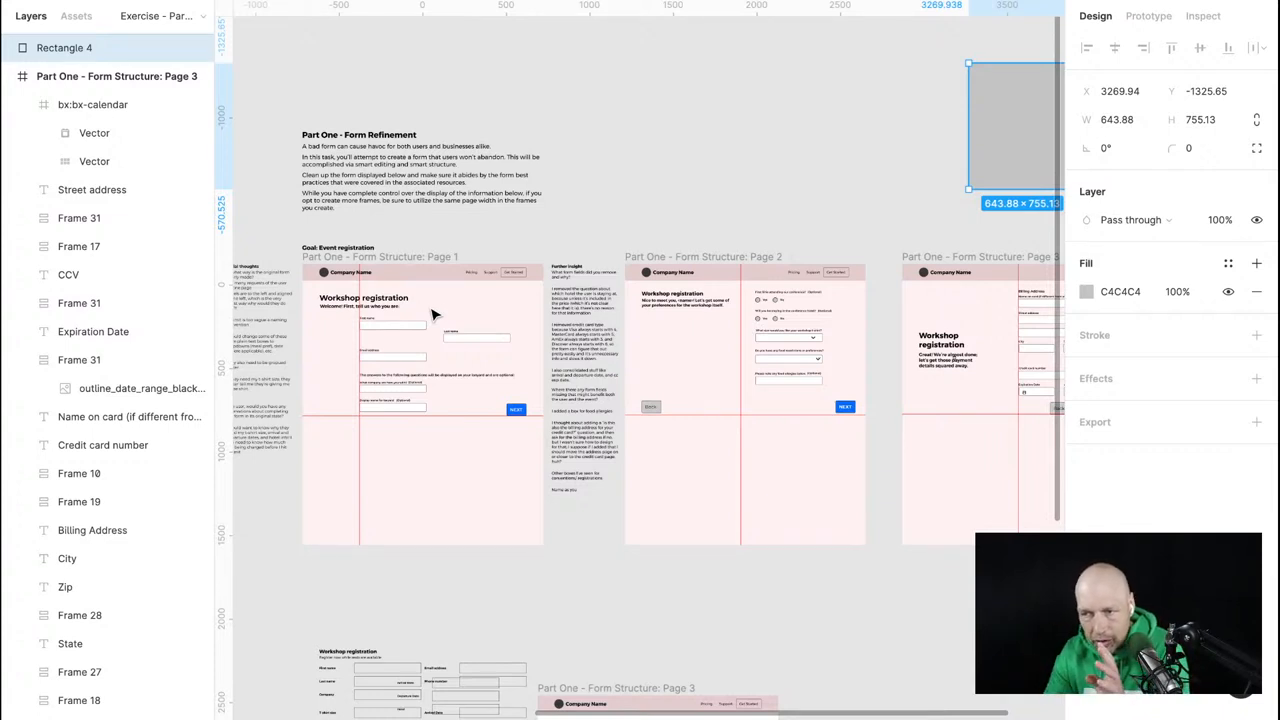
left_click(94, 132)
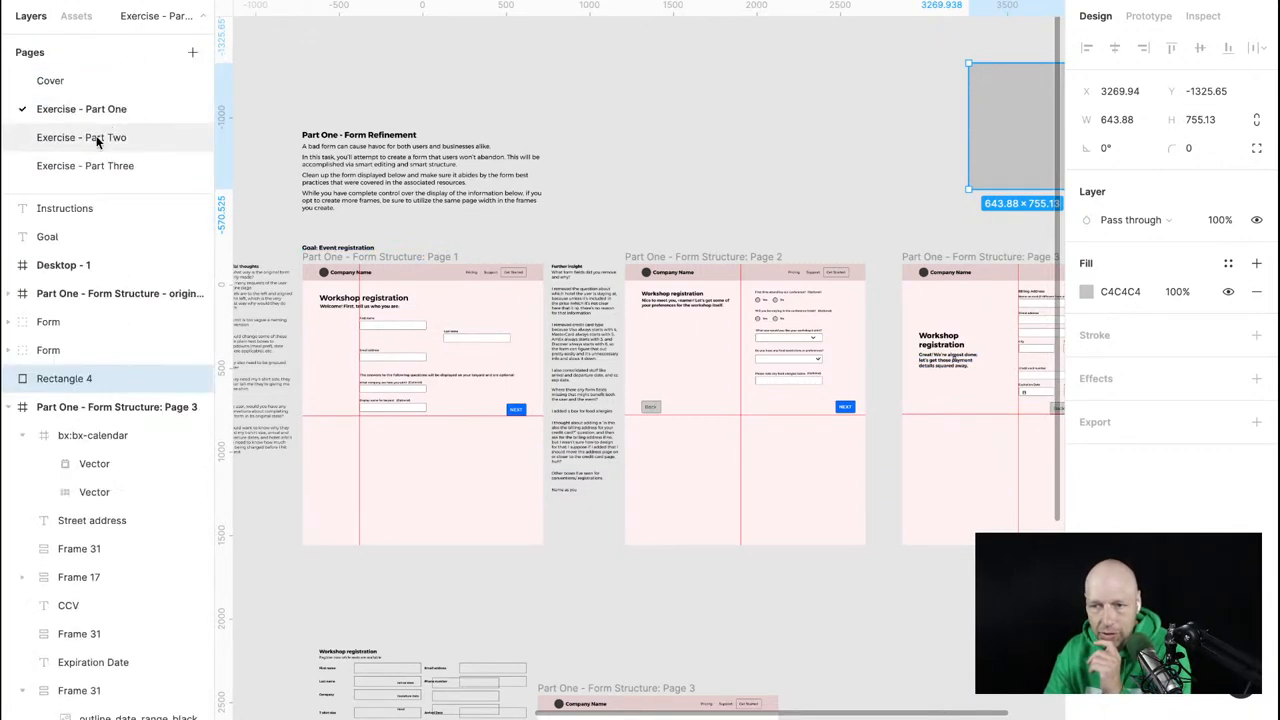
left_click(81, 137)
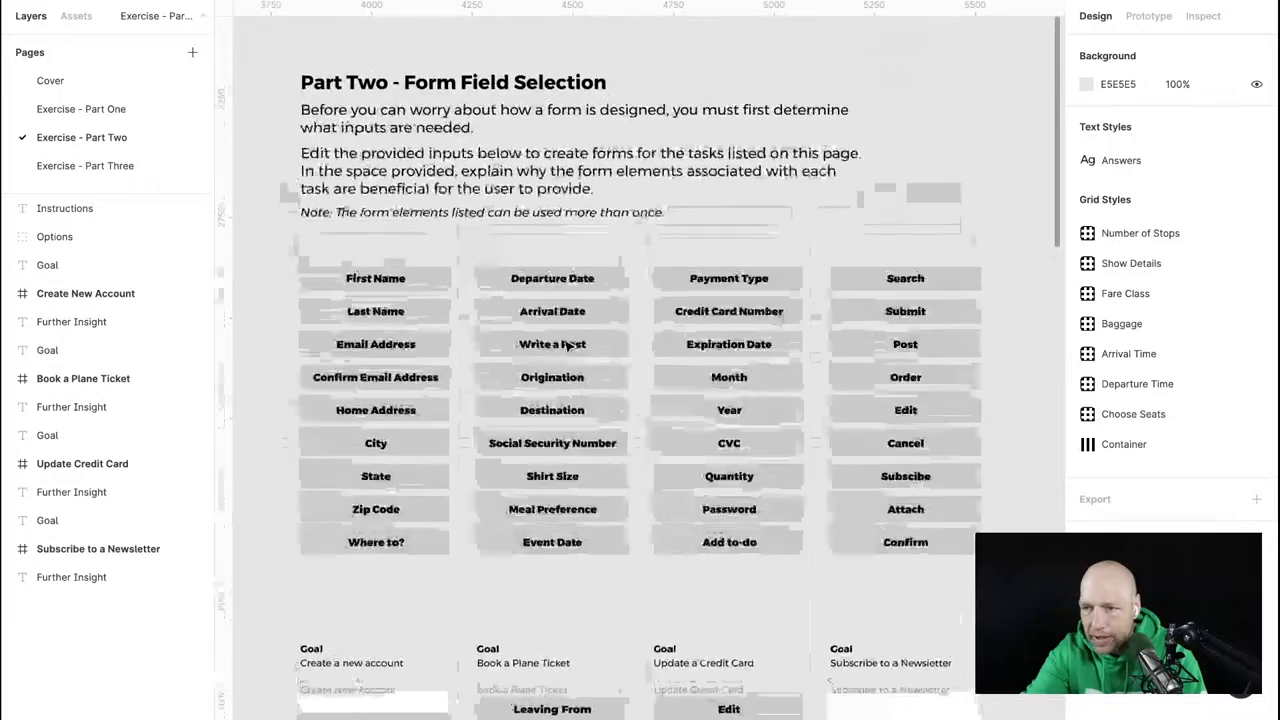
scroll("down", 3)
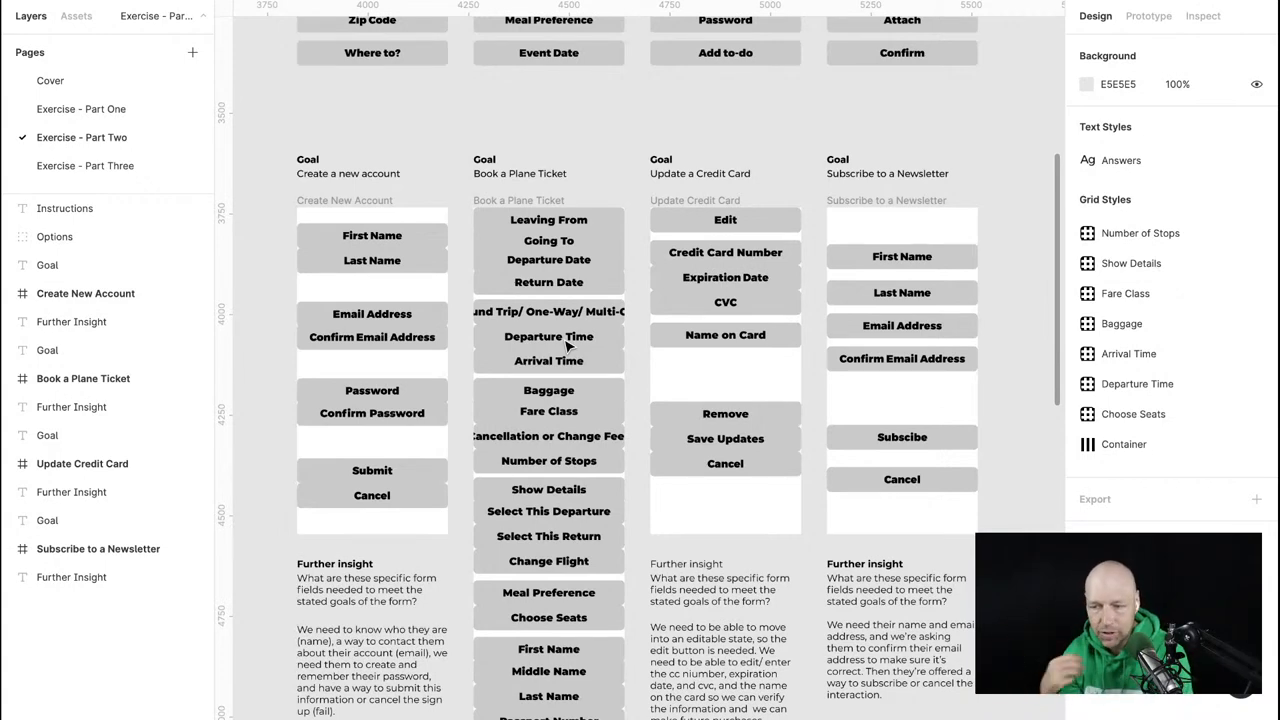
scroll("down", 3)
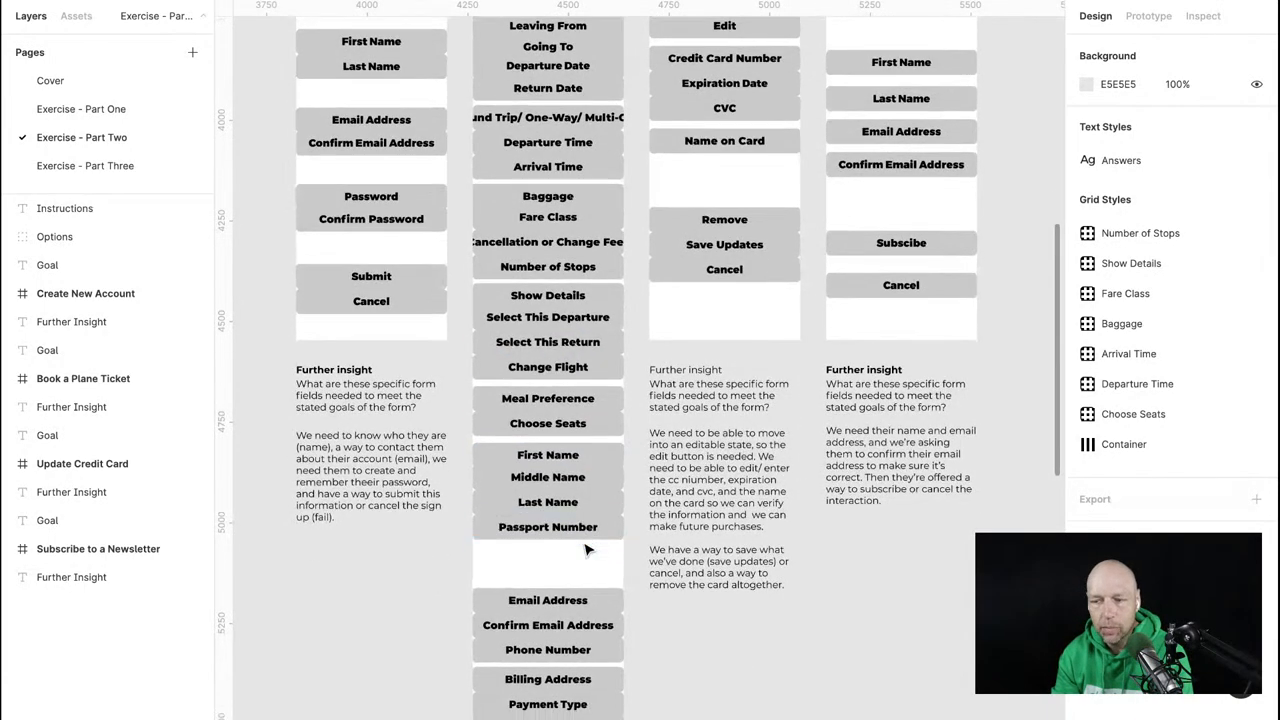
scroll("down", 3)
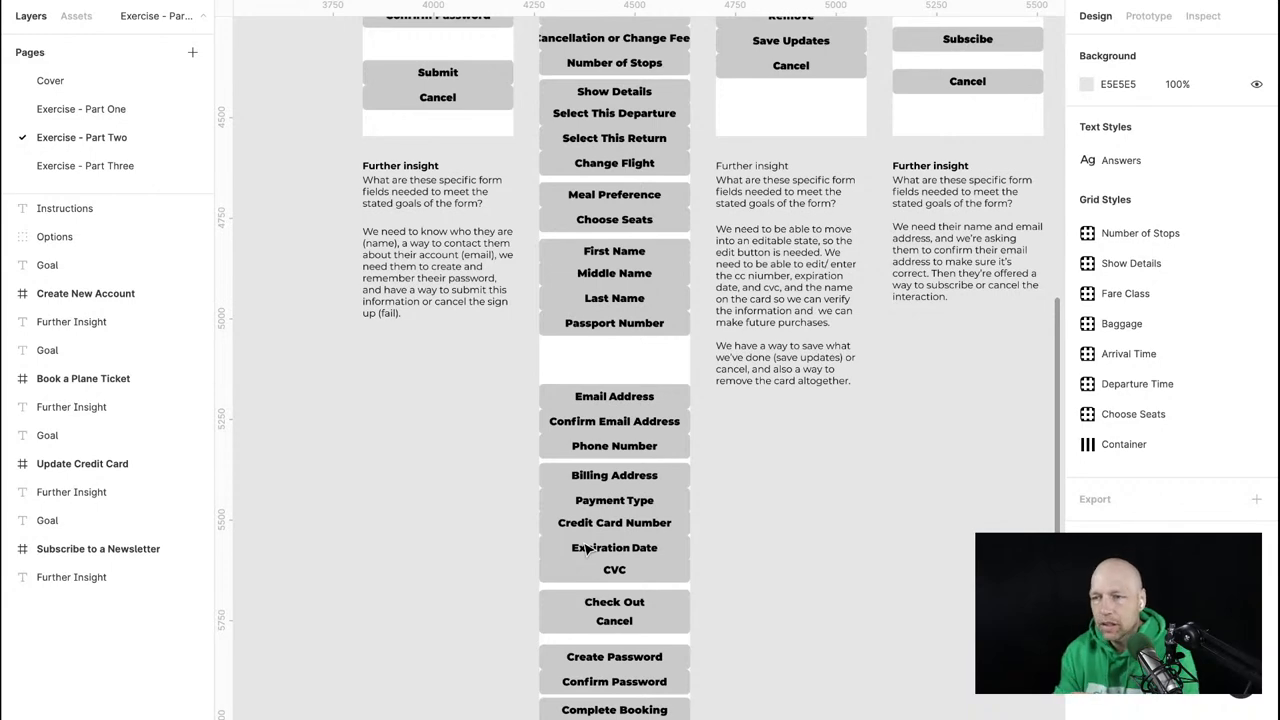
scroll("down", 3)
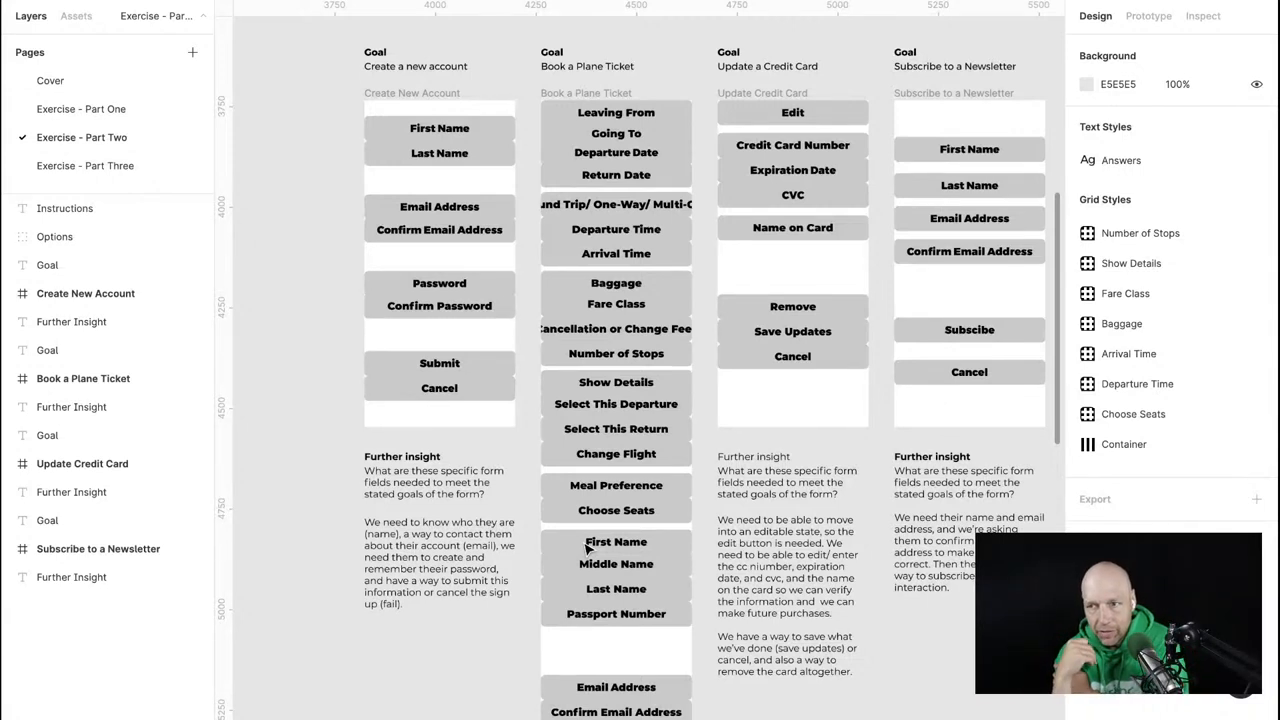
left_click(616, 253)
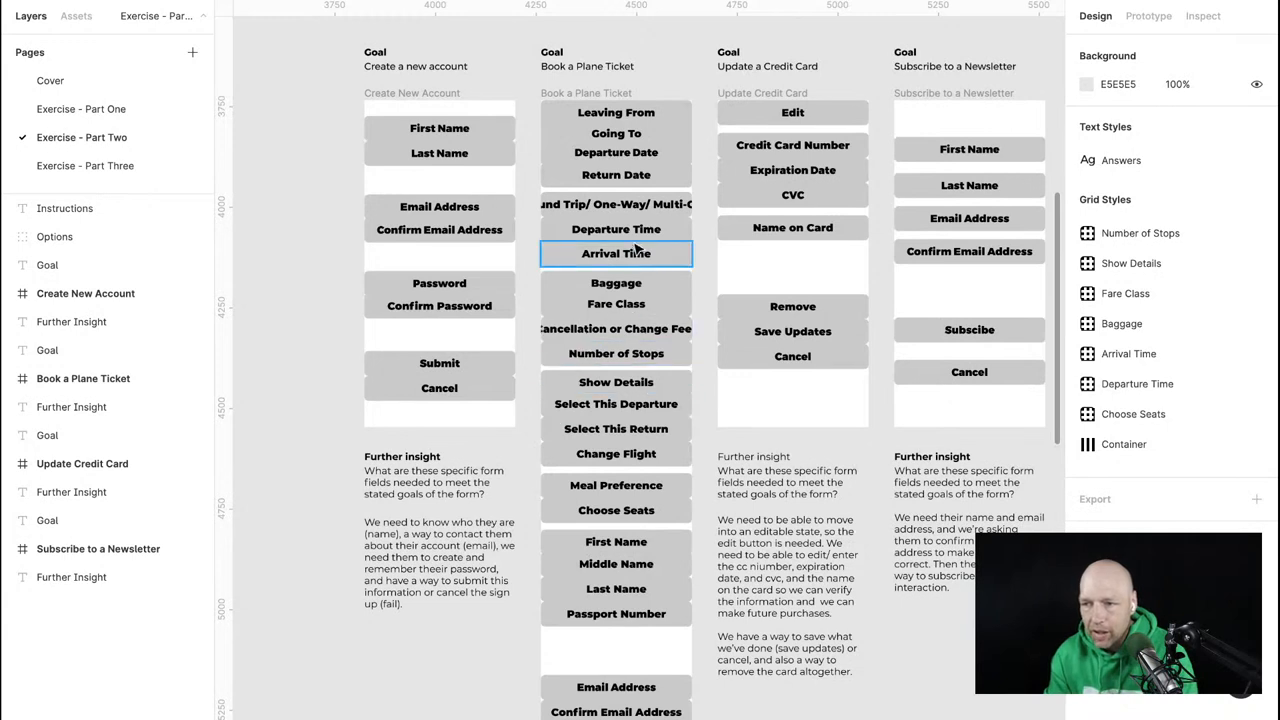
left_click(616, 328)
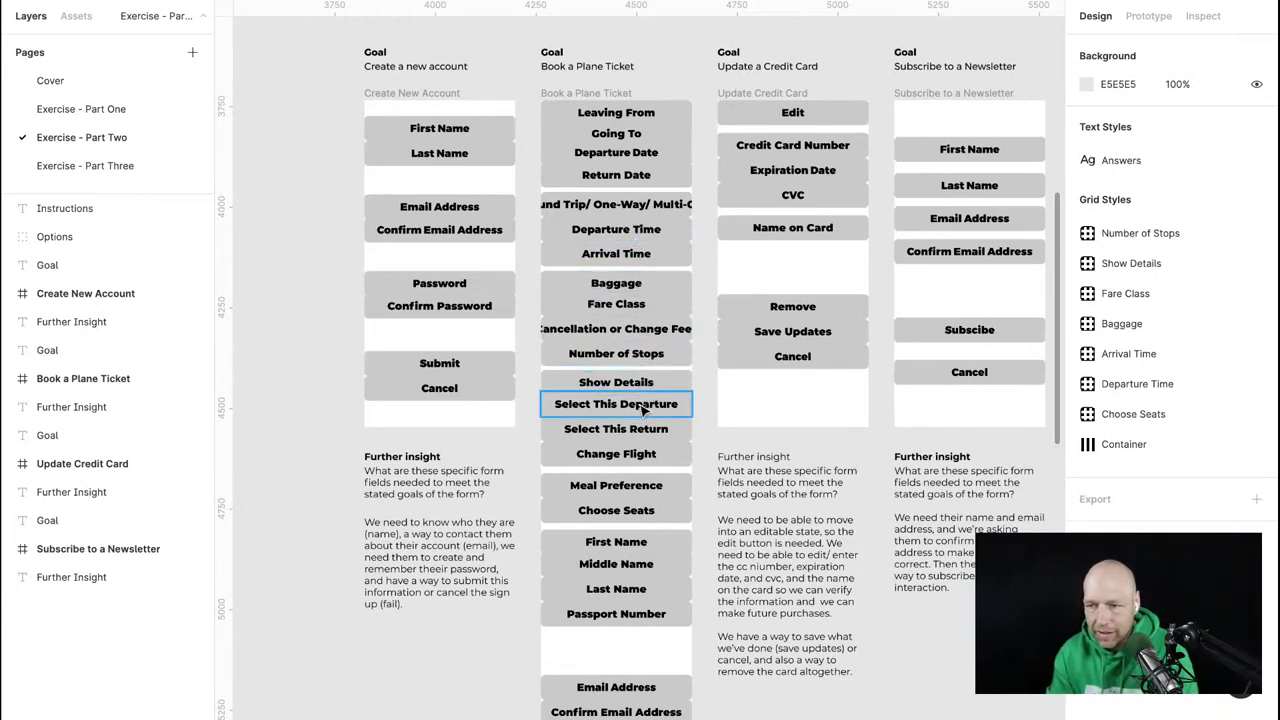
left_click(616, 453)
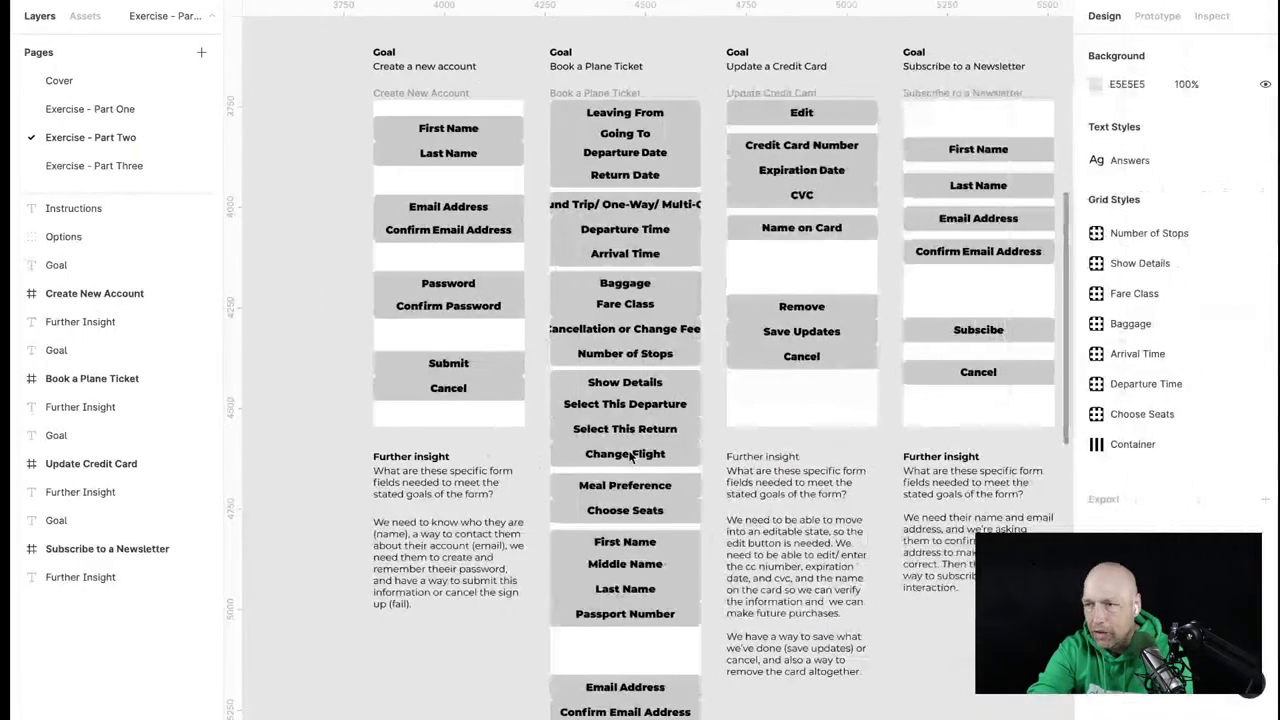
left_click(616, 453)
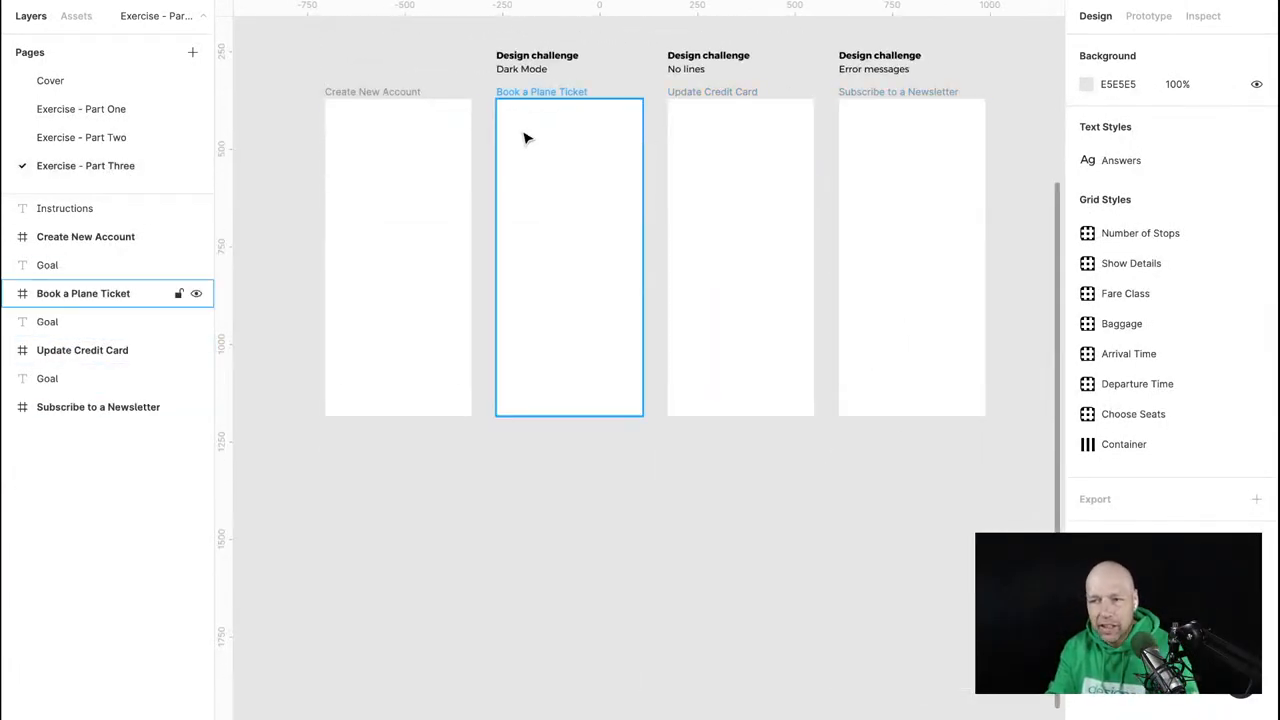
Deselect the Update Credit Card frame and switch to Exercise - Part Two.
scroll("down", 3)
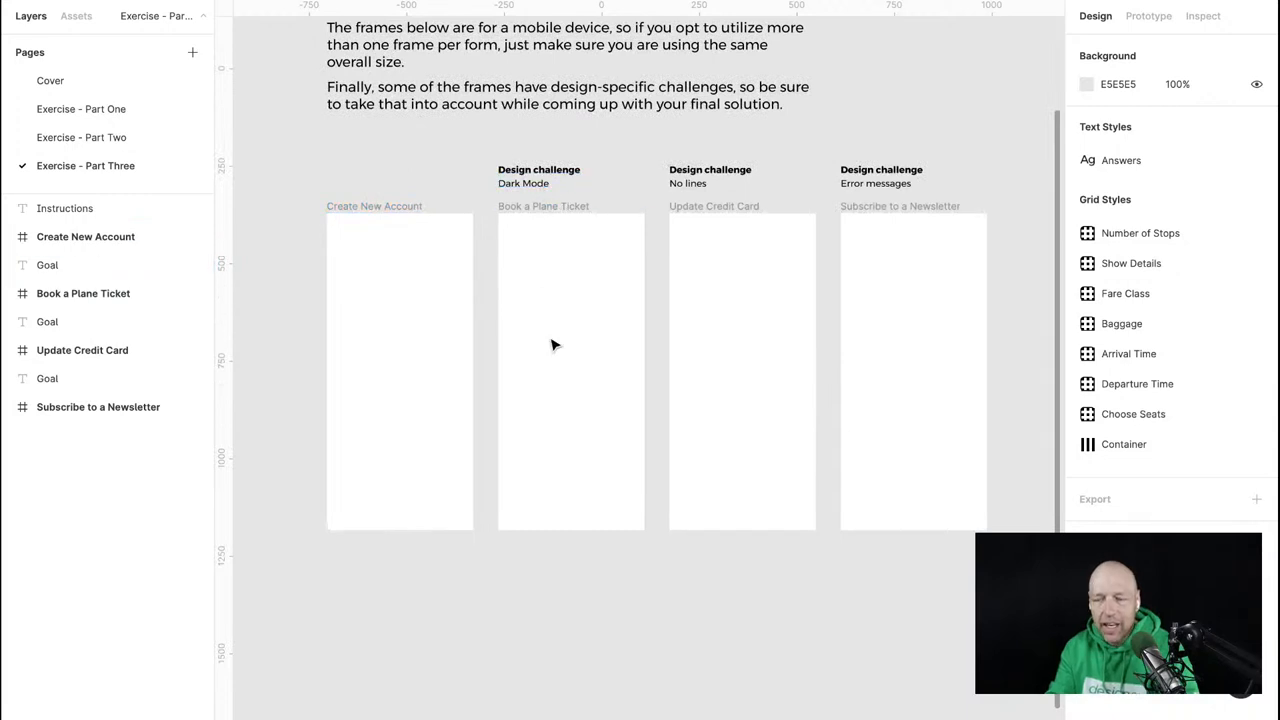
left_click(709, 169)
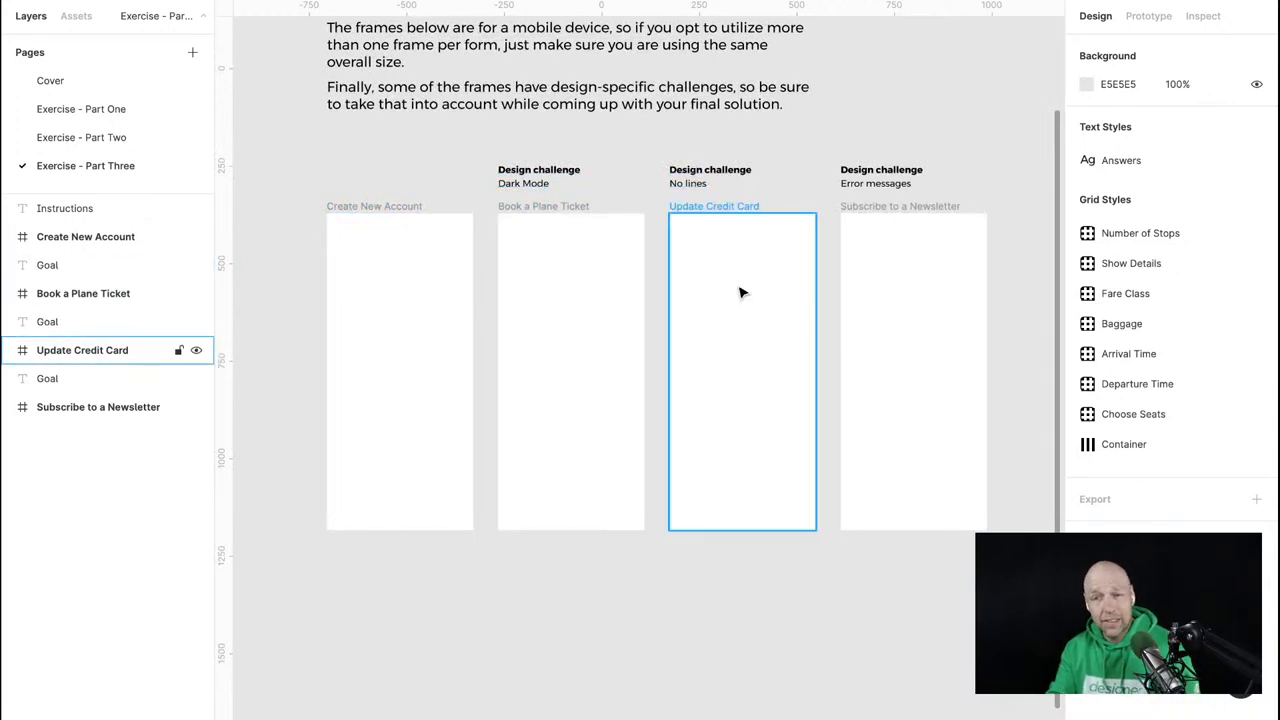
mouse_move(850, 227)
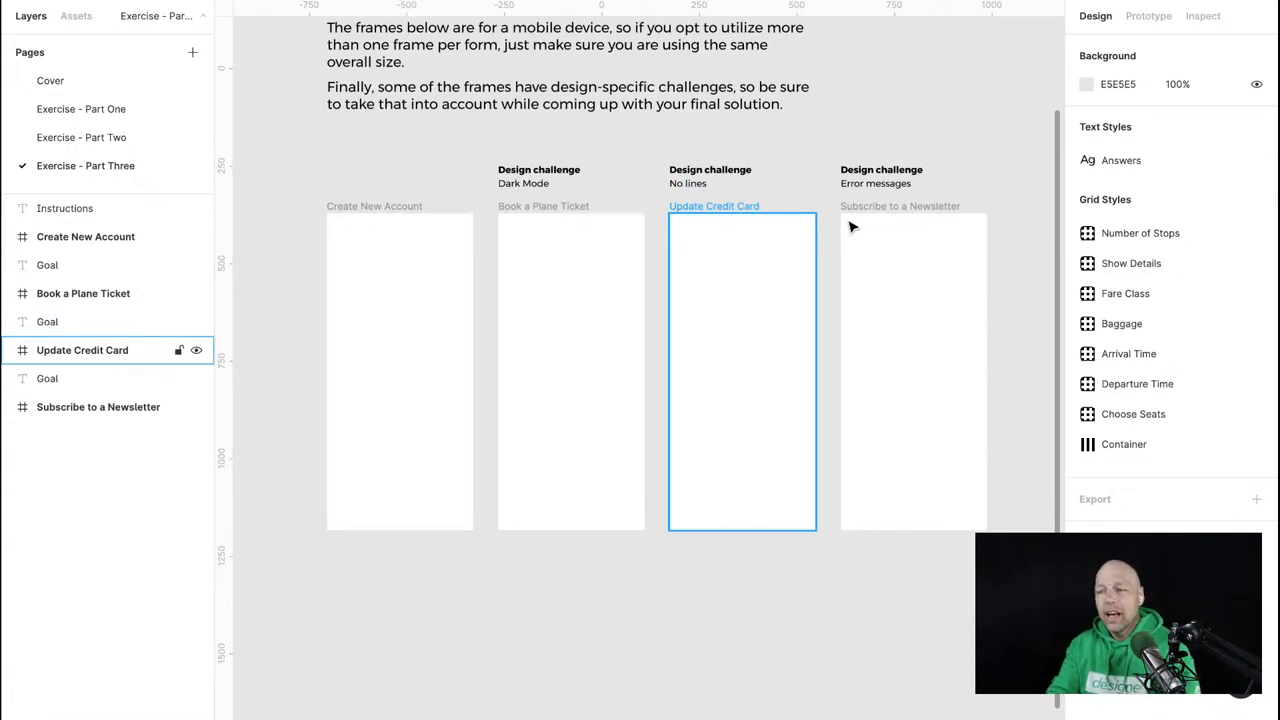
left_click(912, 370)
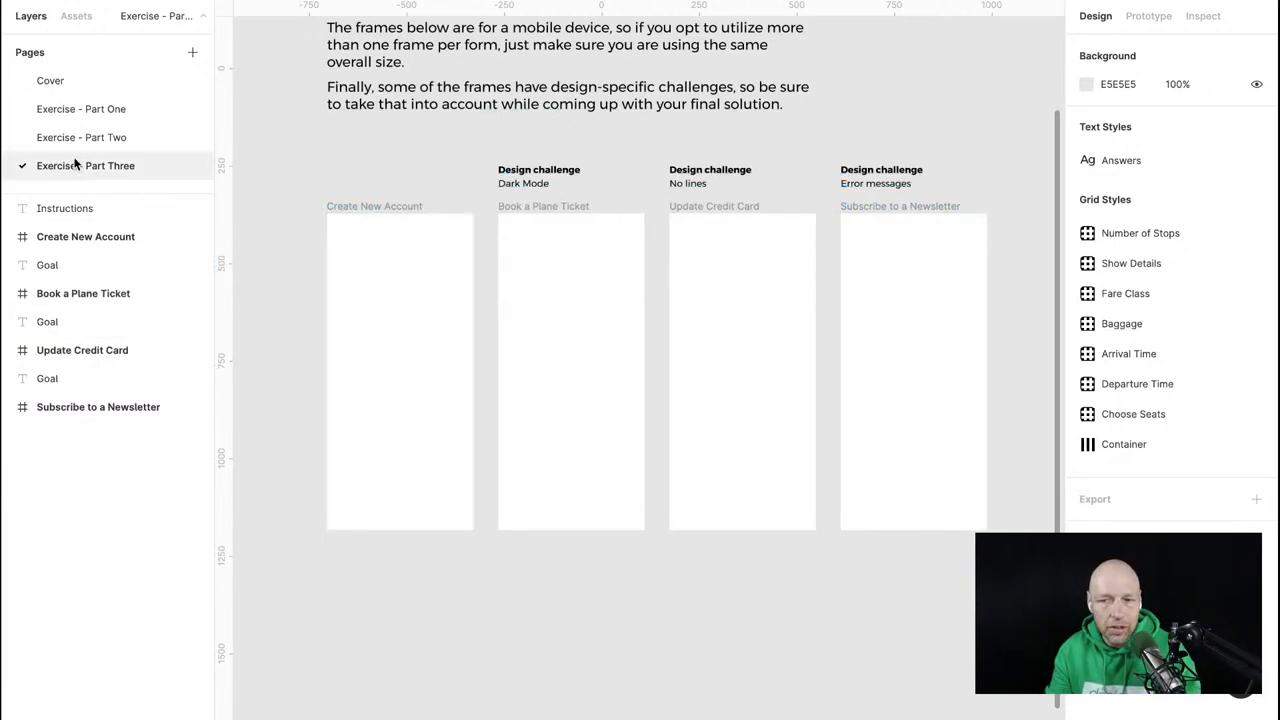
left_click(81, 137)
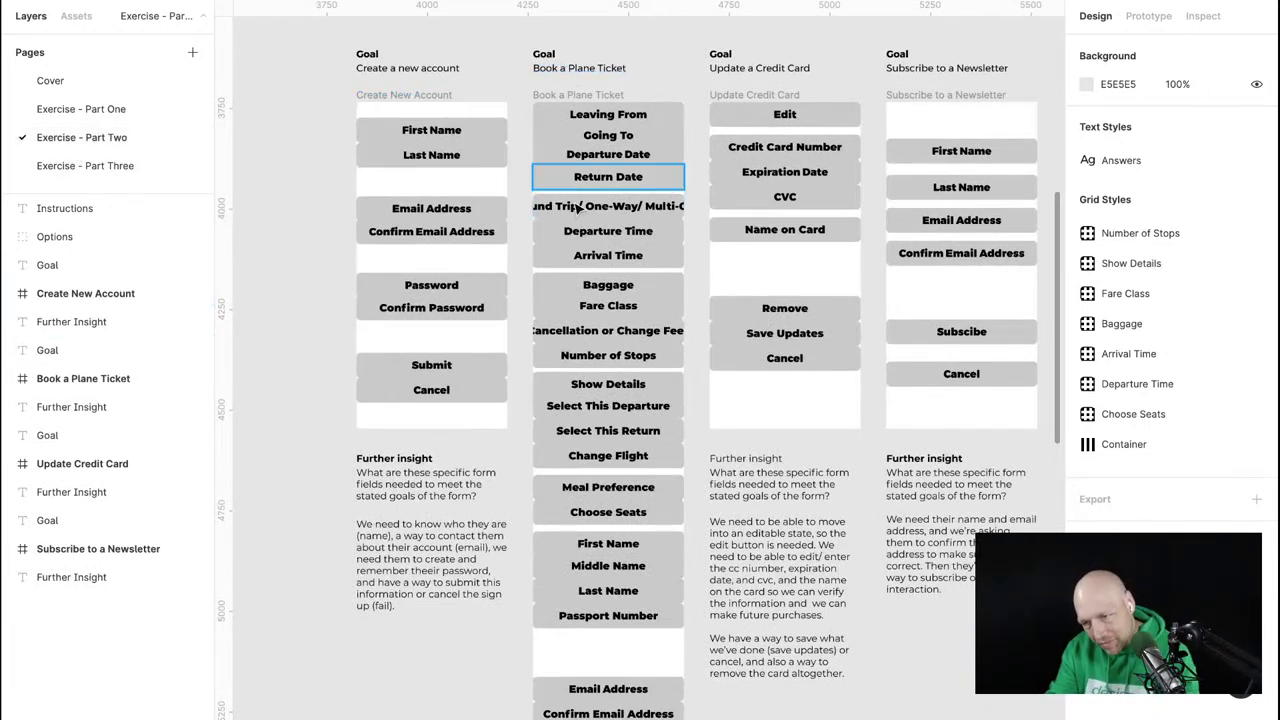
left_click(608, 615)
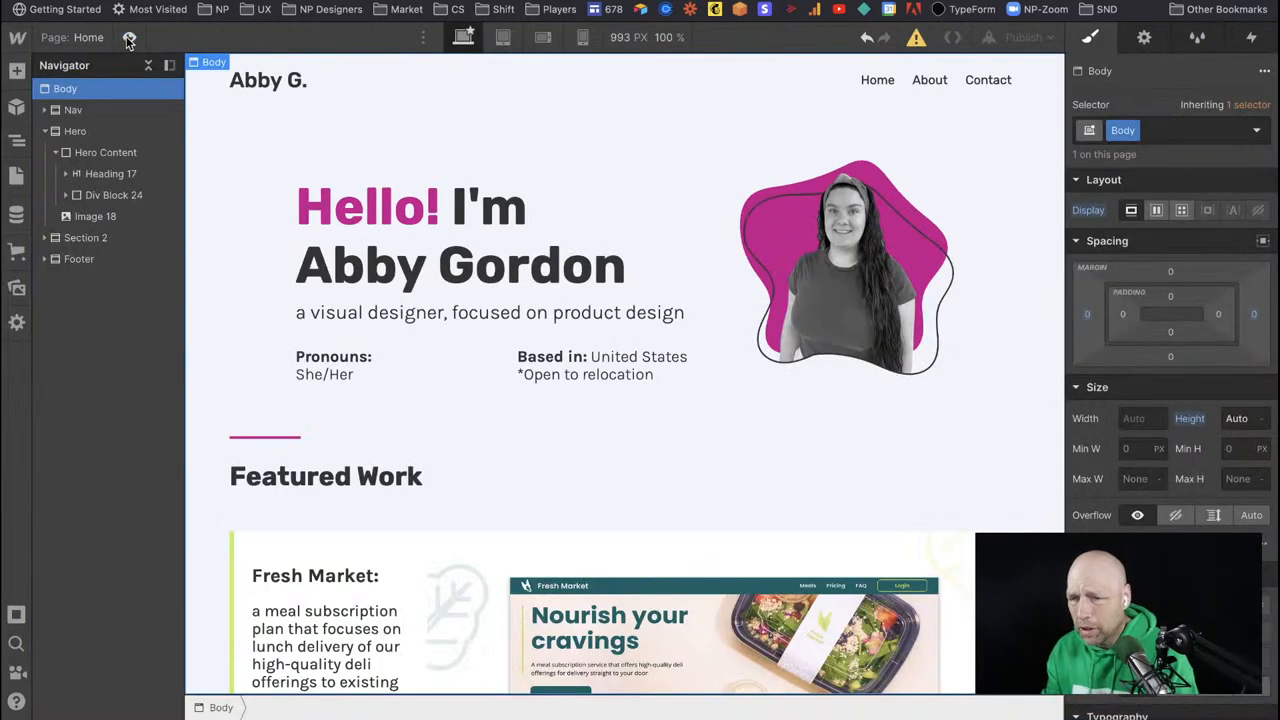
mouse_move(129, 37)
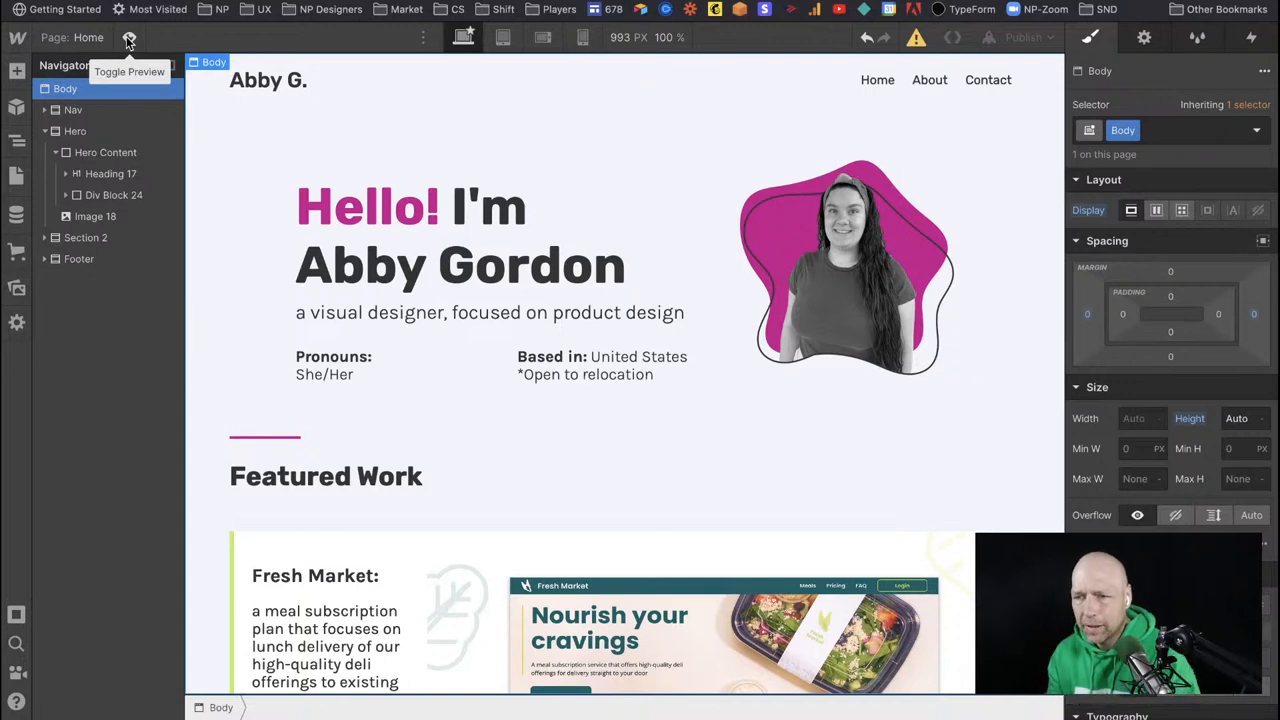
left_click(129, 37)
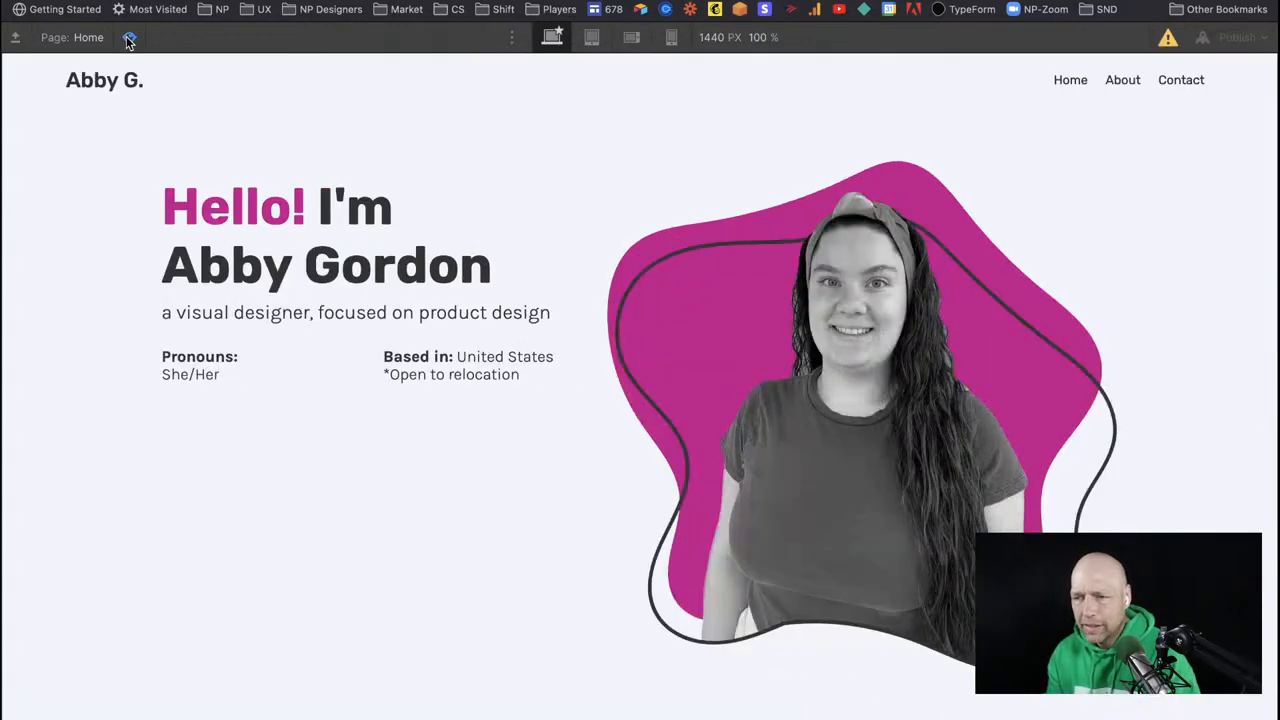
left_click(129, 37)
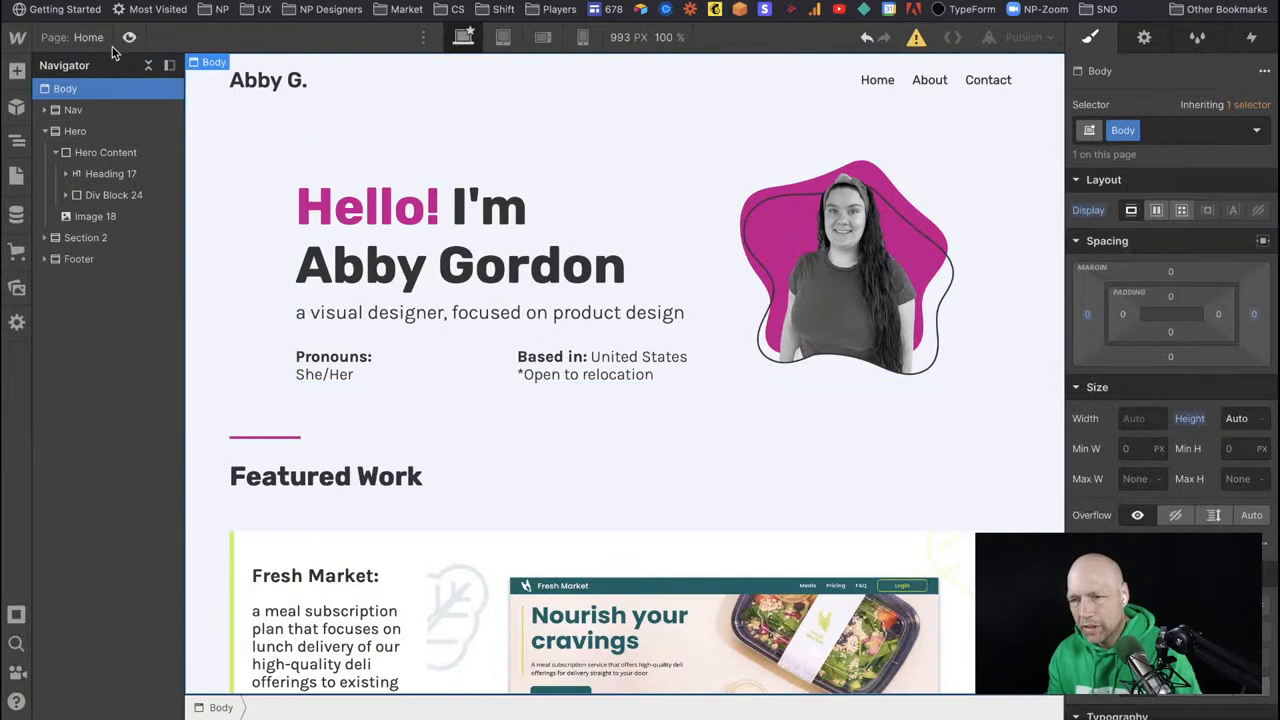
left_click(585, 374)
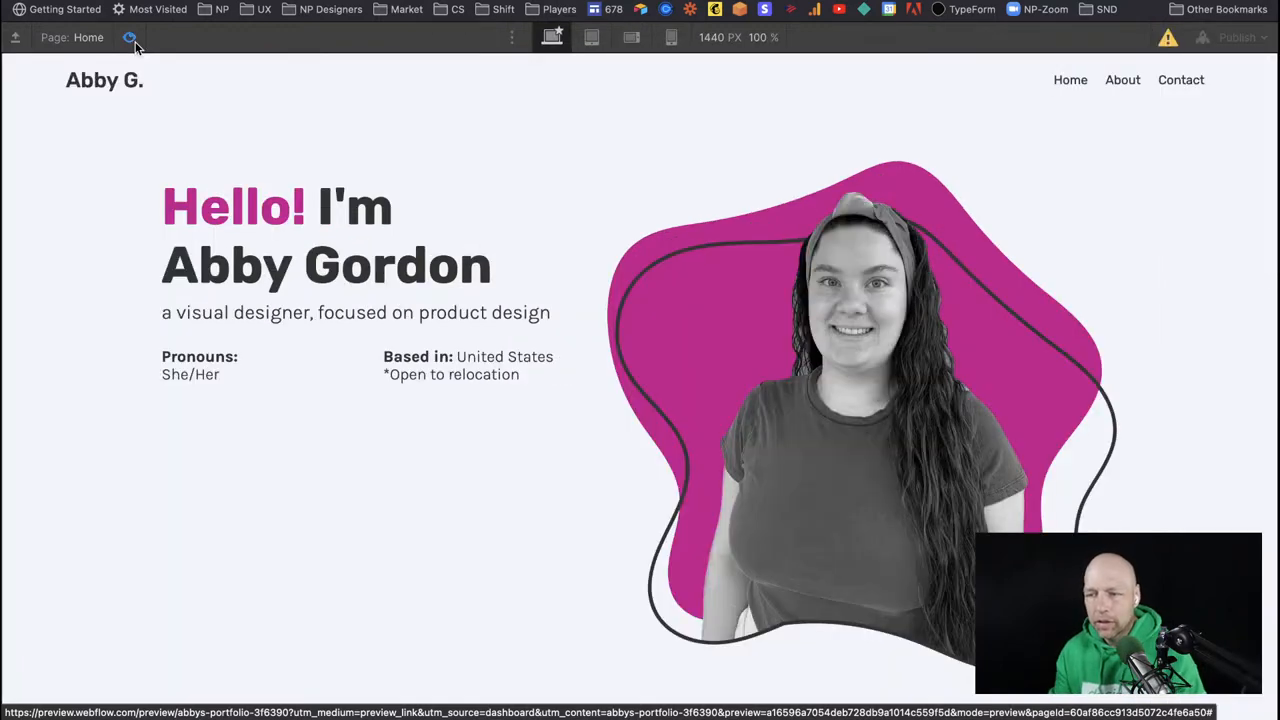
scroll("down", 3)
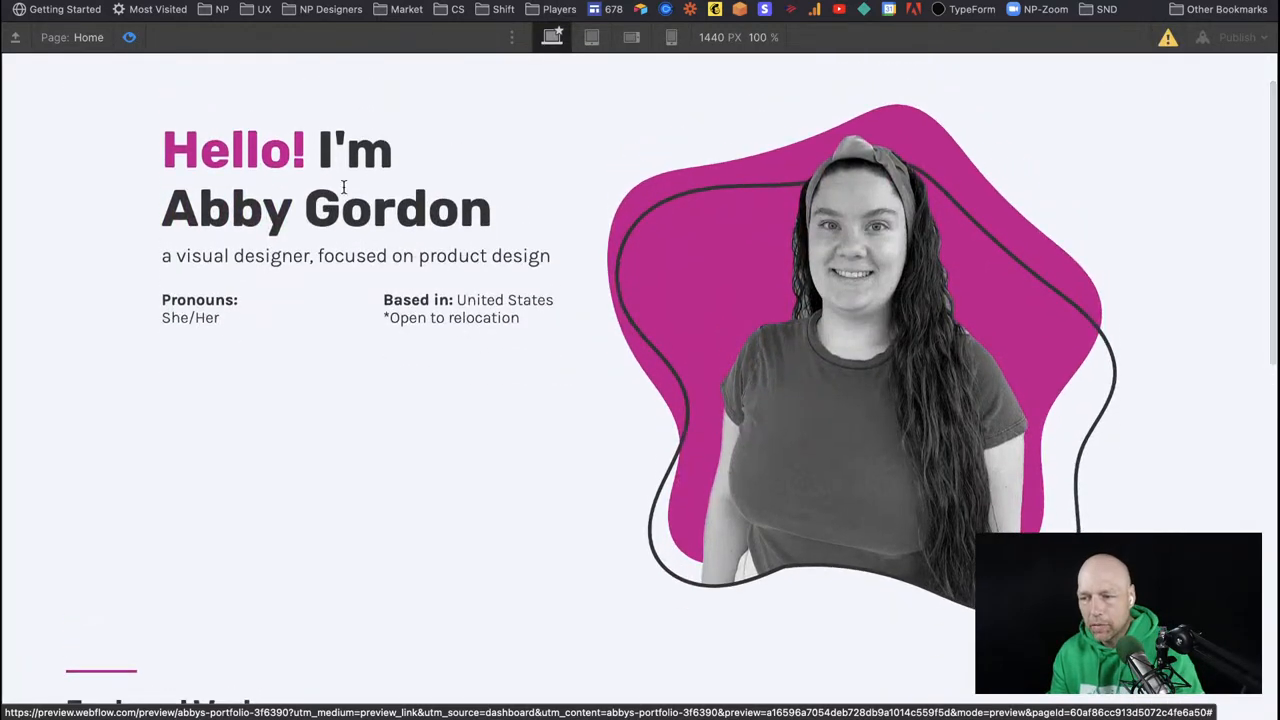
mouse_move(573, 140)
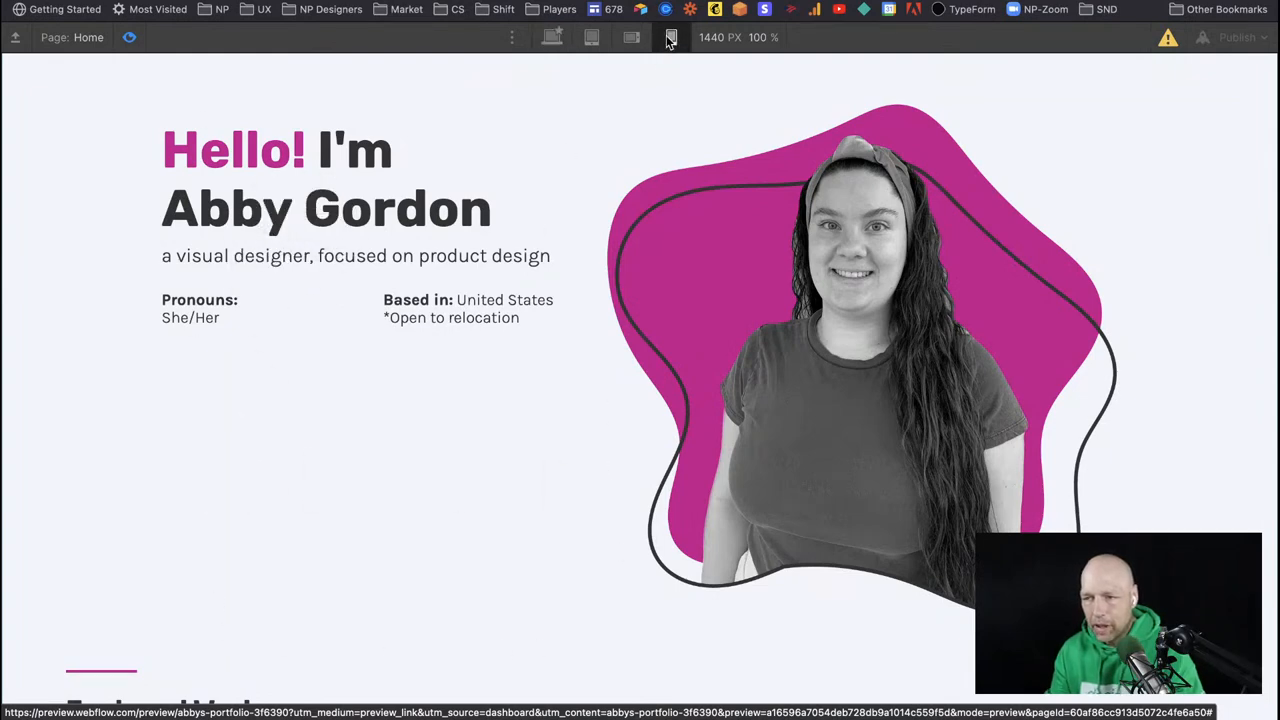
left_click(672, 37)
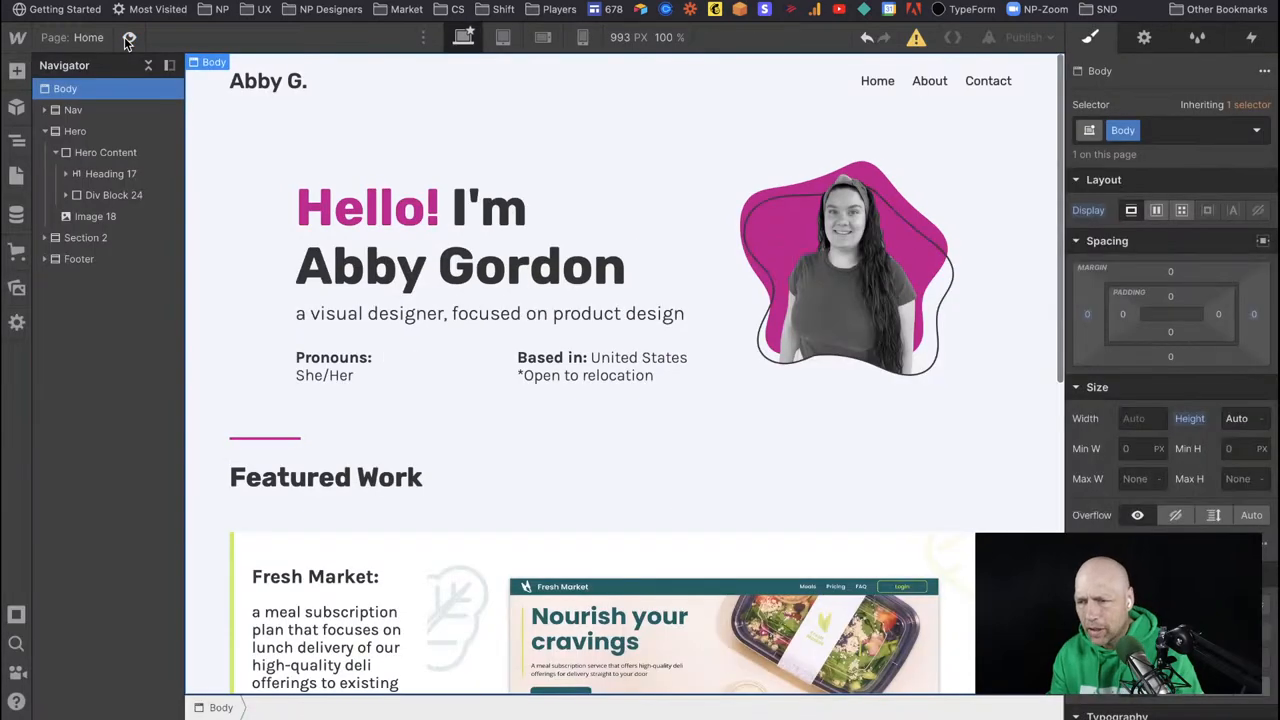
Inspect the Hero section and Hero Content flex layout, then toggle Preview.
left_click(110, 173)
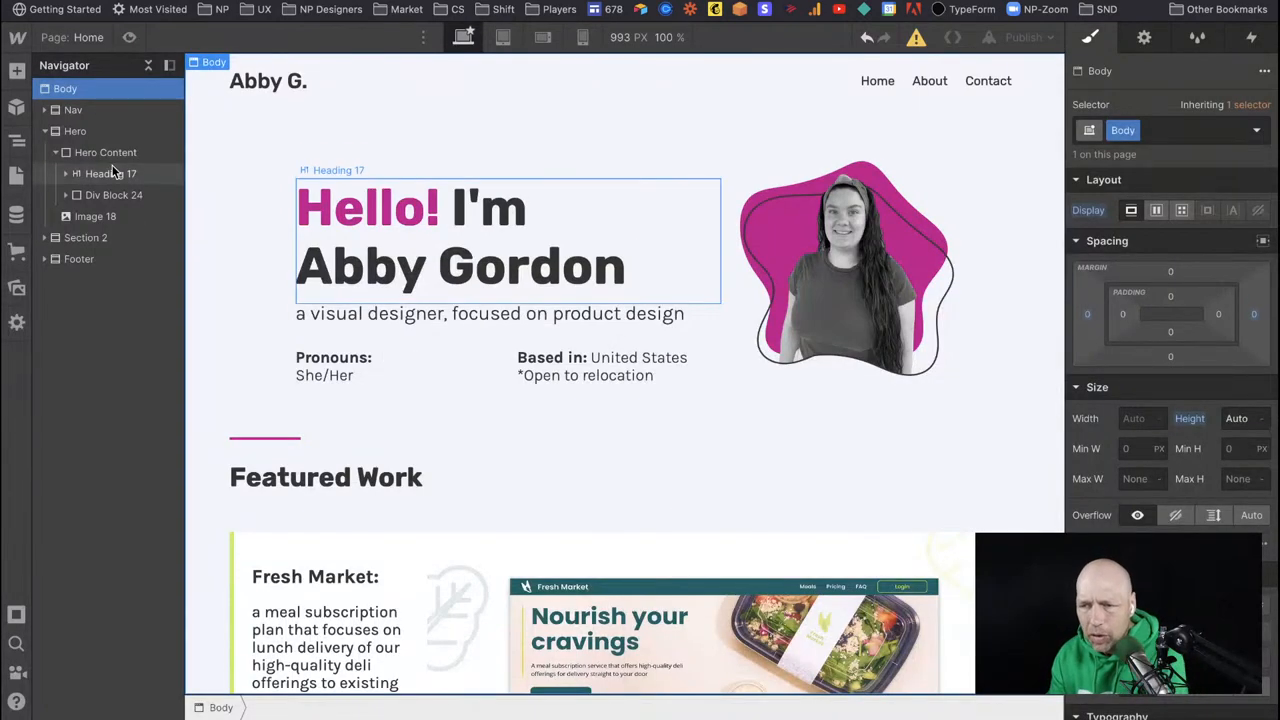
left_click(105, 152)
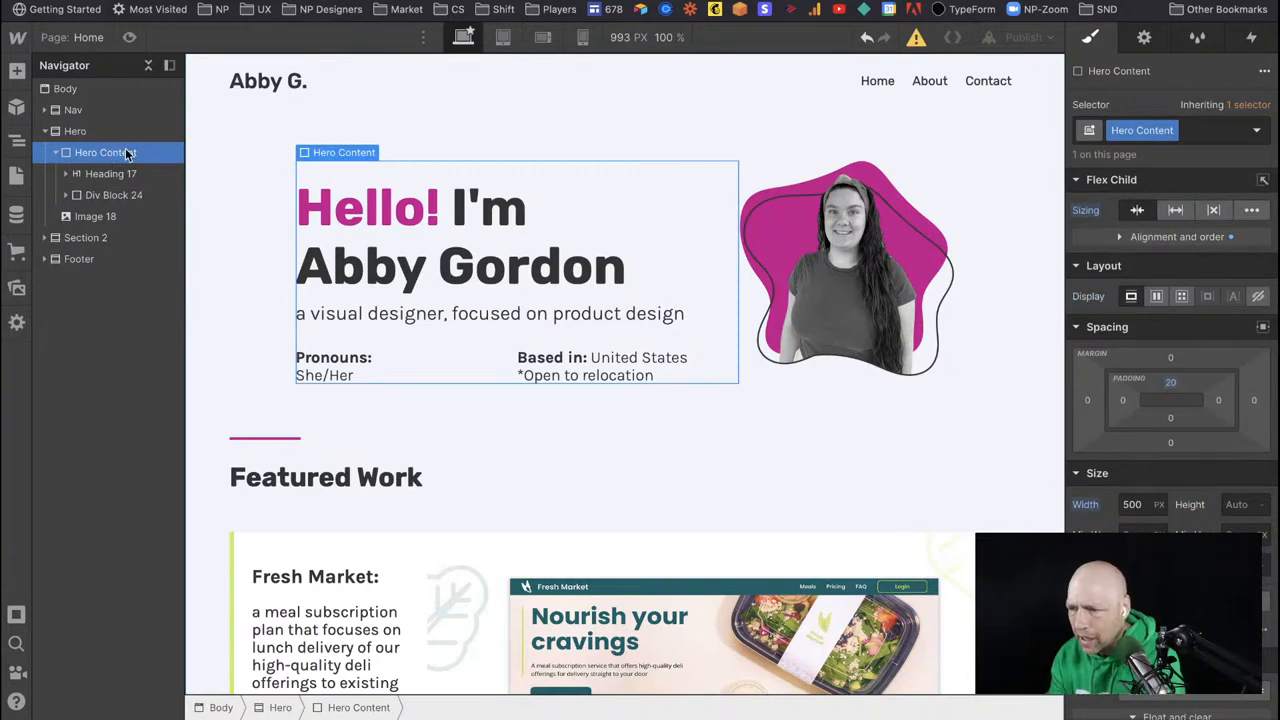
mouse_move(98, 145)
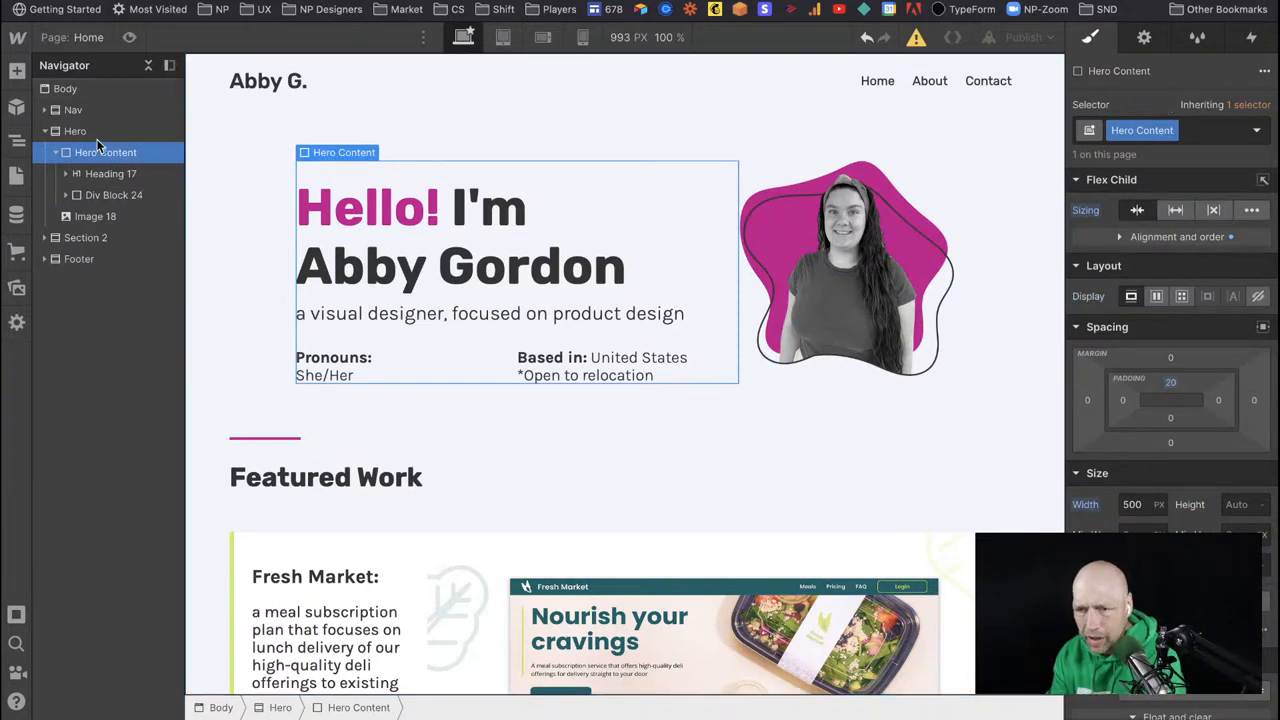
left_click(74, 131)
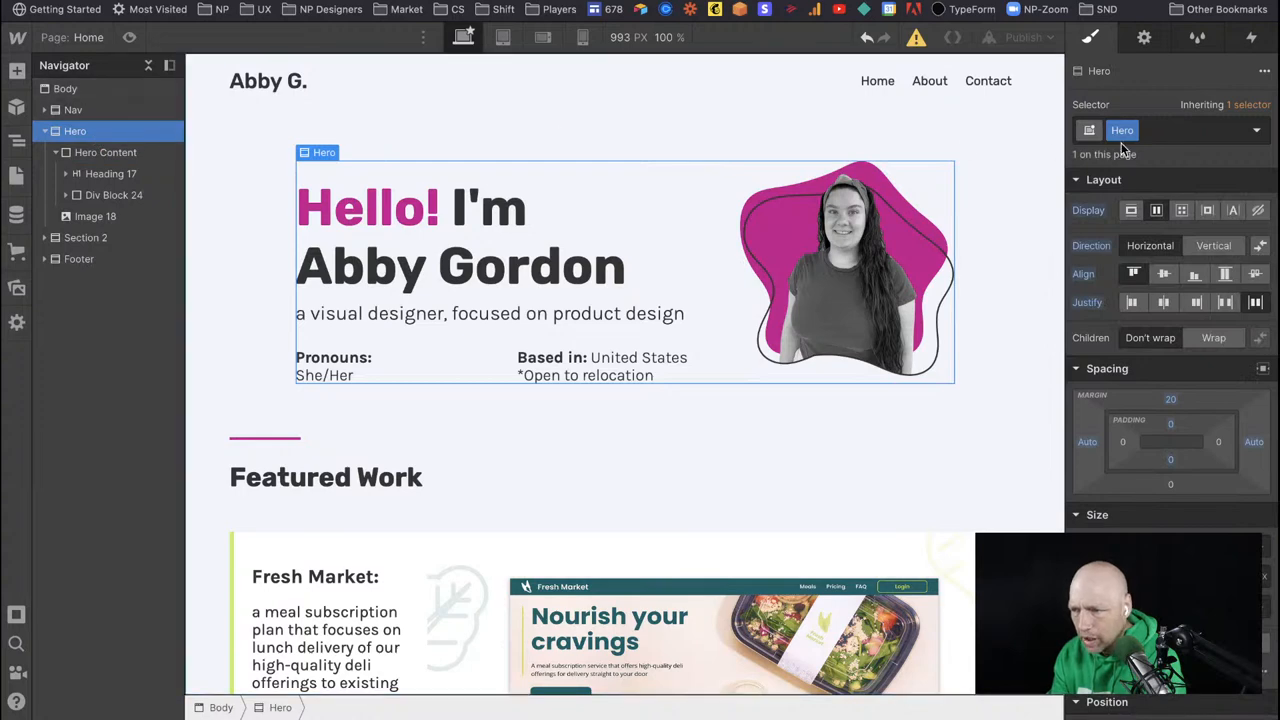
mouse_move(1158, 210)
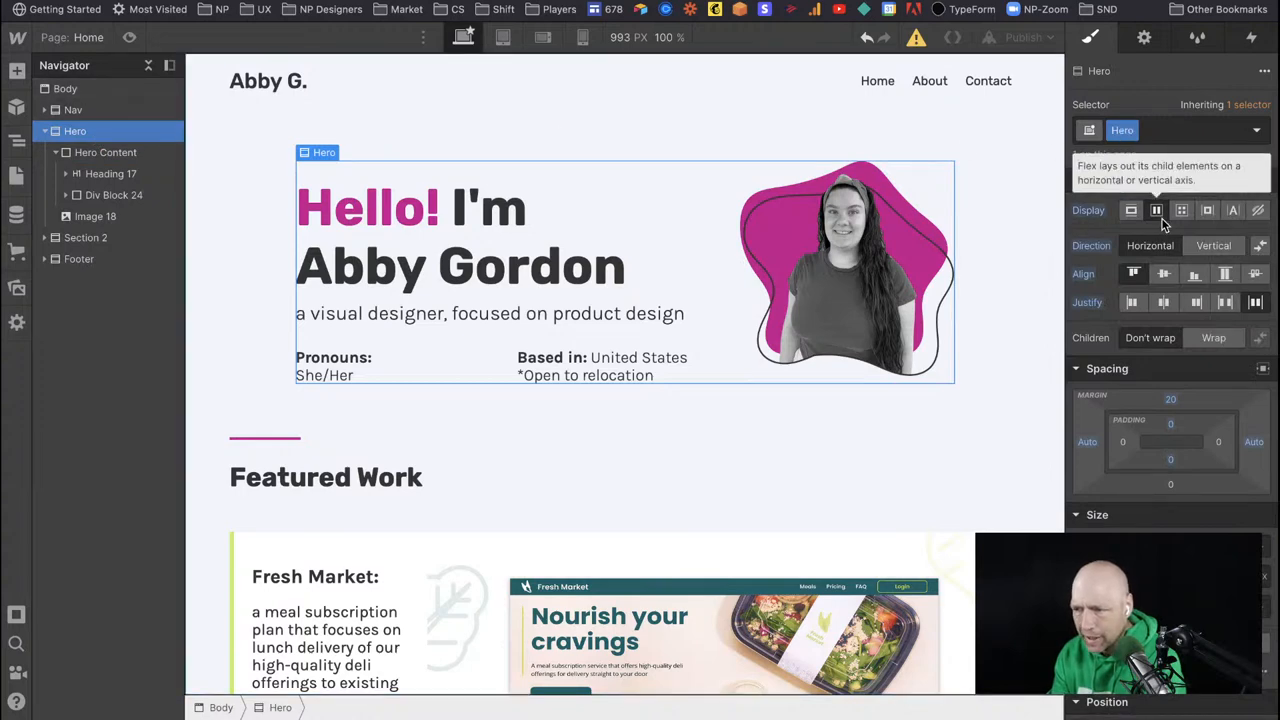
left_click(105, 152)
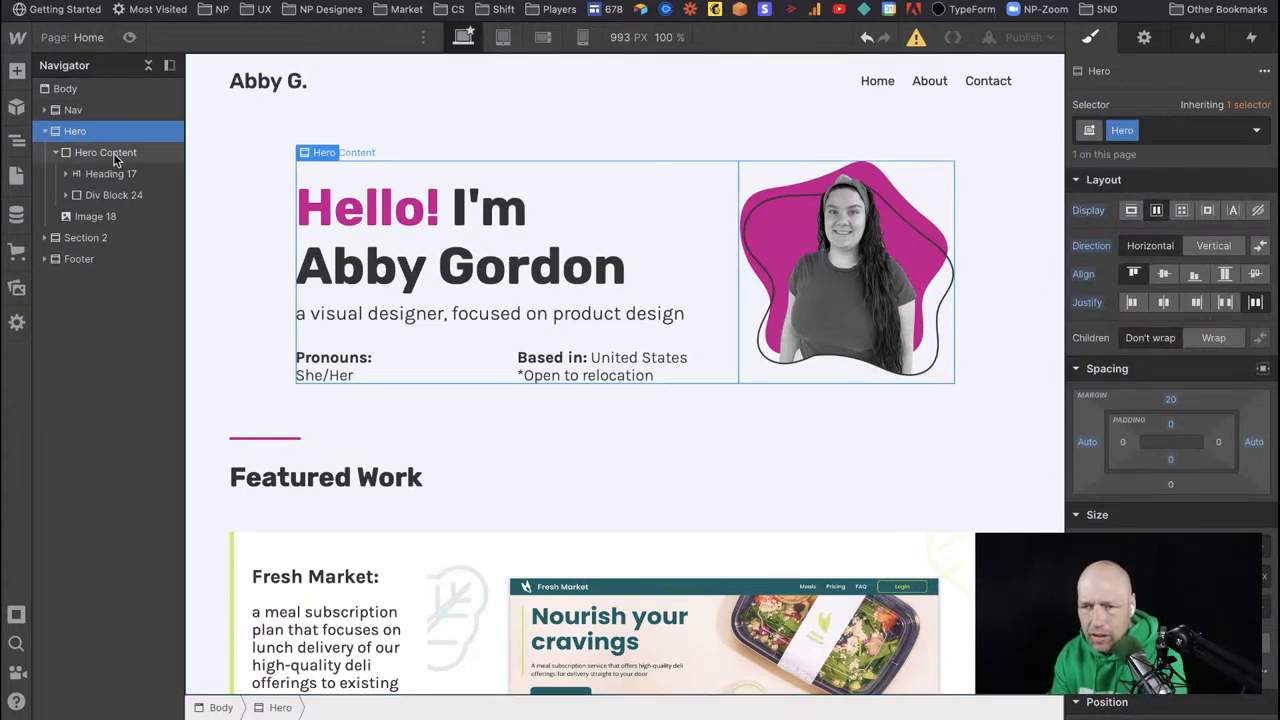
left_click(105, 152)
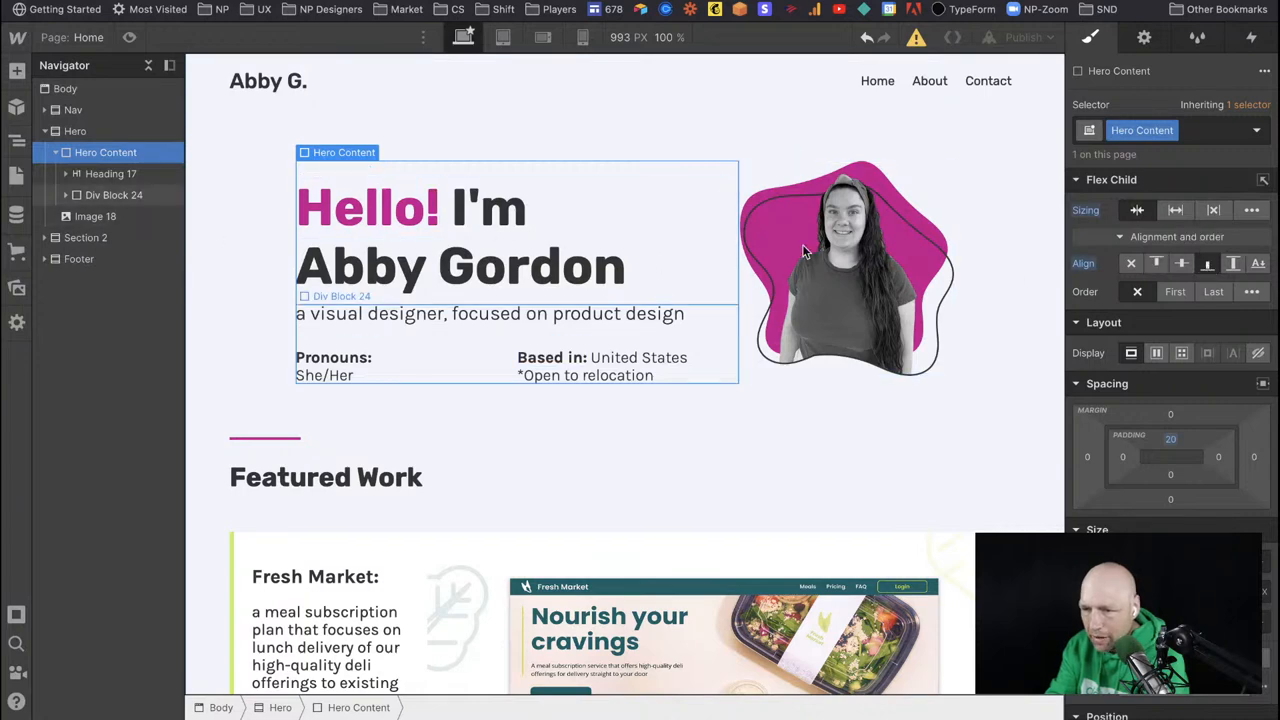
mouse_move(1215, 265)
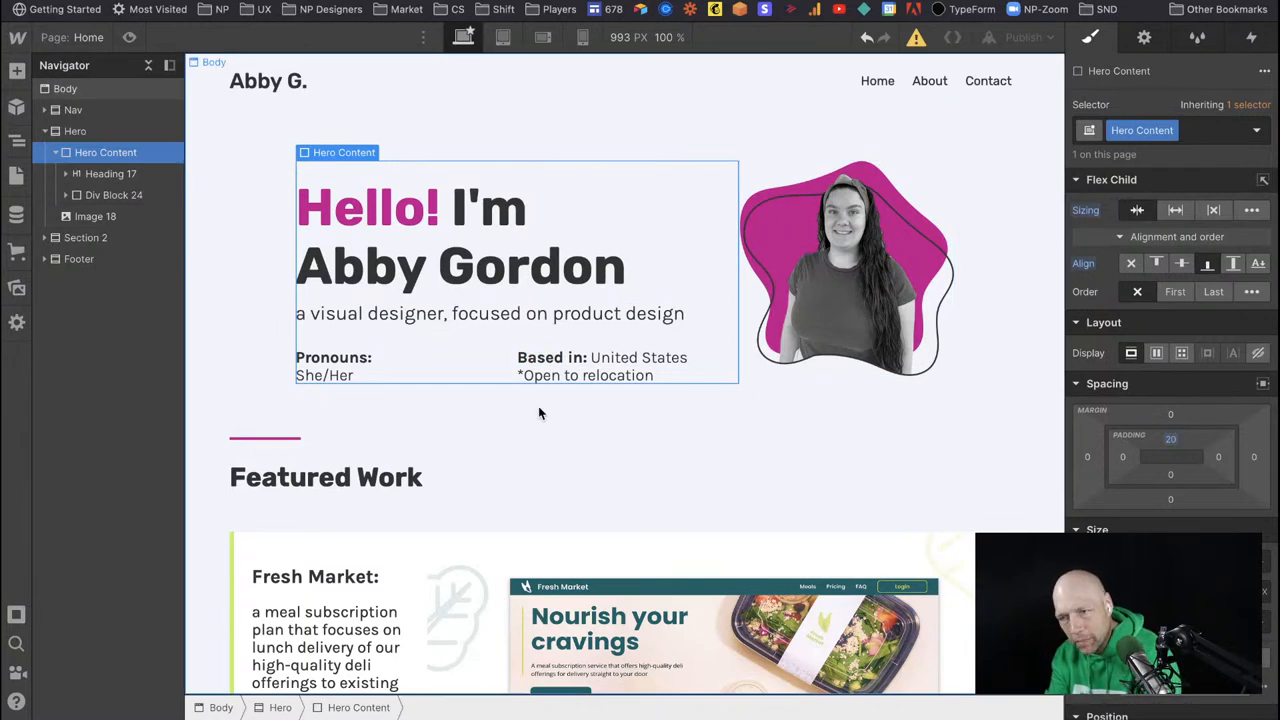
left_click(129, 37)
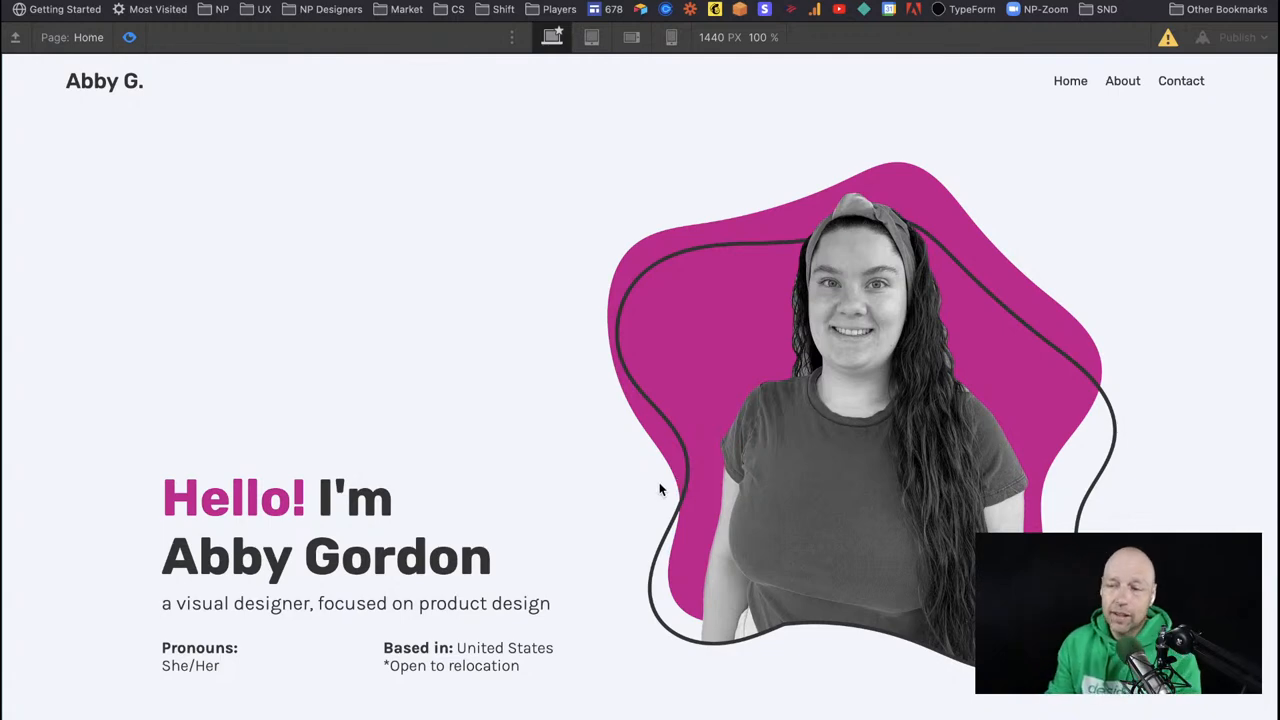
mouse_move(533, 387)
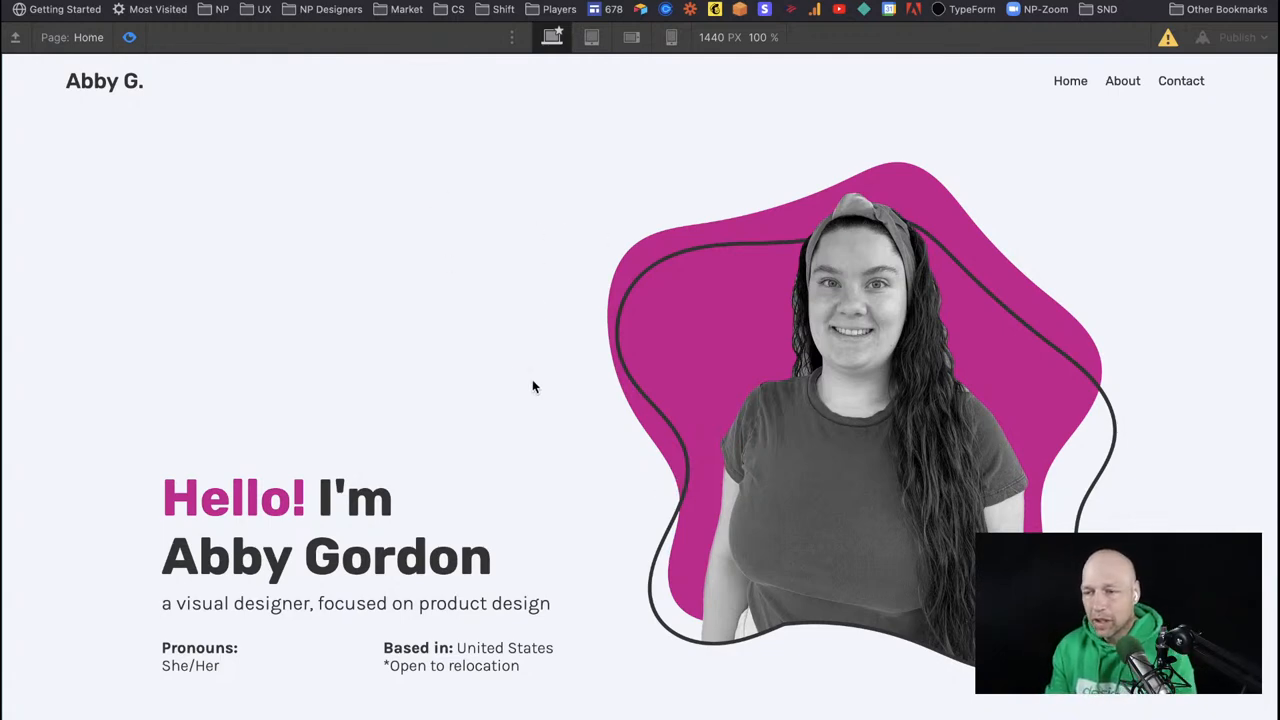
mouse_move(491, 271)
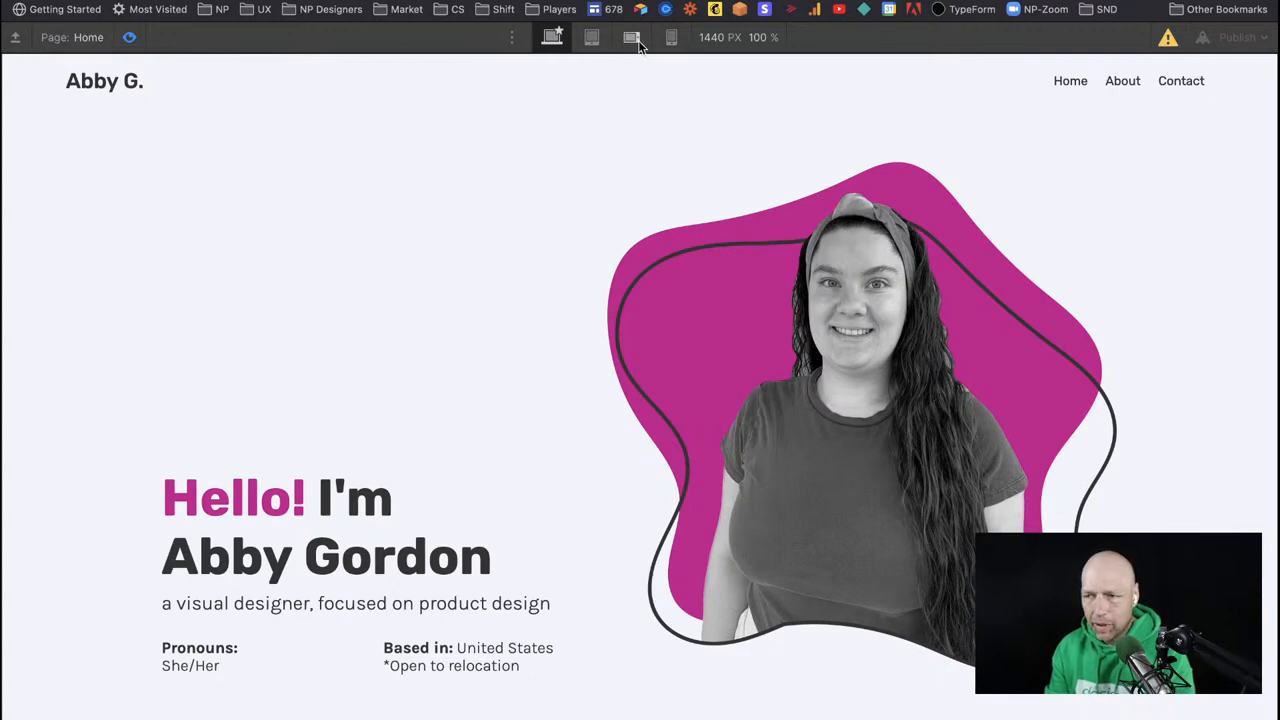
Preview the page at tablet width, scroll through it, and pick the Fresh Market detailed page.
left_click(671, 37)
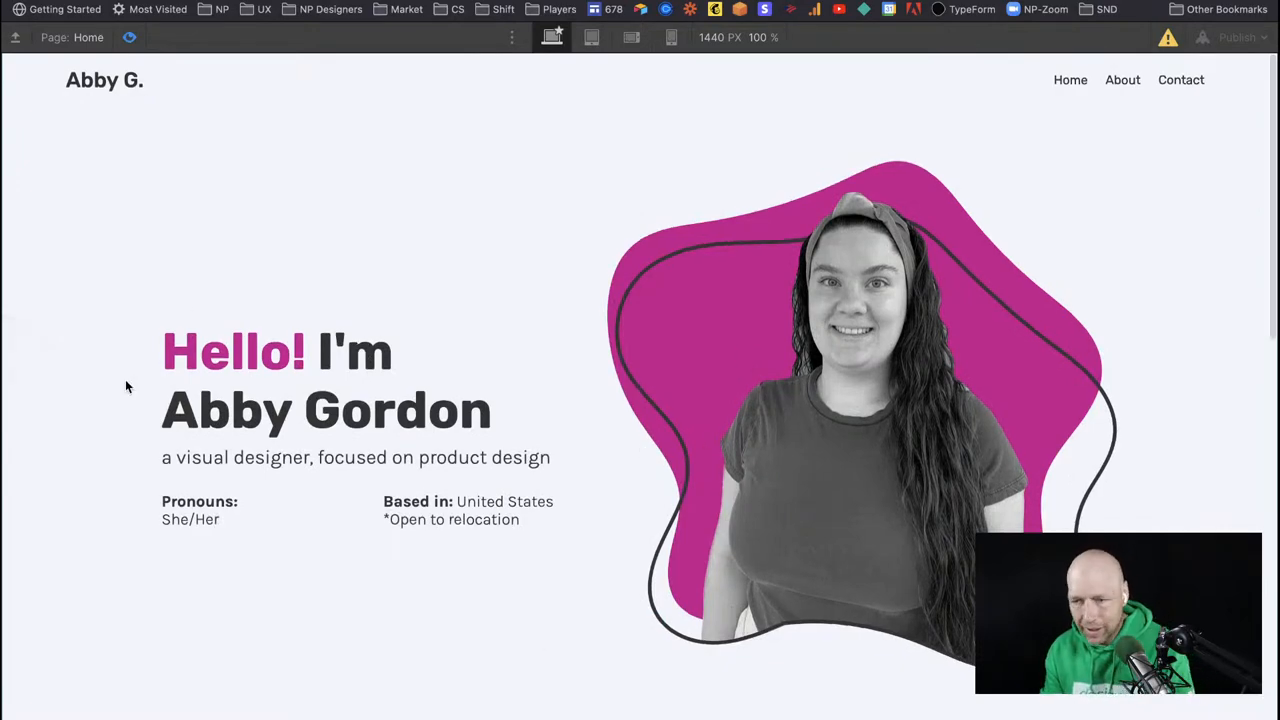
scroll("down", 3)
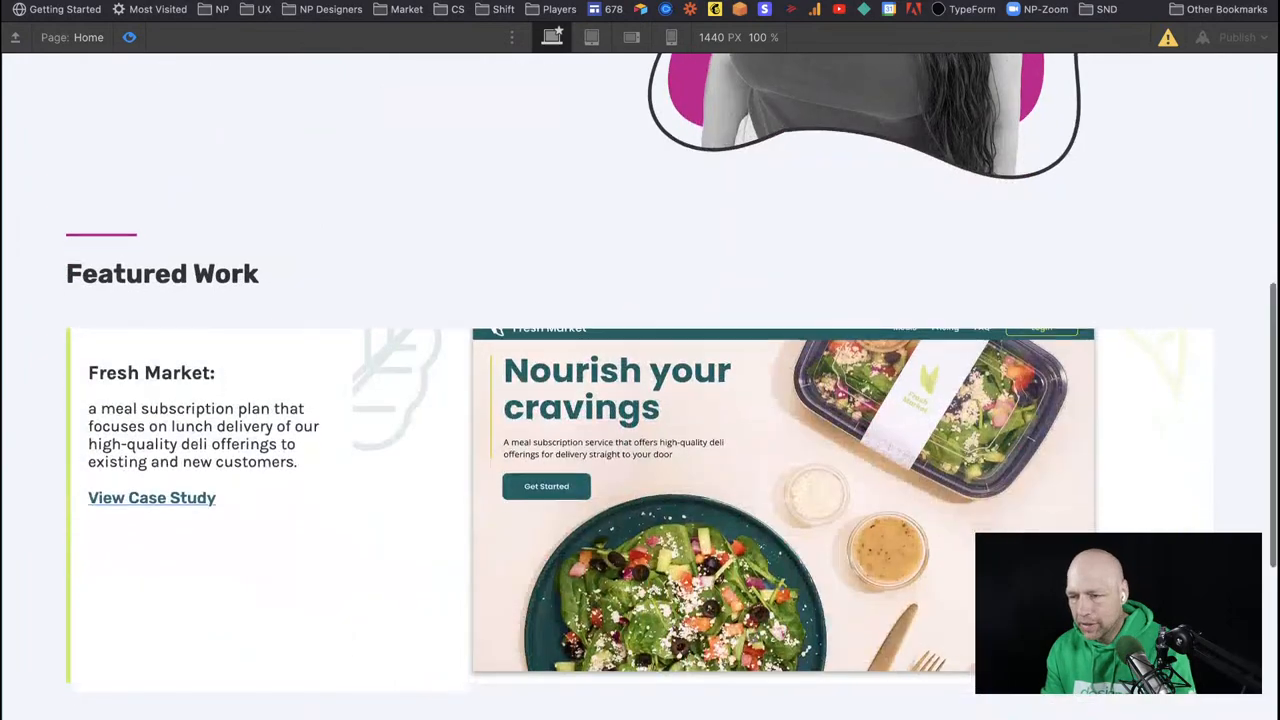
scroll("down", 3)
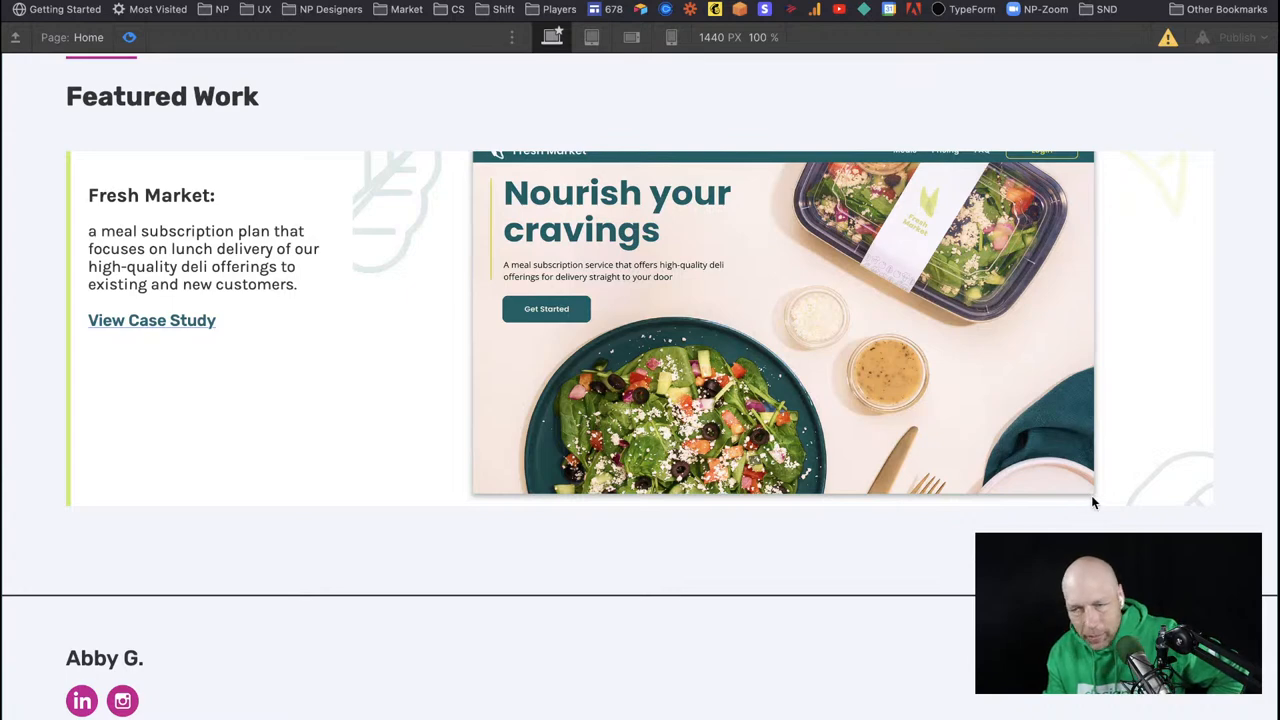
mouse_move(797, 237)
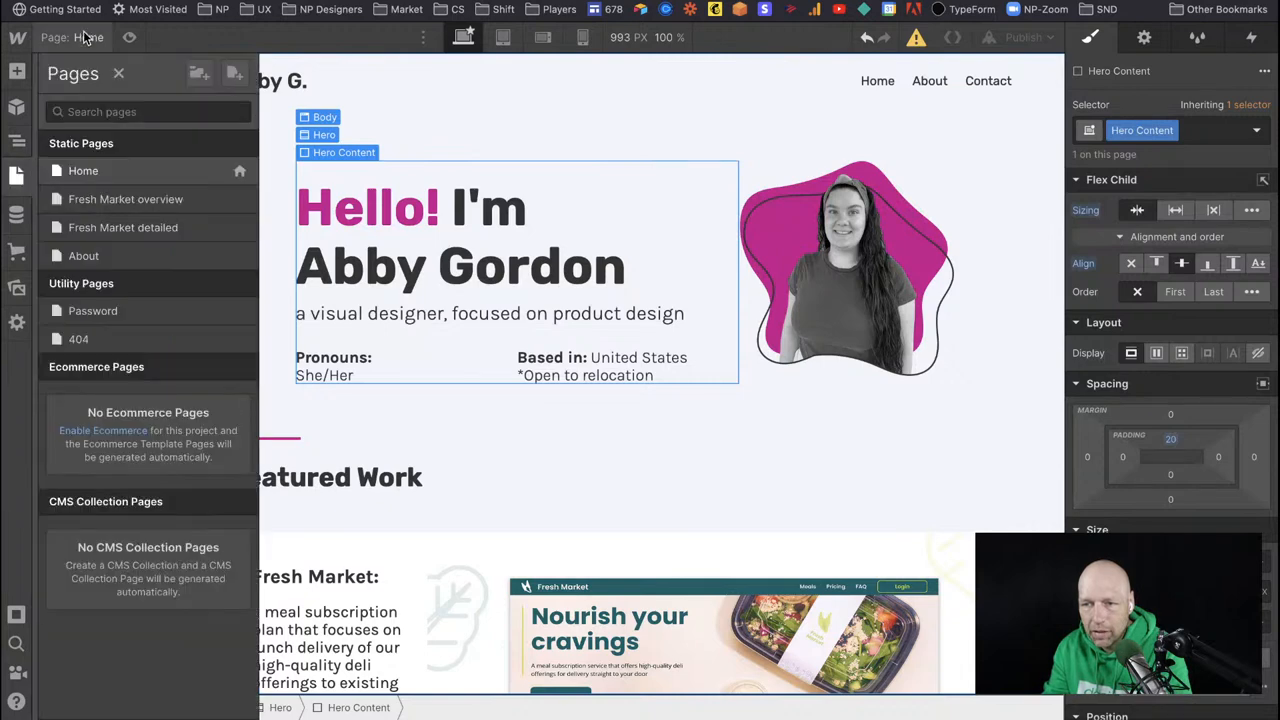
left_click(123, 227)
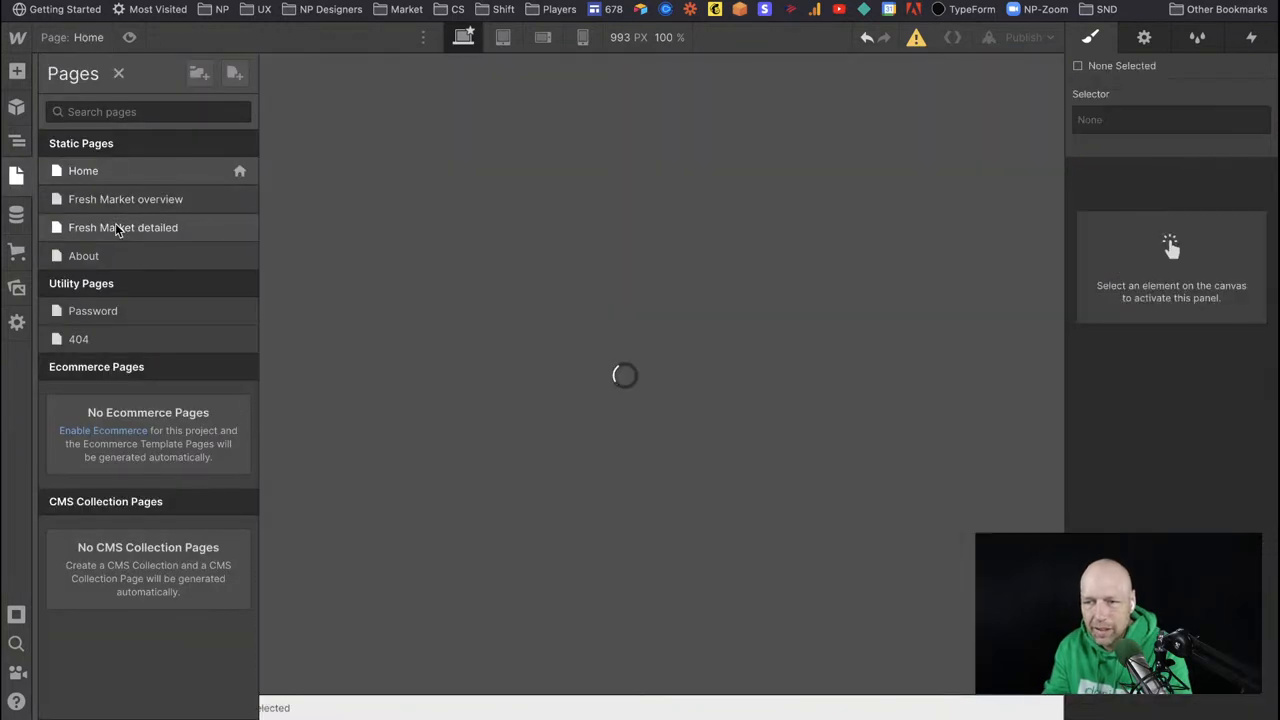
Open the Fresh Market detailed page in the Designer and scroll down its sections.
left_click(122, 227)
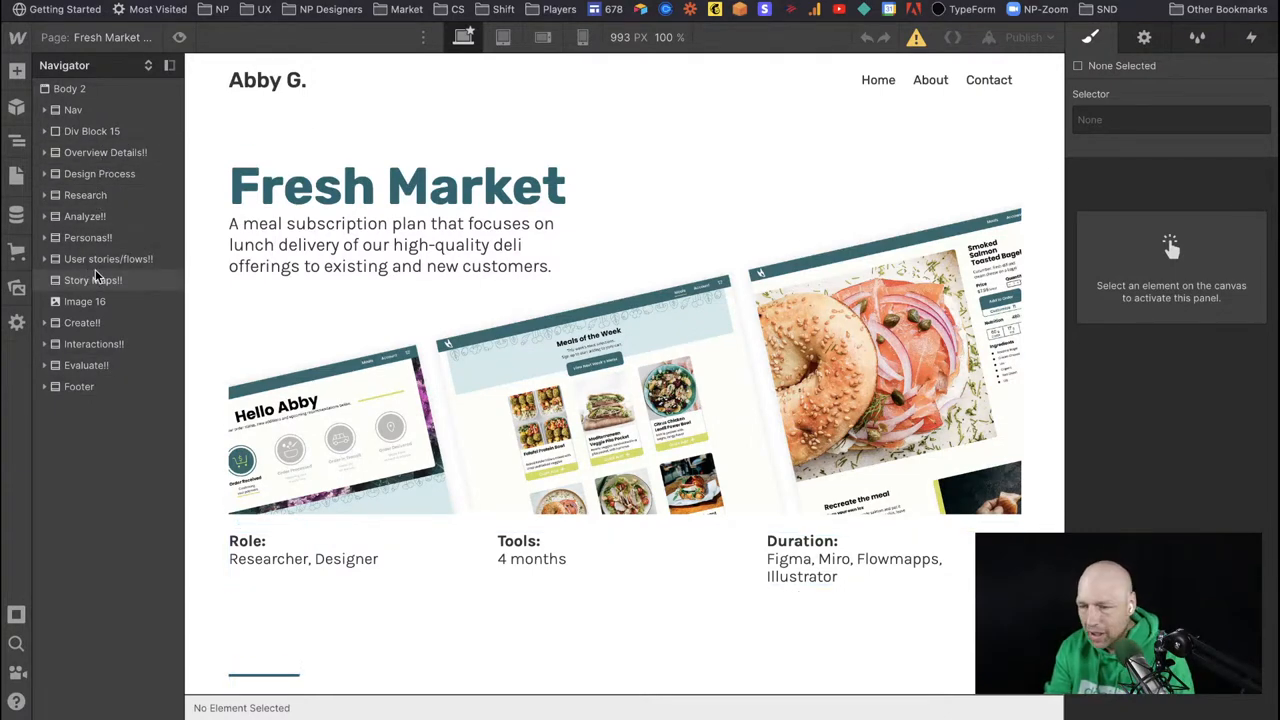
scroll("down", 3)
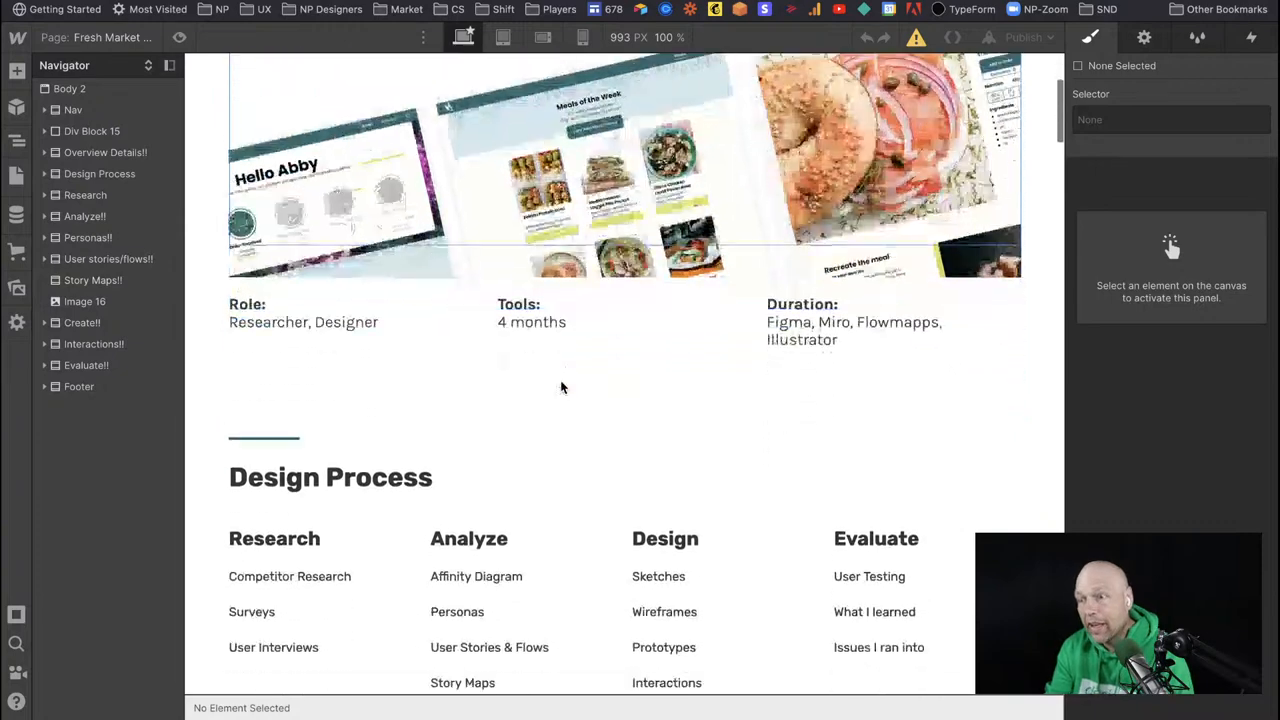
Preview the Fresh Market page, scrolling down to the Create, Evaluate and footer sections.
scroll("down", 3)
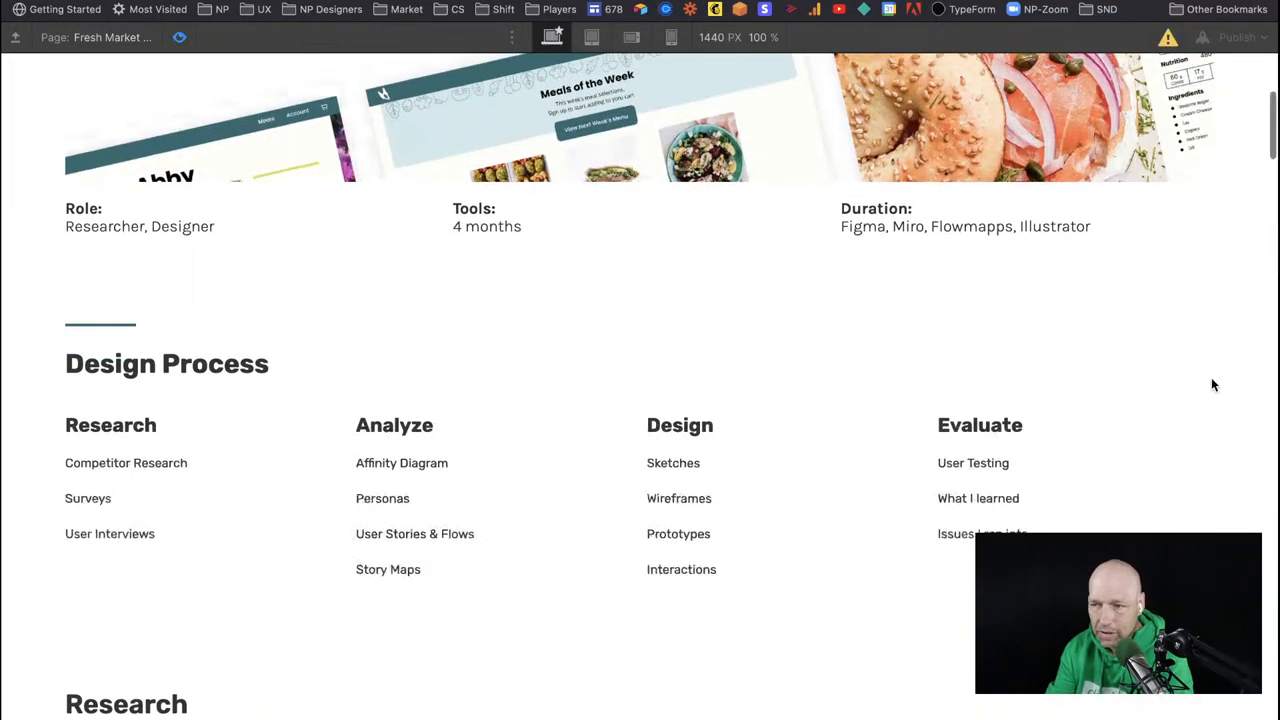
scroll("up", 3)
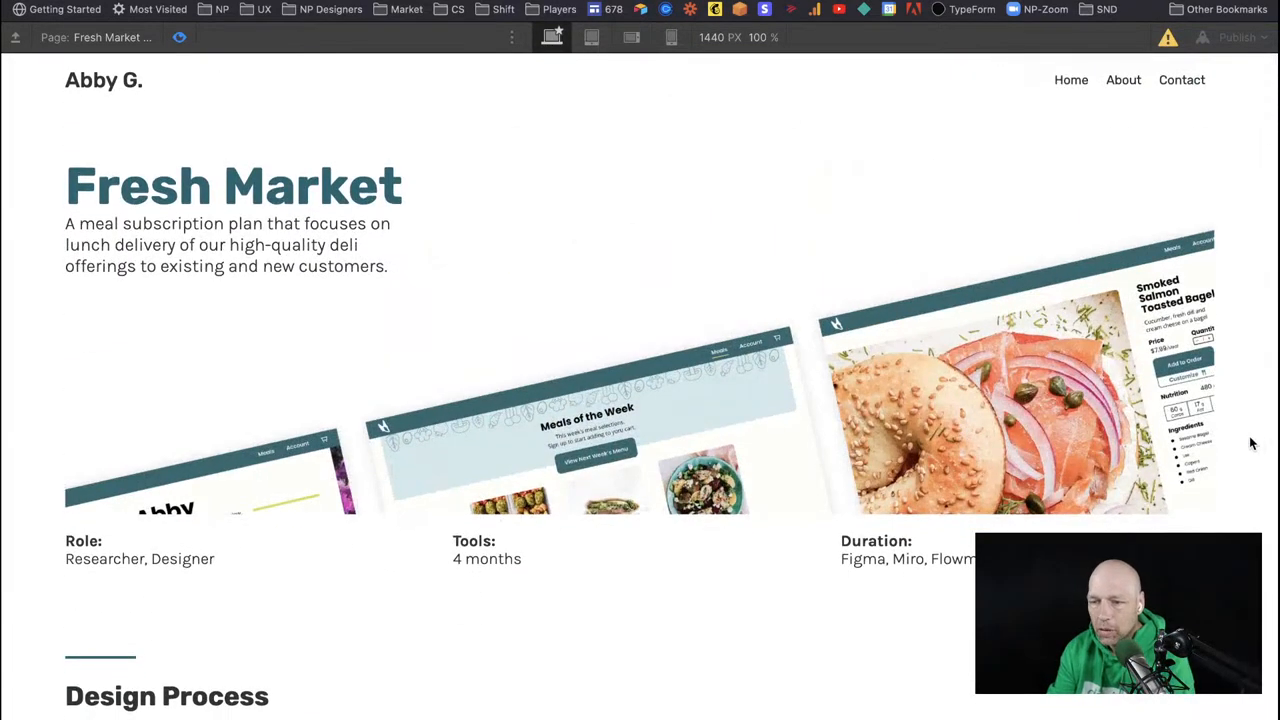
scroll("down", 3)
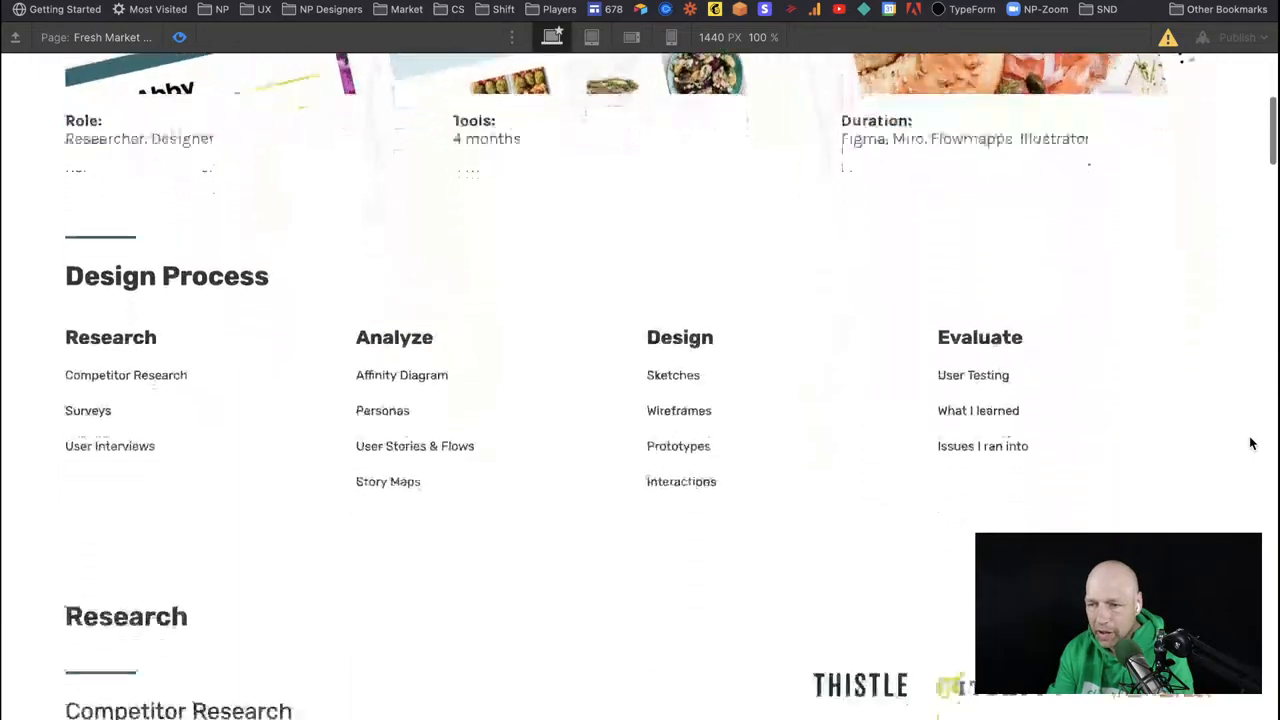
scroll("down", 3)
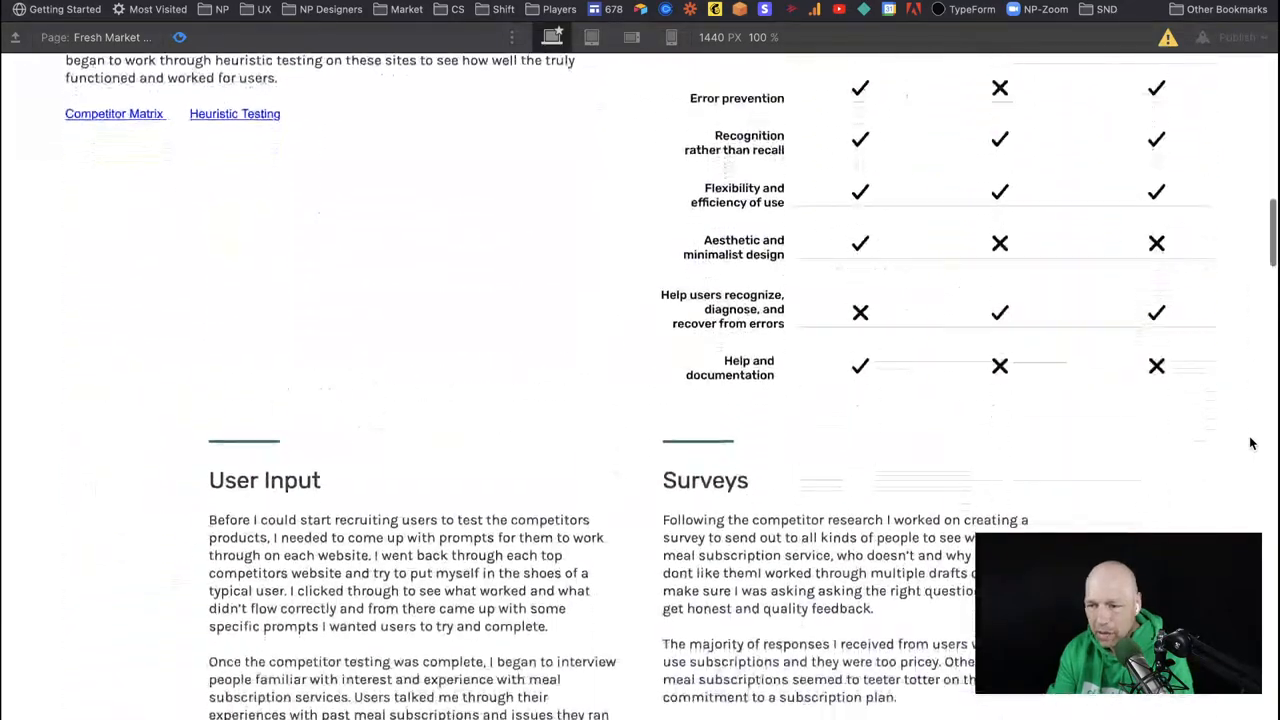
scroll("down", 3)
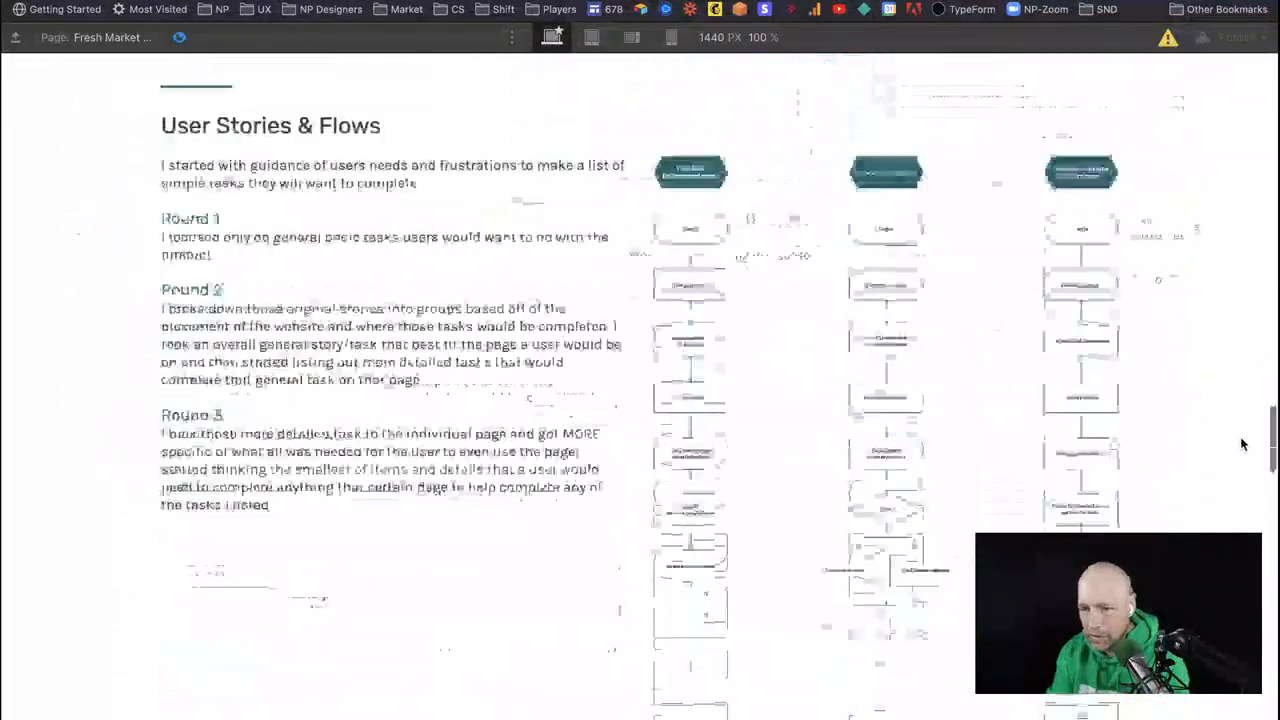
scroll("down", 3)
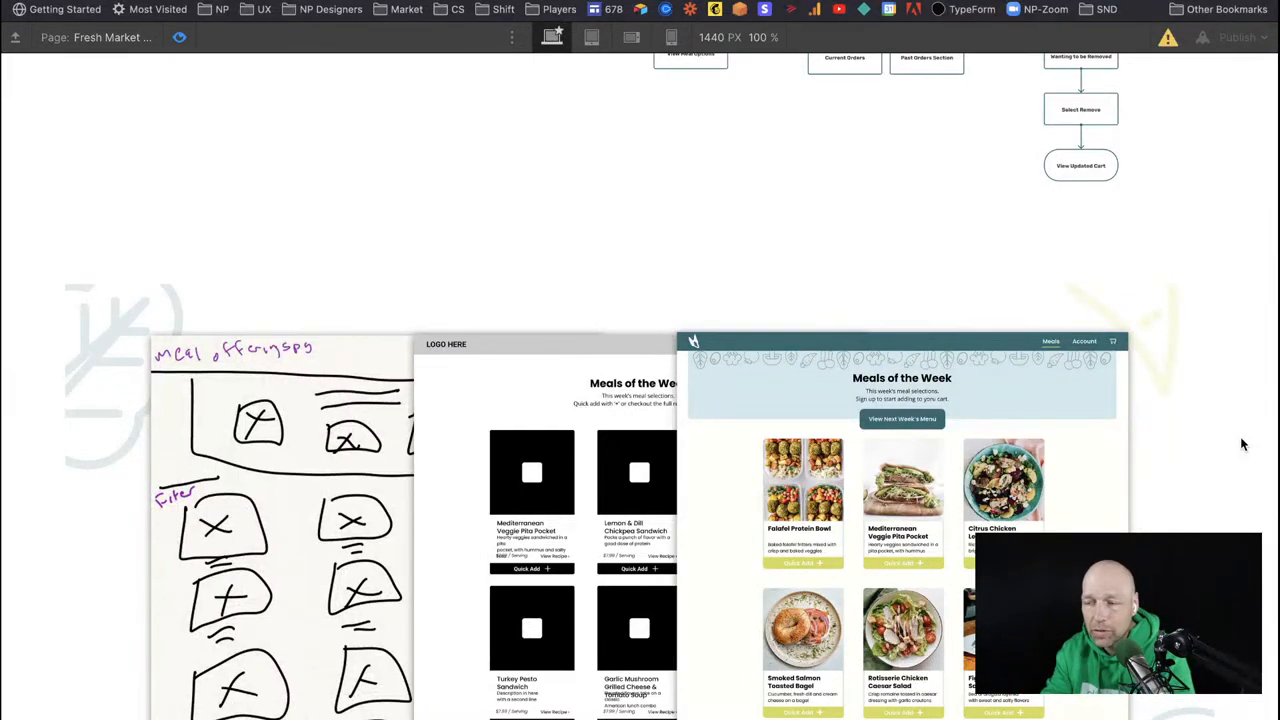
scroll("down", 3)
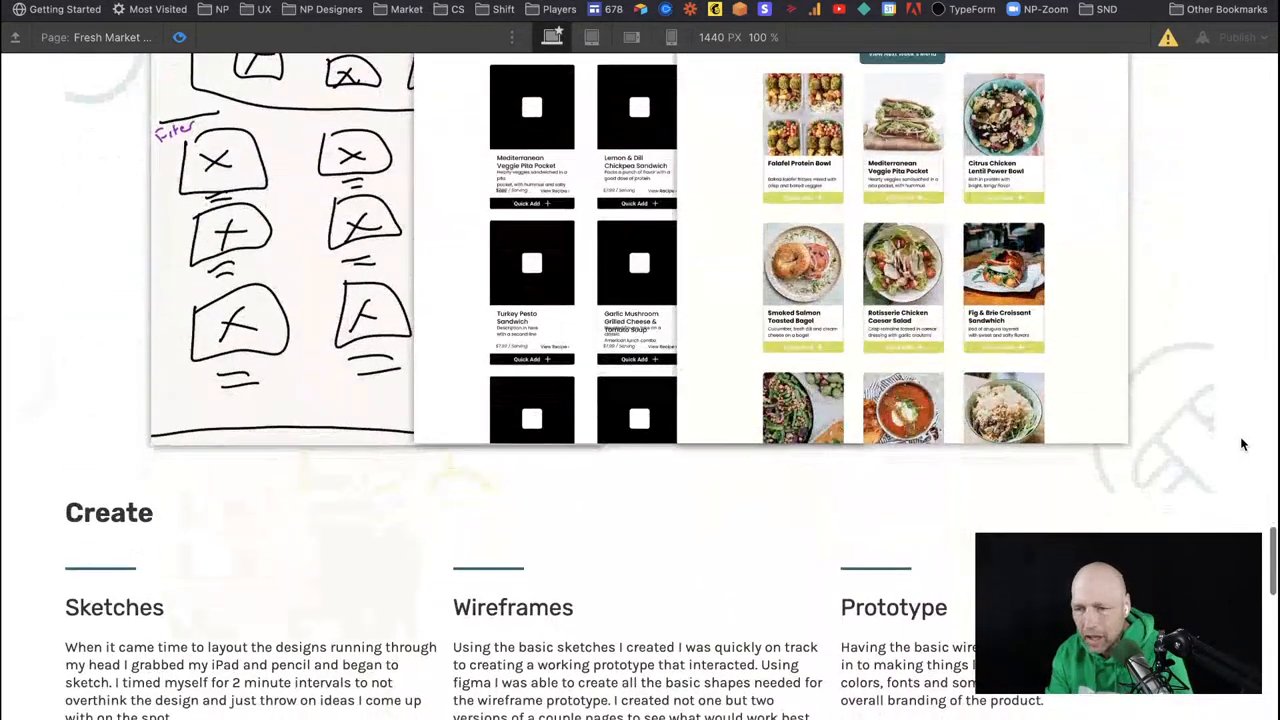
scroll("down", 3)
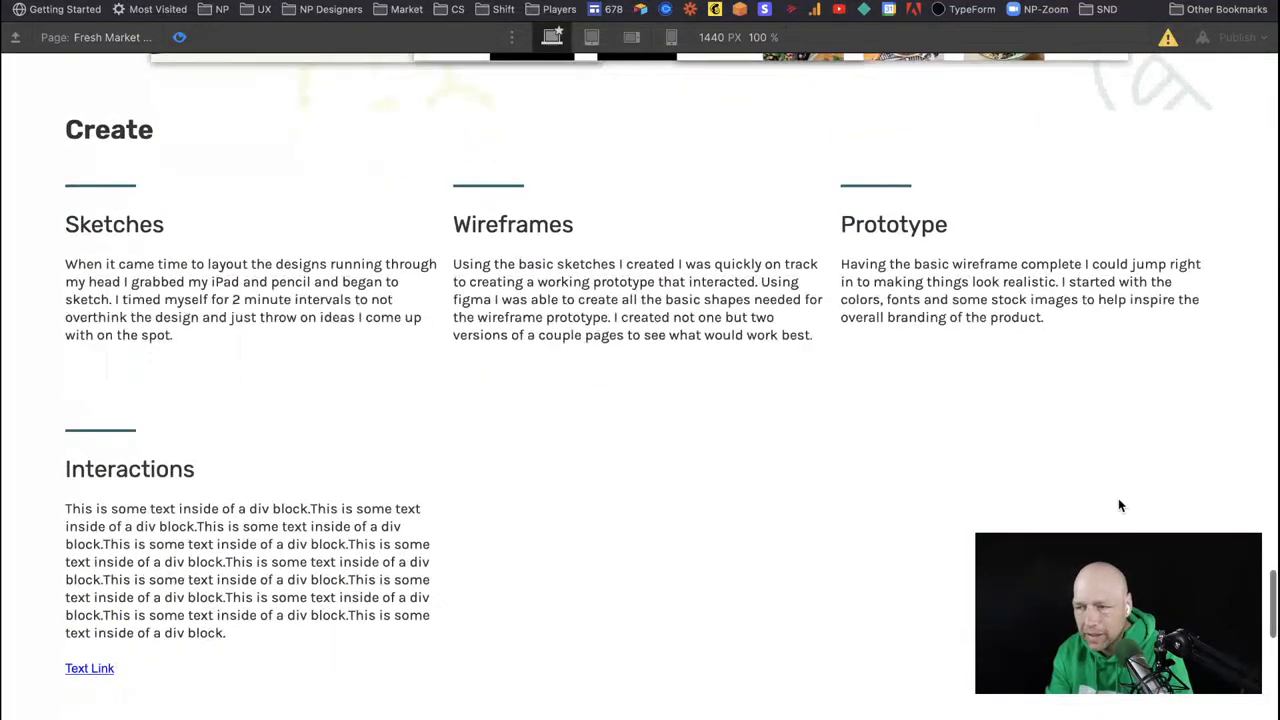
mouse_move(556, 690)
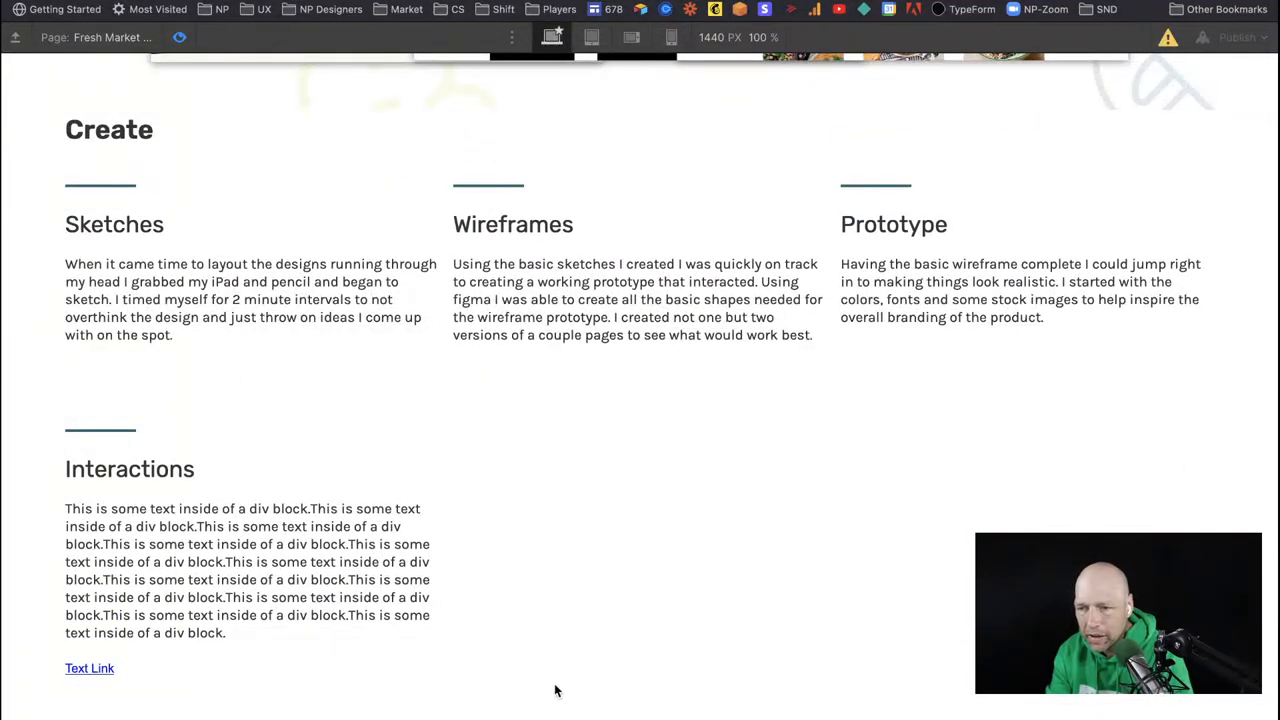
scroll("down", 3)
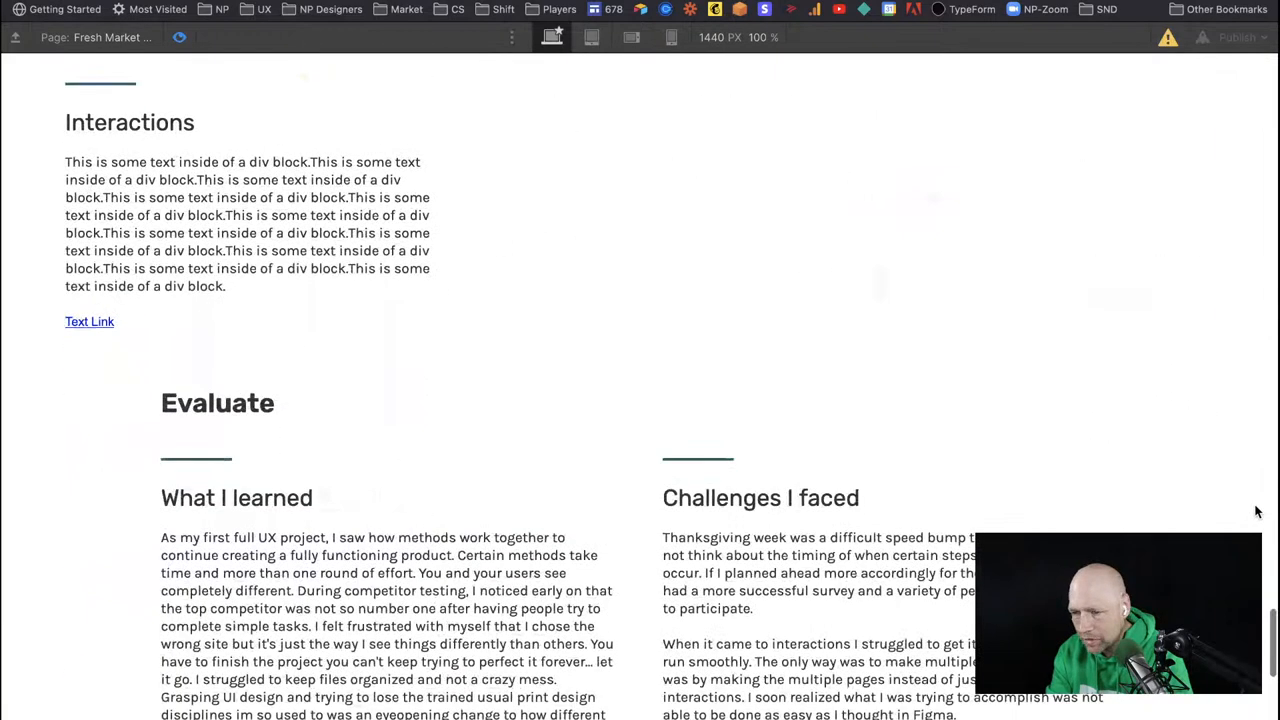
scroll("down", 3)
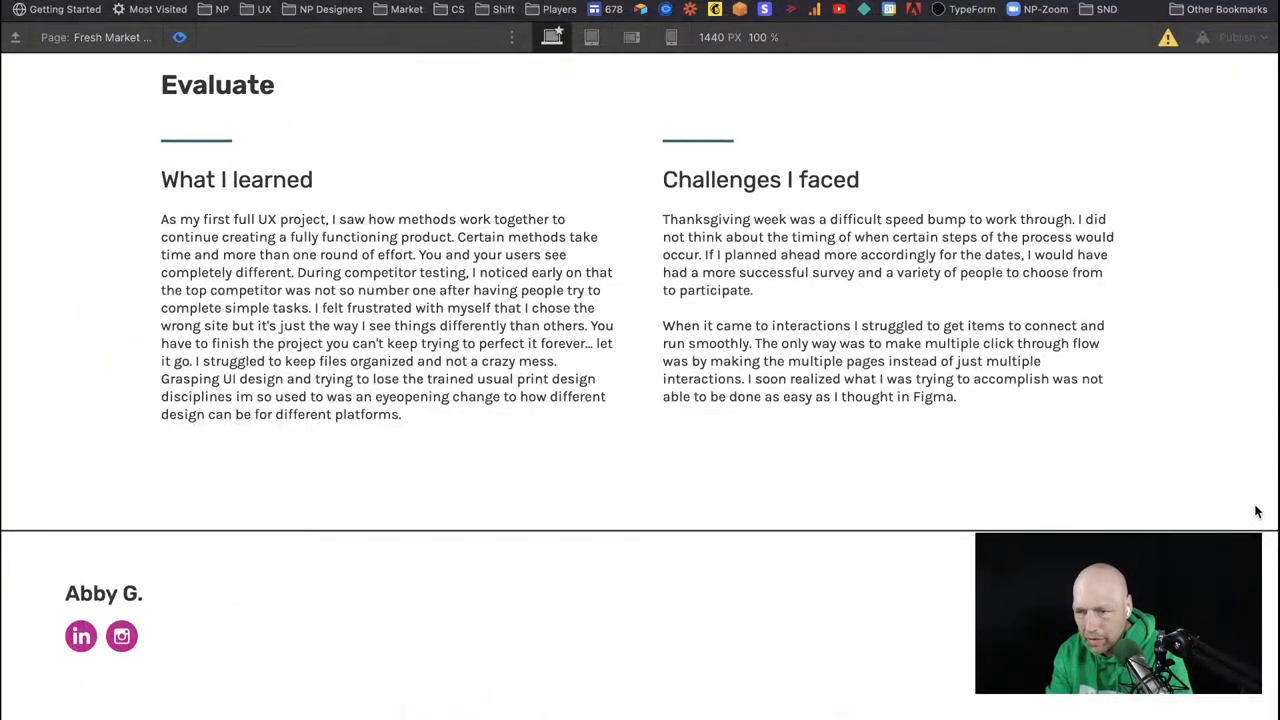
mouse_move(1236, 513)
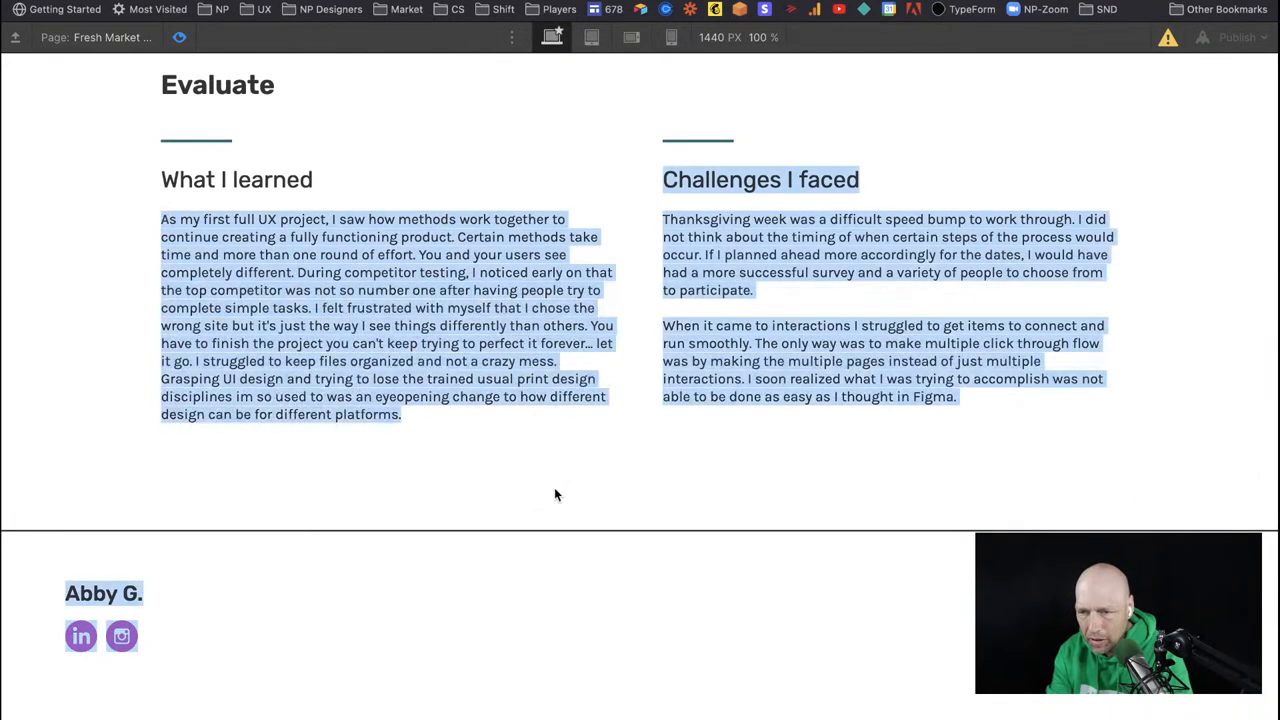
left_click(557, 495)
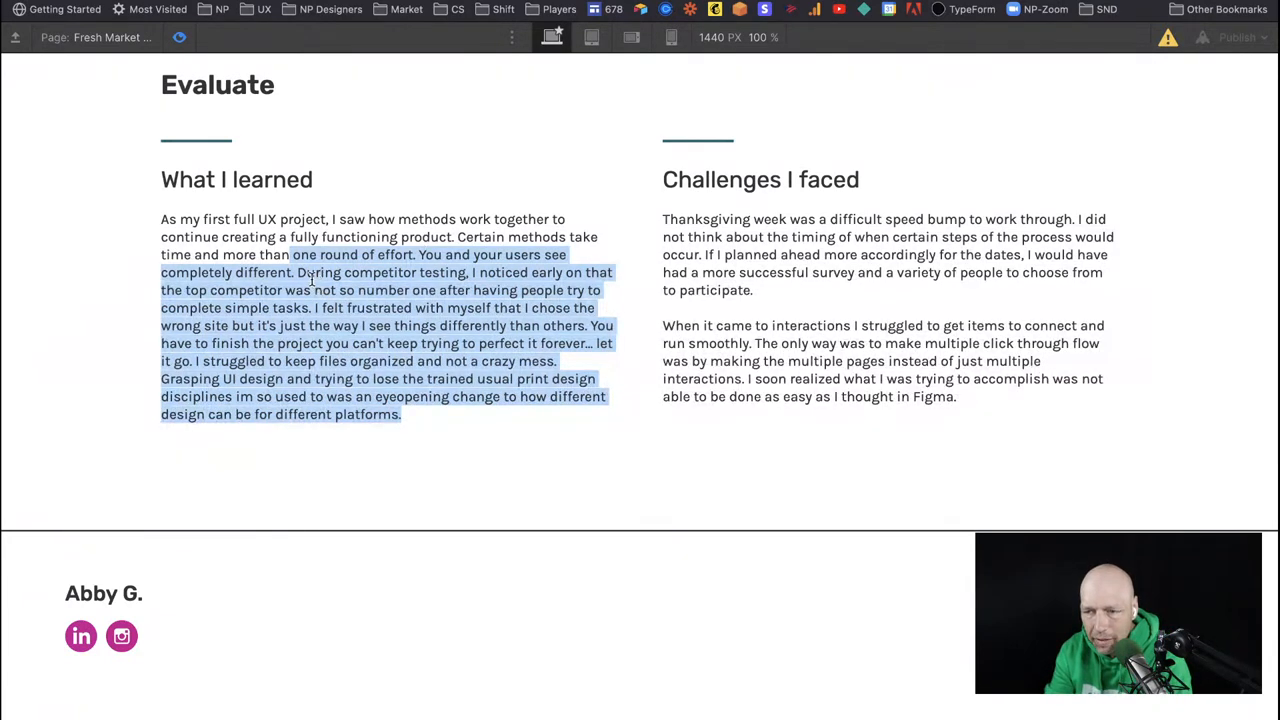
left_click(390, 414)
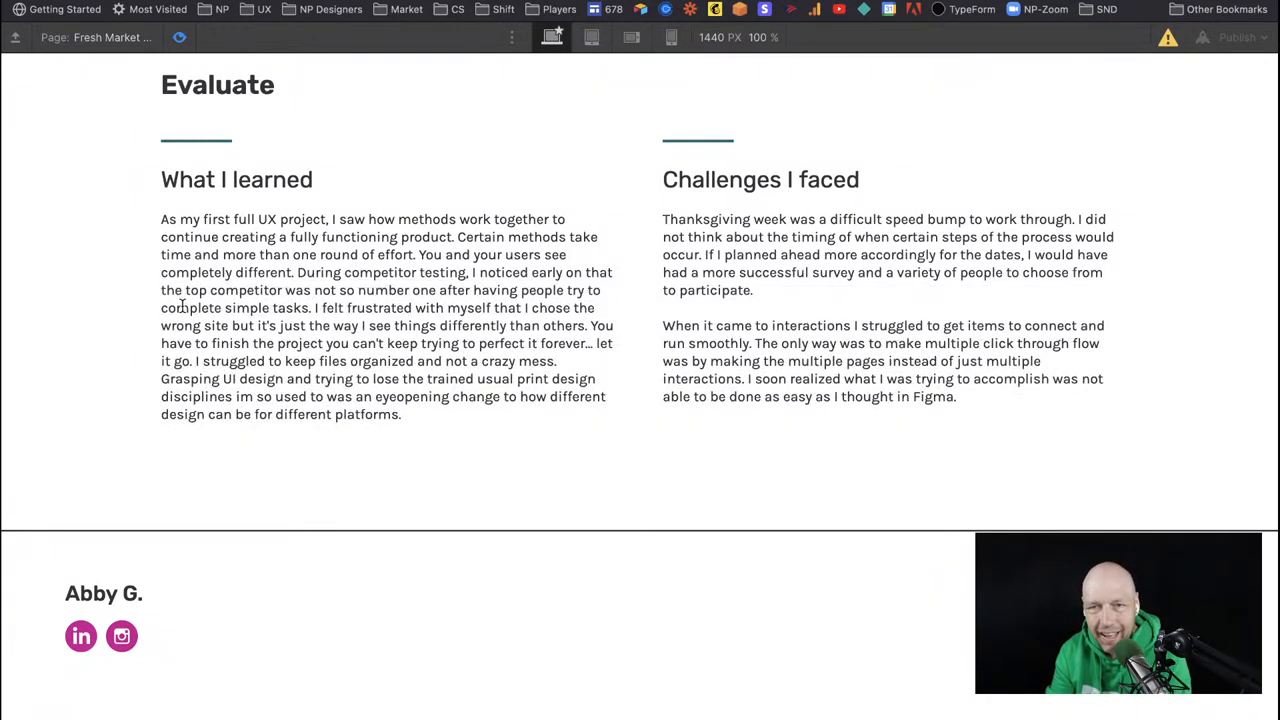
mouse_move(775, 335)
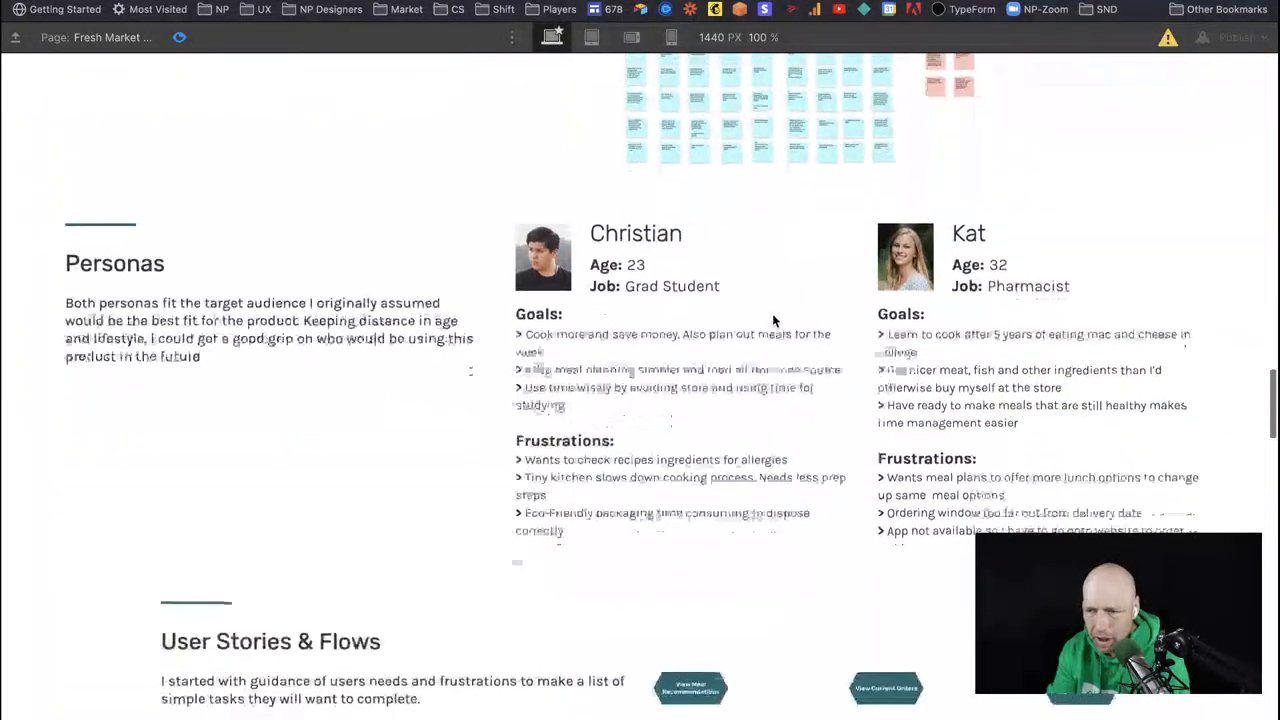
Review the Personas section at phone width, then exit Preview back to editing.
scroll("down", 3)
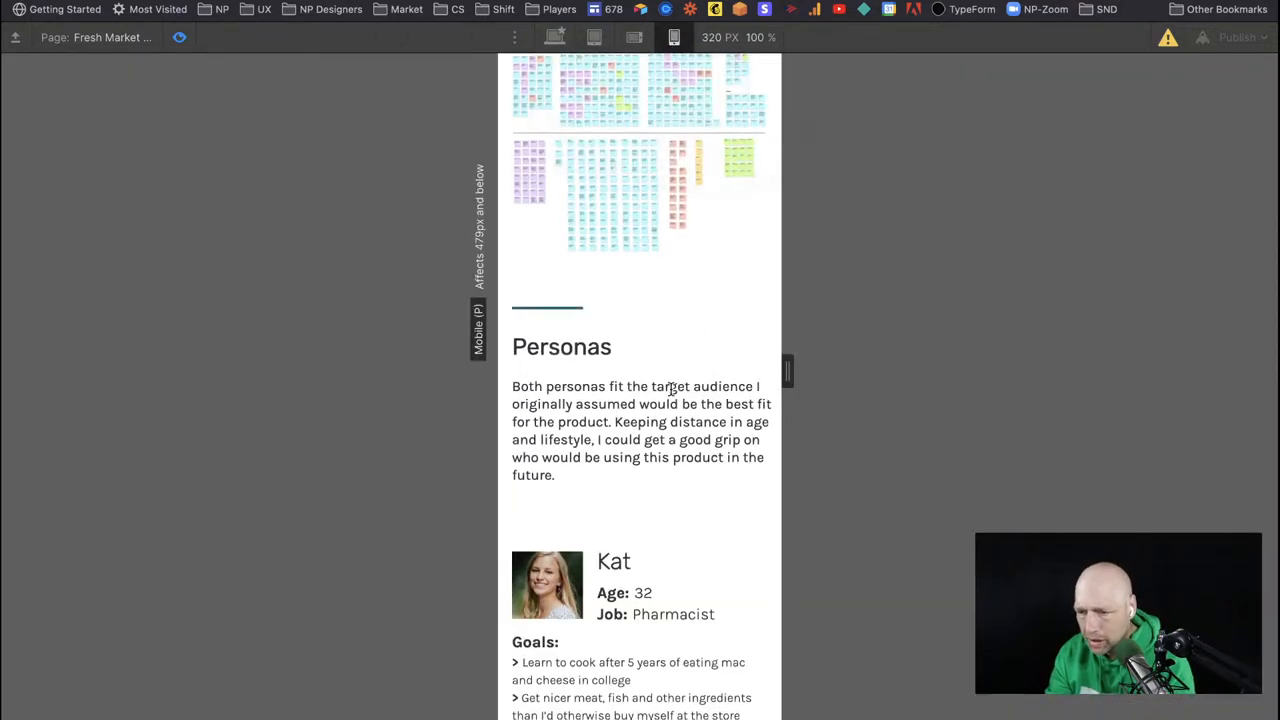
scroll("down", 3)
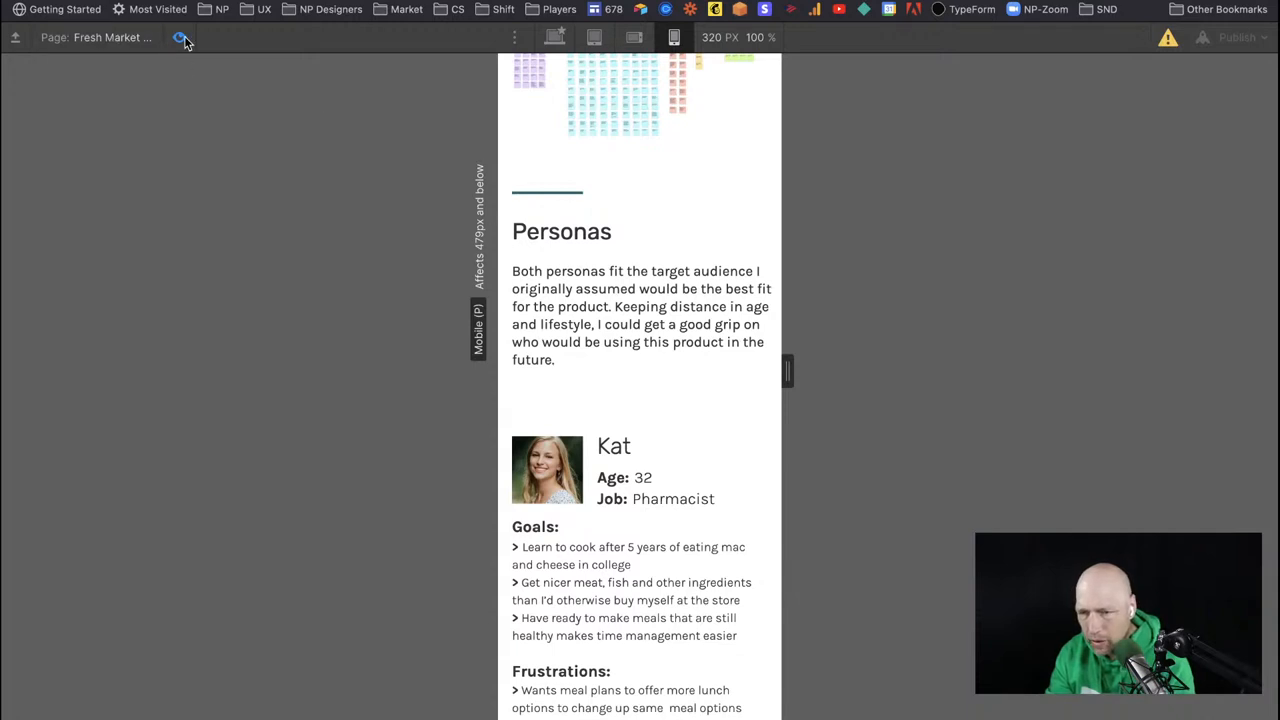
left_click(183, 38)
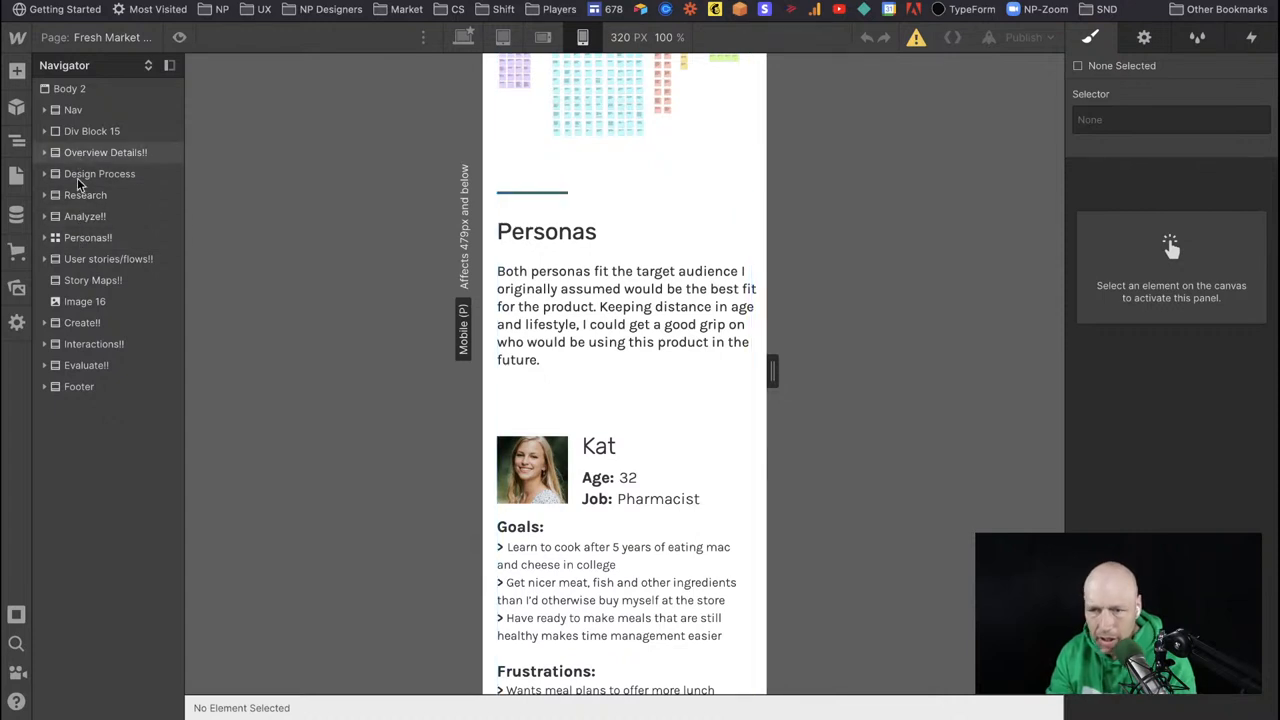
On mobile, place the Personas intro block (Div Block 52 Copy) with grid column end 1.
left_click(88, 237)
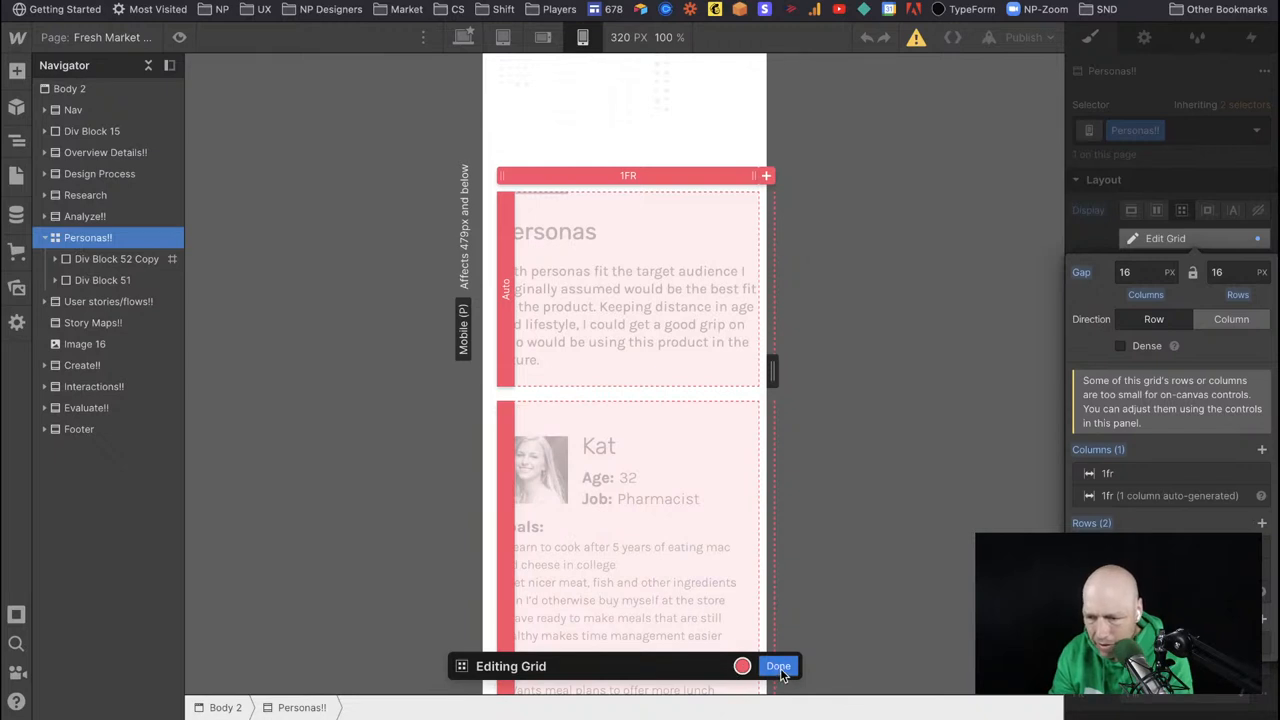
left_click(778, 666)
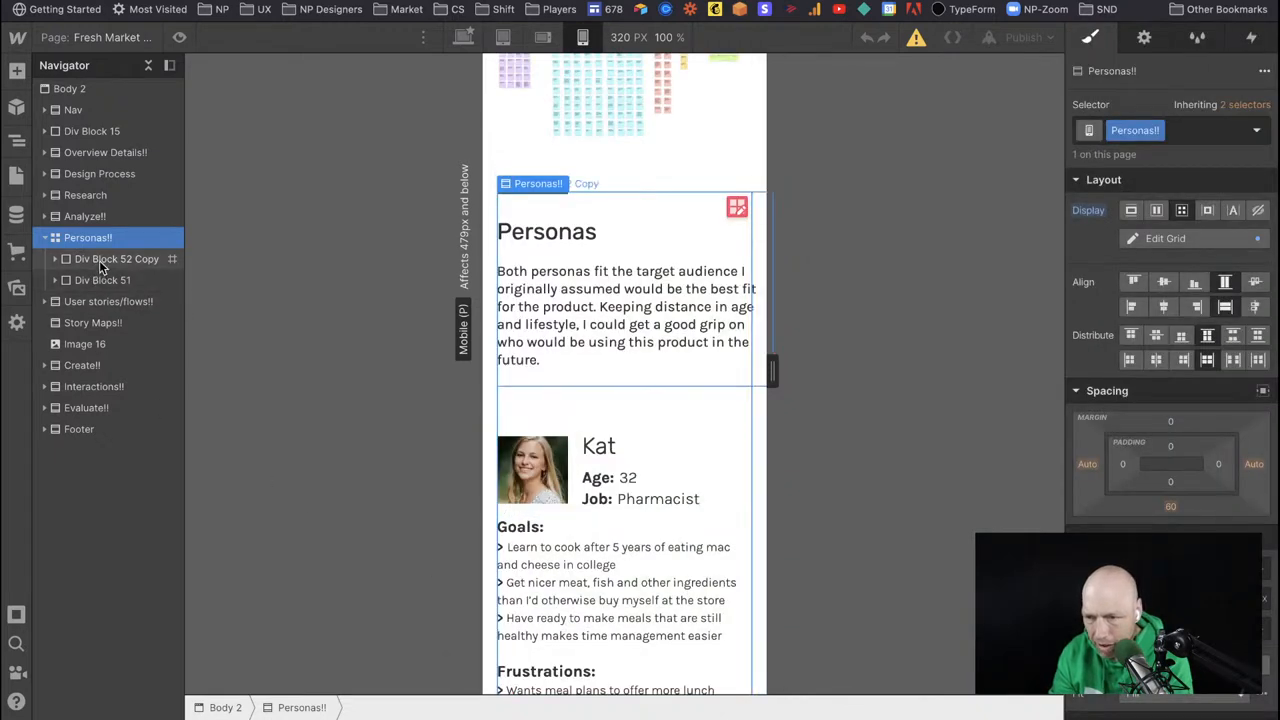
left_click(117, 258)
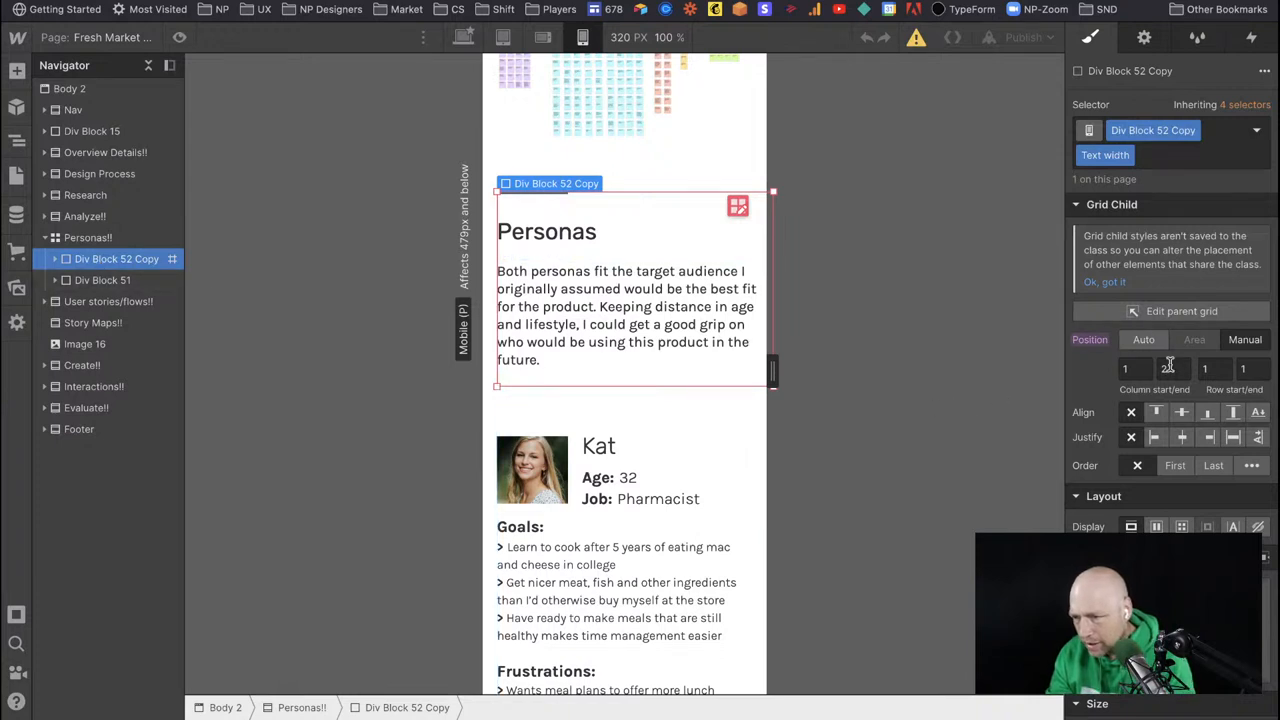
type("2")
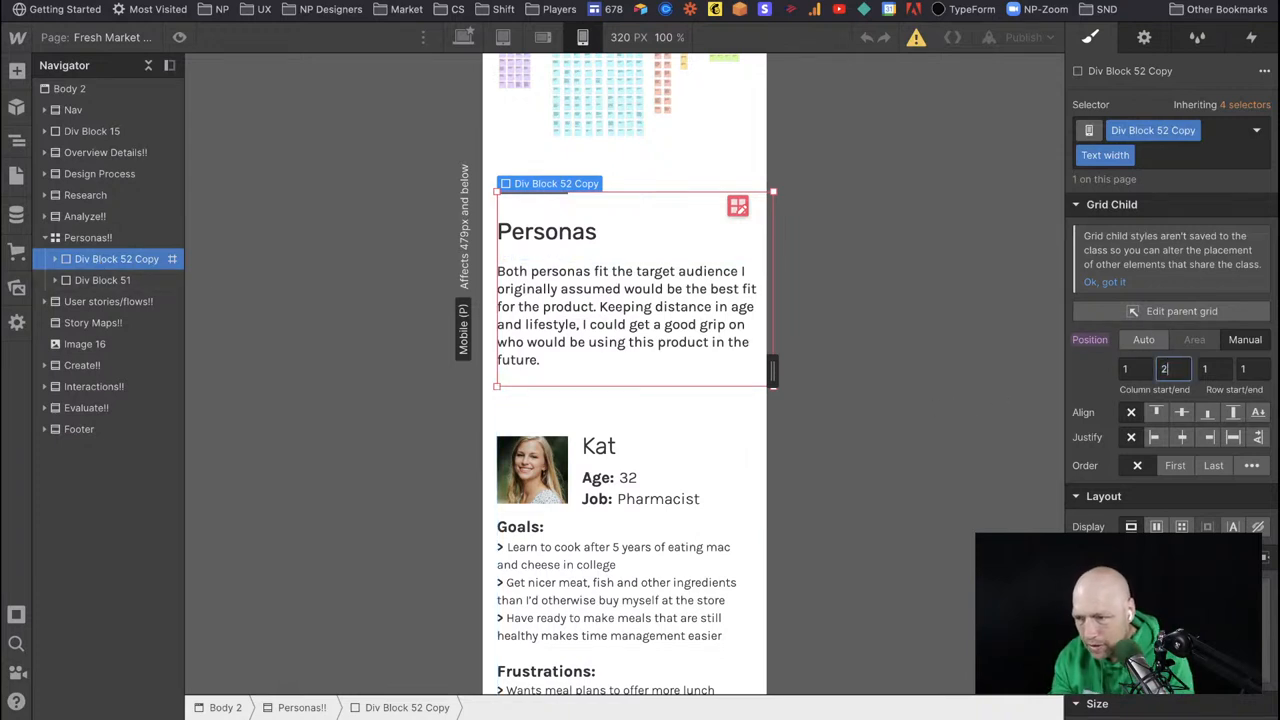
type("1")
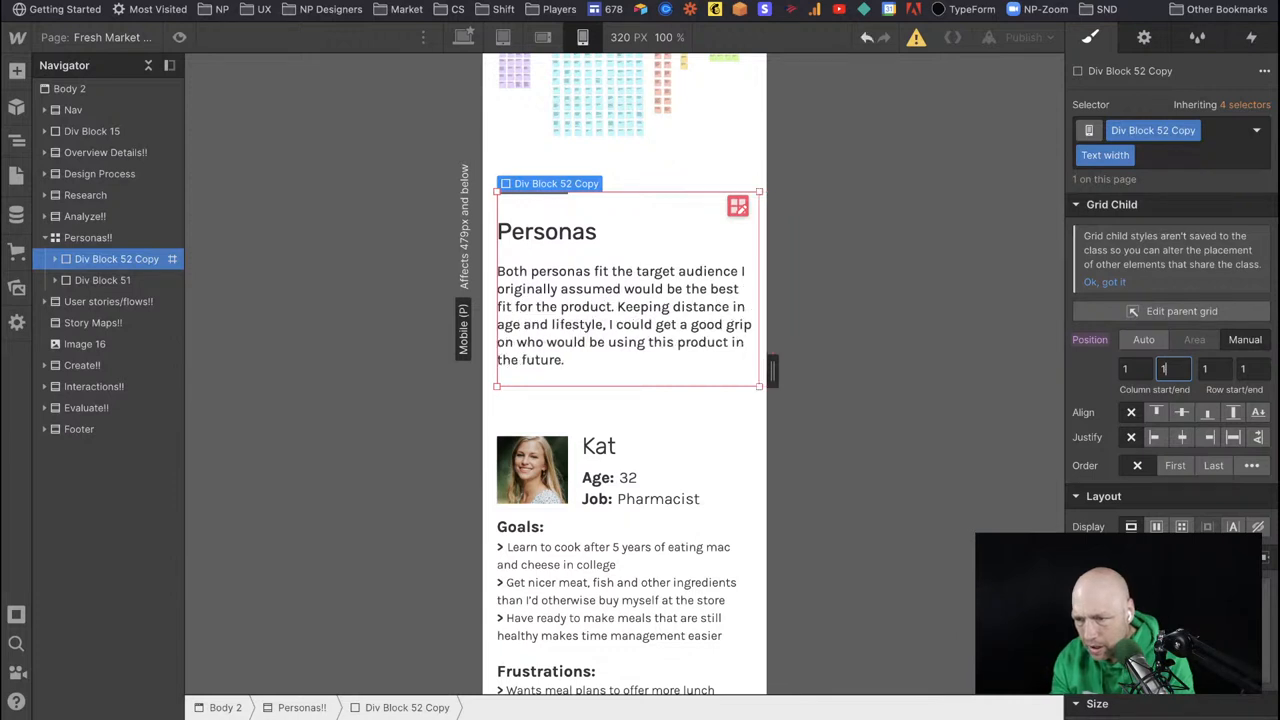
mouse_move(720, 187)
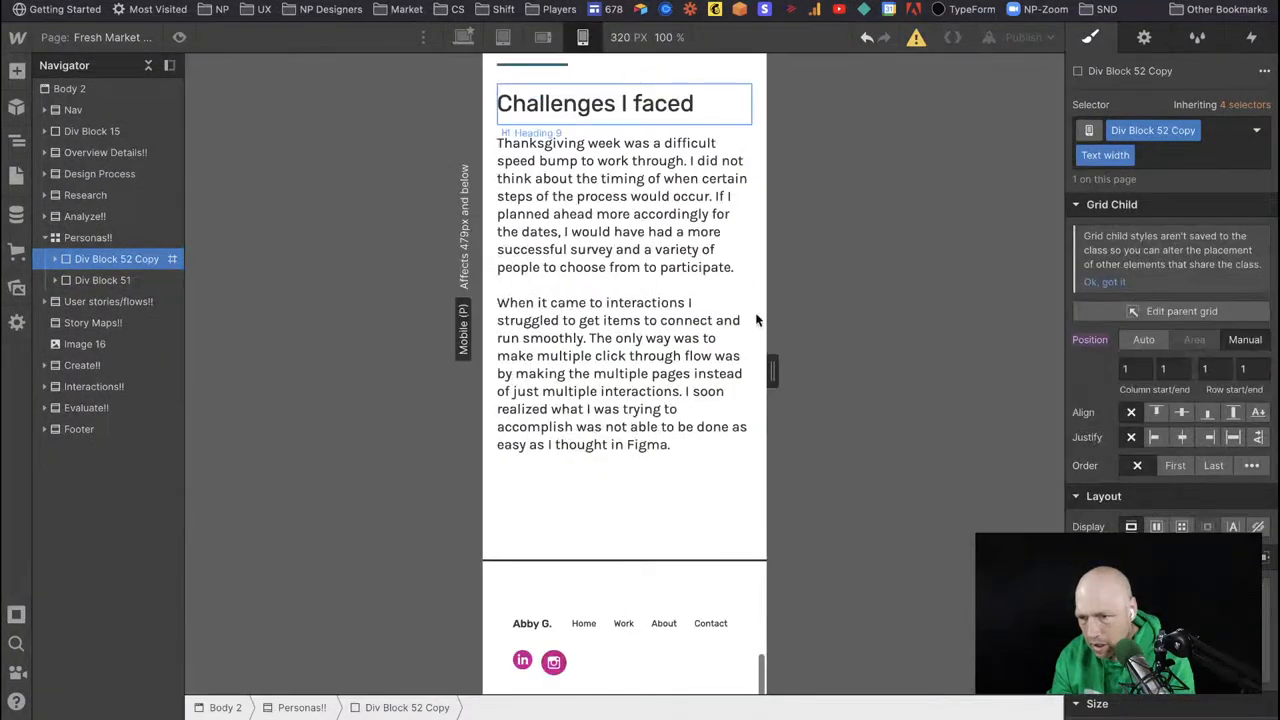
Scroll the phone canvas and select the Personas!! grid to bring that section into view.
scroll("down", 3)
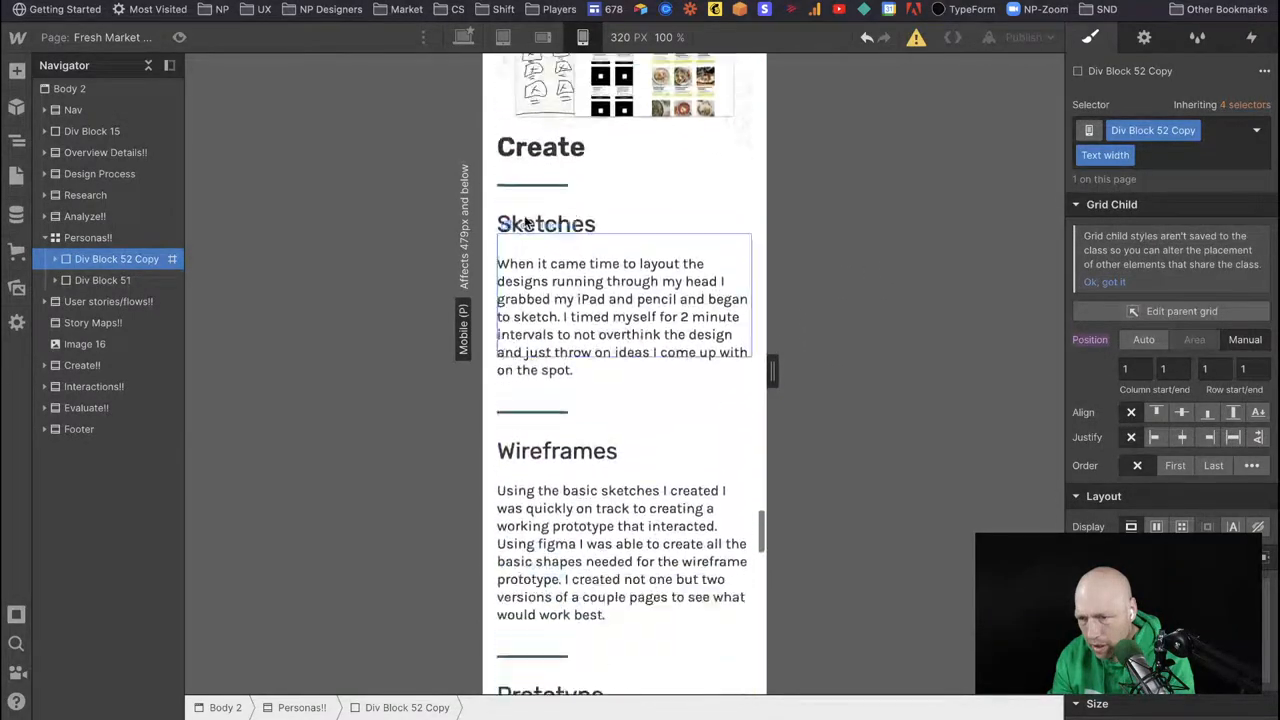
left_click(88, 237)
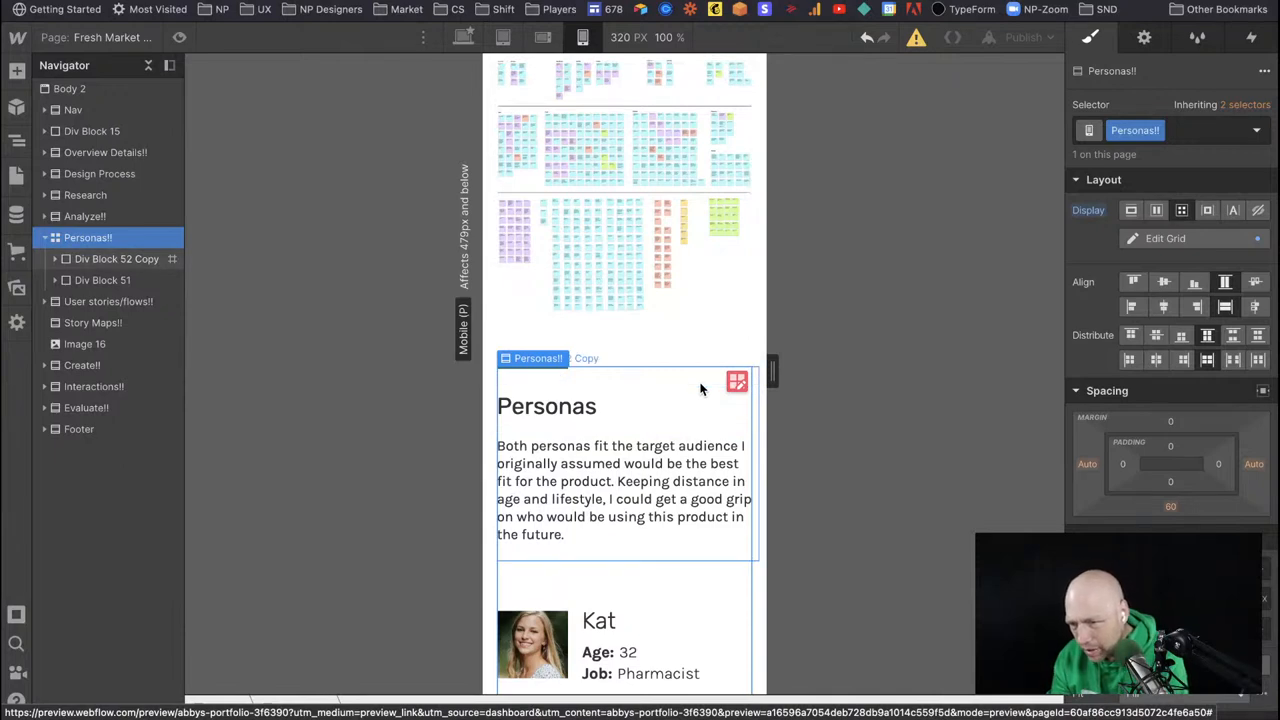
Select the Personas heading, try Float left on it, then reset float to none.
left_click(116, 259)
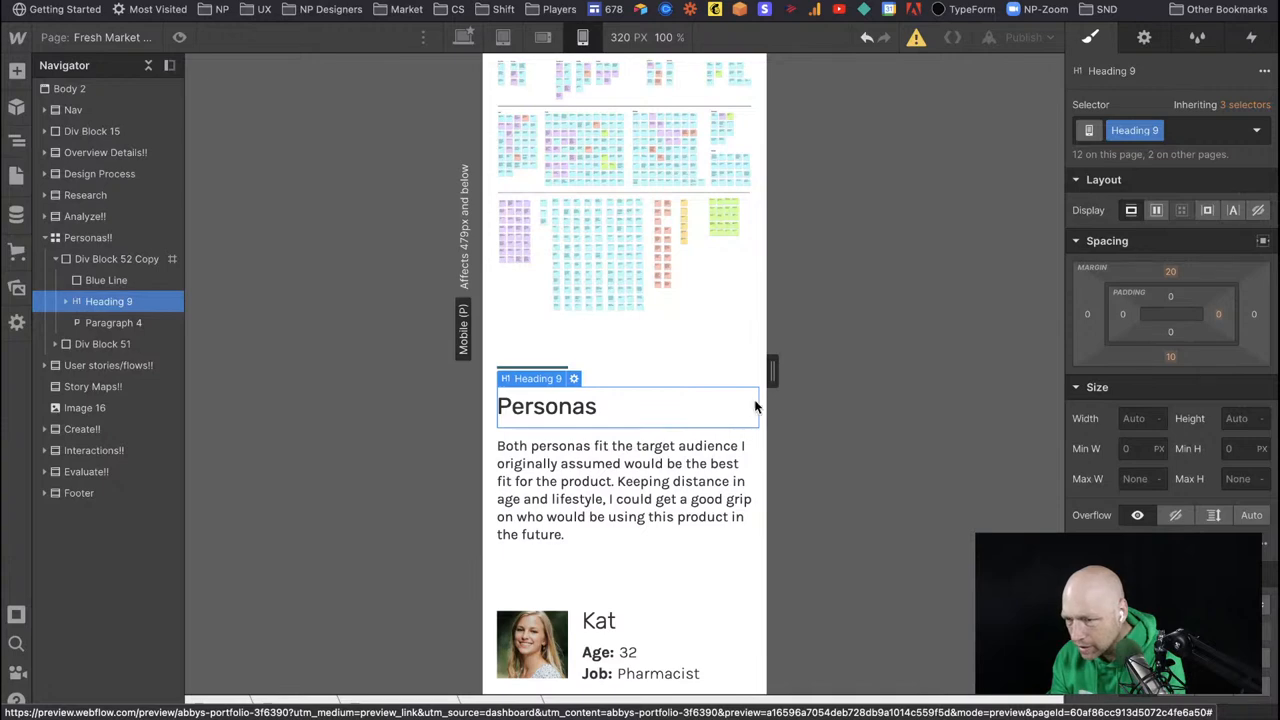
mouse_move(106, 280)
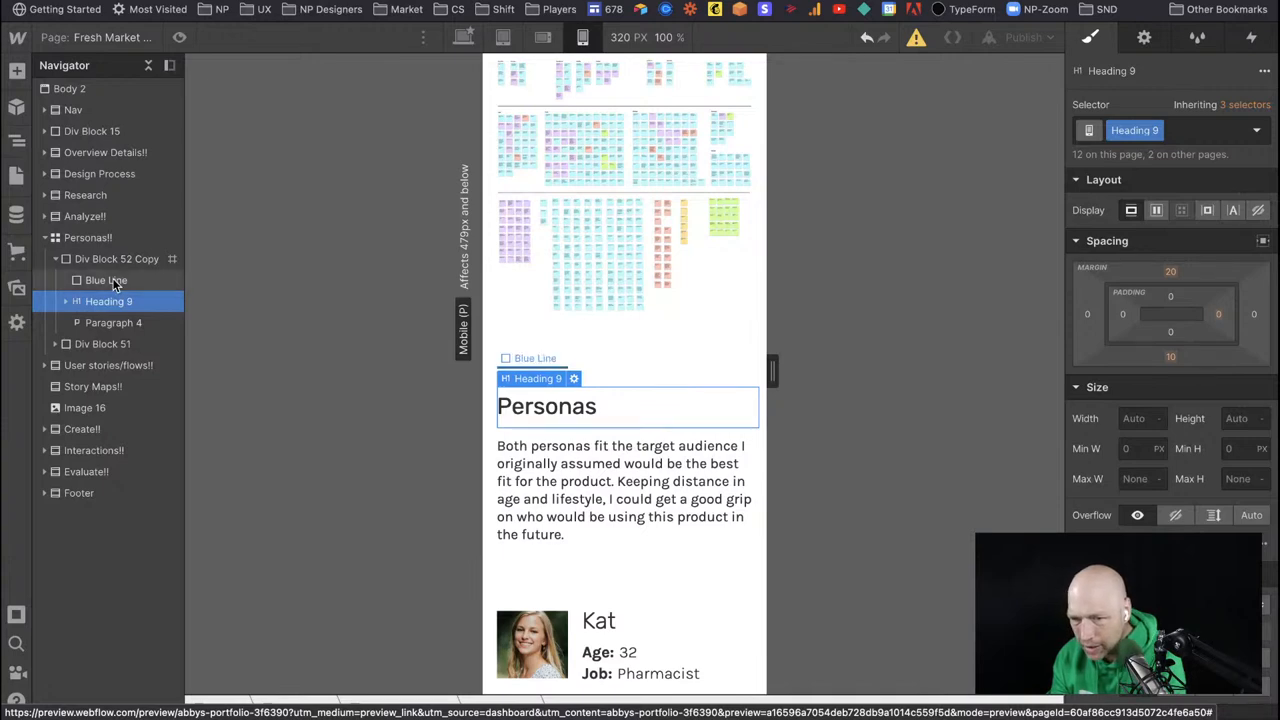
left_click(116, 259)
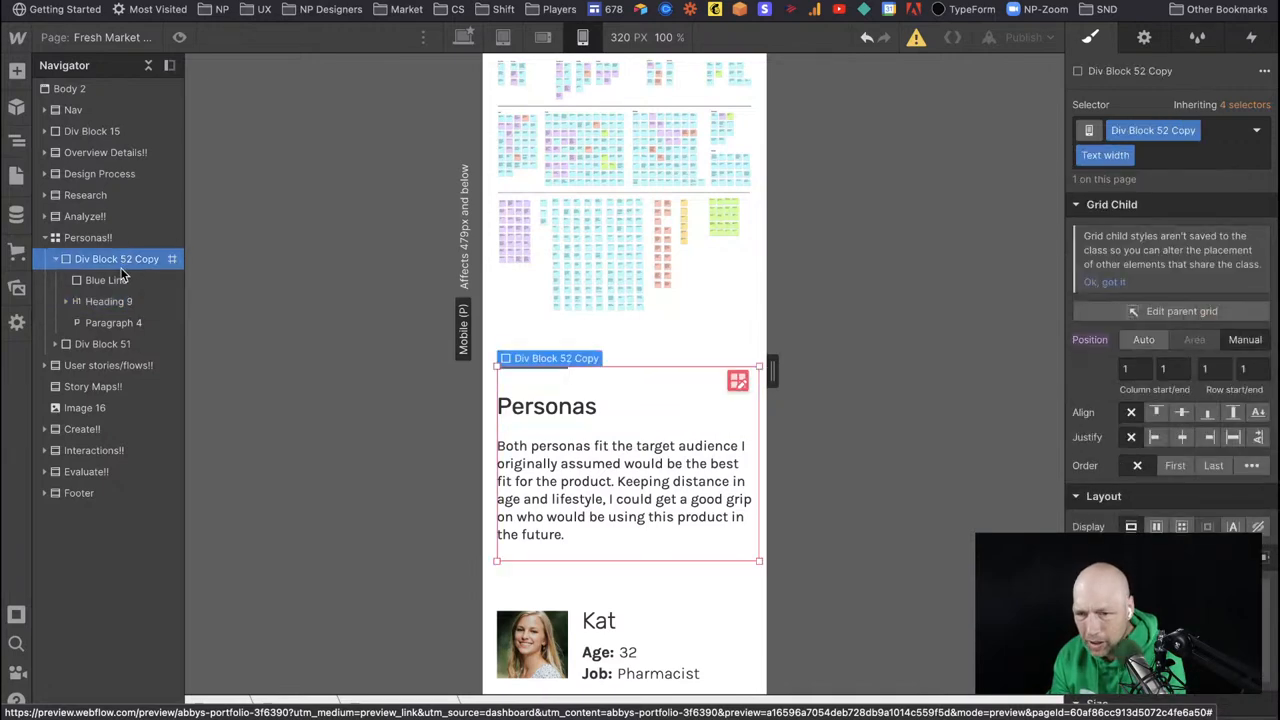
left_click(108, 301)
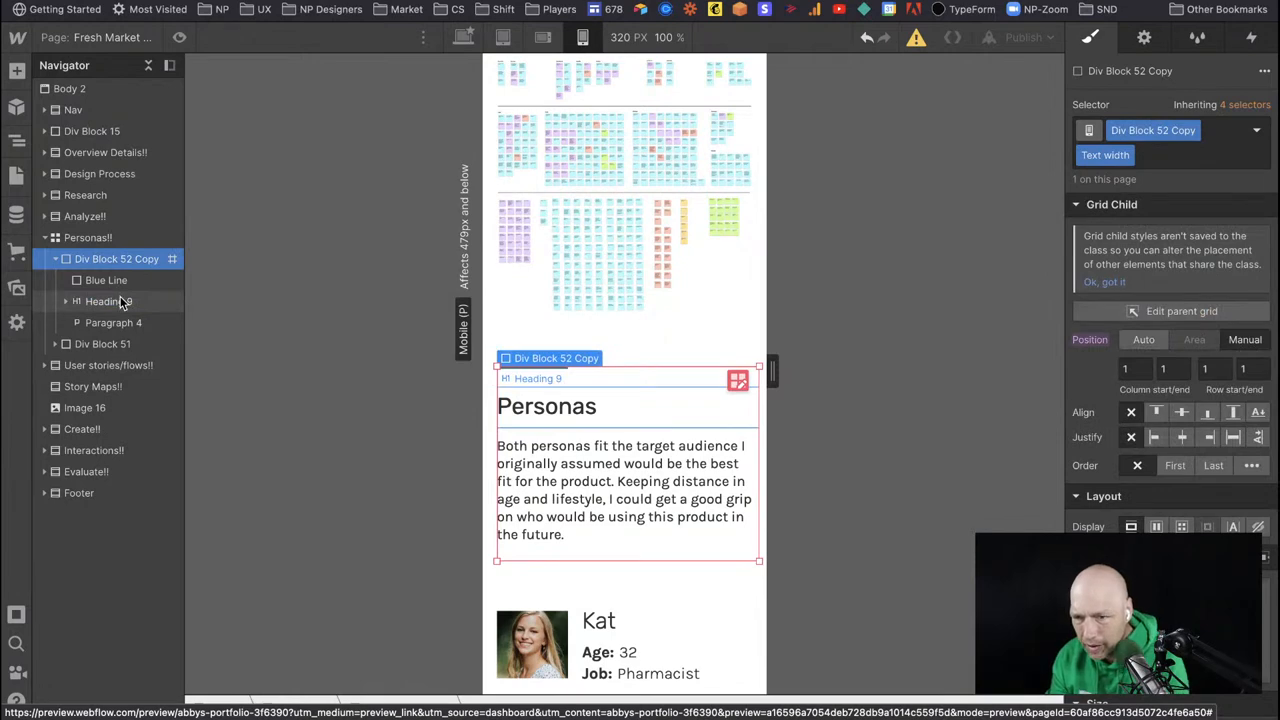
left_click(108, 301)
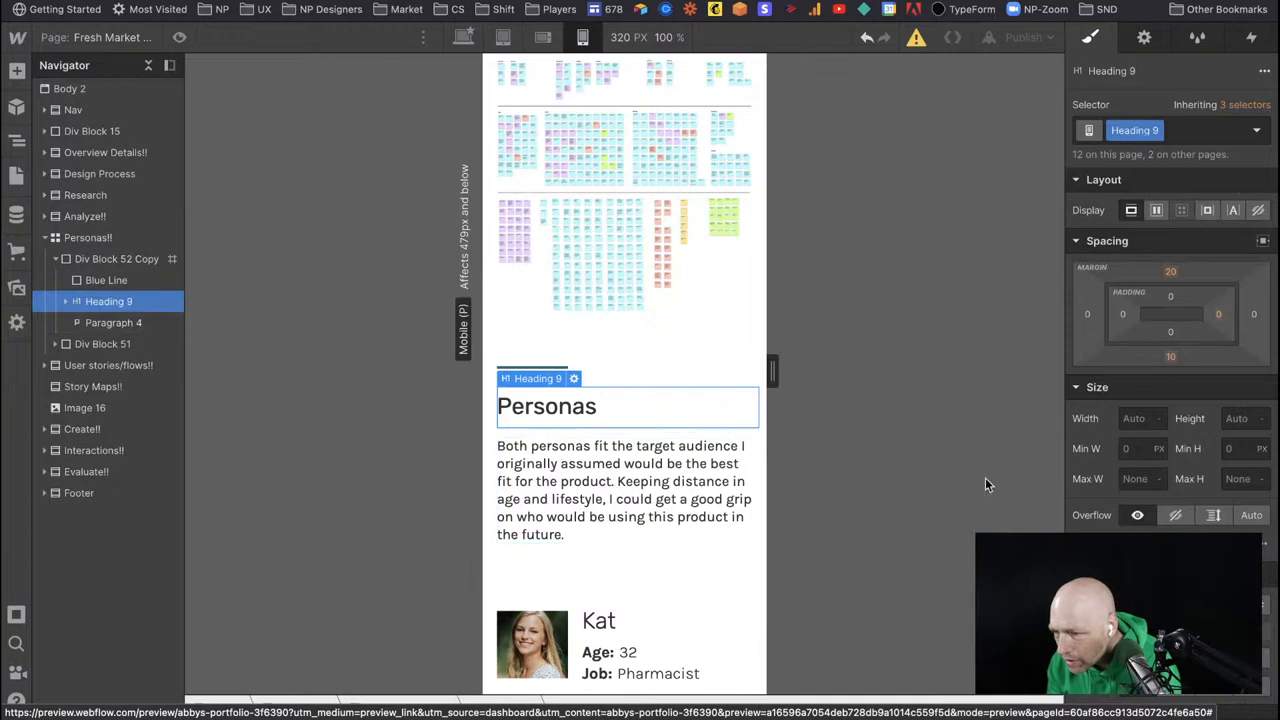
scroll("down", 3)
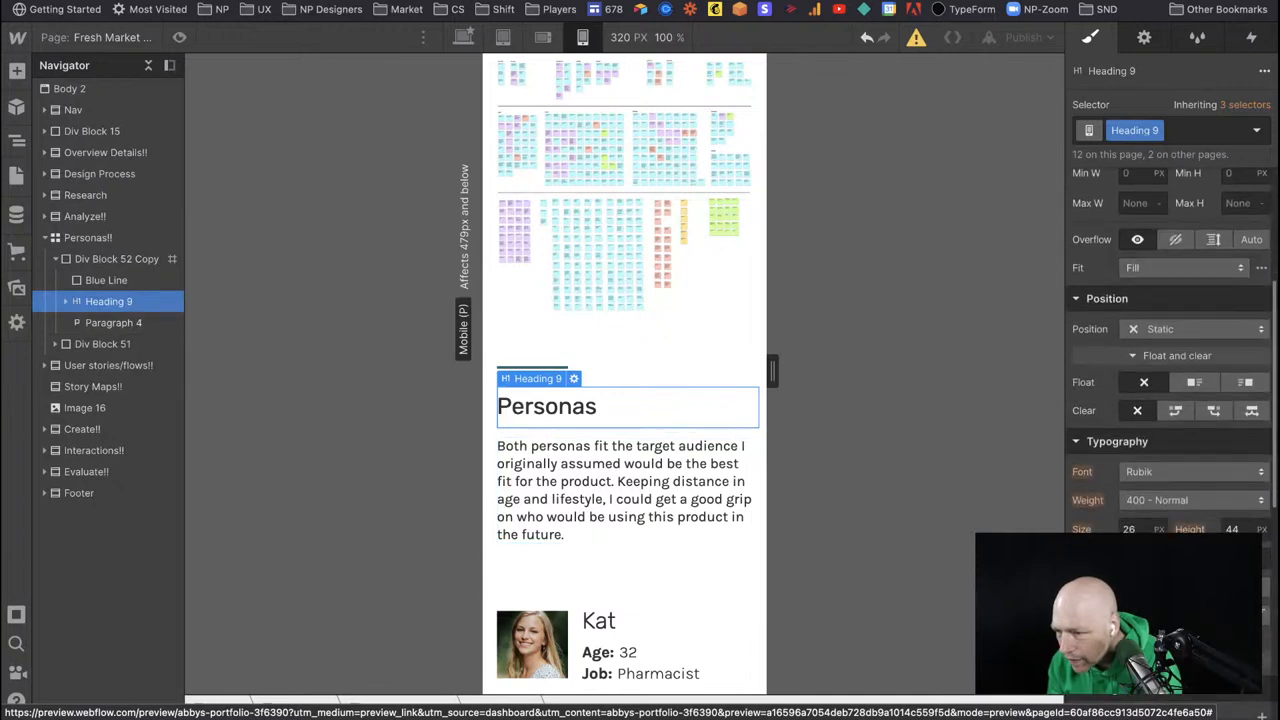
left_click(1195, 382)
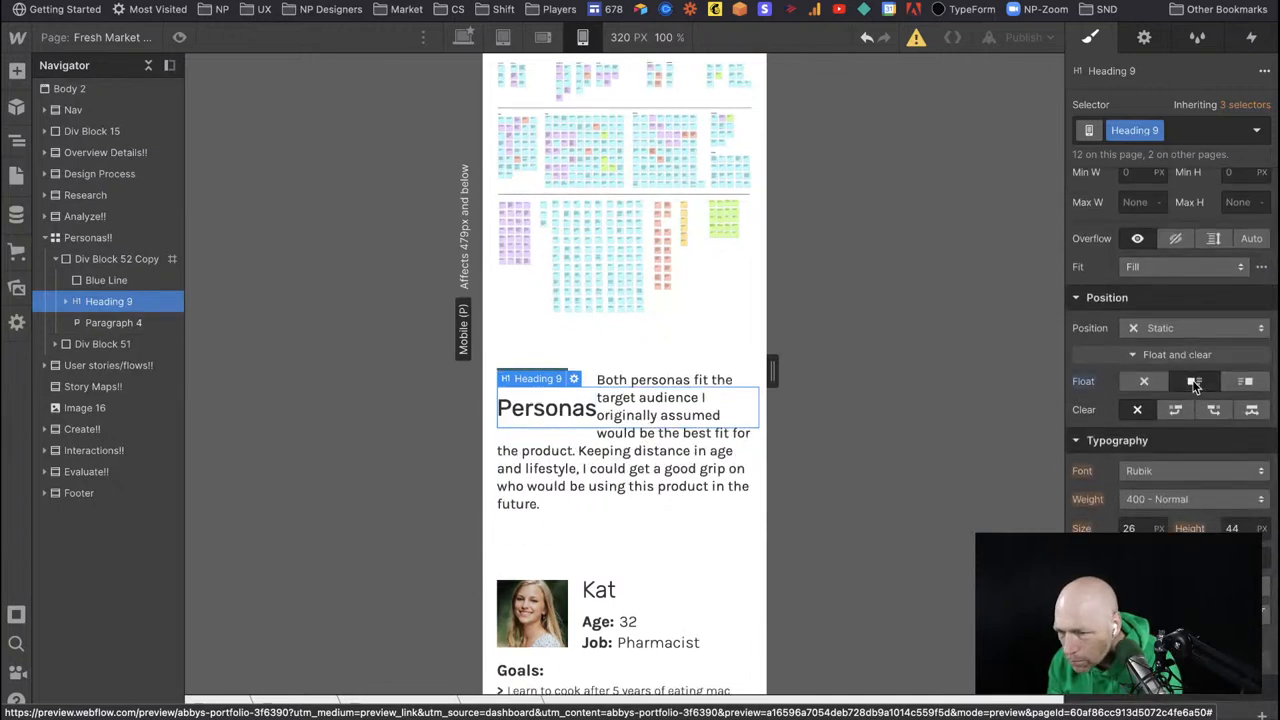
left_click(1246, 381)
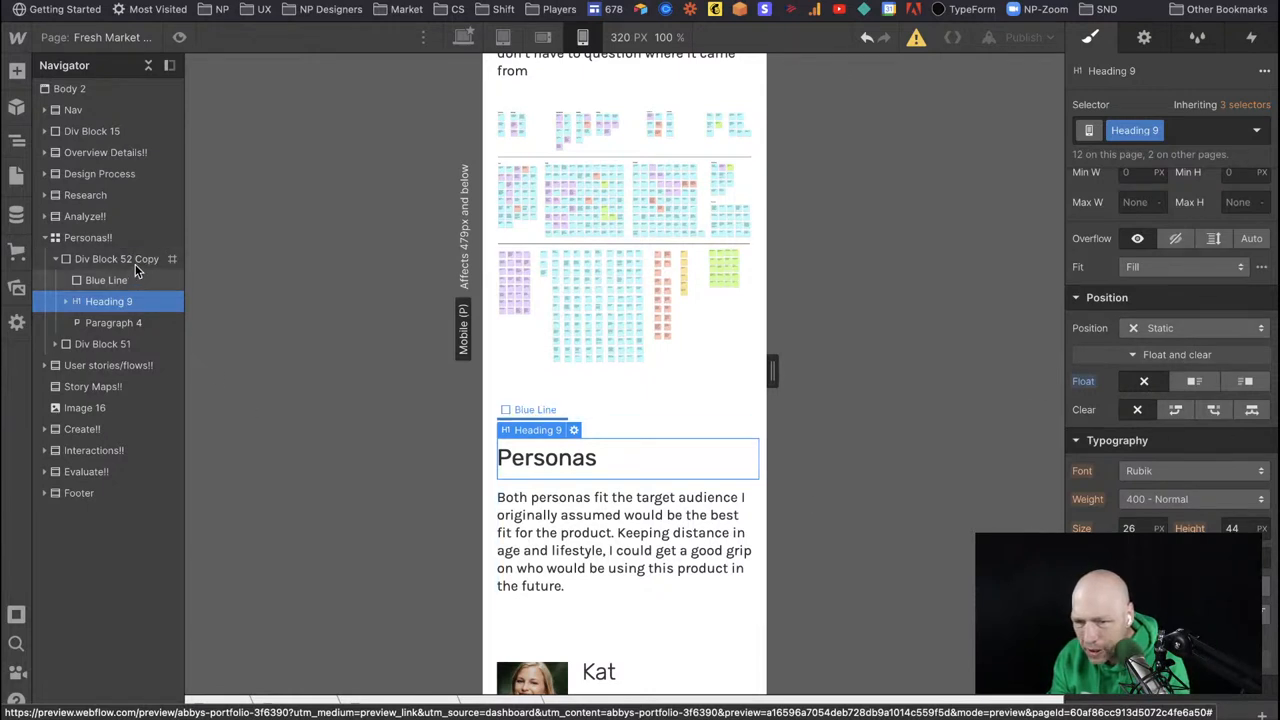
Reinspect the Personas heading block and its padding, then view the page at desktop width.
left_click(116, 258)
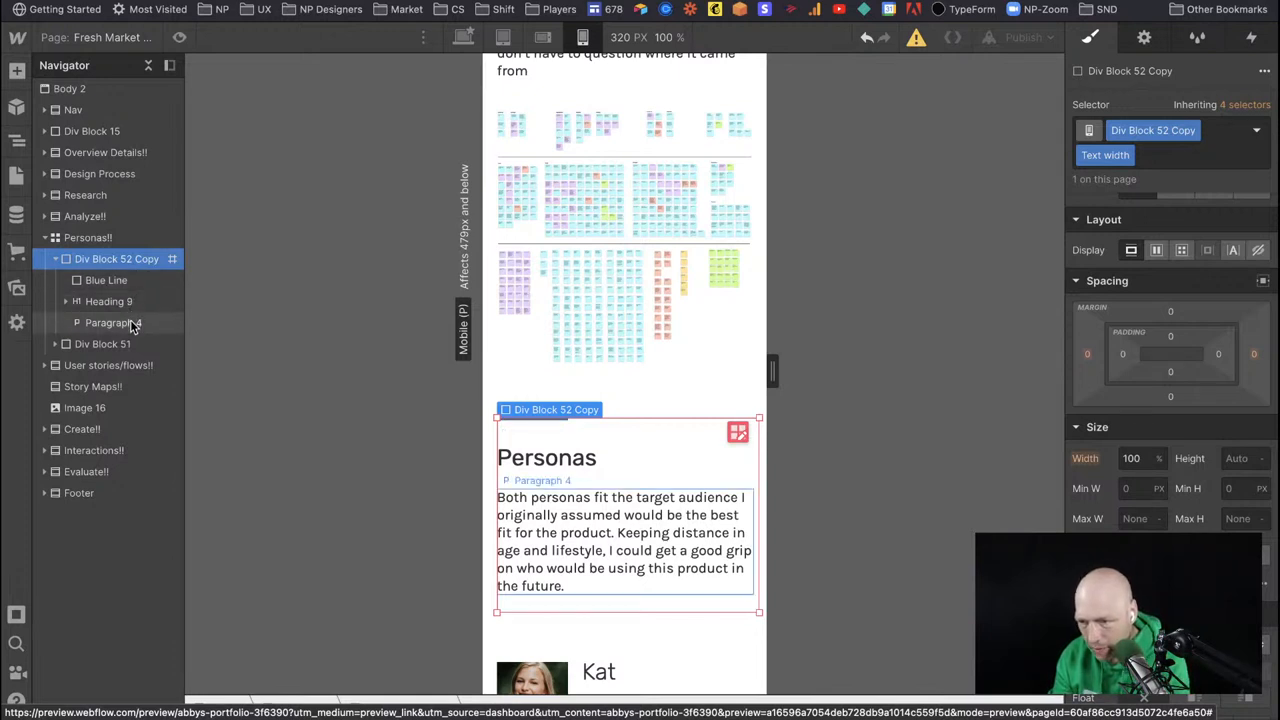
left_click(108, 301)
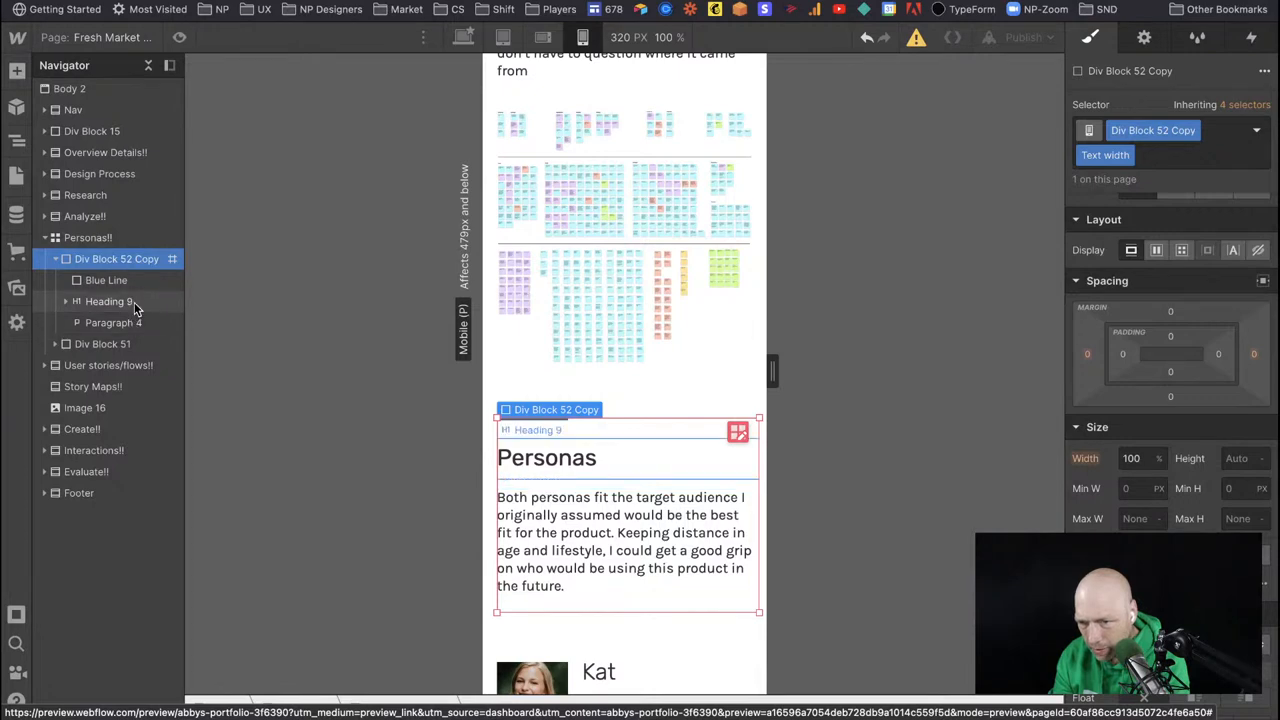
left_click(108, 301)
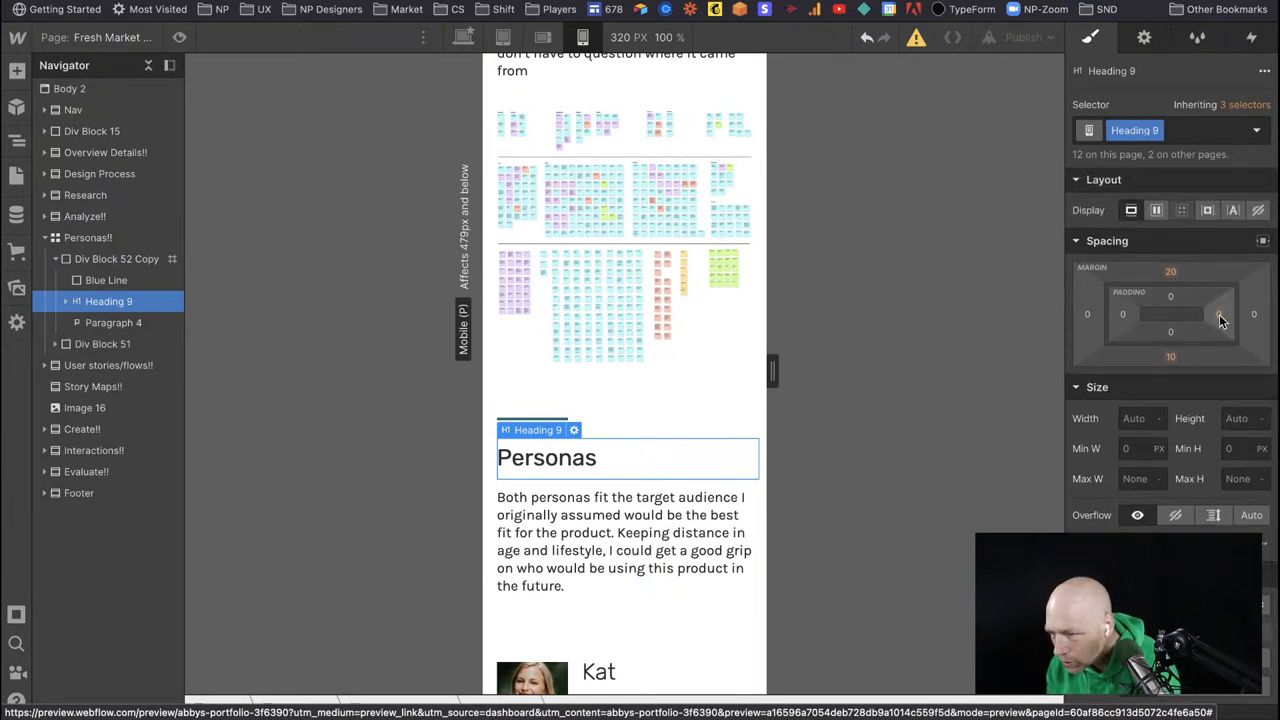
mouse_move(116, 258)
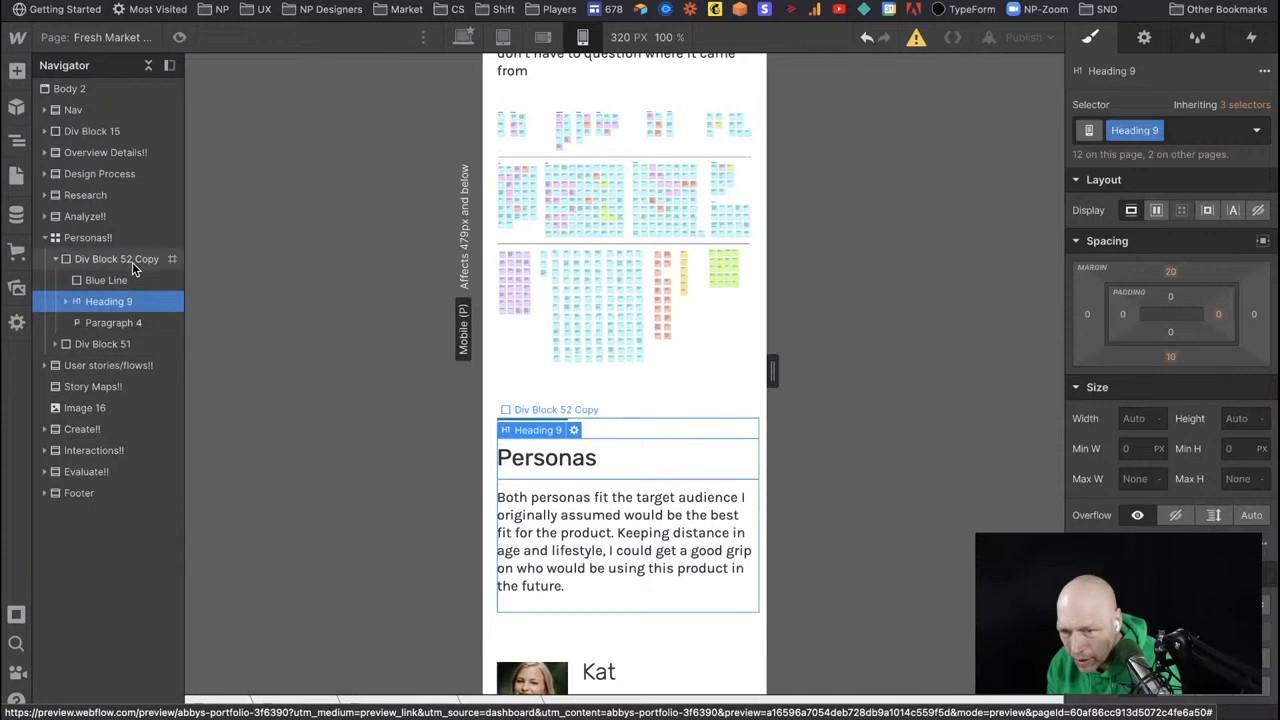
left_click(116, 258)
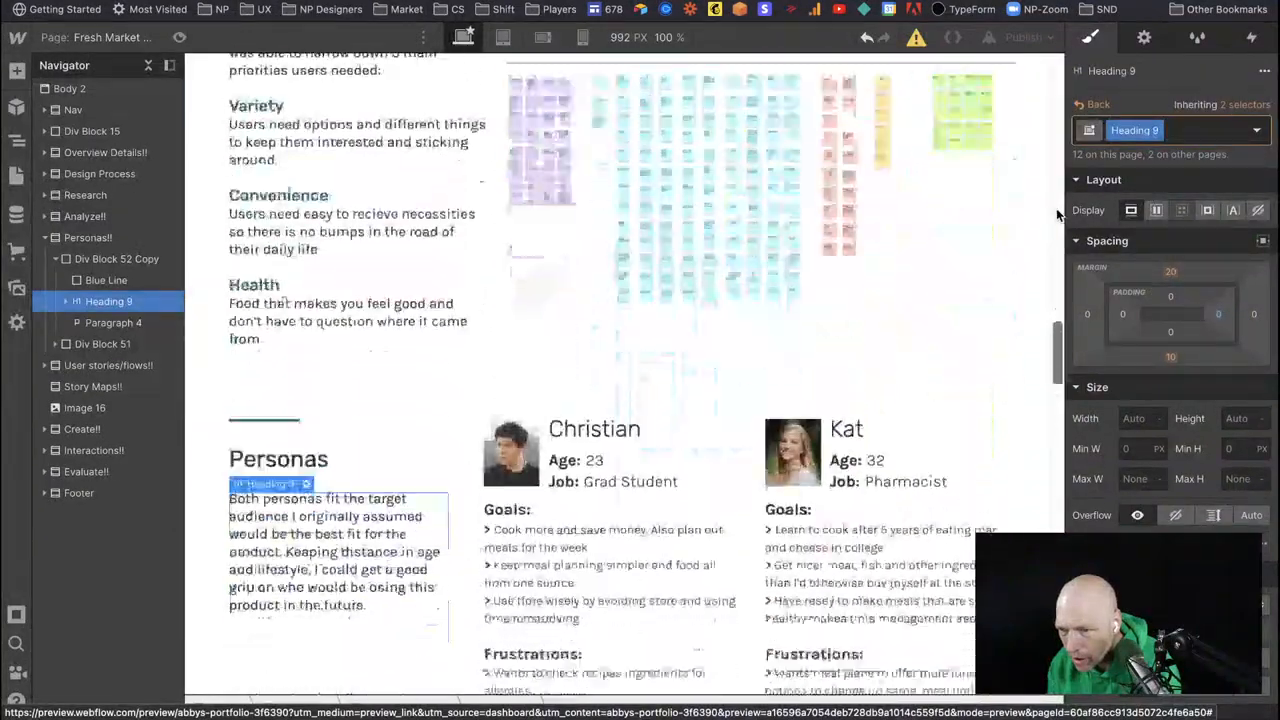
Inspect the Personas heading's inherited All H1 Headings style, then return to its own style.
scroll("down", 3)
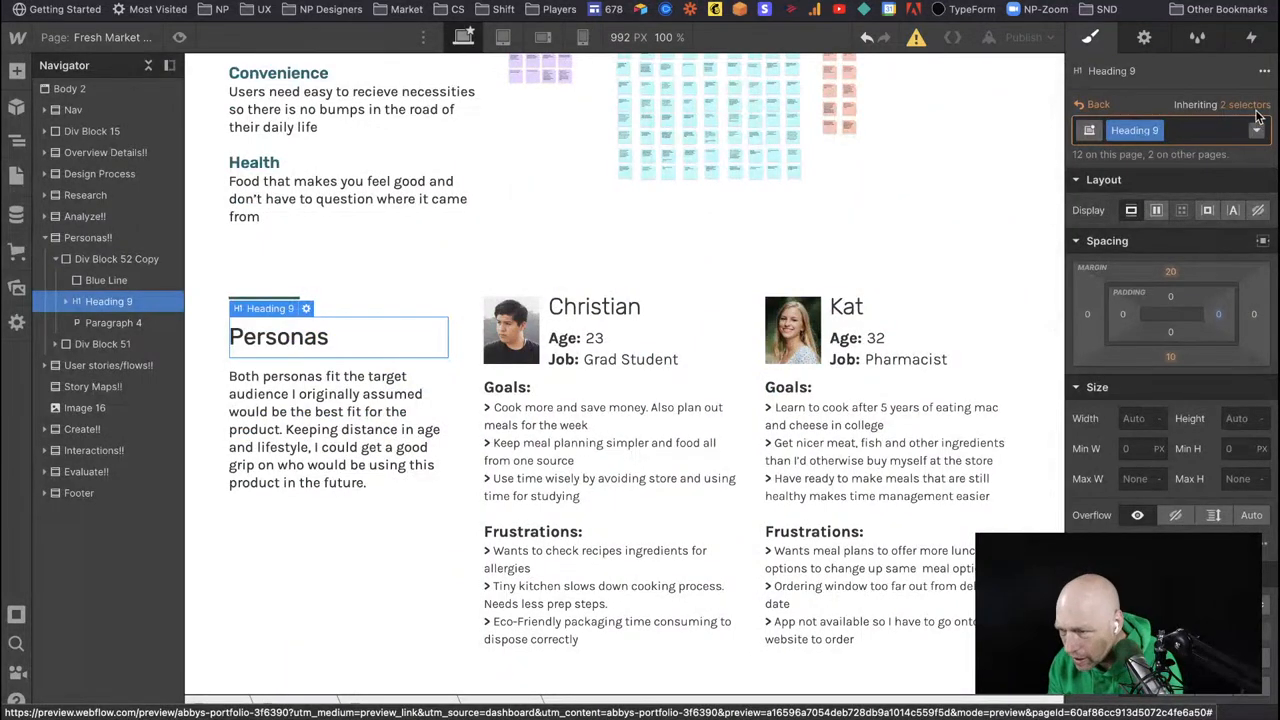
left_click(1255, 130)
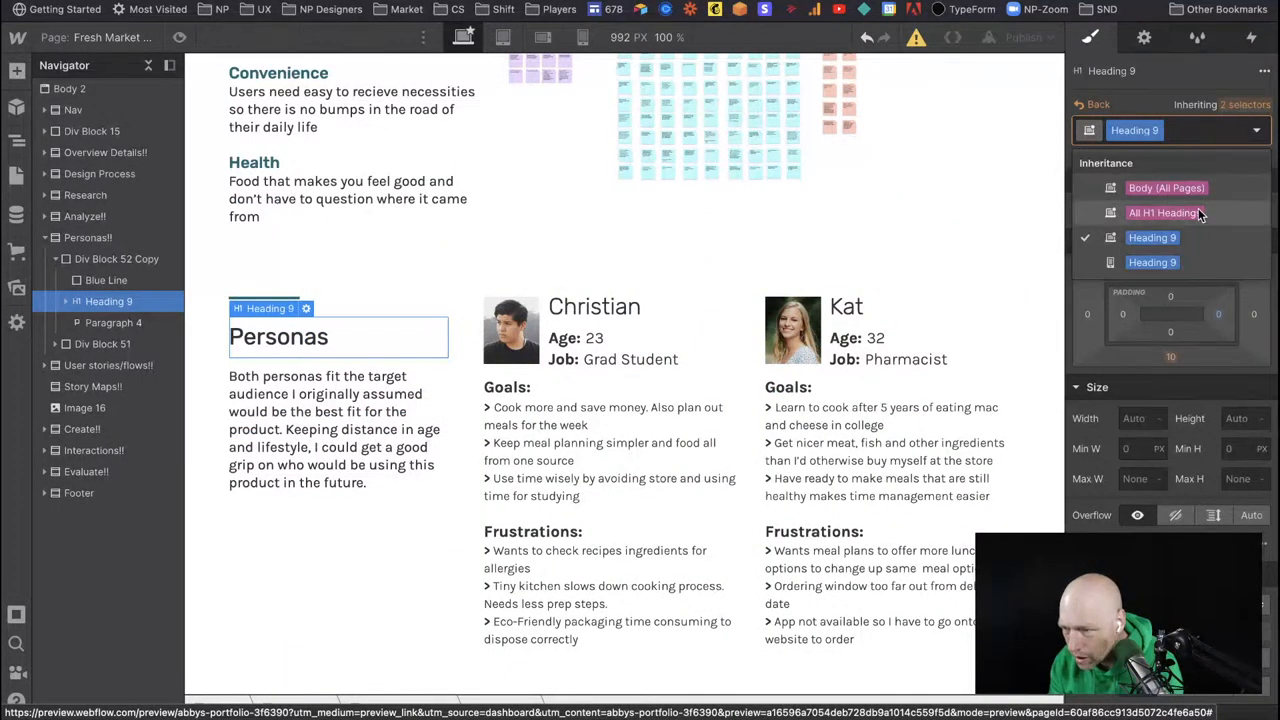
left_click(1162, 212)
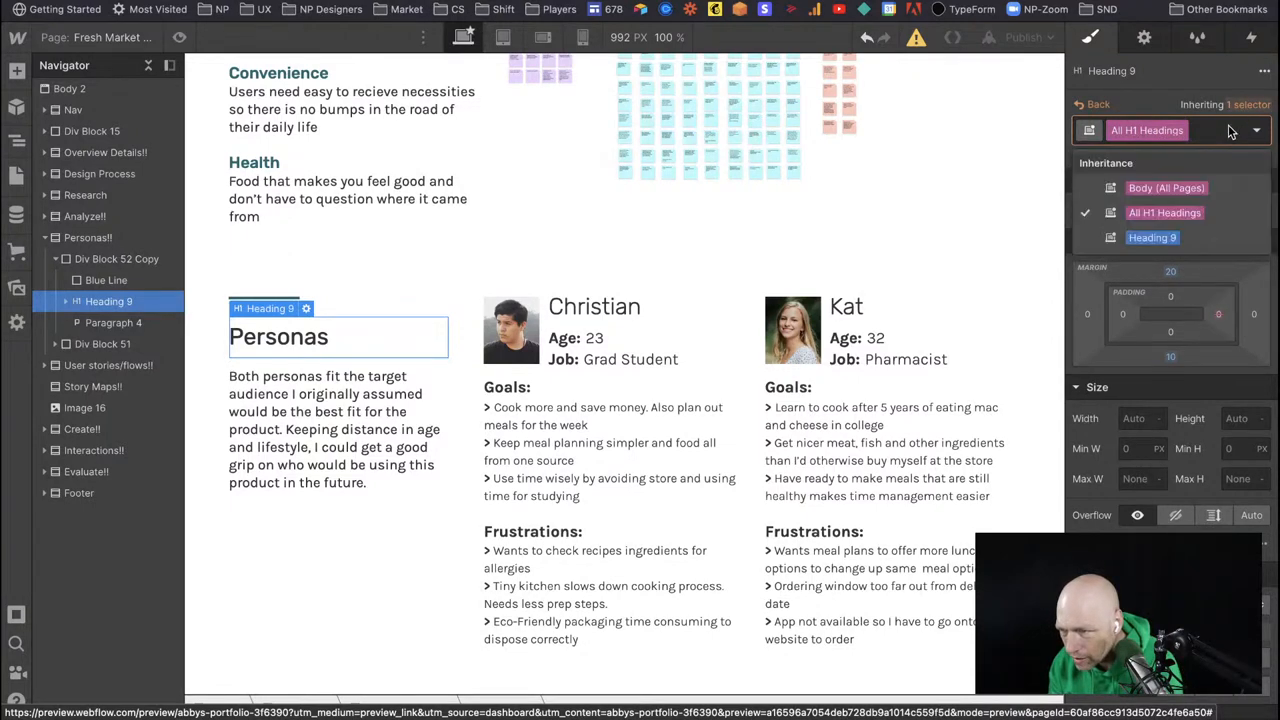
left_click(1167, 187)
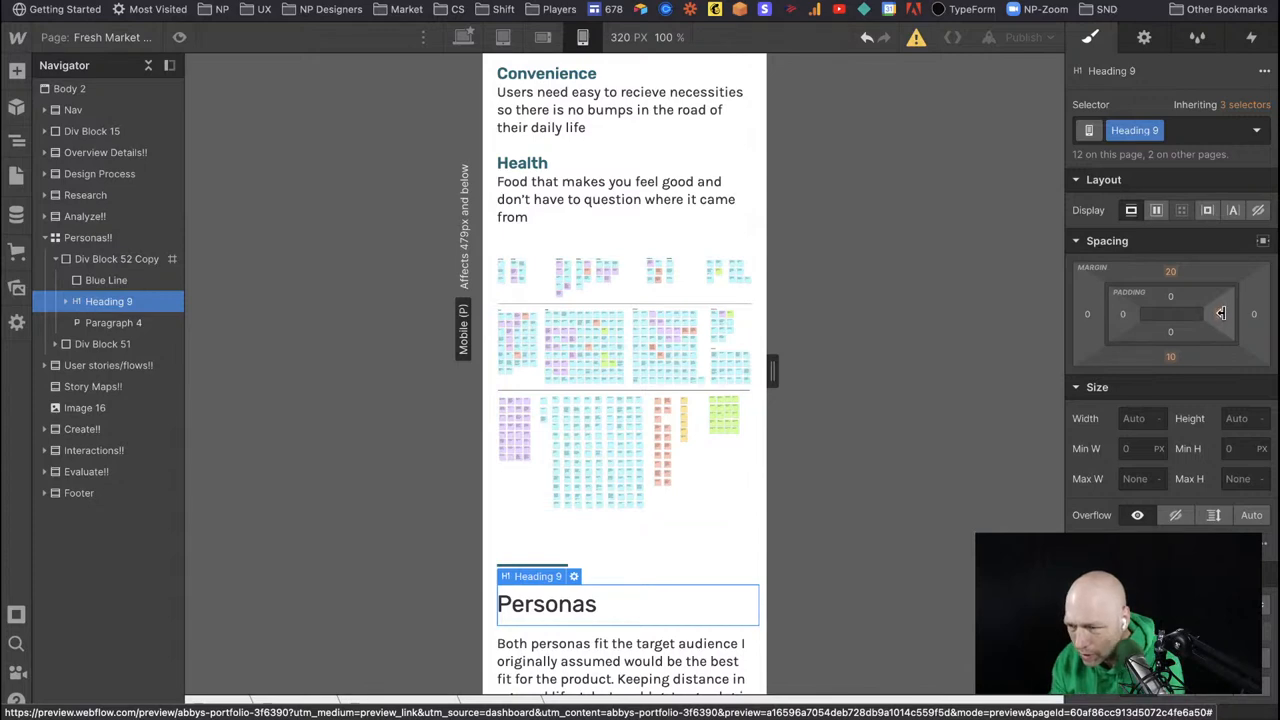
mouse_move(1221, 314)
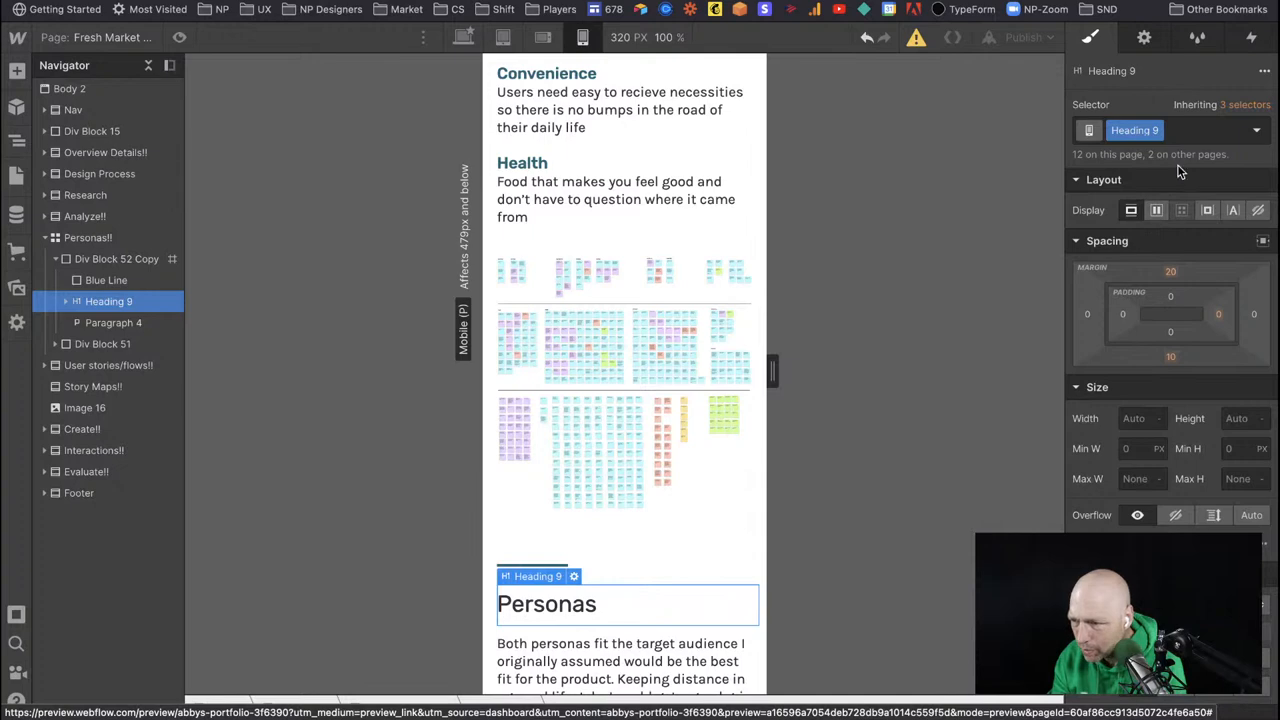
mouse_move(743, 446)
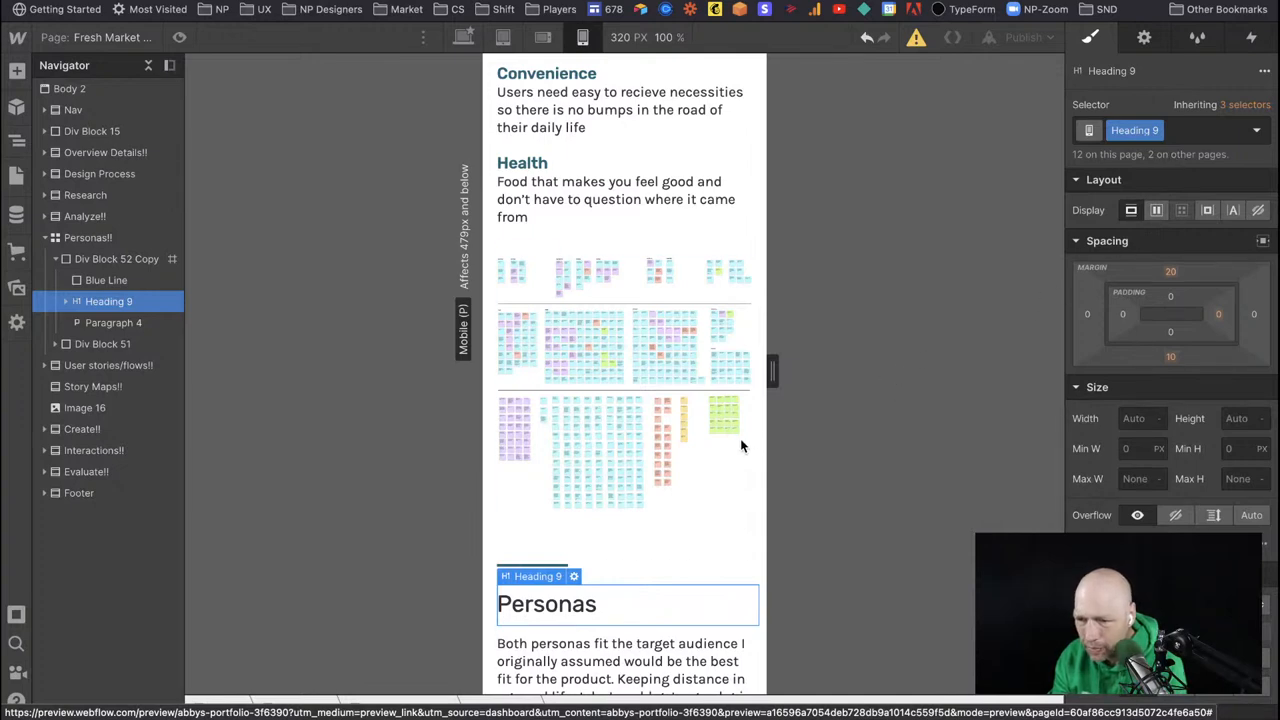
Scroll the phone canvas past Kat's persona down to Christian's persona card.
scroll("down", 3)
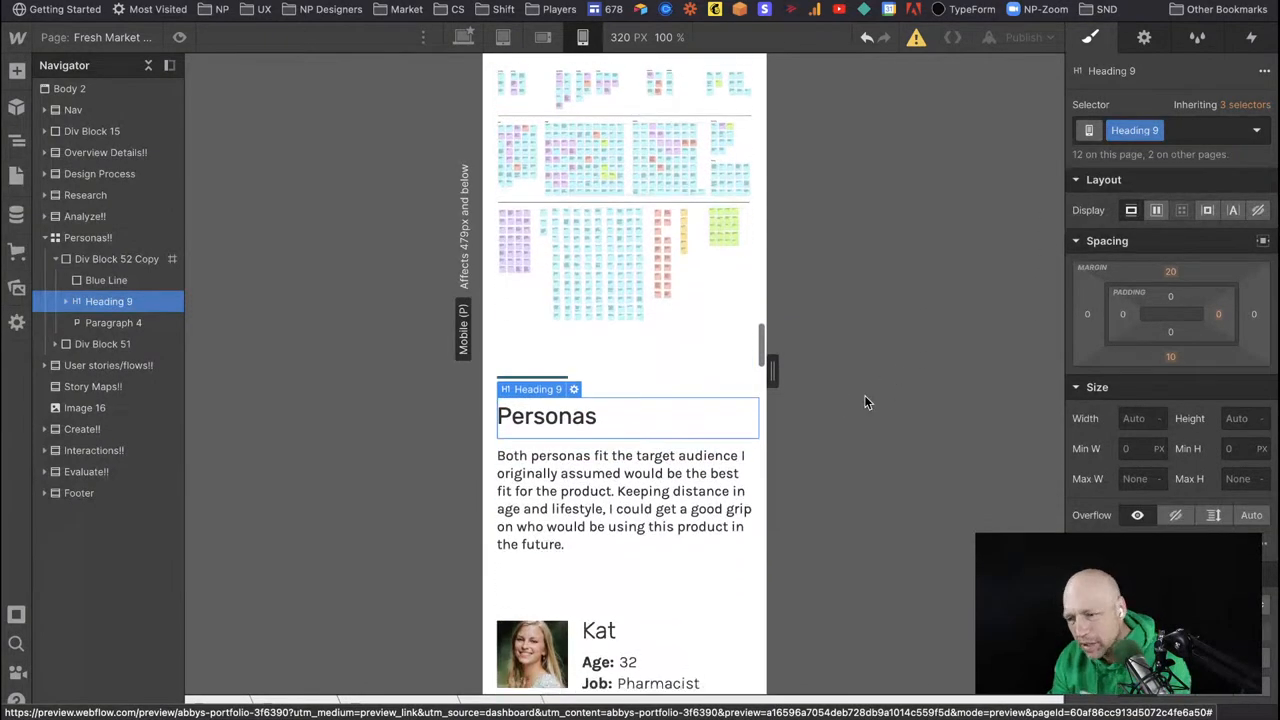
scroll("down", 3)
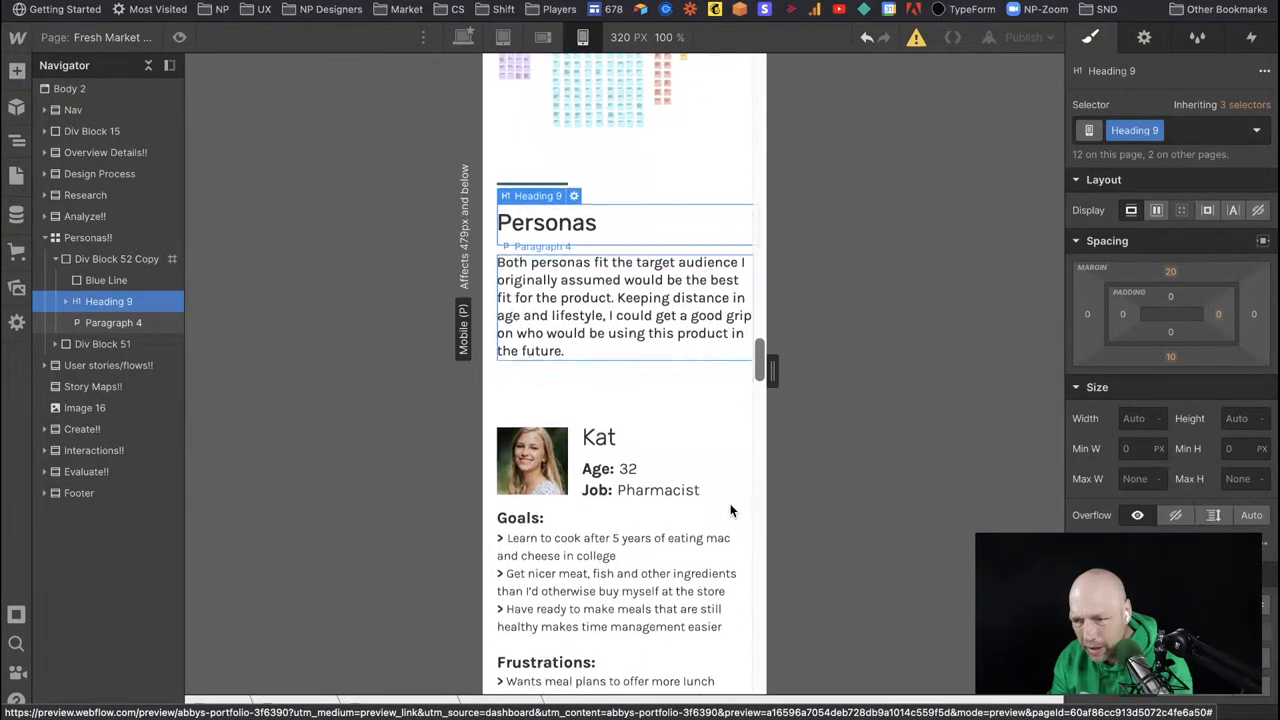
scroll("down", 3)
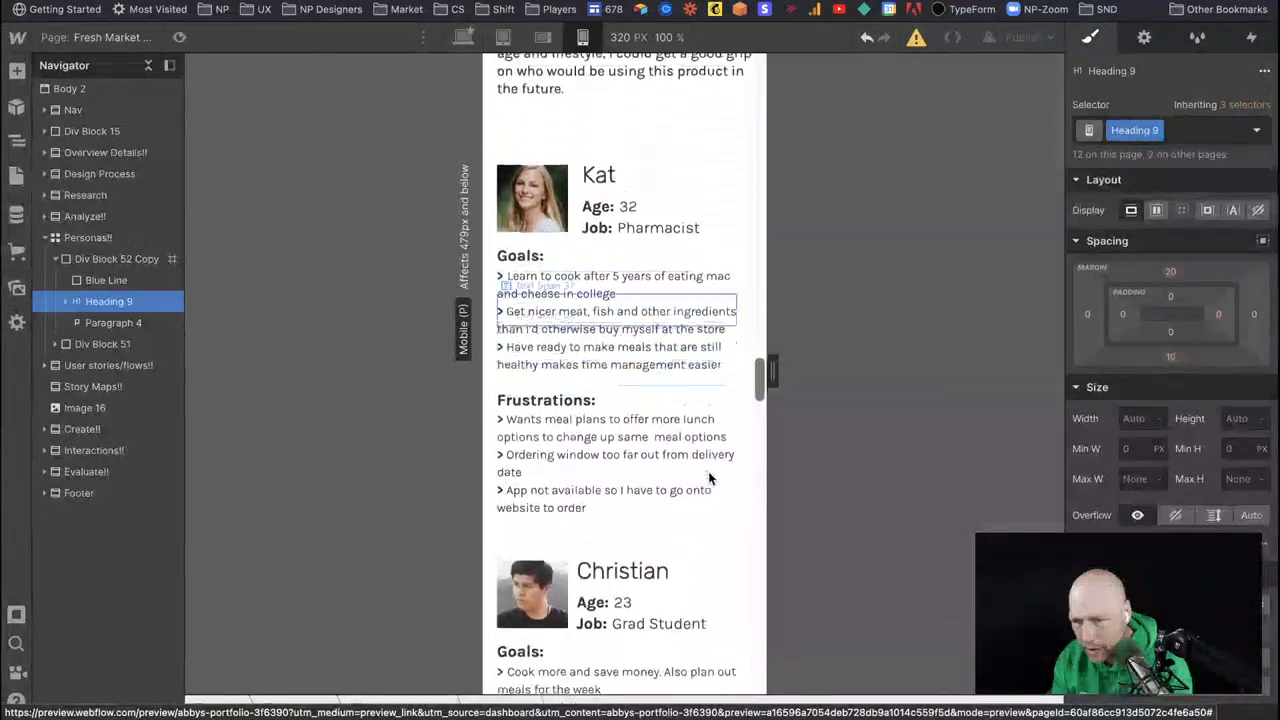
scroll("down", 3)
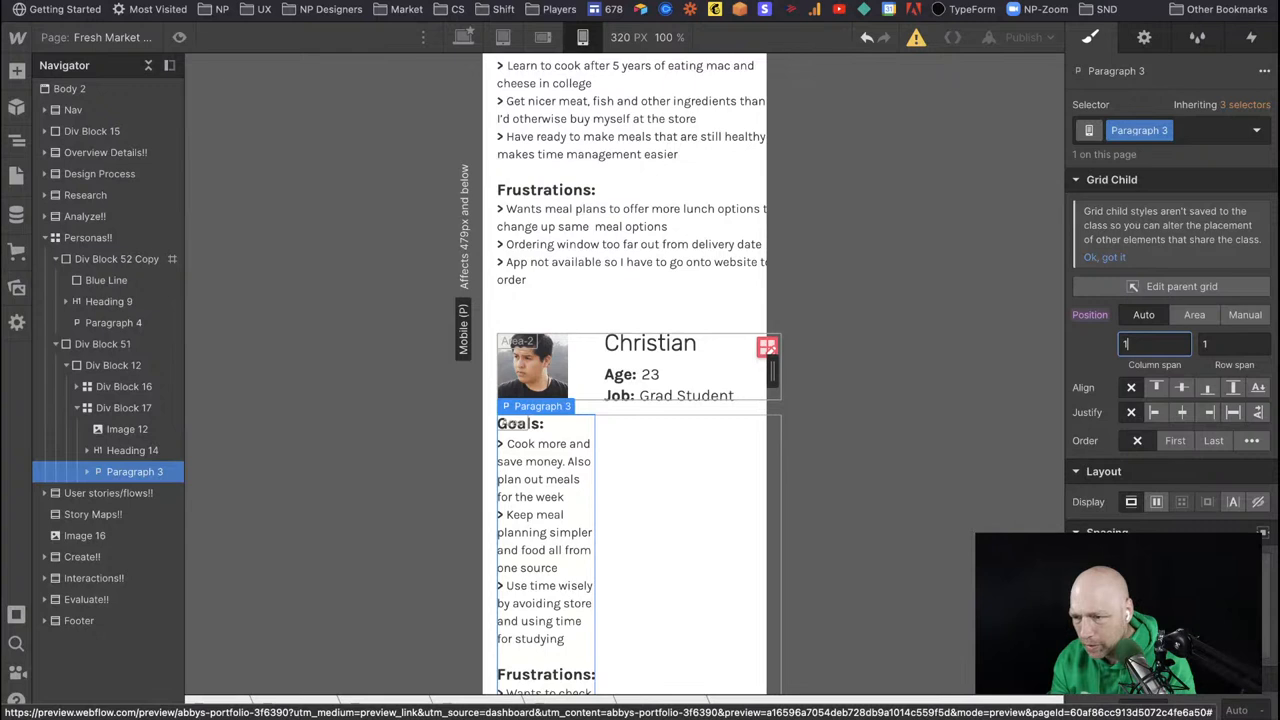
Make Christian's goals text span the full card width using manual Grid Child placement.
type("2")
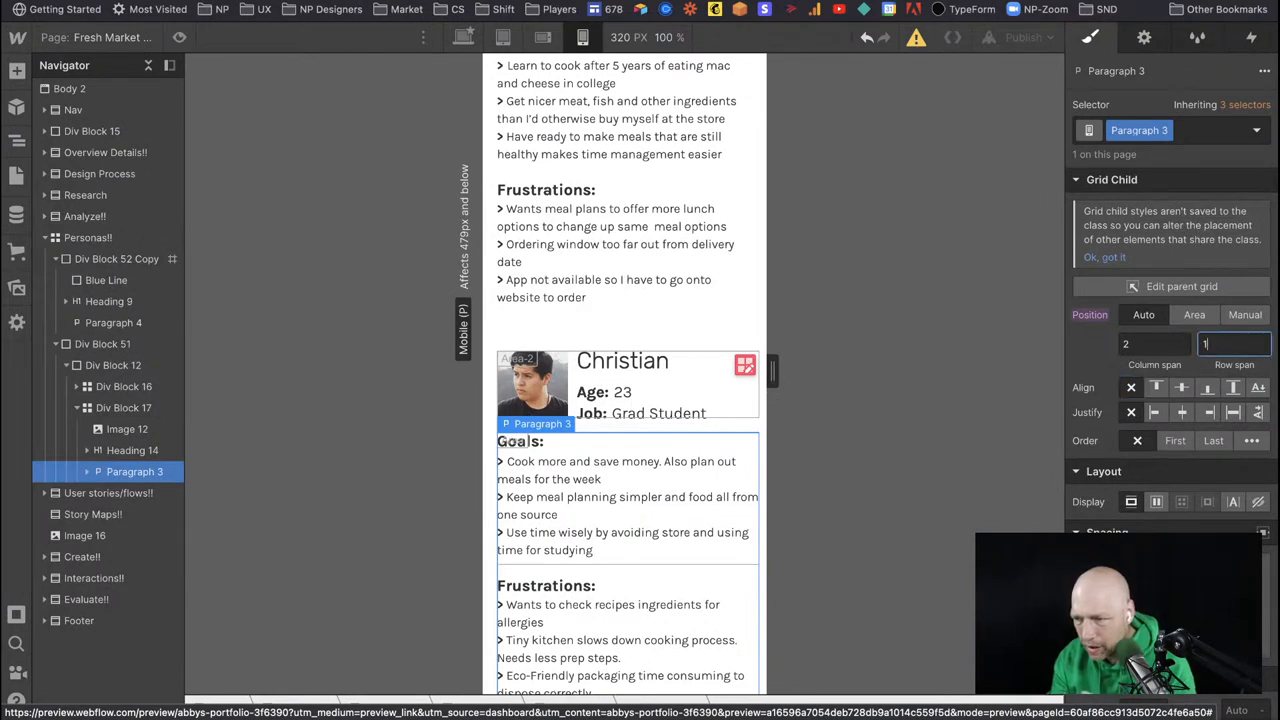
left_click(1244, 314)
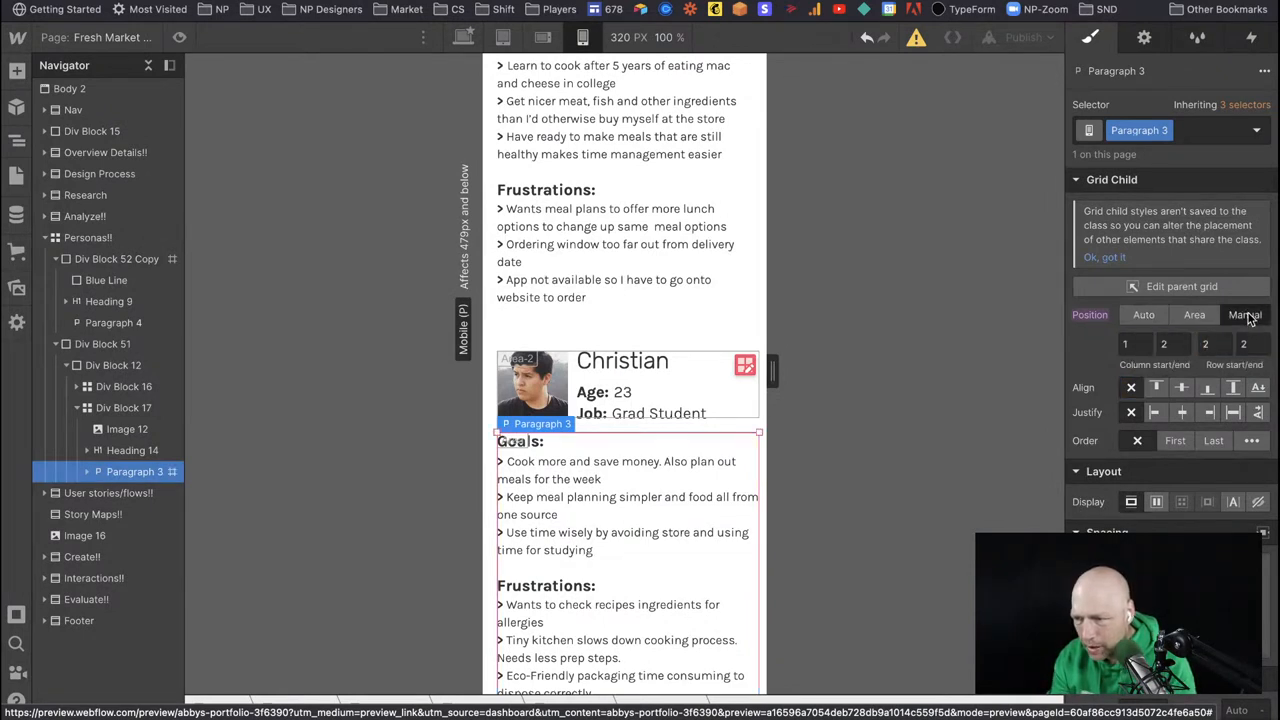
left_click(1245, 314)
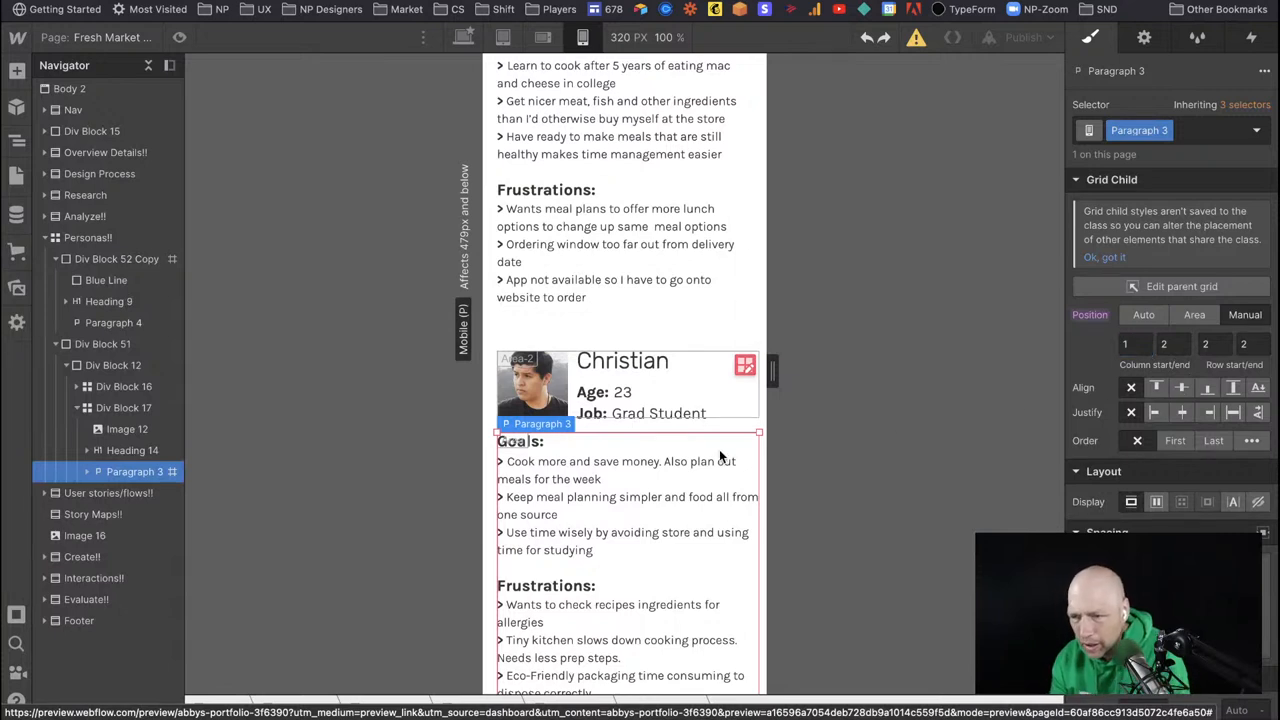
mouse_move(840, 463)
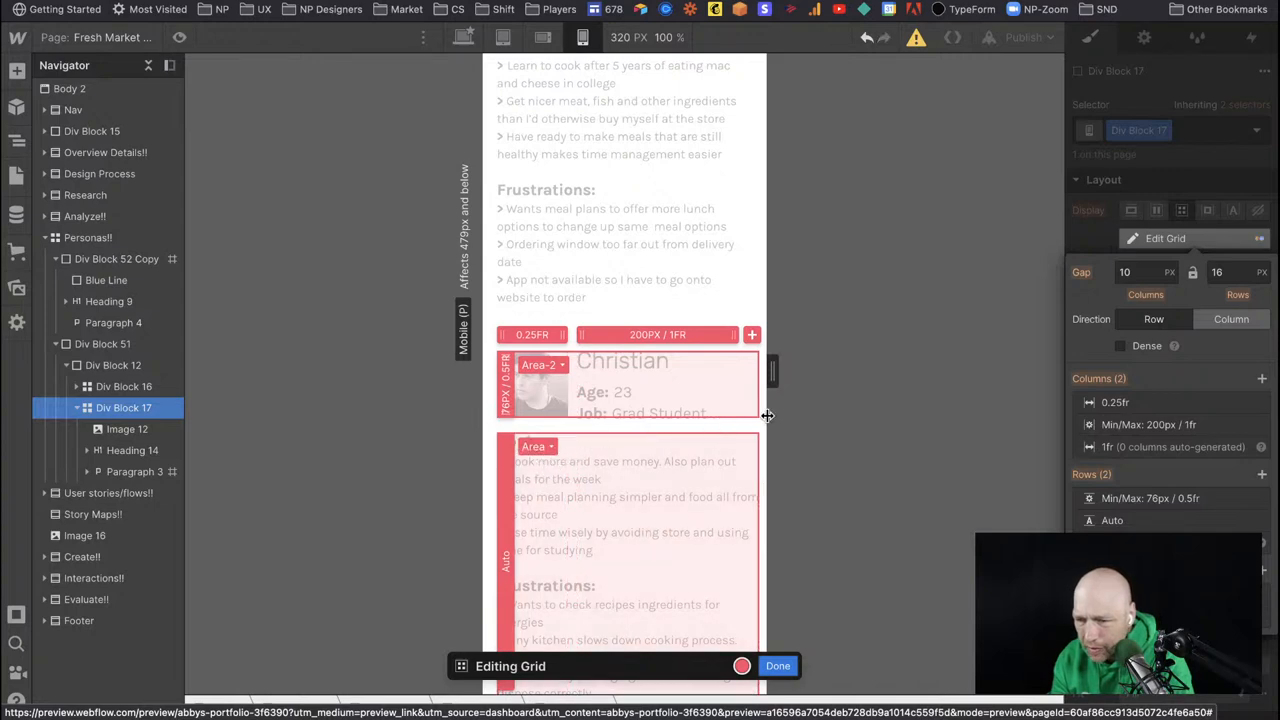
Toggle Dense placement on Christian's persona grid, then close, reopen and close grid editing.
scroll("down", 3)
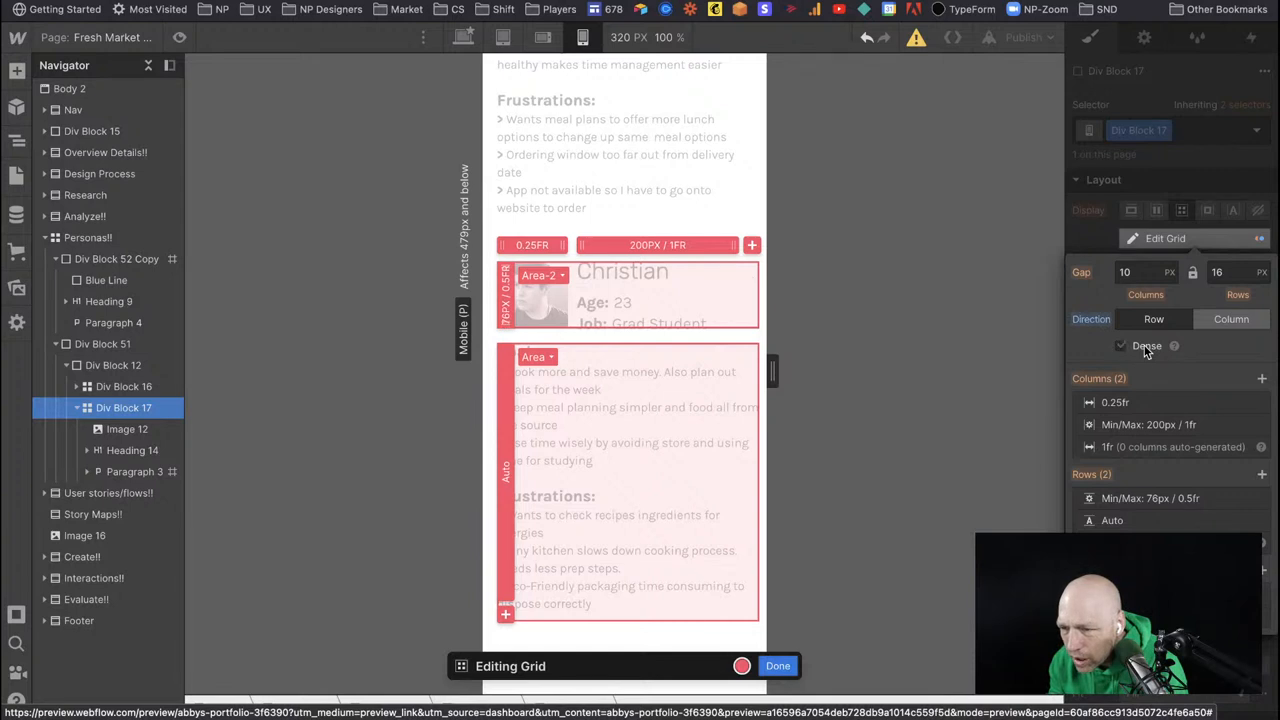
left_click(1148, 424)
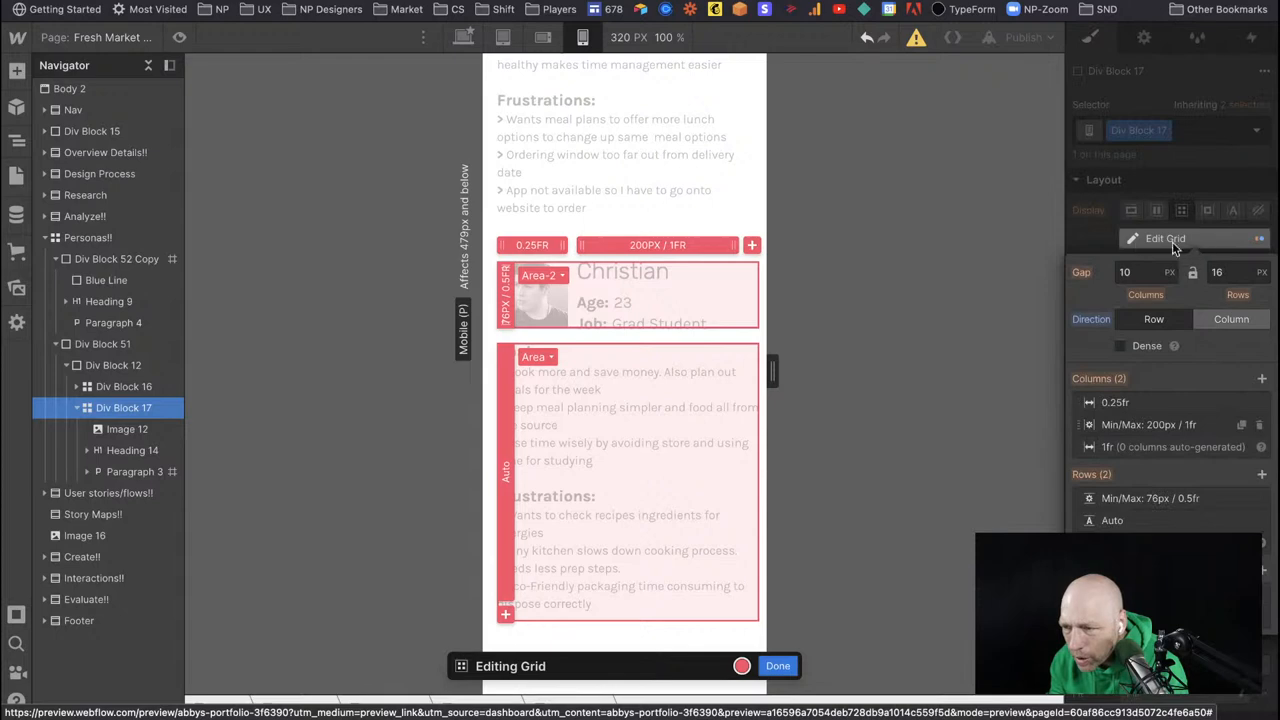
left_click(777, 665)
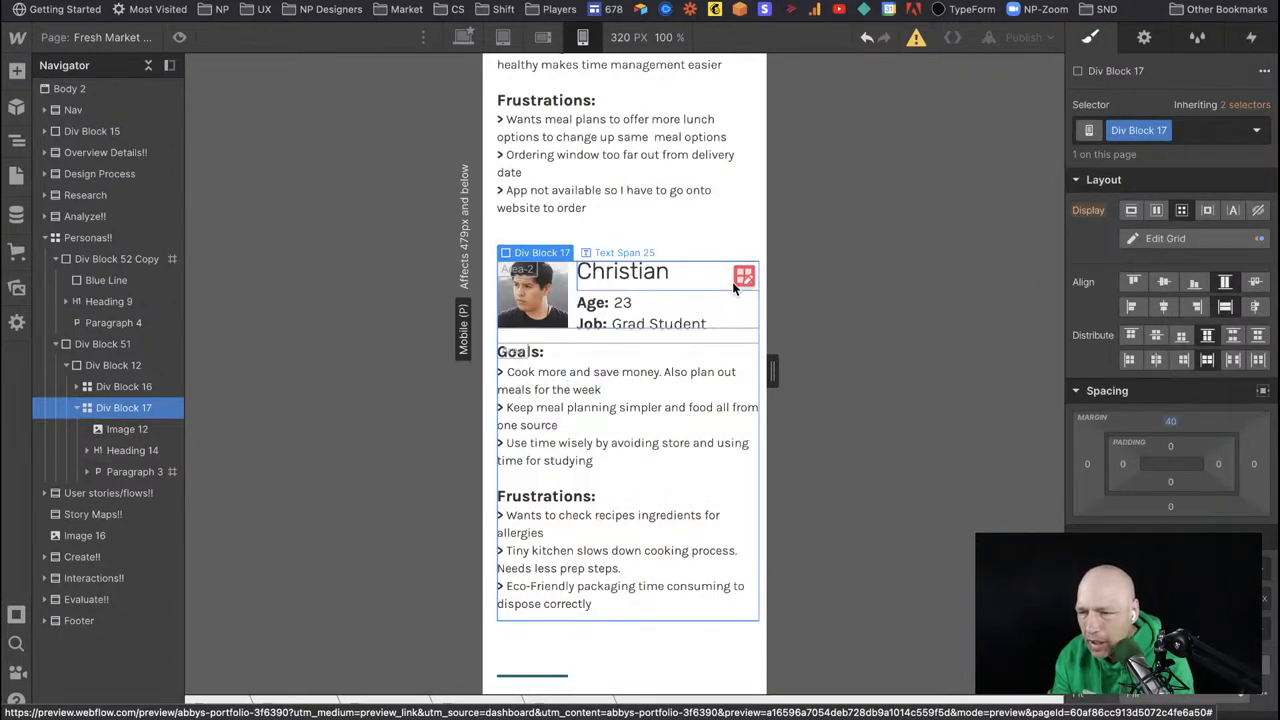
mouse_move(744, 276)
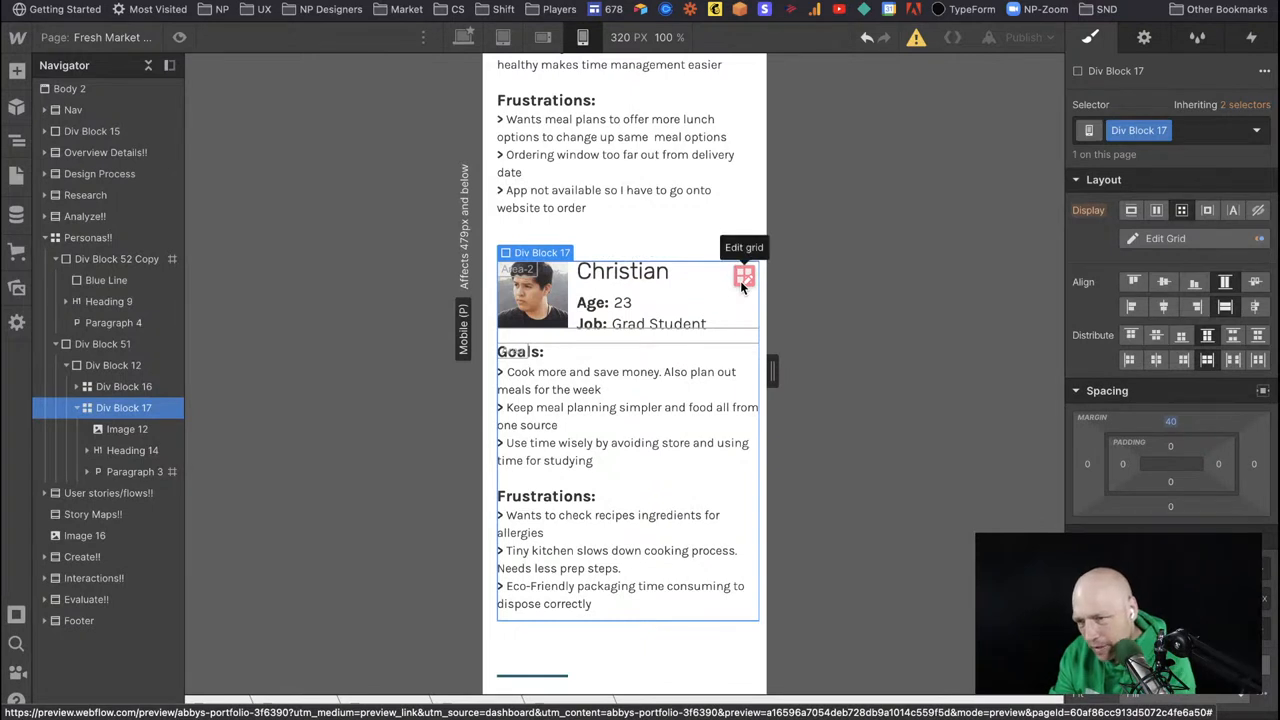
left_click(744, 277)
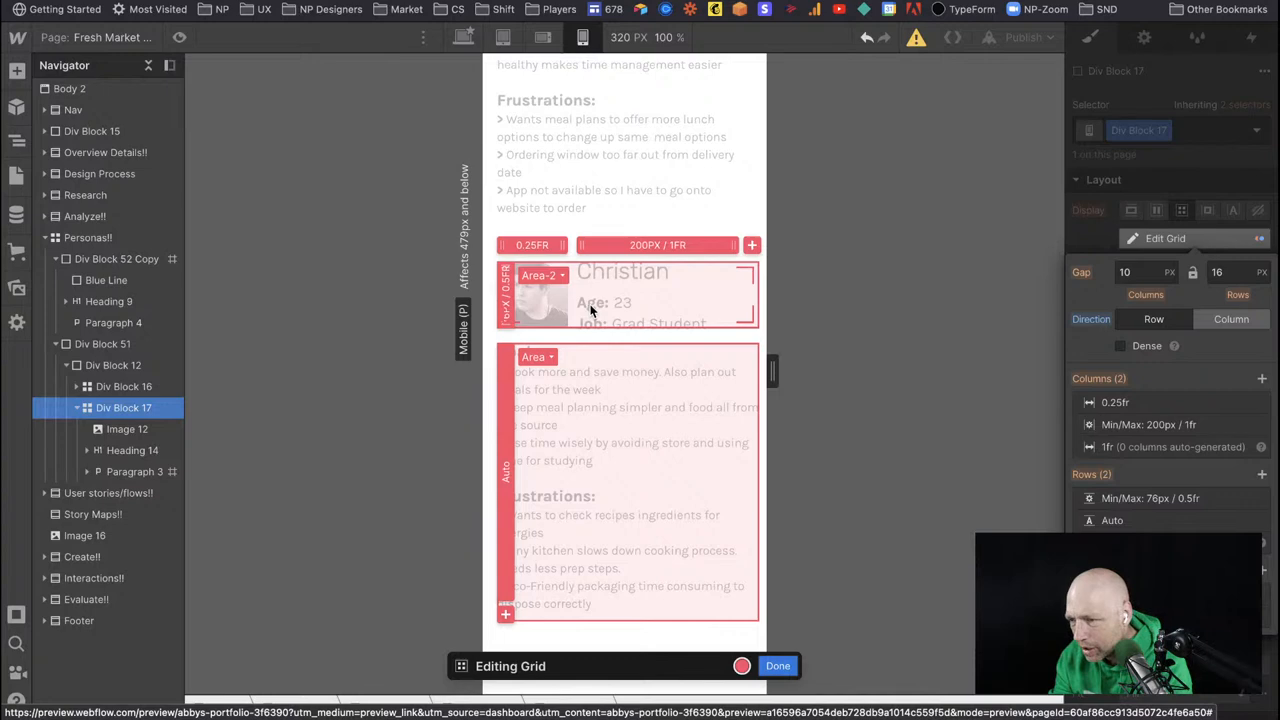
left_click(777, 665)
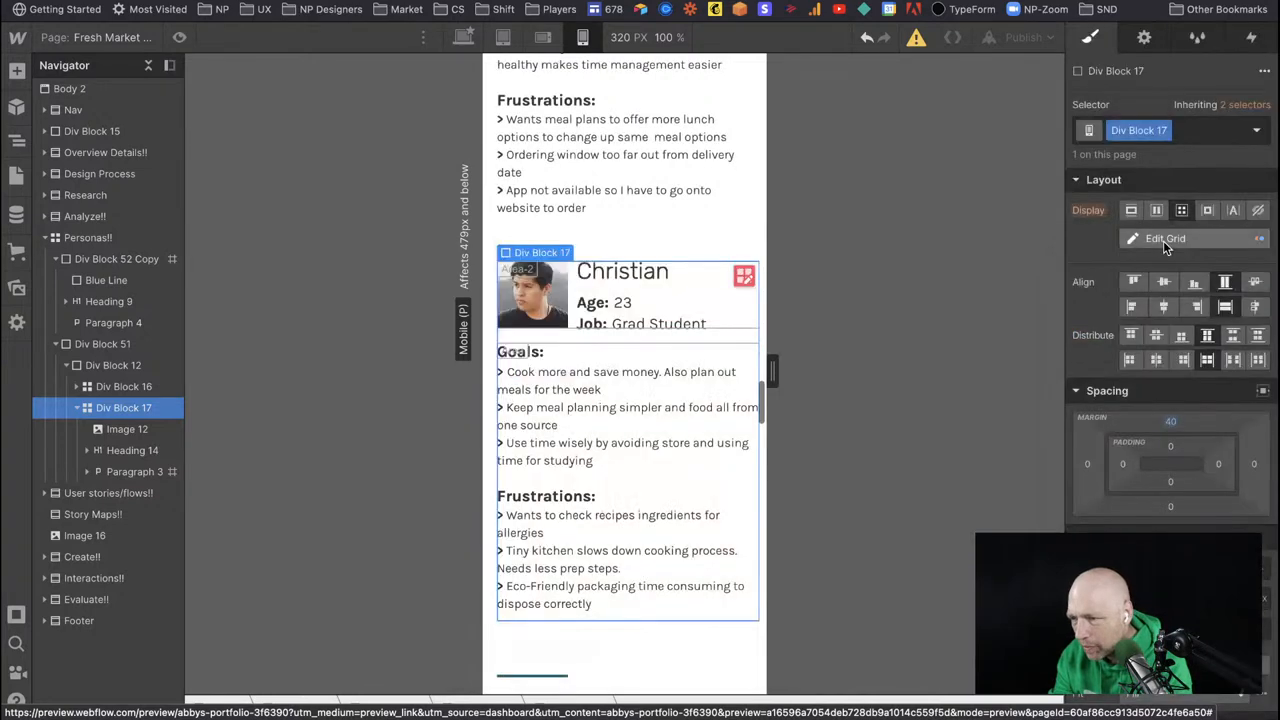
mouse_move(813, 421)
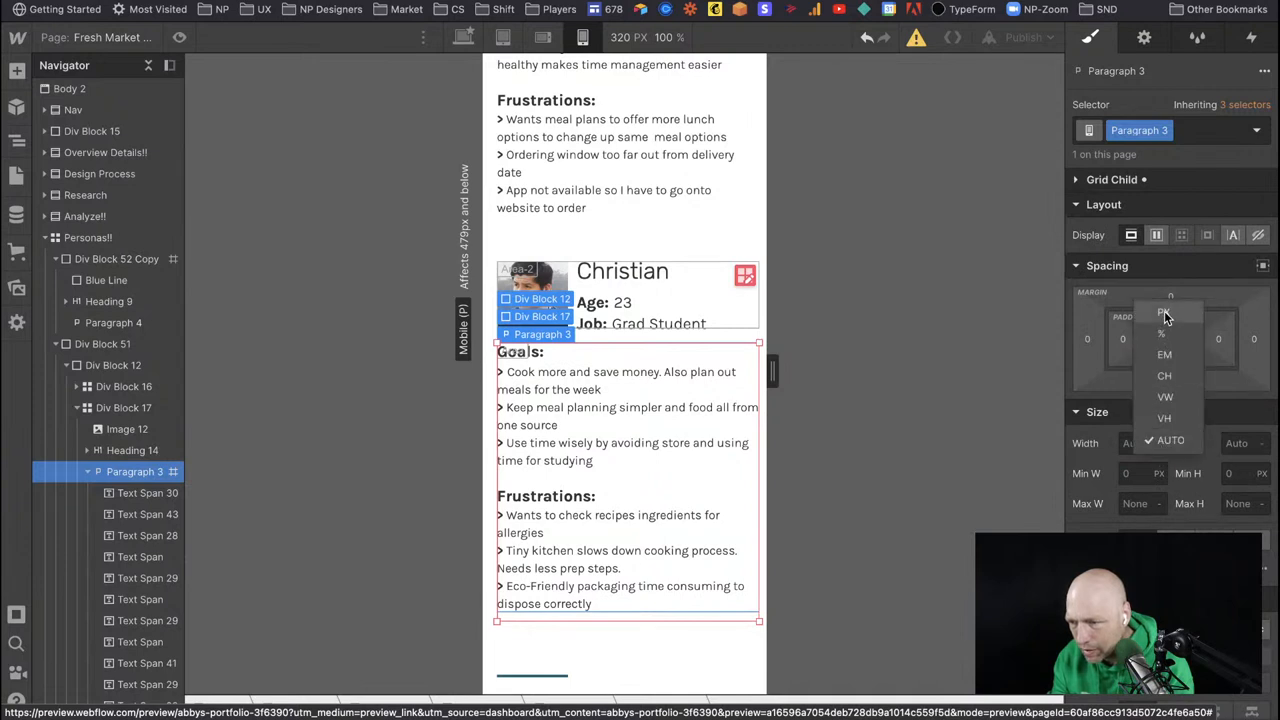
Set Christian's Goals and Frustrations paragraph width to 96%, then scroll the desktop view.
left_click(1168, 312)
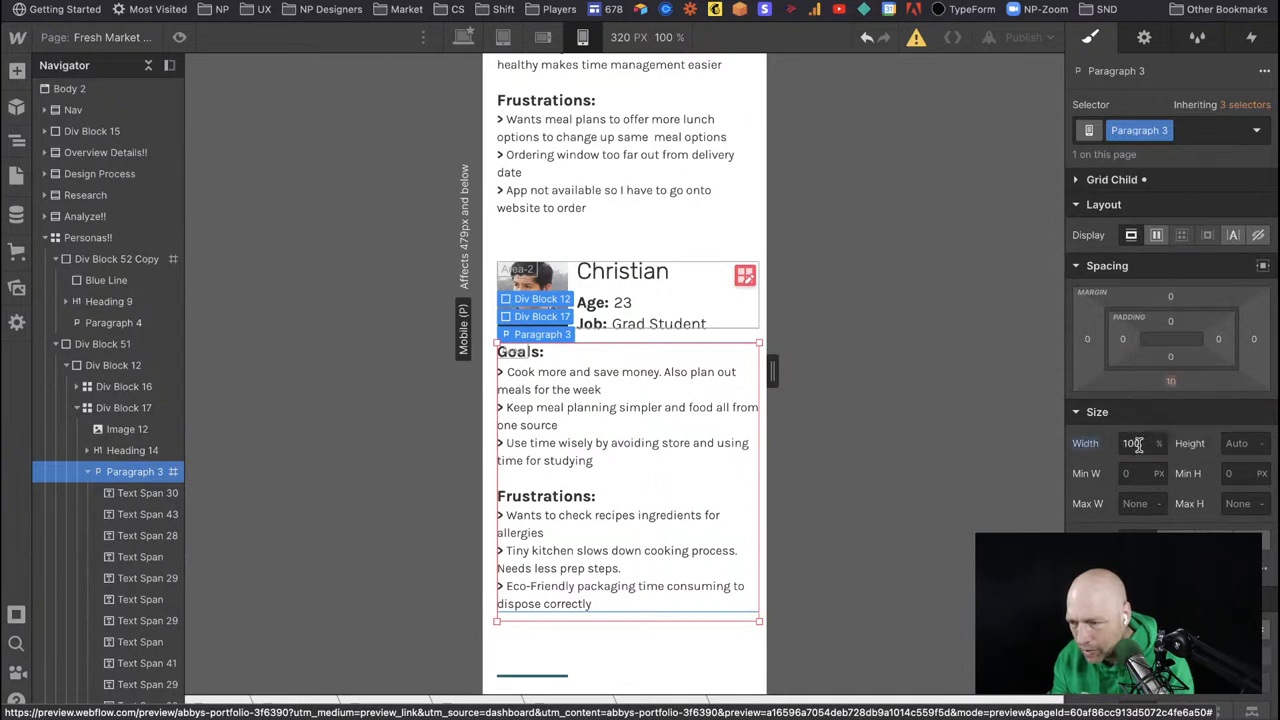
type("96")
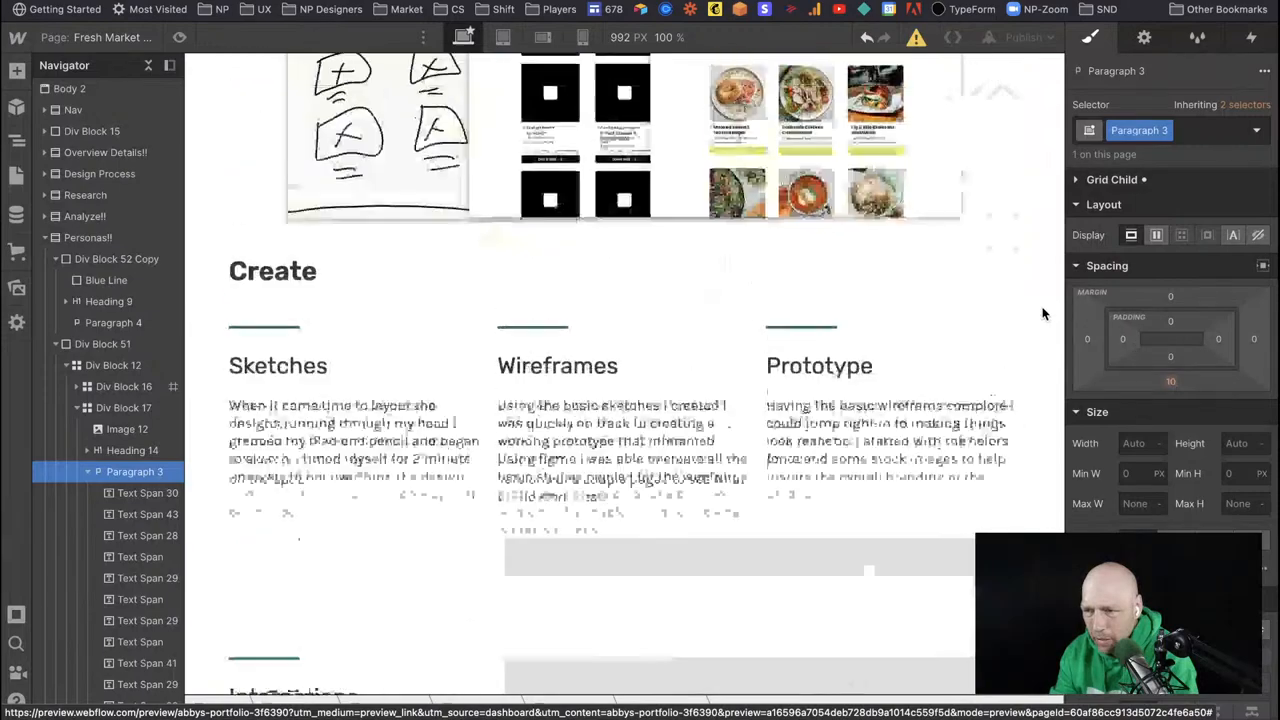
scroll("down", 3)
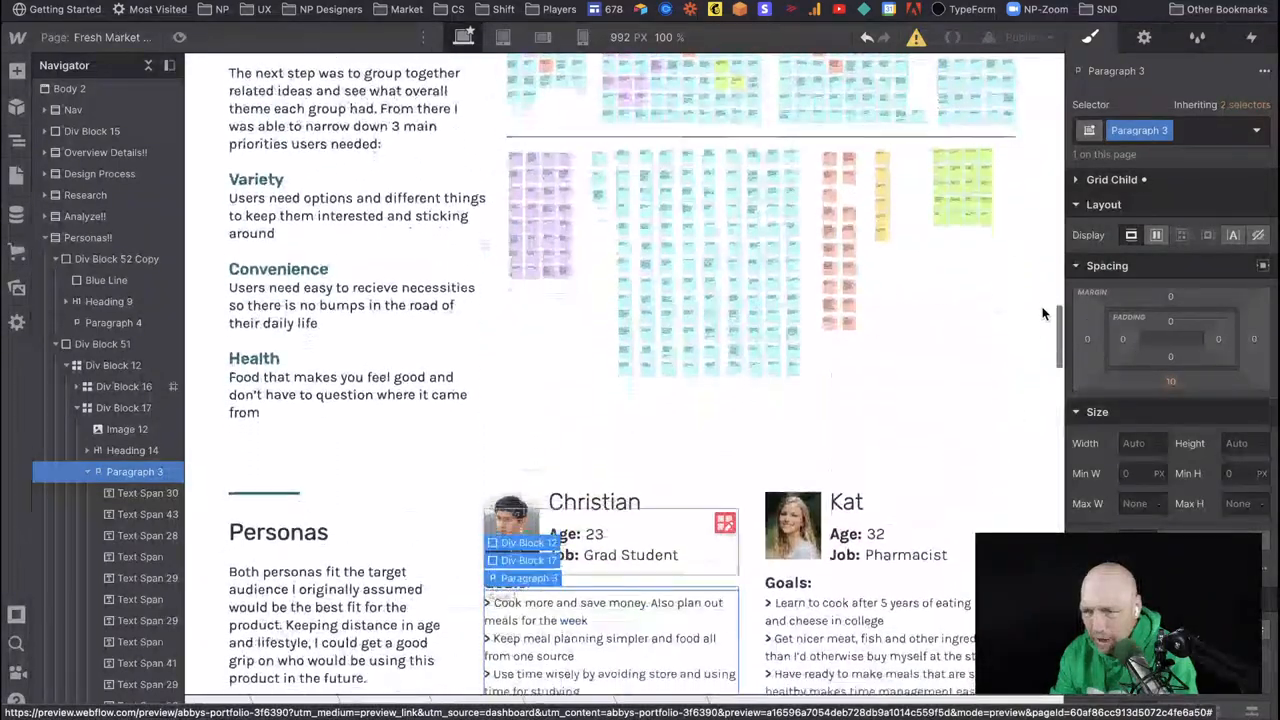
scroll("down", 3)
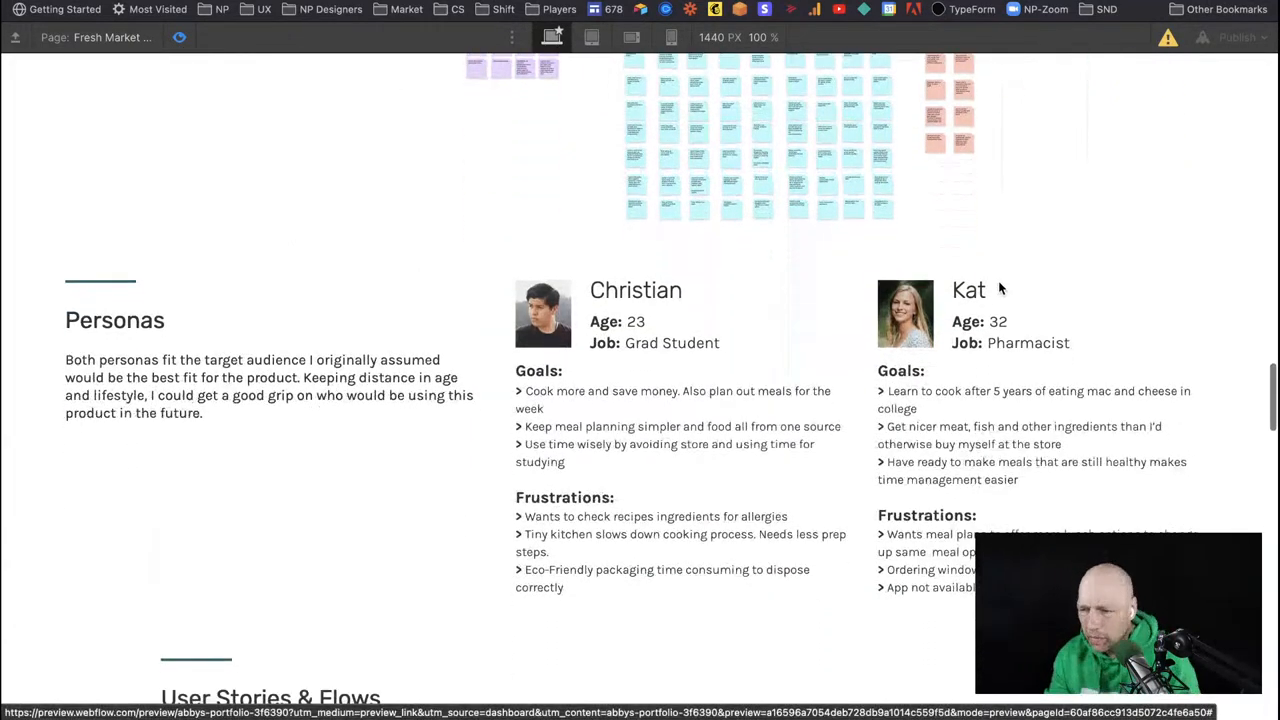
Scroll the 1440px preview through Personas, User Stories & Flows and the Create section.
scroll("down", 3)
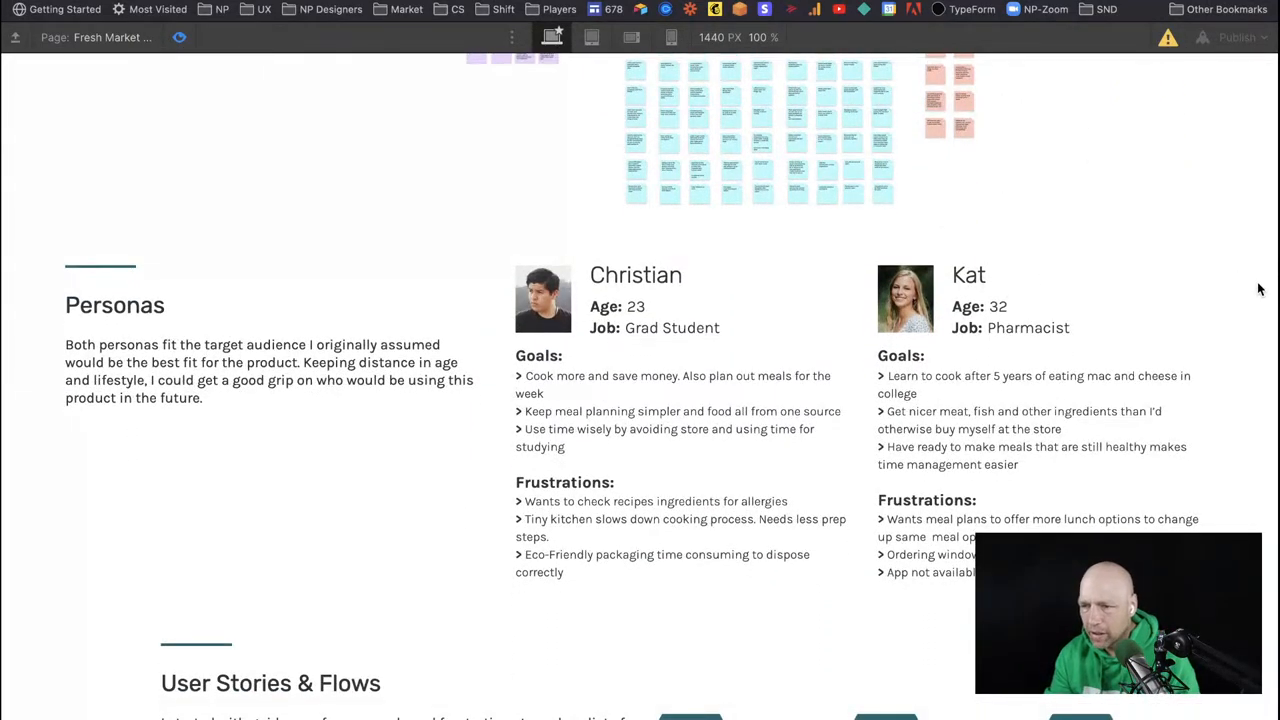
scroll("down", 3)
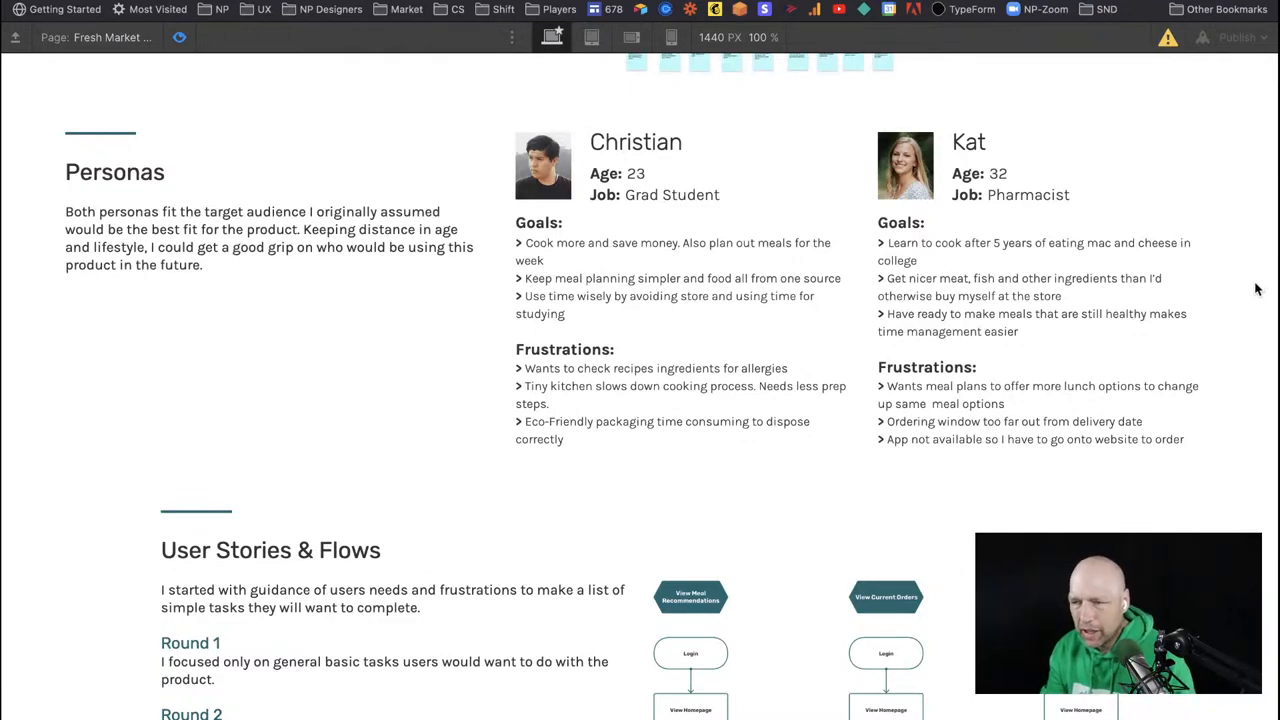
scroll("down", 3)
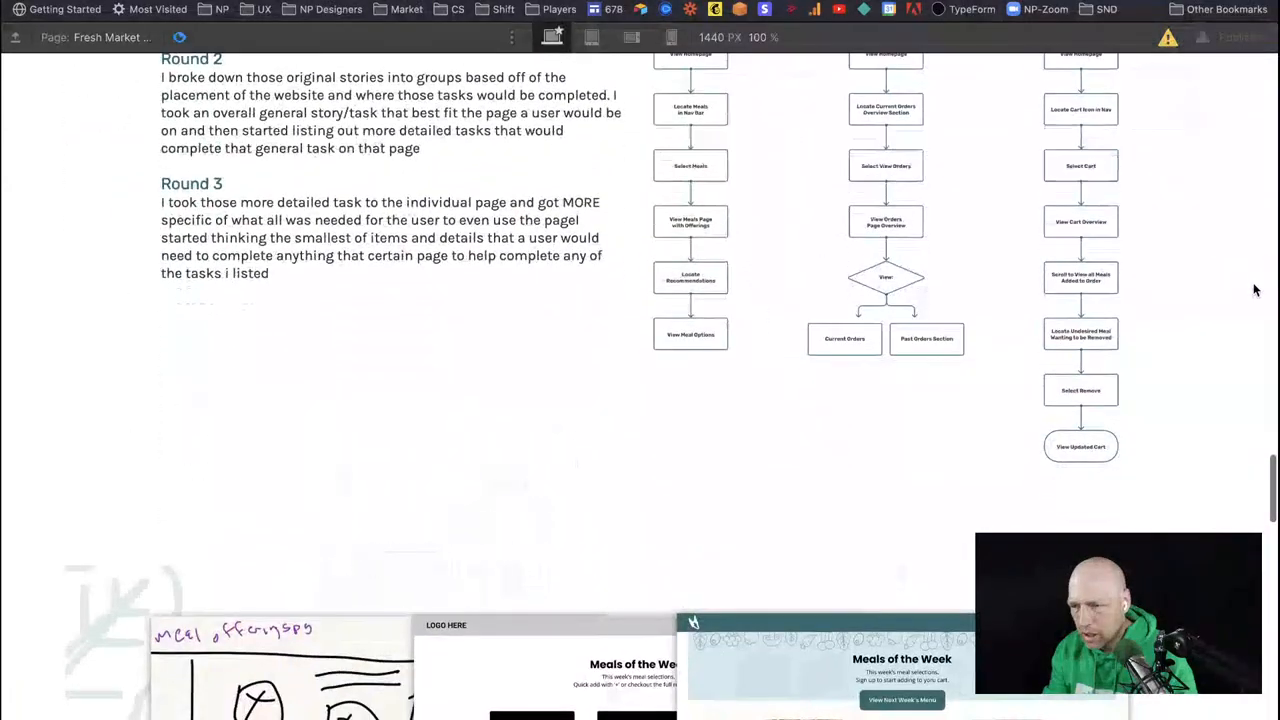
scroll("down", 3)
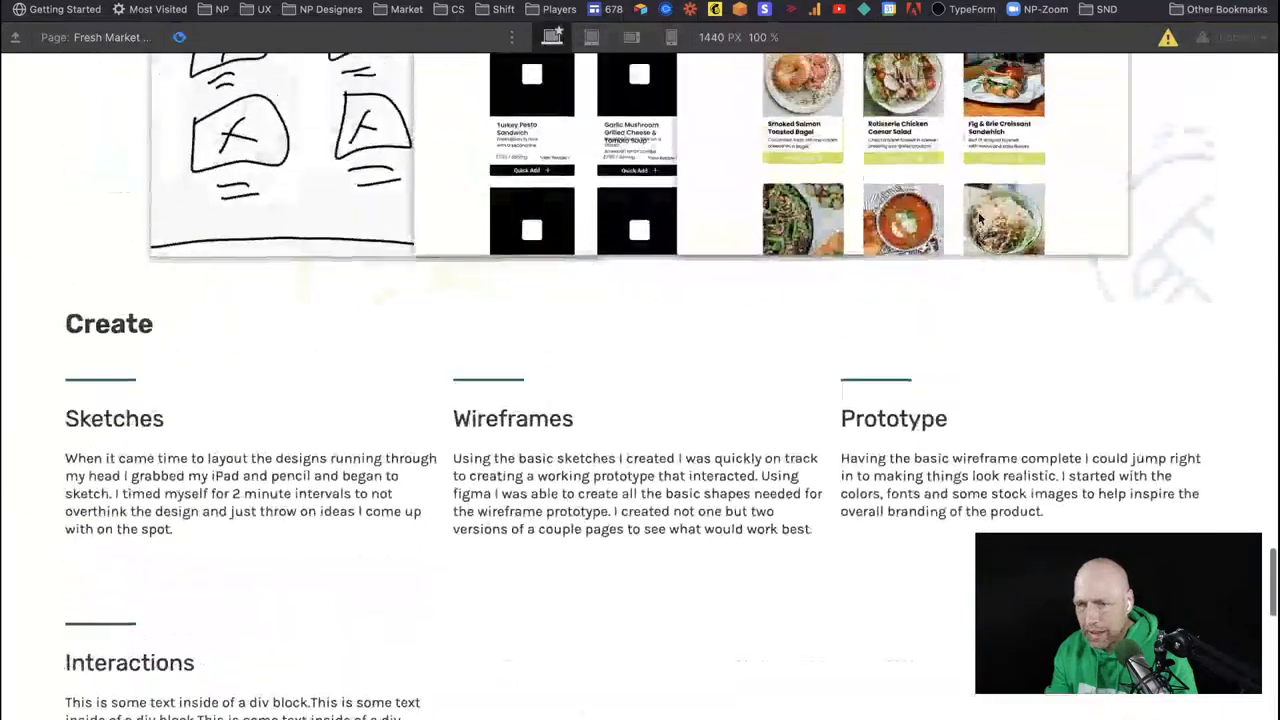
scroll("down", 3)
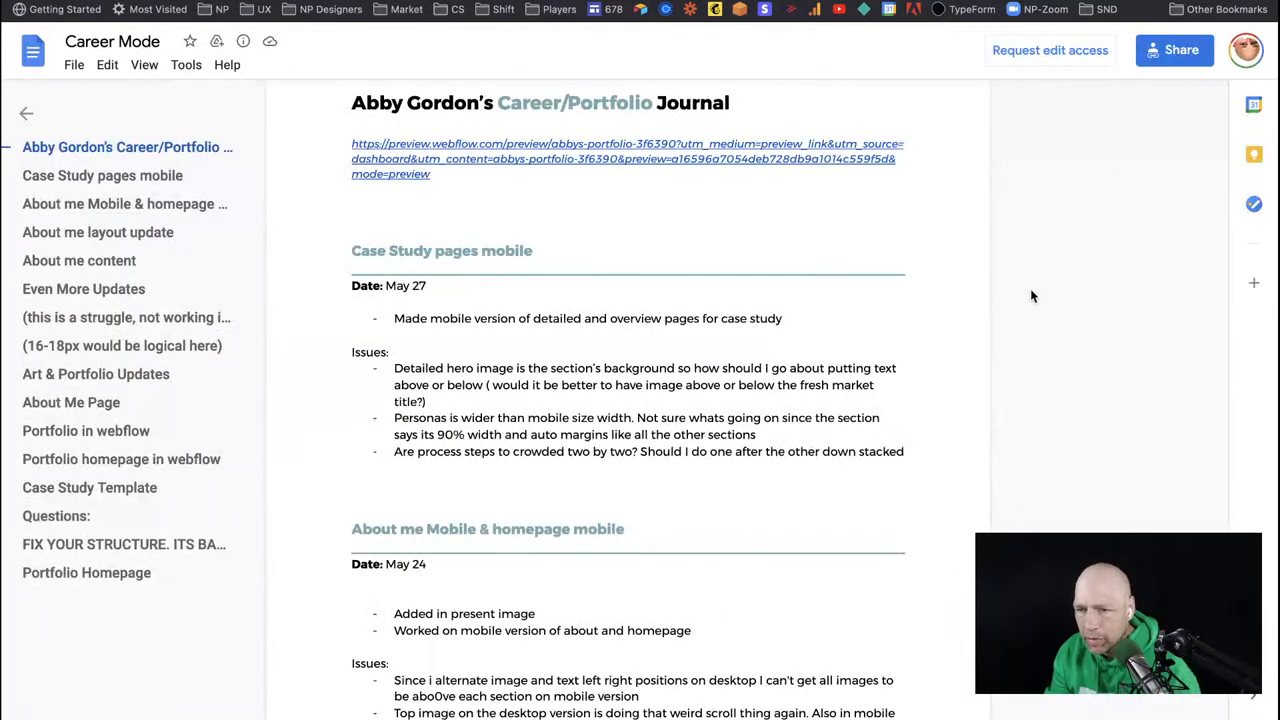
Scroll the journal to the May 27 case-study notes on Personas being too wide.
scroll("down", 3)
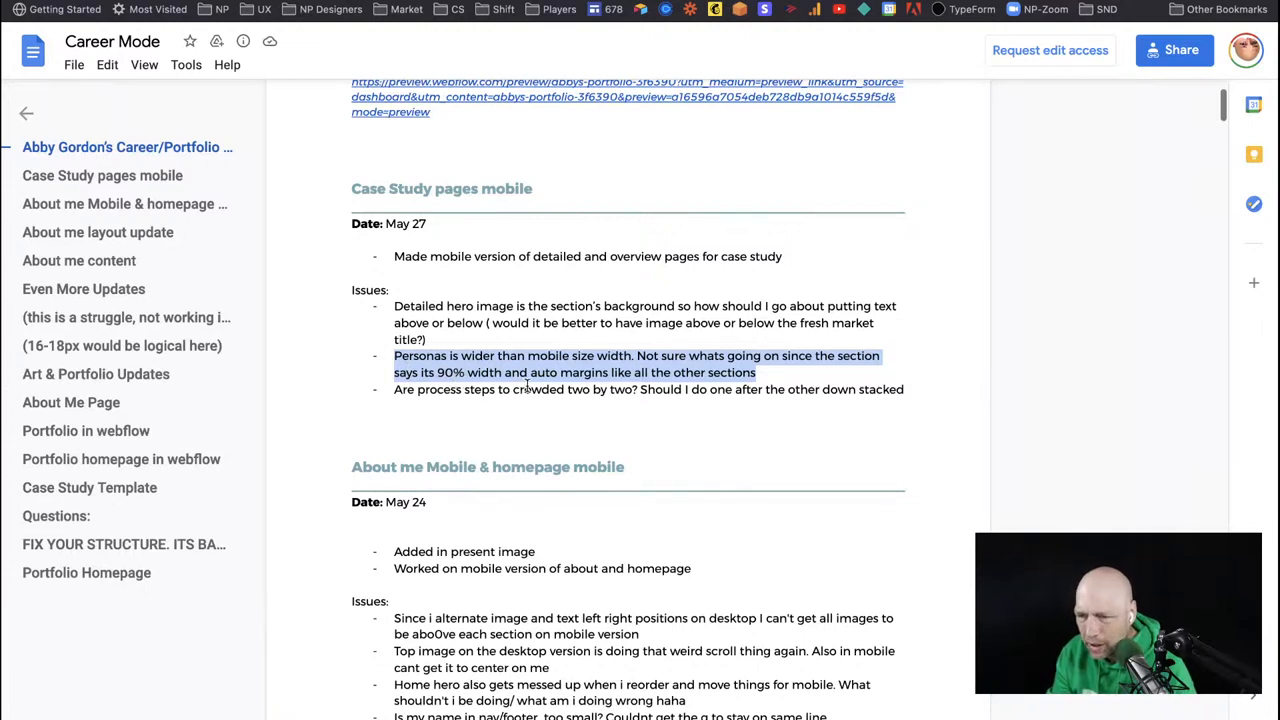
mouse_move(716, 374)
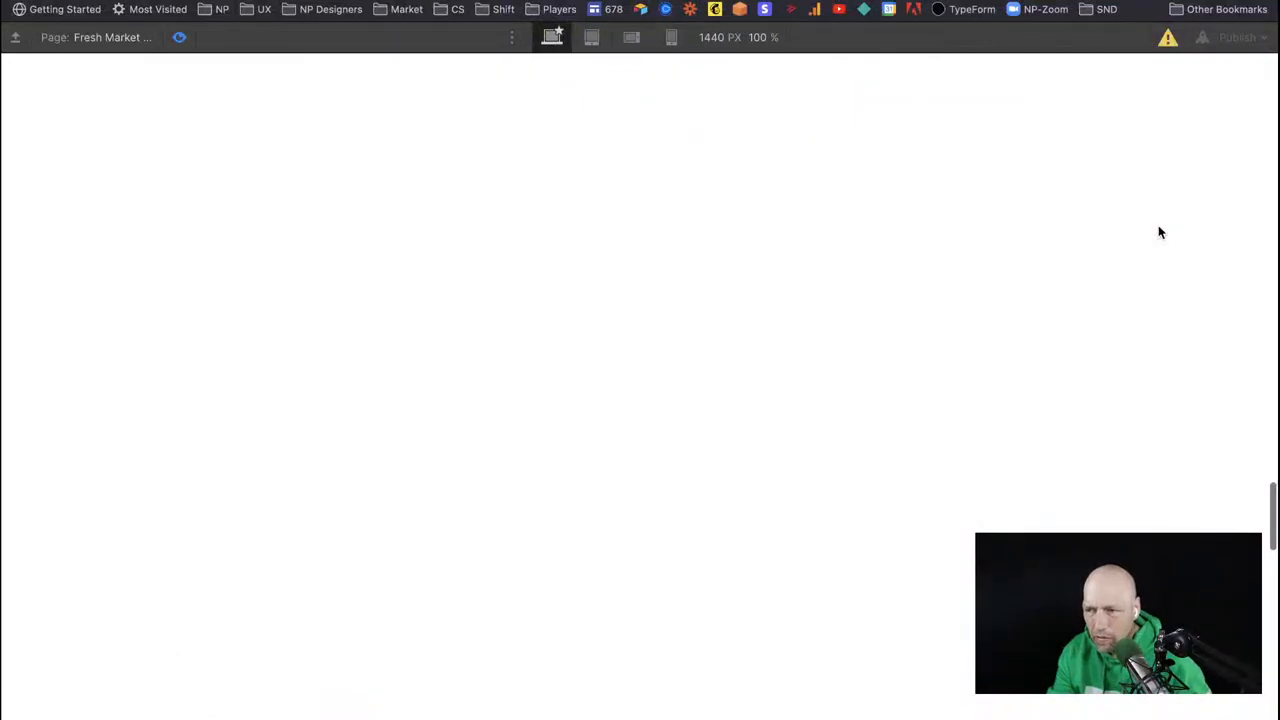
Scroll the Webflow page to the Design Process section's Research and Analyze lists.
scroll("down", 3)
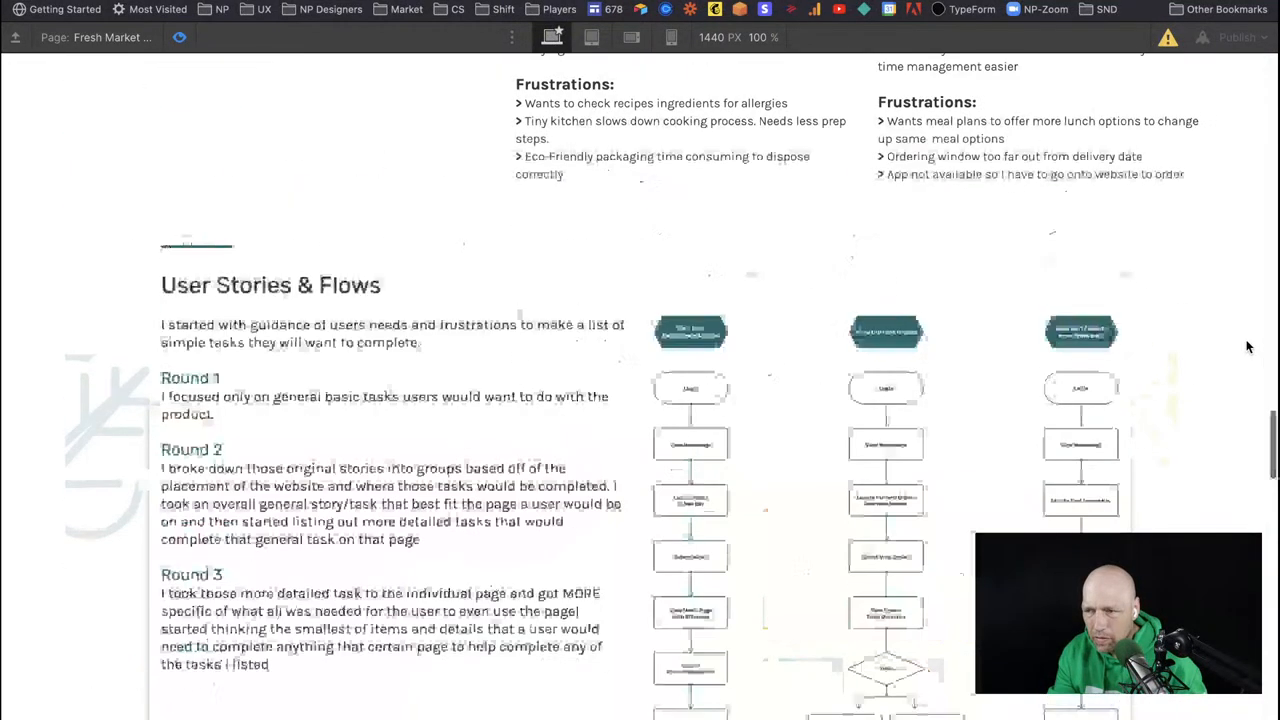
scroll("up", 3)
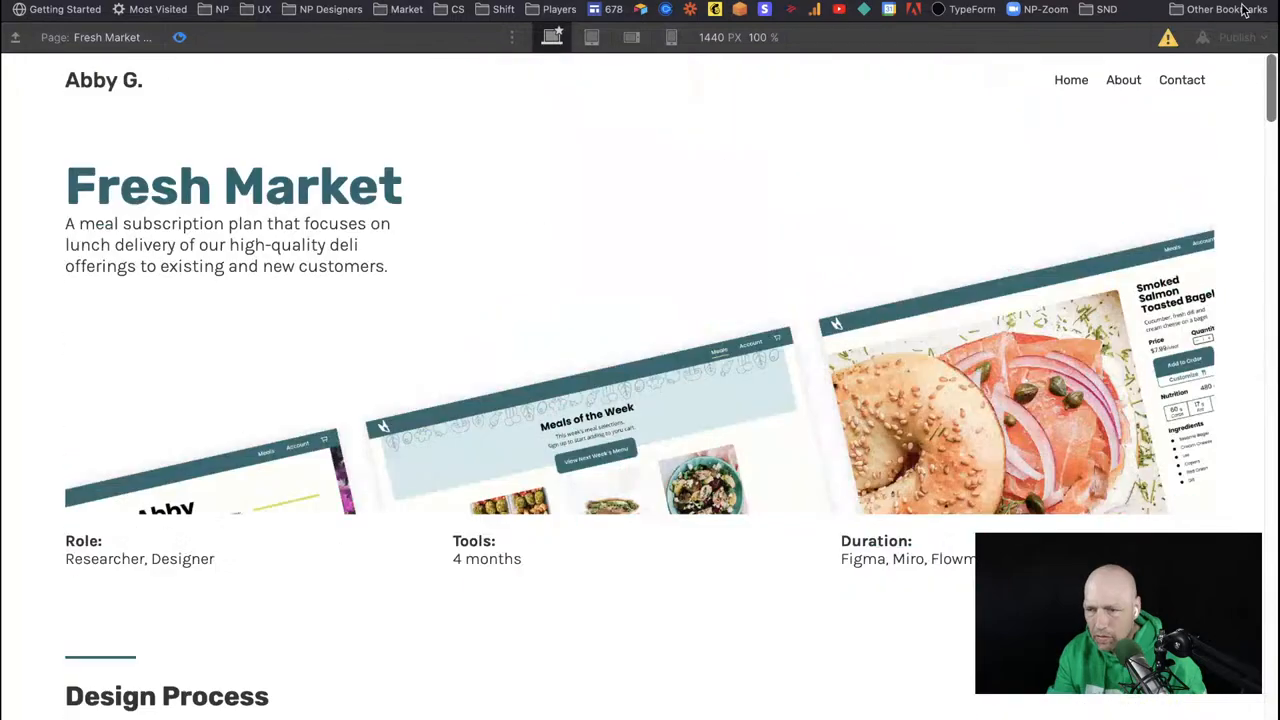
scroll("down", 3)
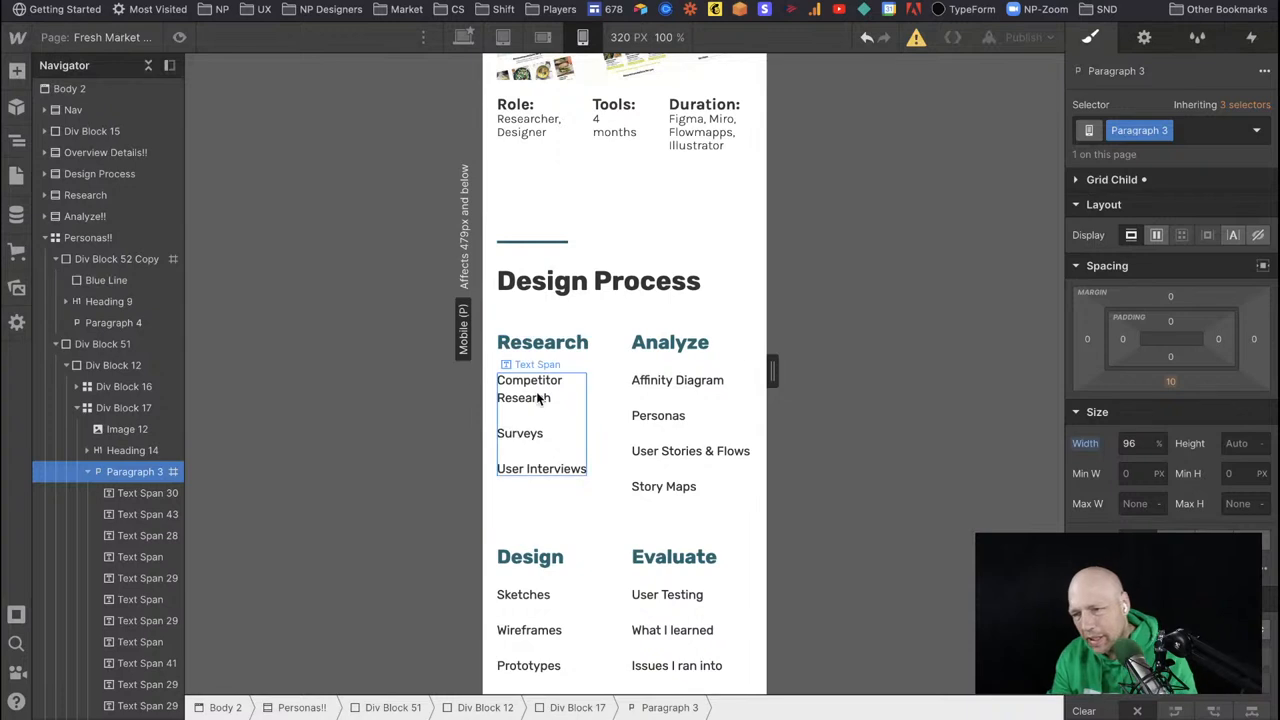
left_click(537, 363)
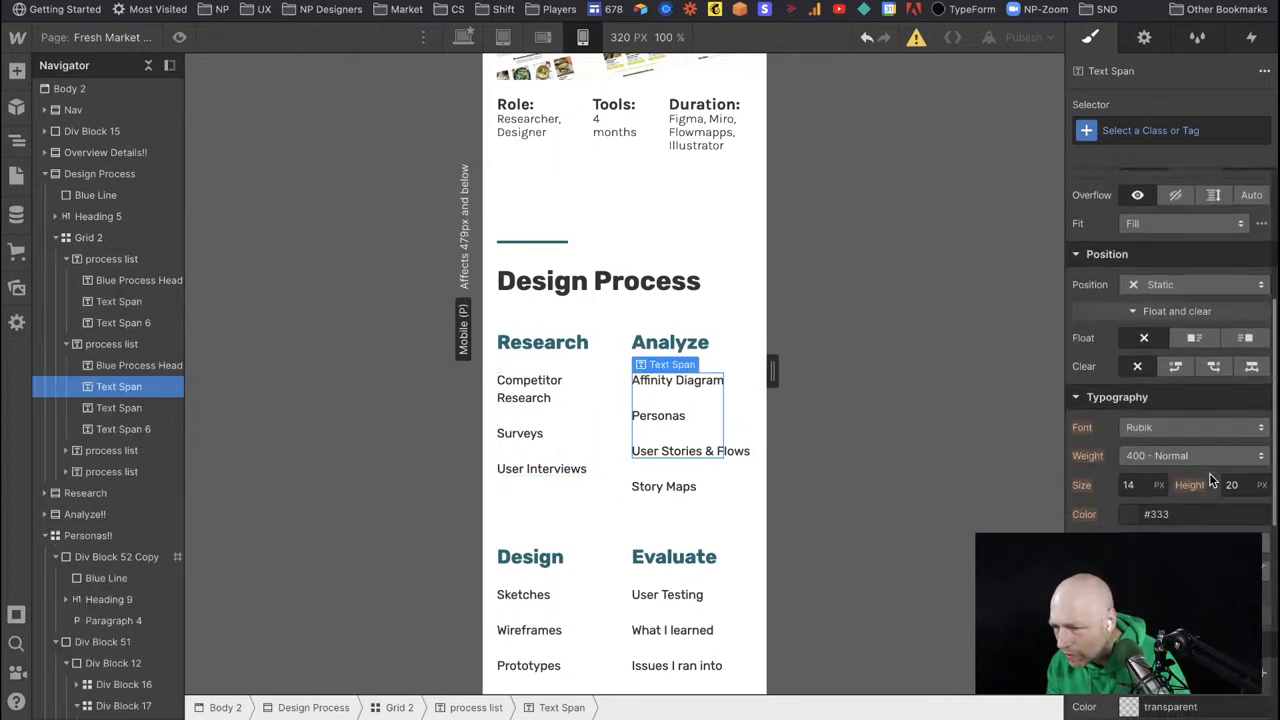
scroll("down", 3)
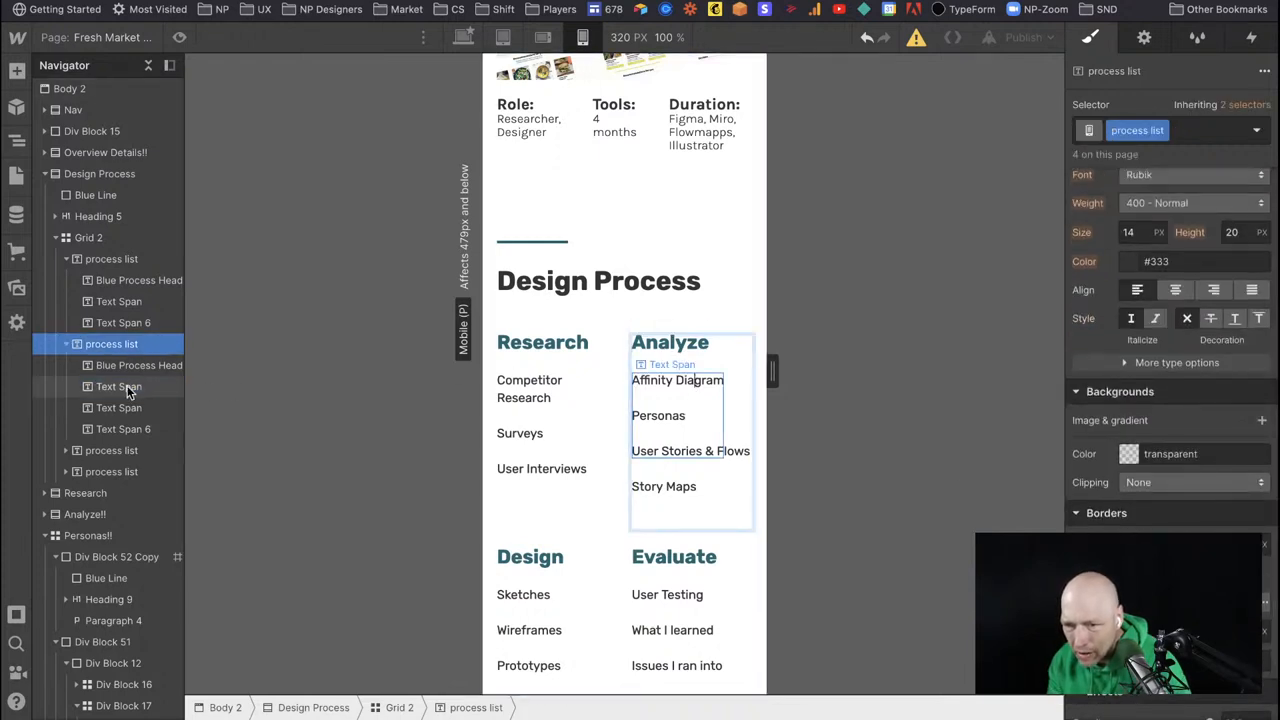
left_click(118, 407)
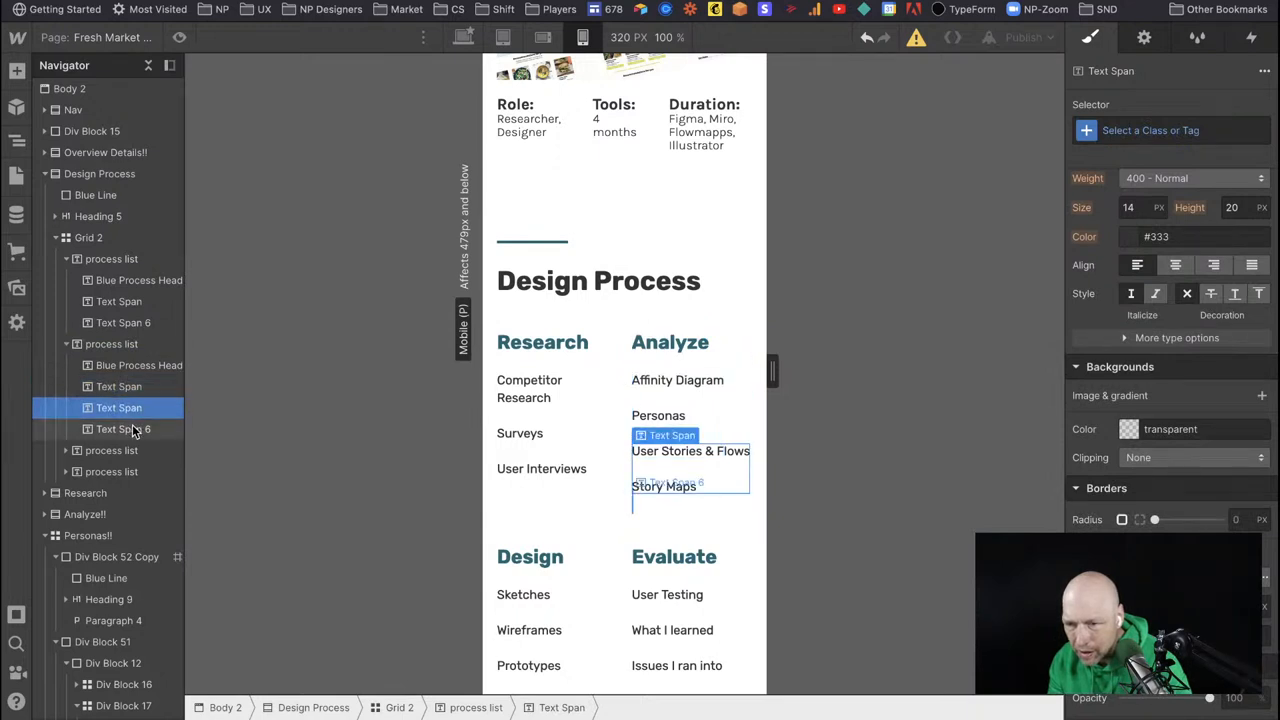
left_click(122, 429)
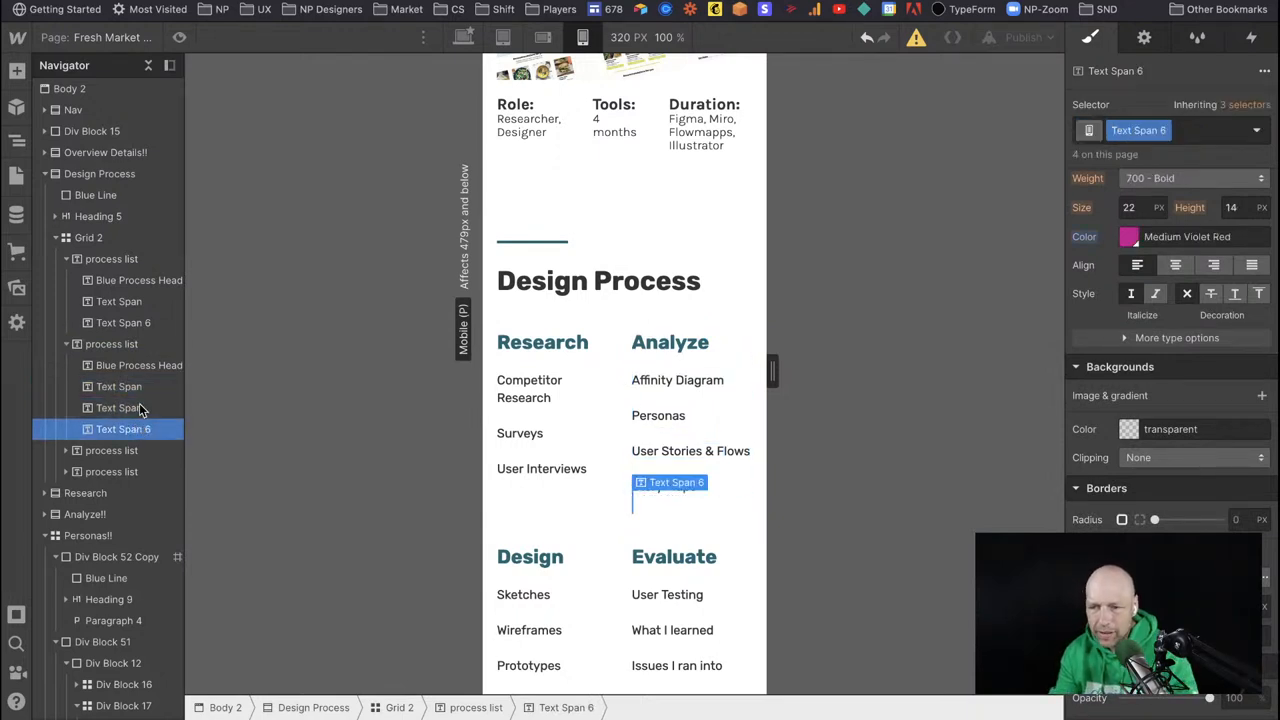
left_click(118, 386)
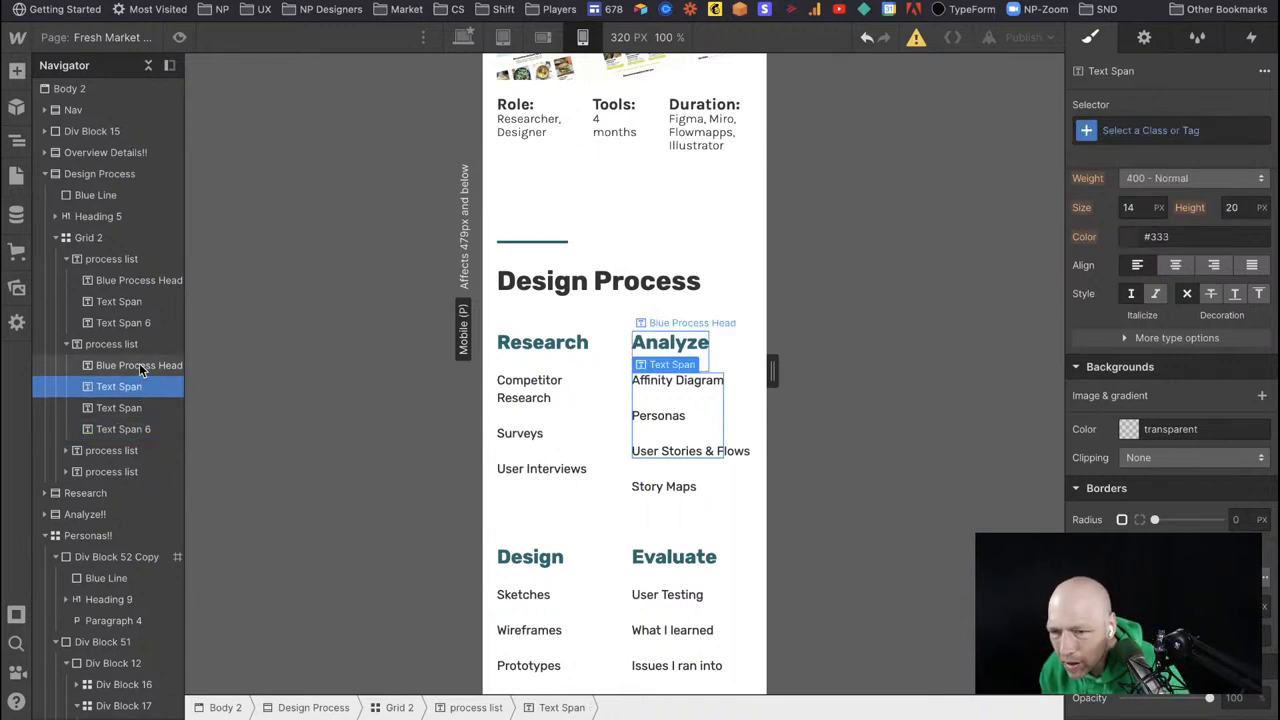
left_click(138, 365)
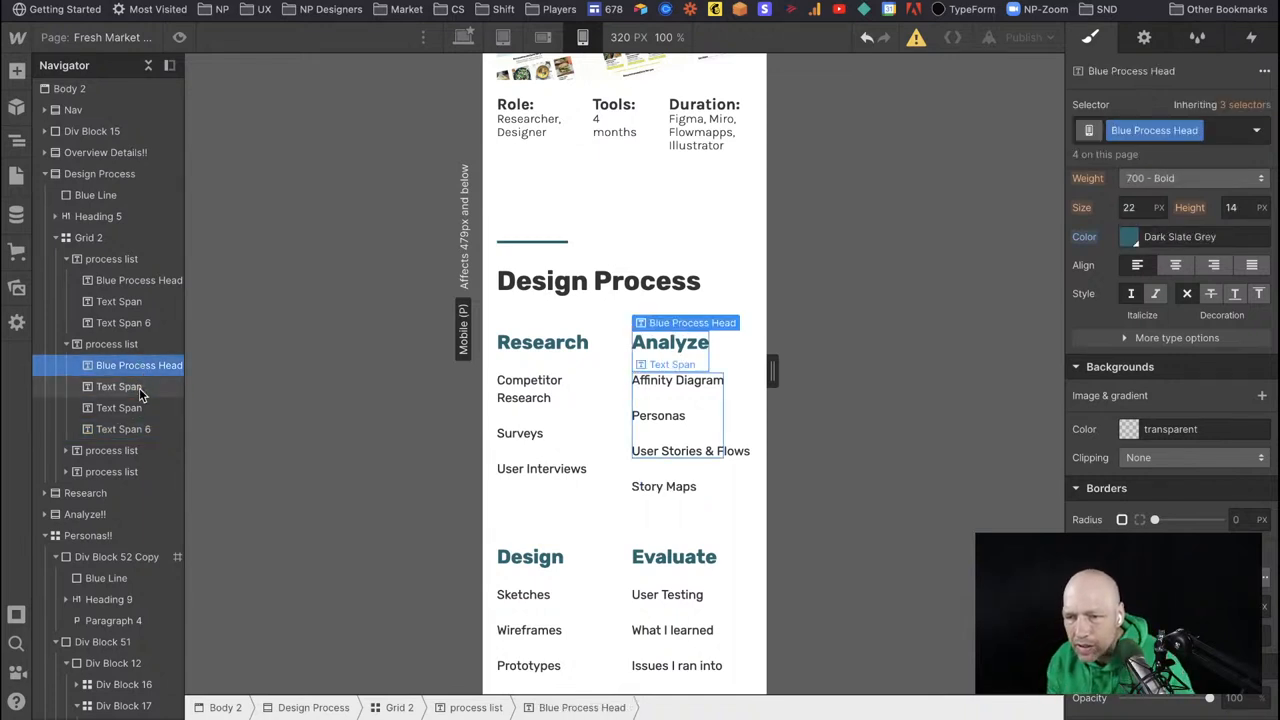
left_click(118, 386)
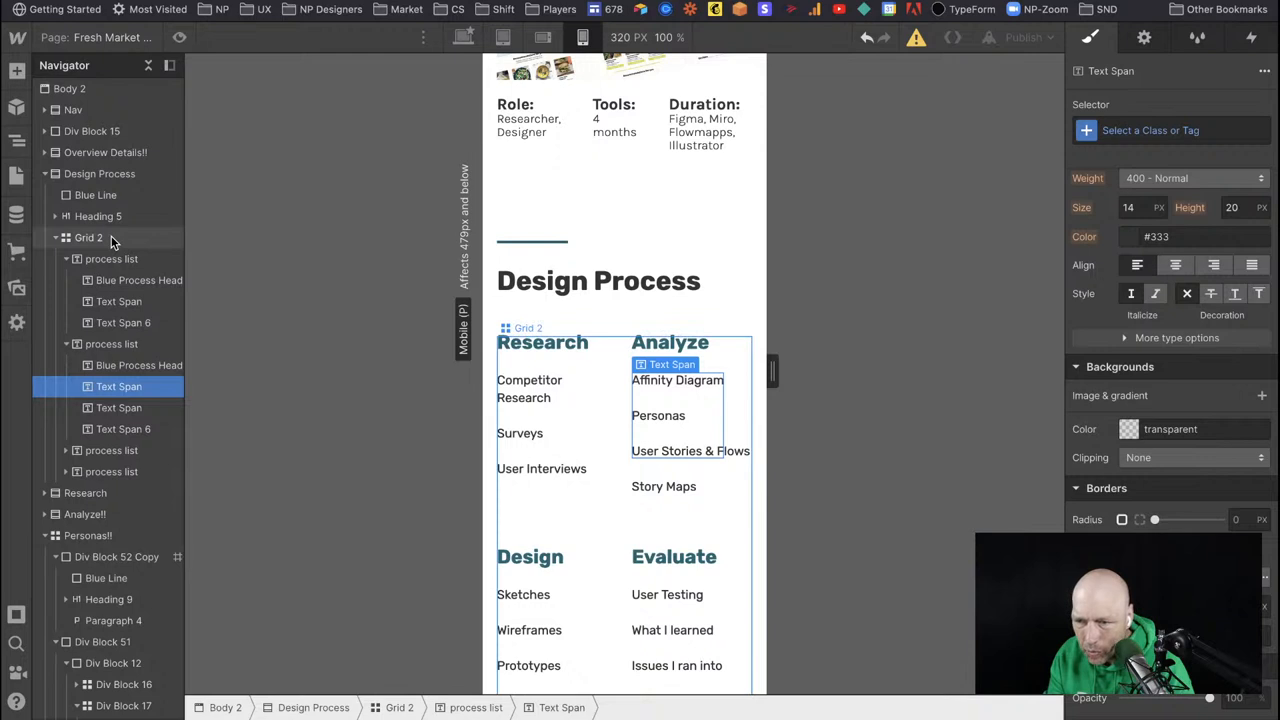
left_click(89, 237)
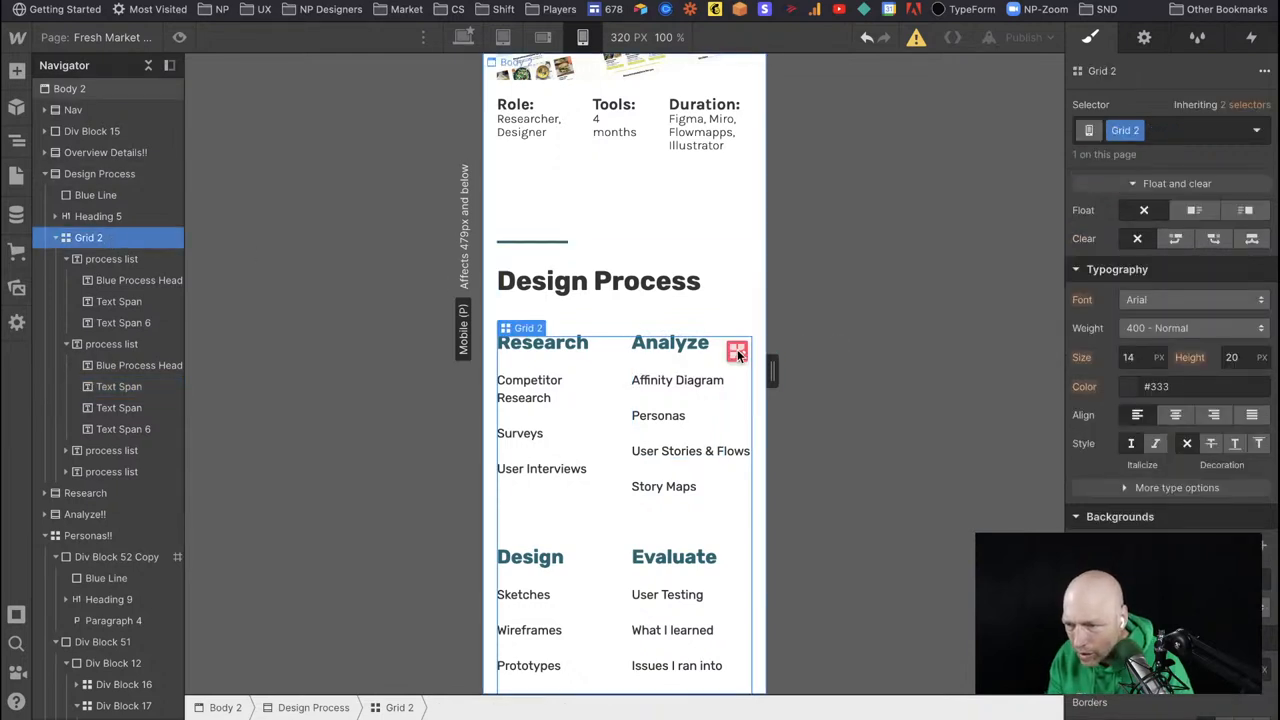
left_click(738, 351)
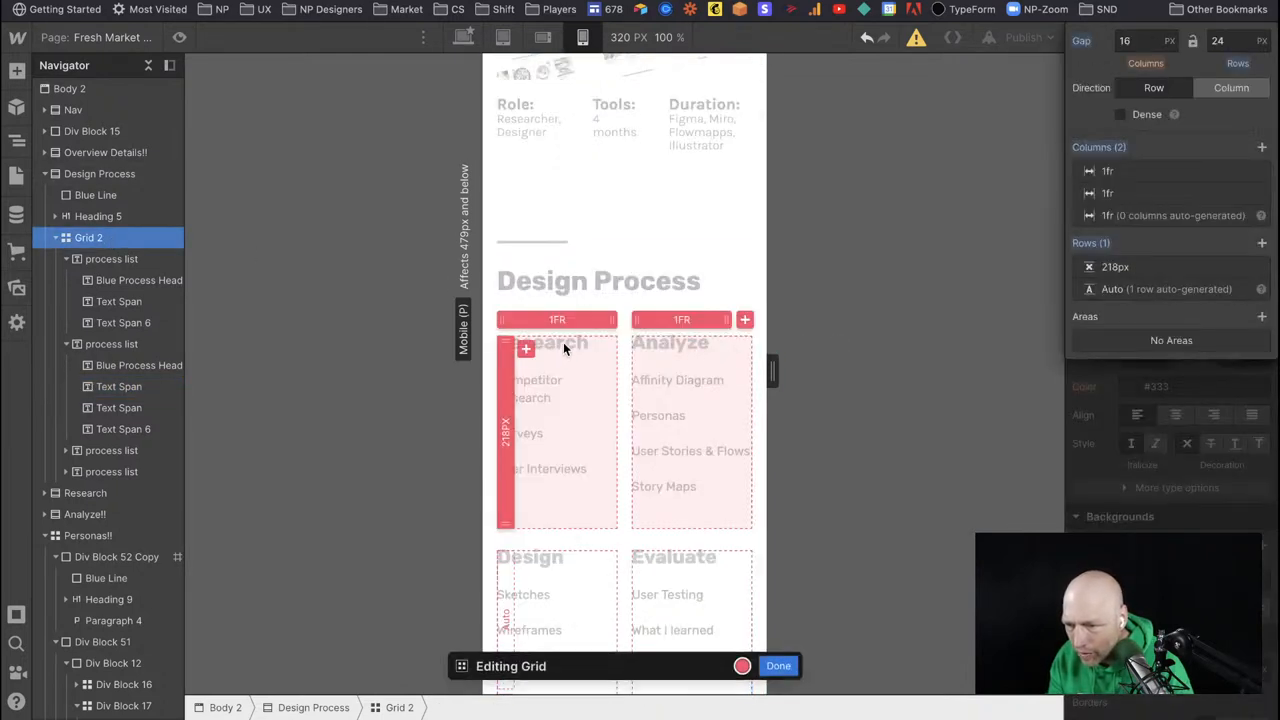
mouse_move(588, 507)
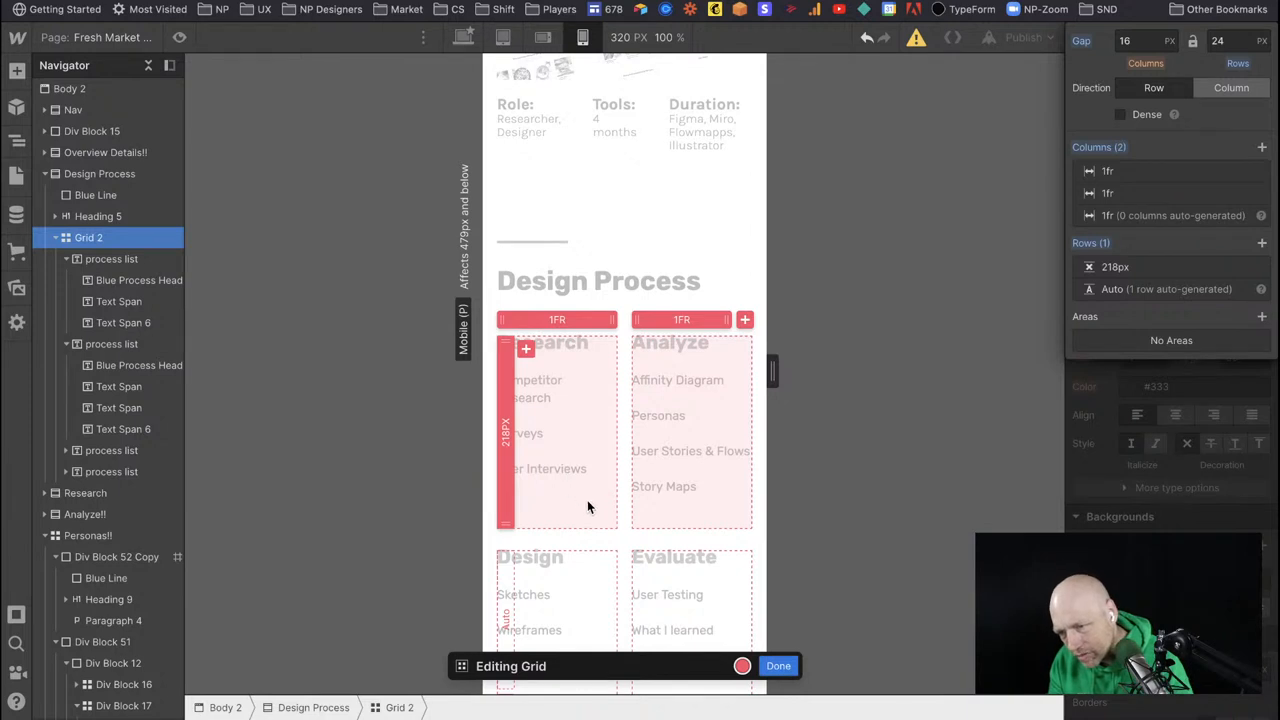
mouse_move(573, 404)
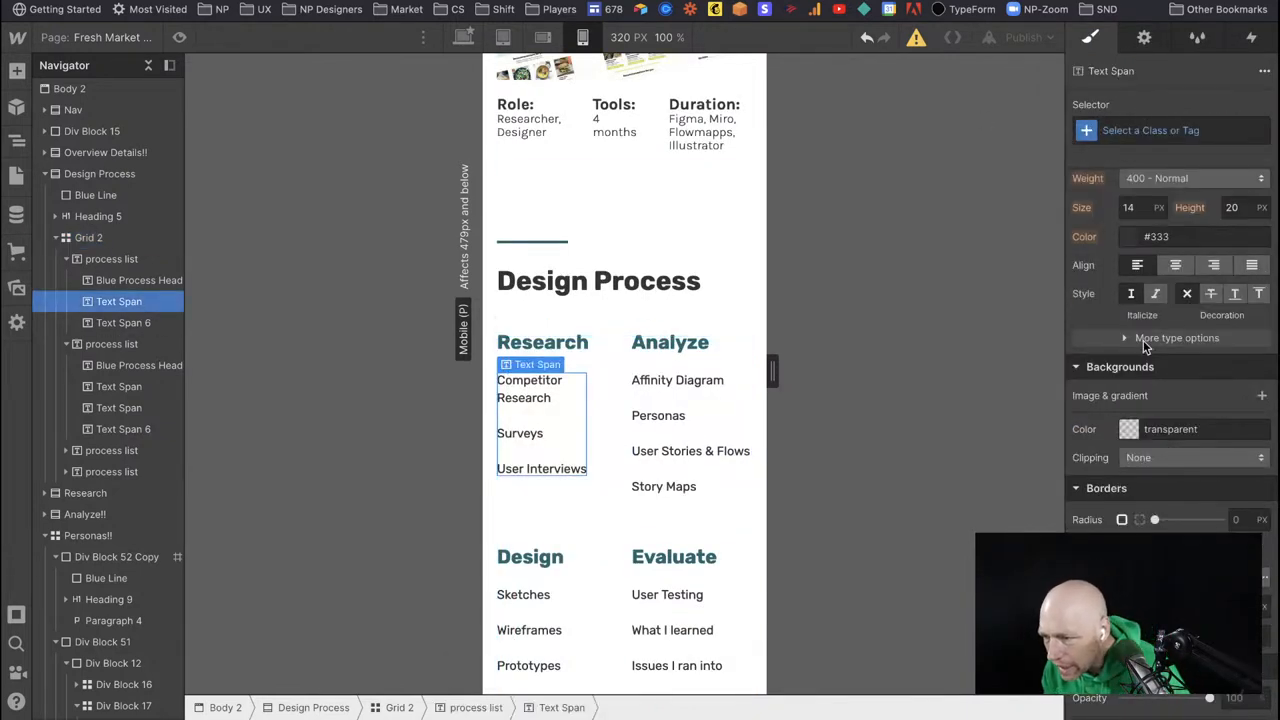
left_click(1176, 337)
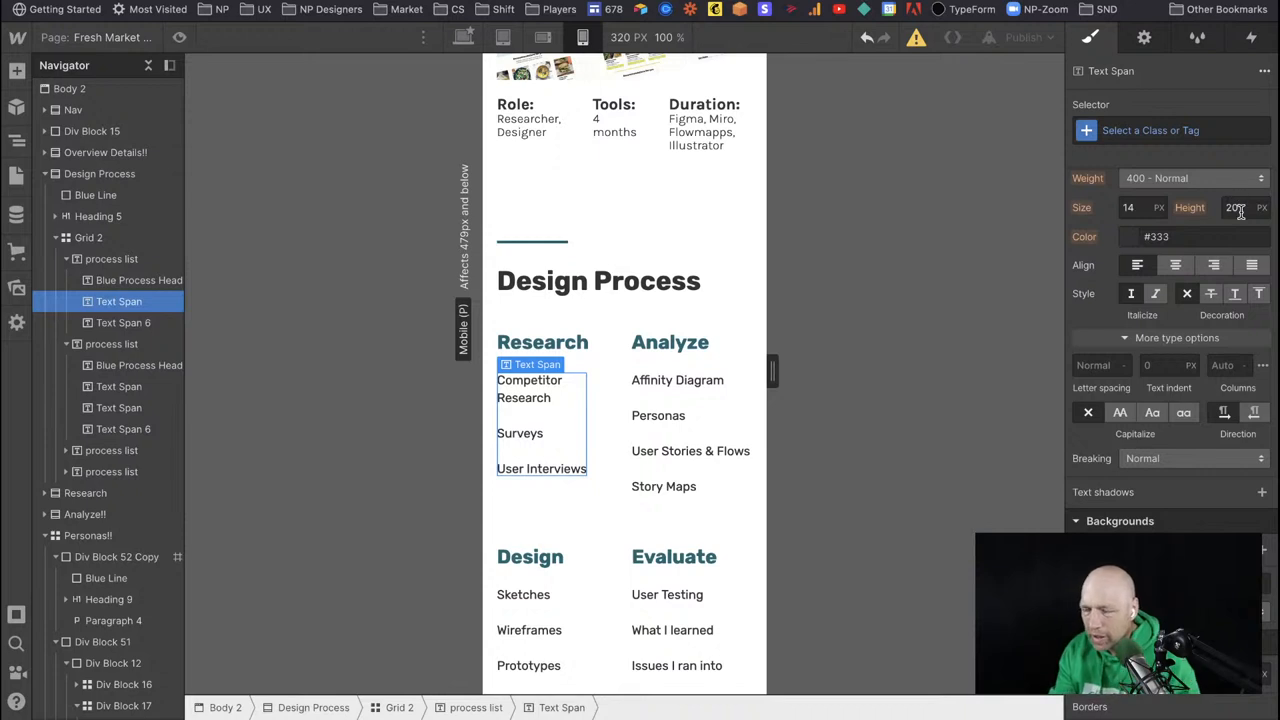
type("20")
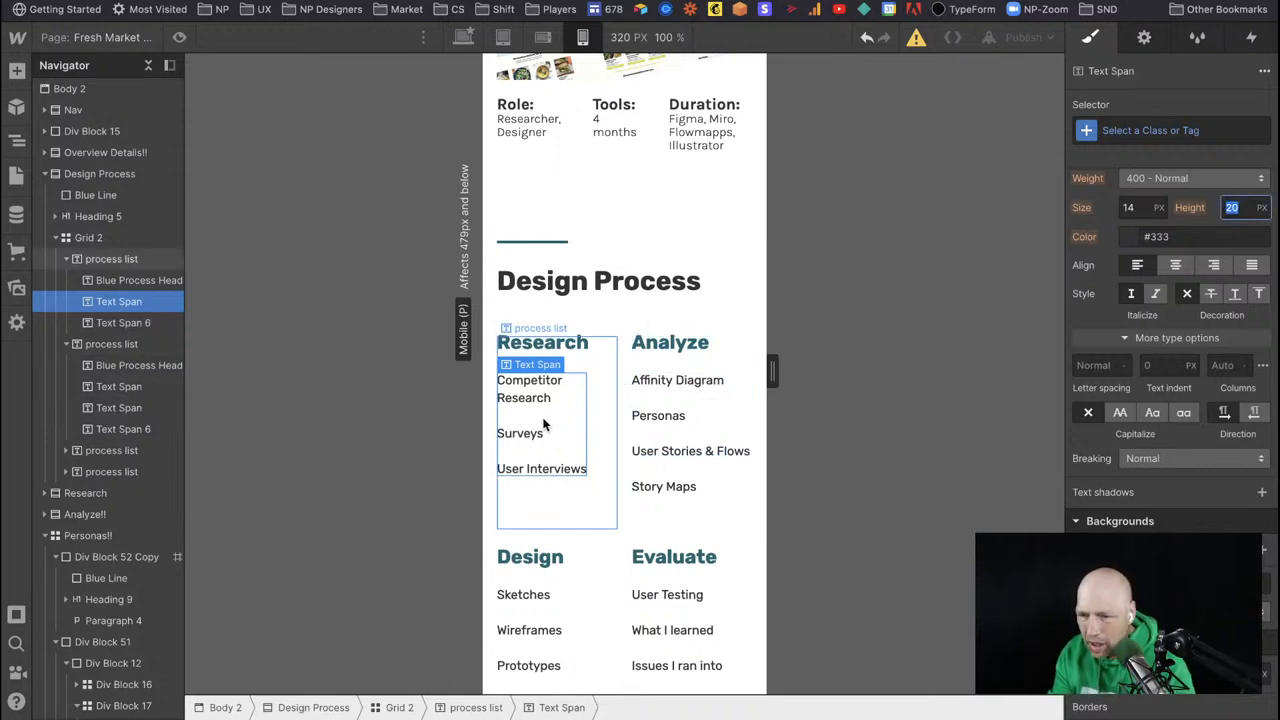
left_click(111, 259)
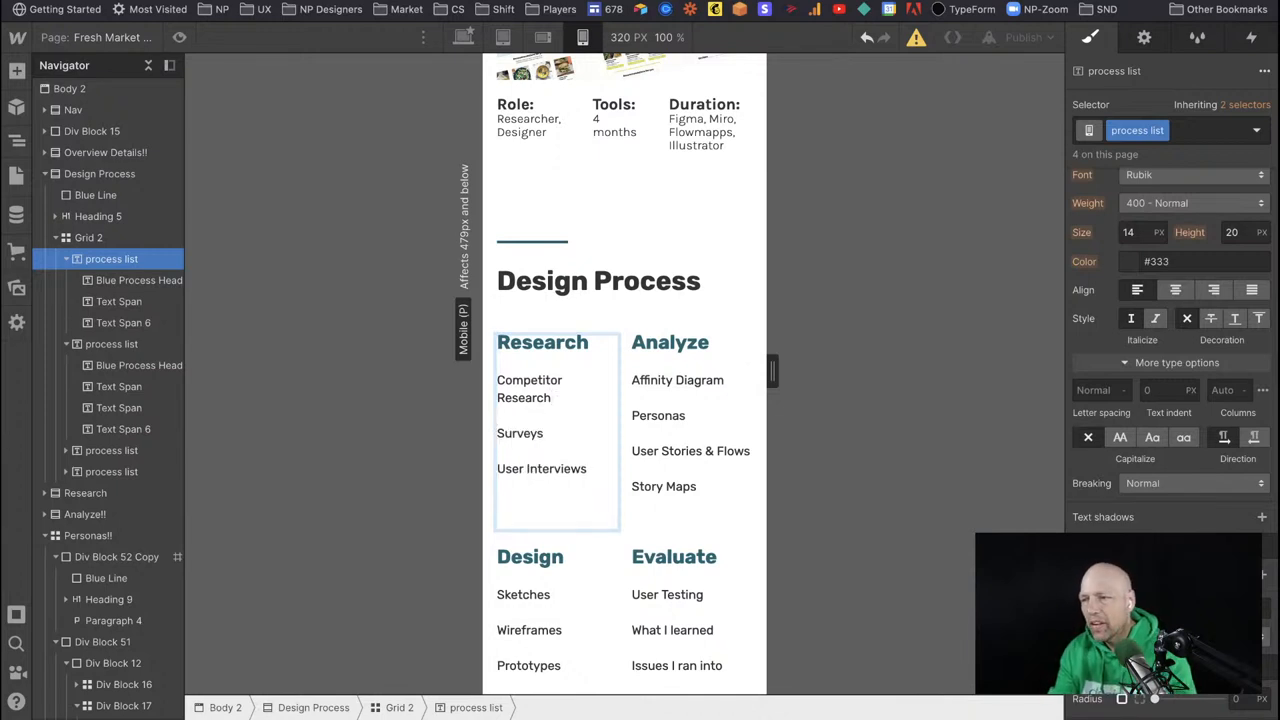
left_click(497, 415)
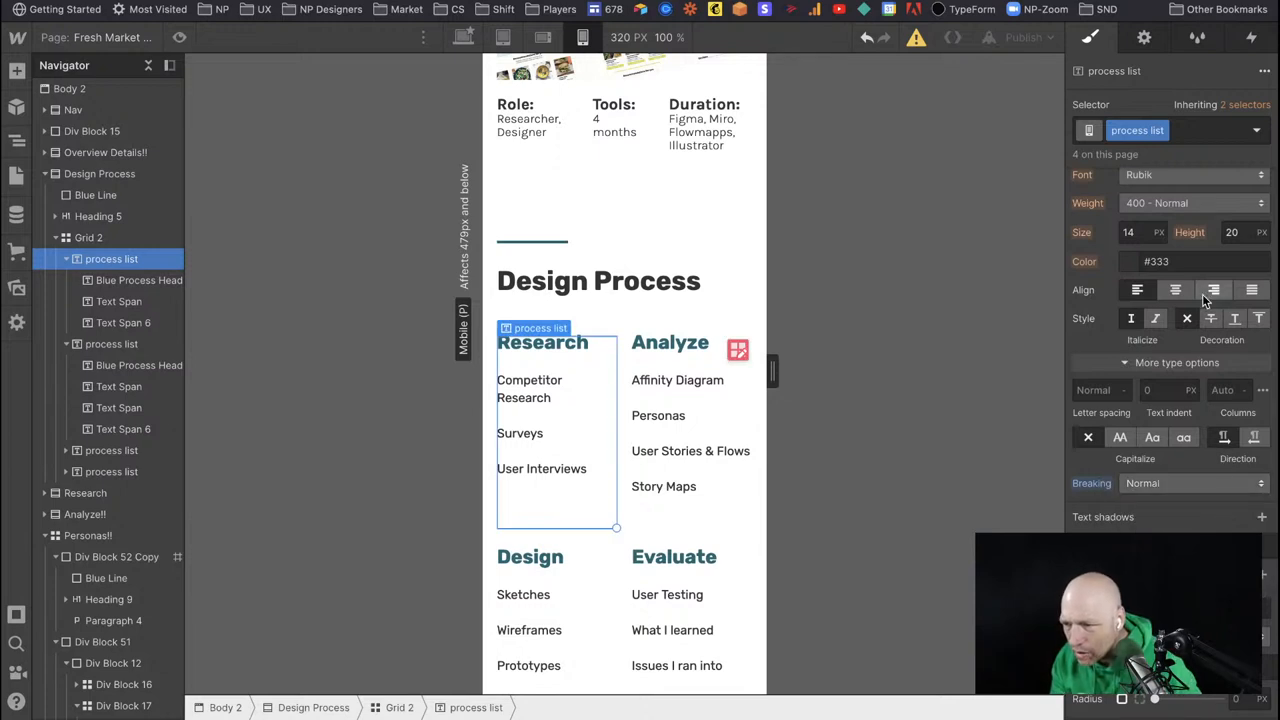
mouse_move(1212, 290)
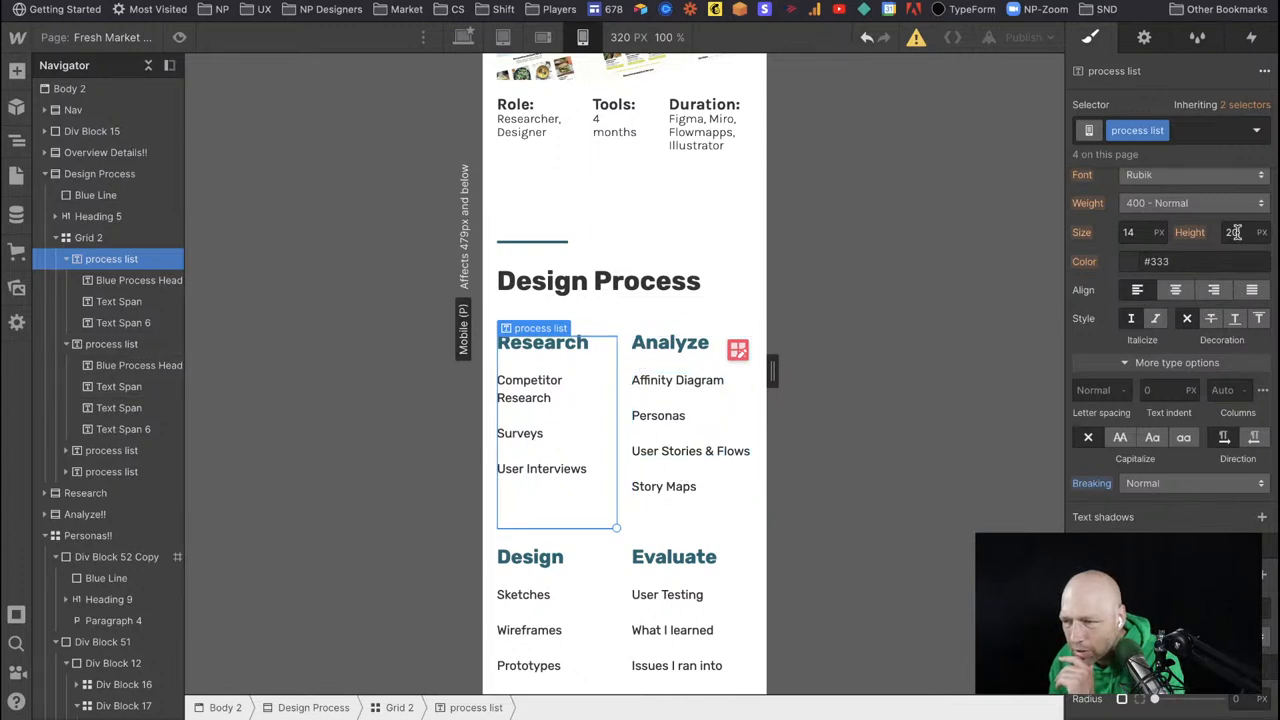
type("12")
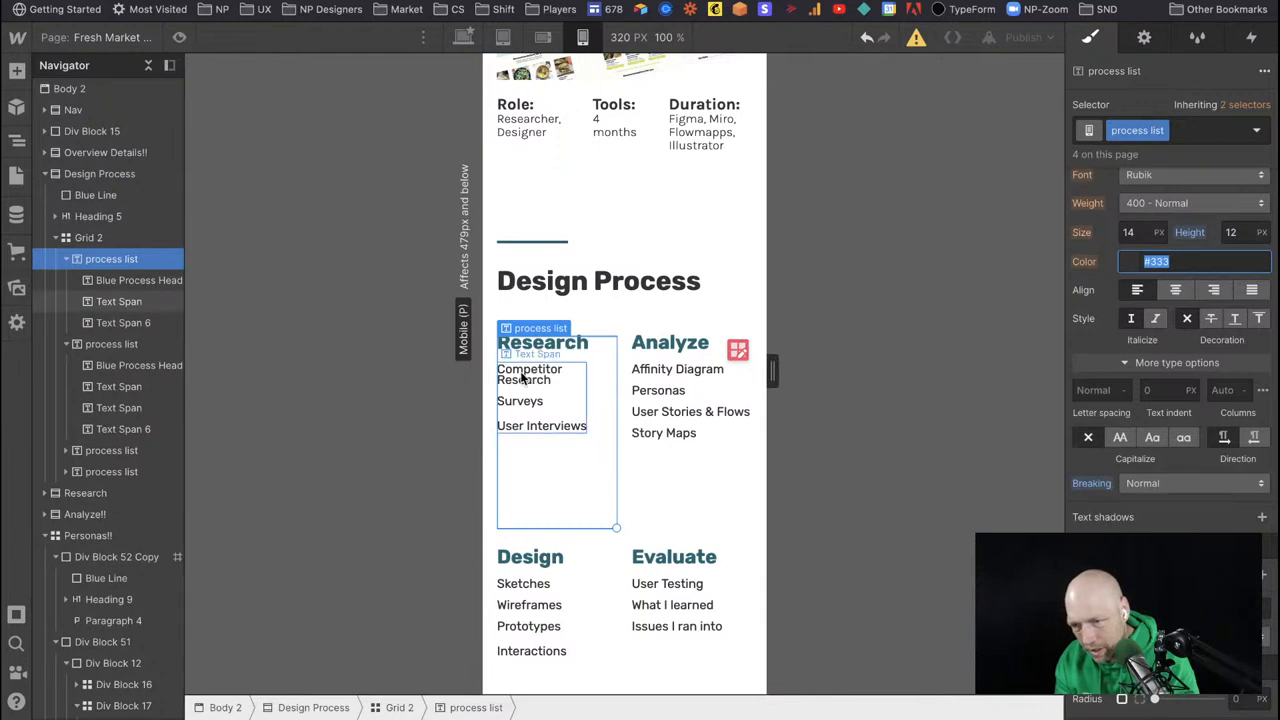
left_click(1230, 232)
type("p")
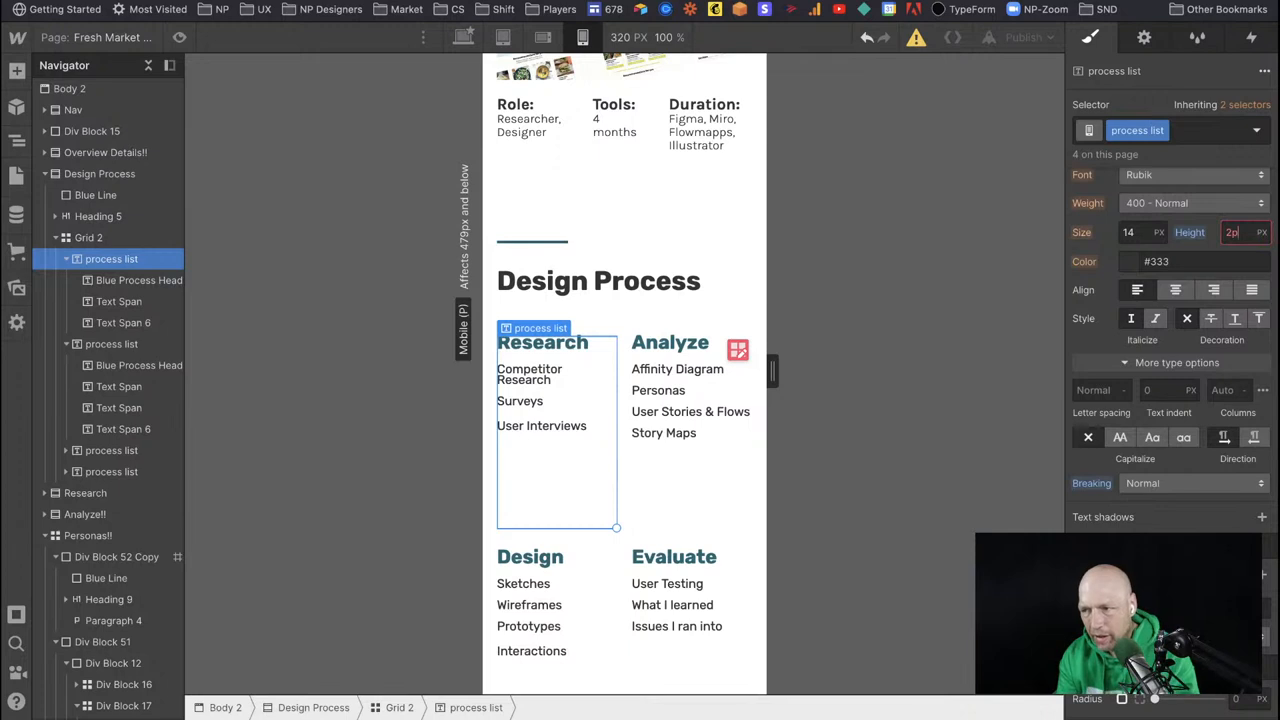
type("20")
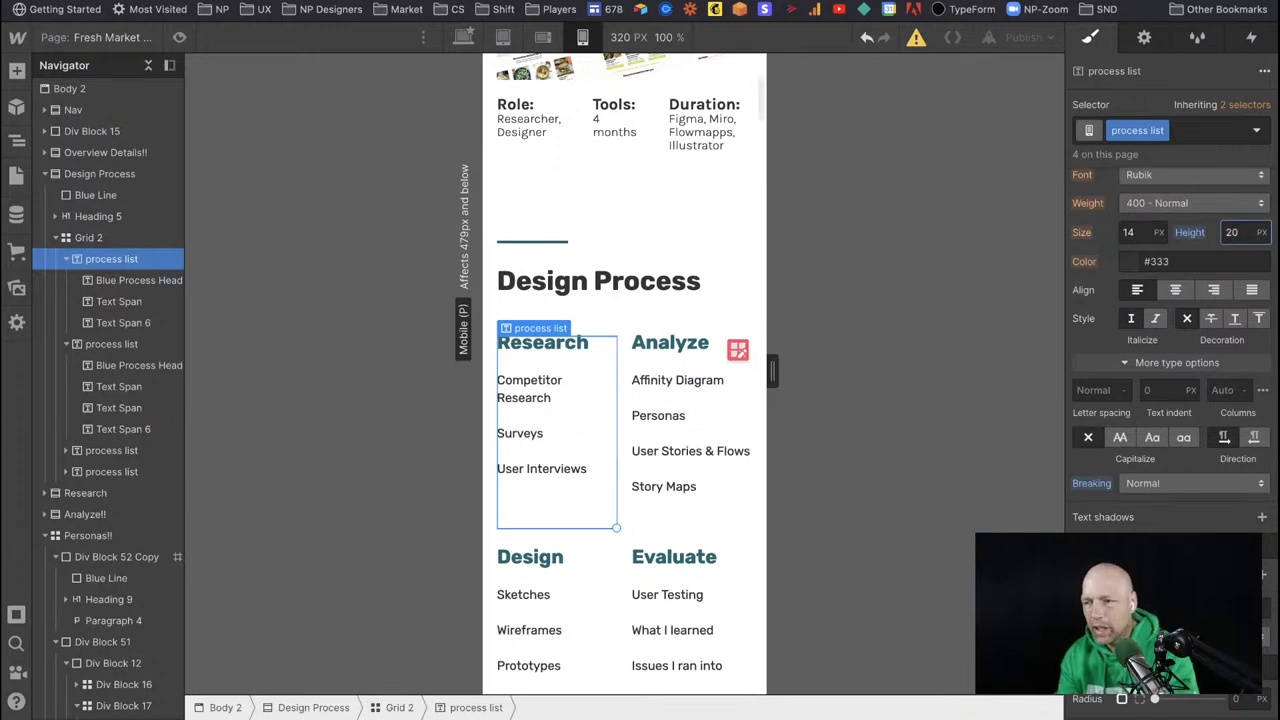
mouse_move(1148, 357)
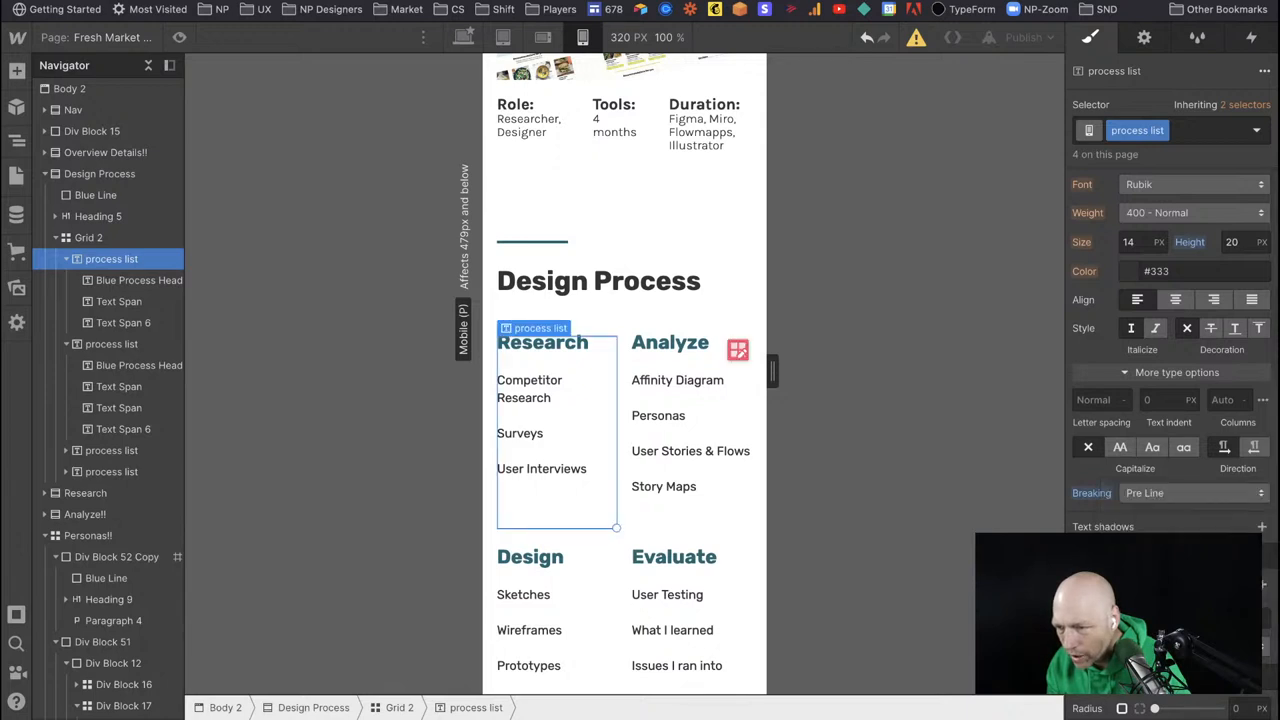
Set the Research list's line height to 30 so its items stack without gaps.
left_click(1190, 492)
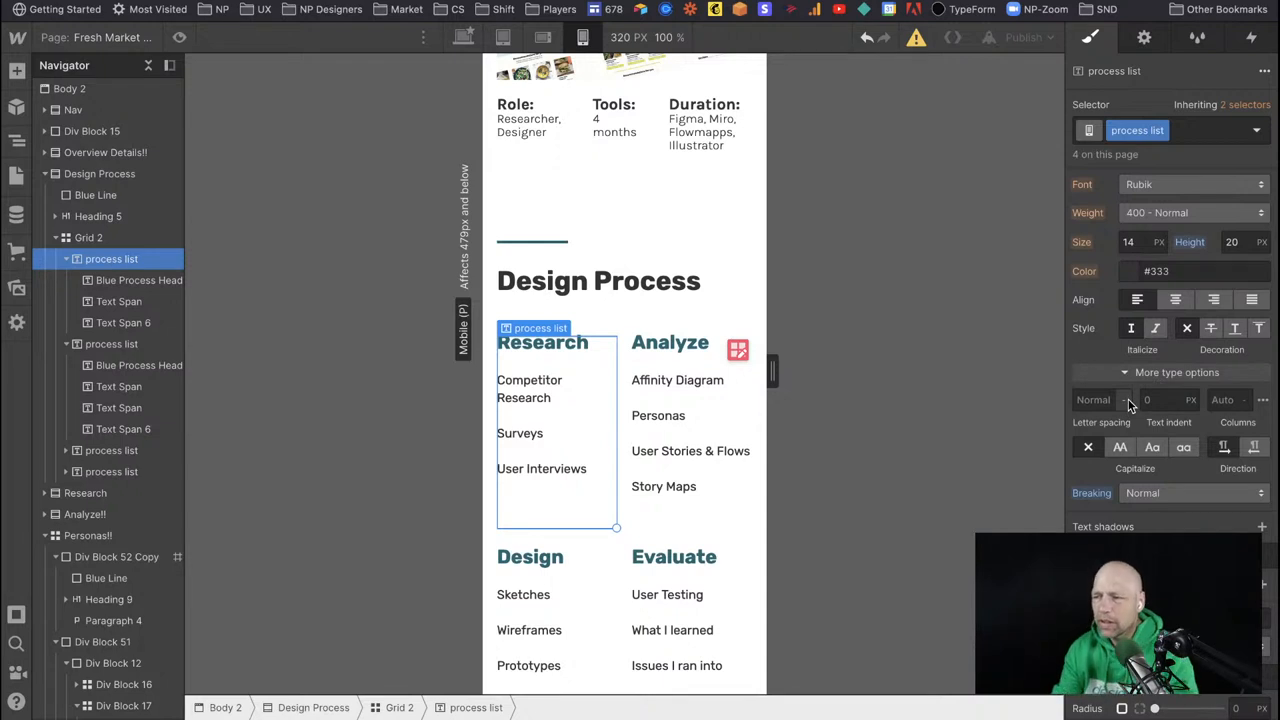
mouse_move(1265, 232)
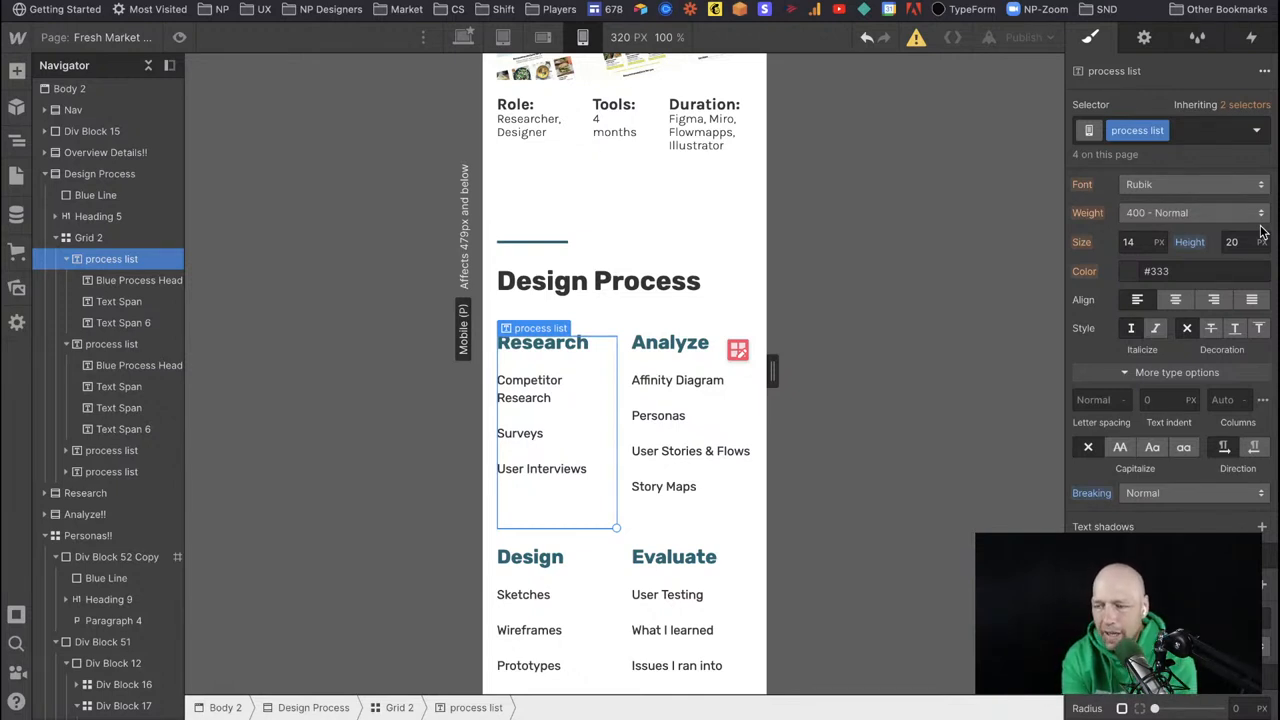
mouse_move(800, 291)
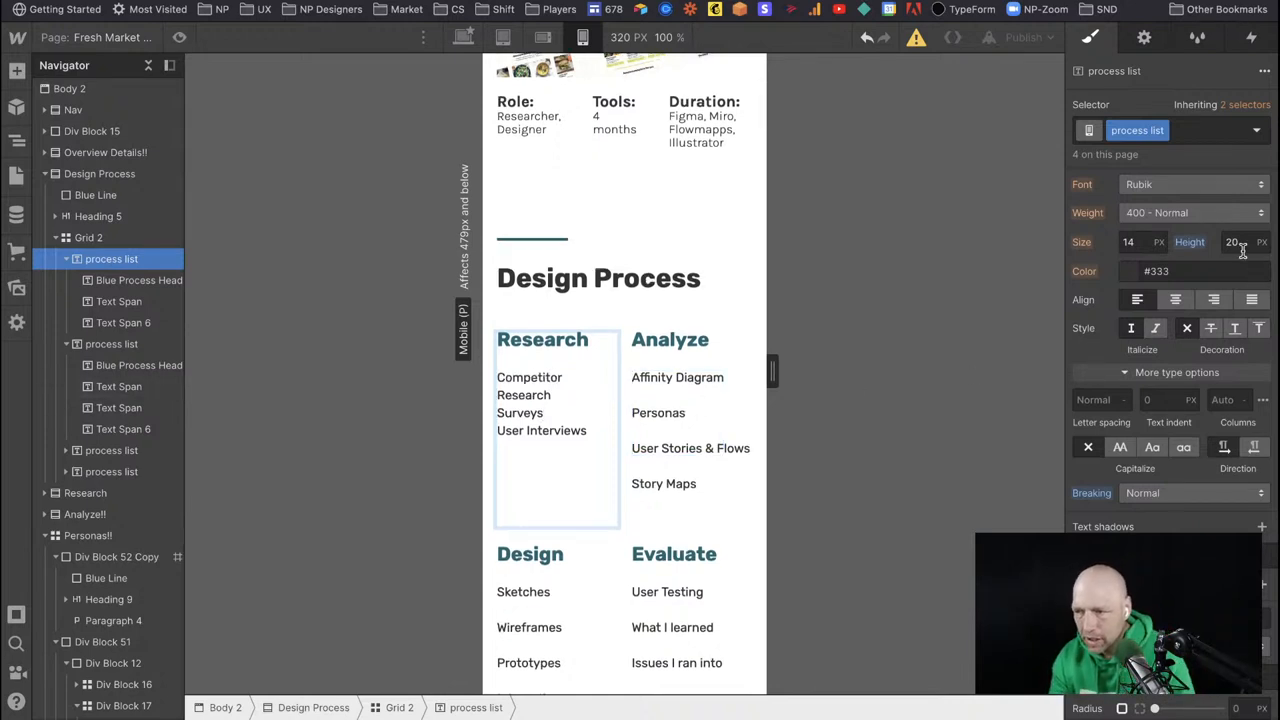
left_click(1232, 242)
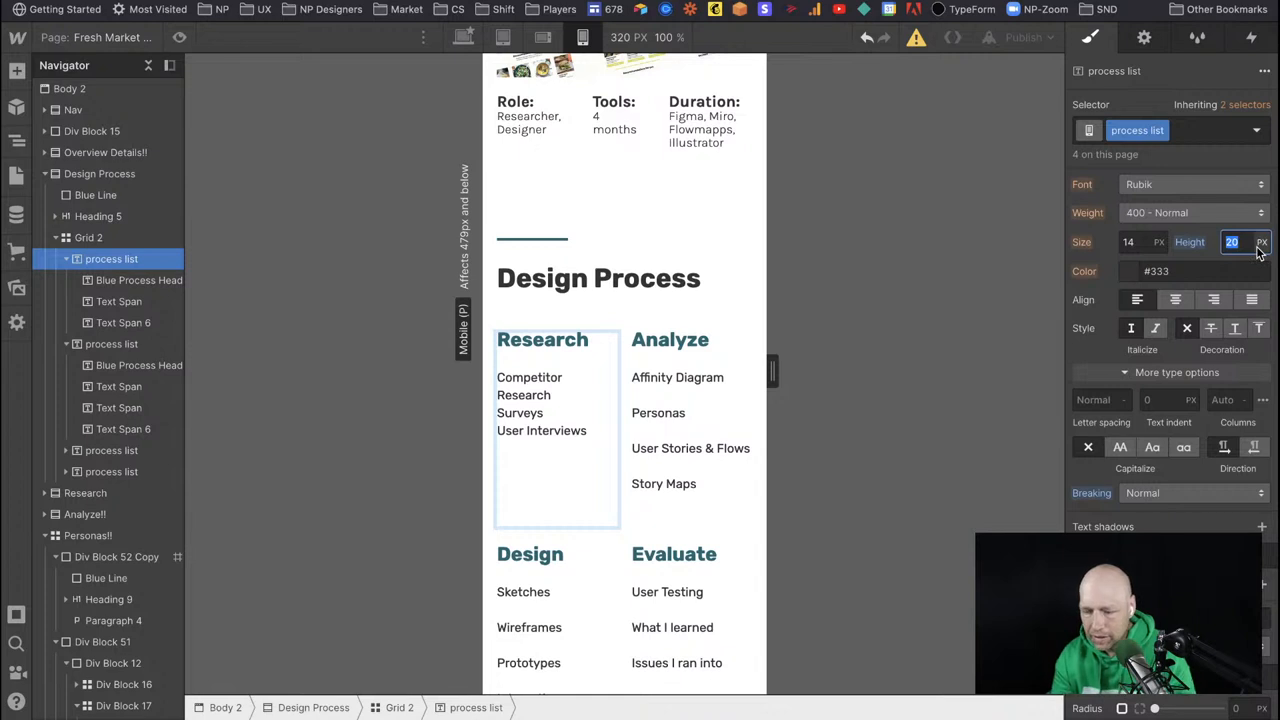
type("30")
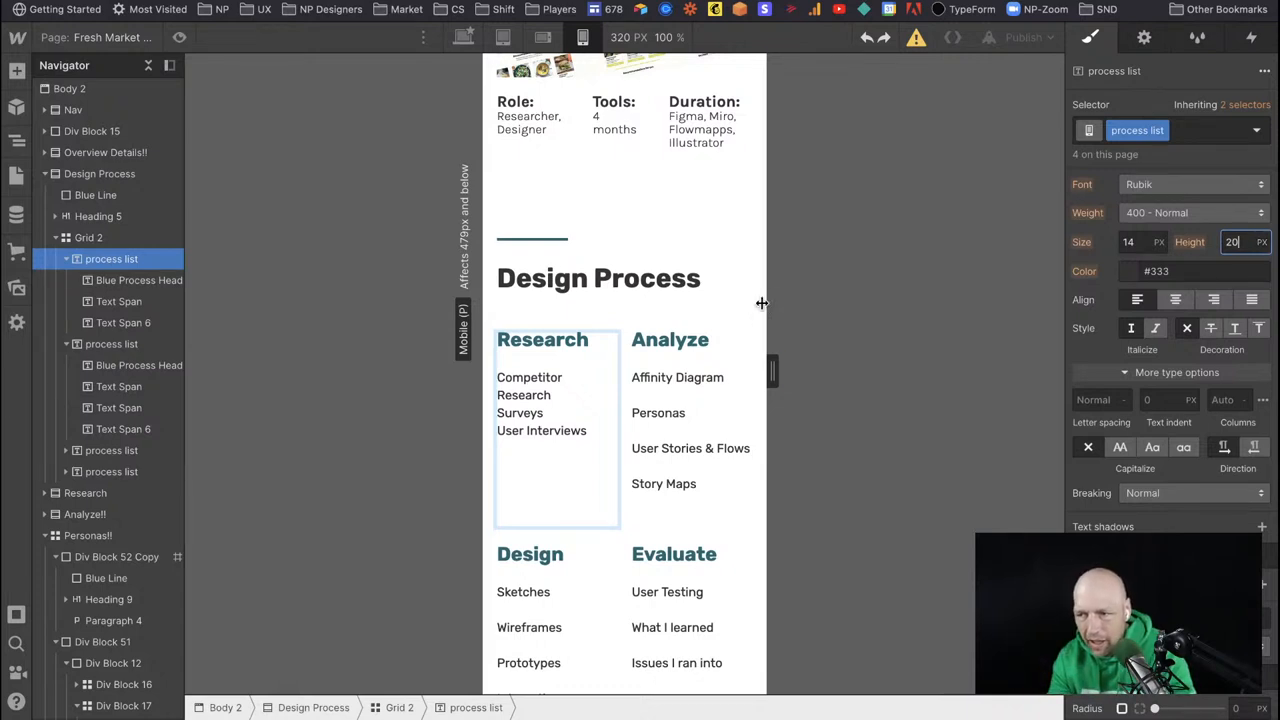
left_click(677, 412)
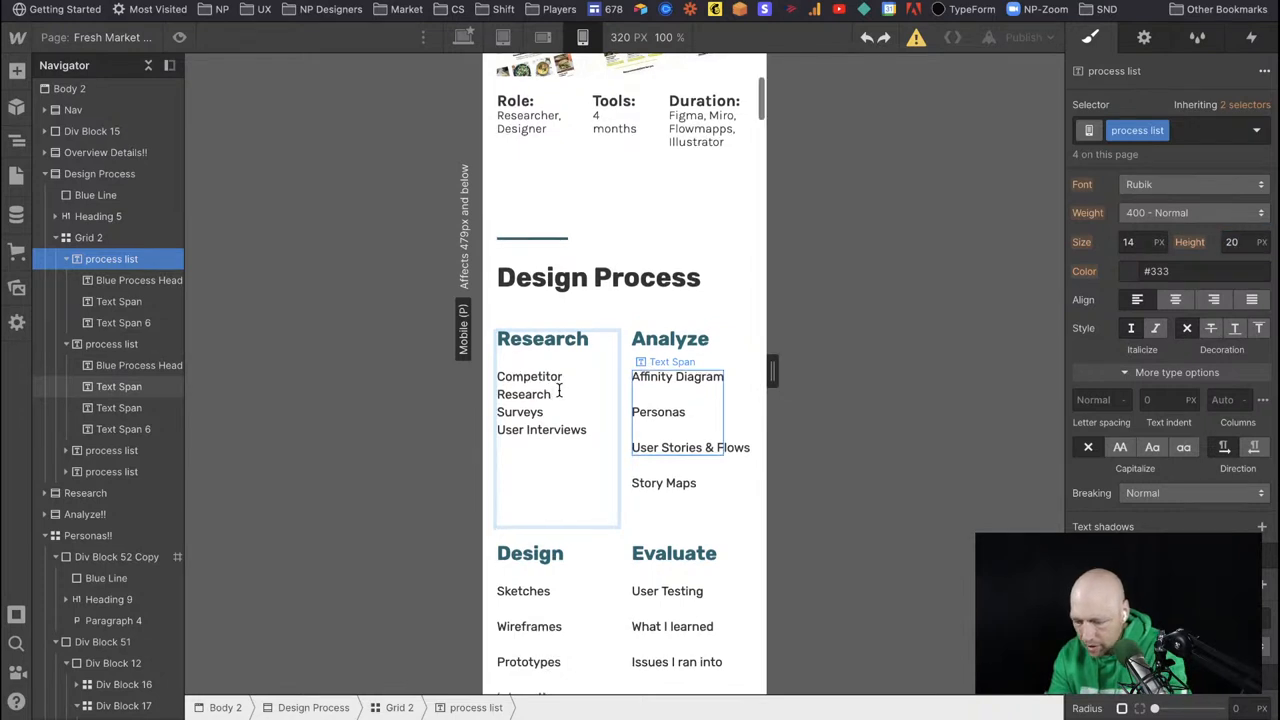